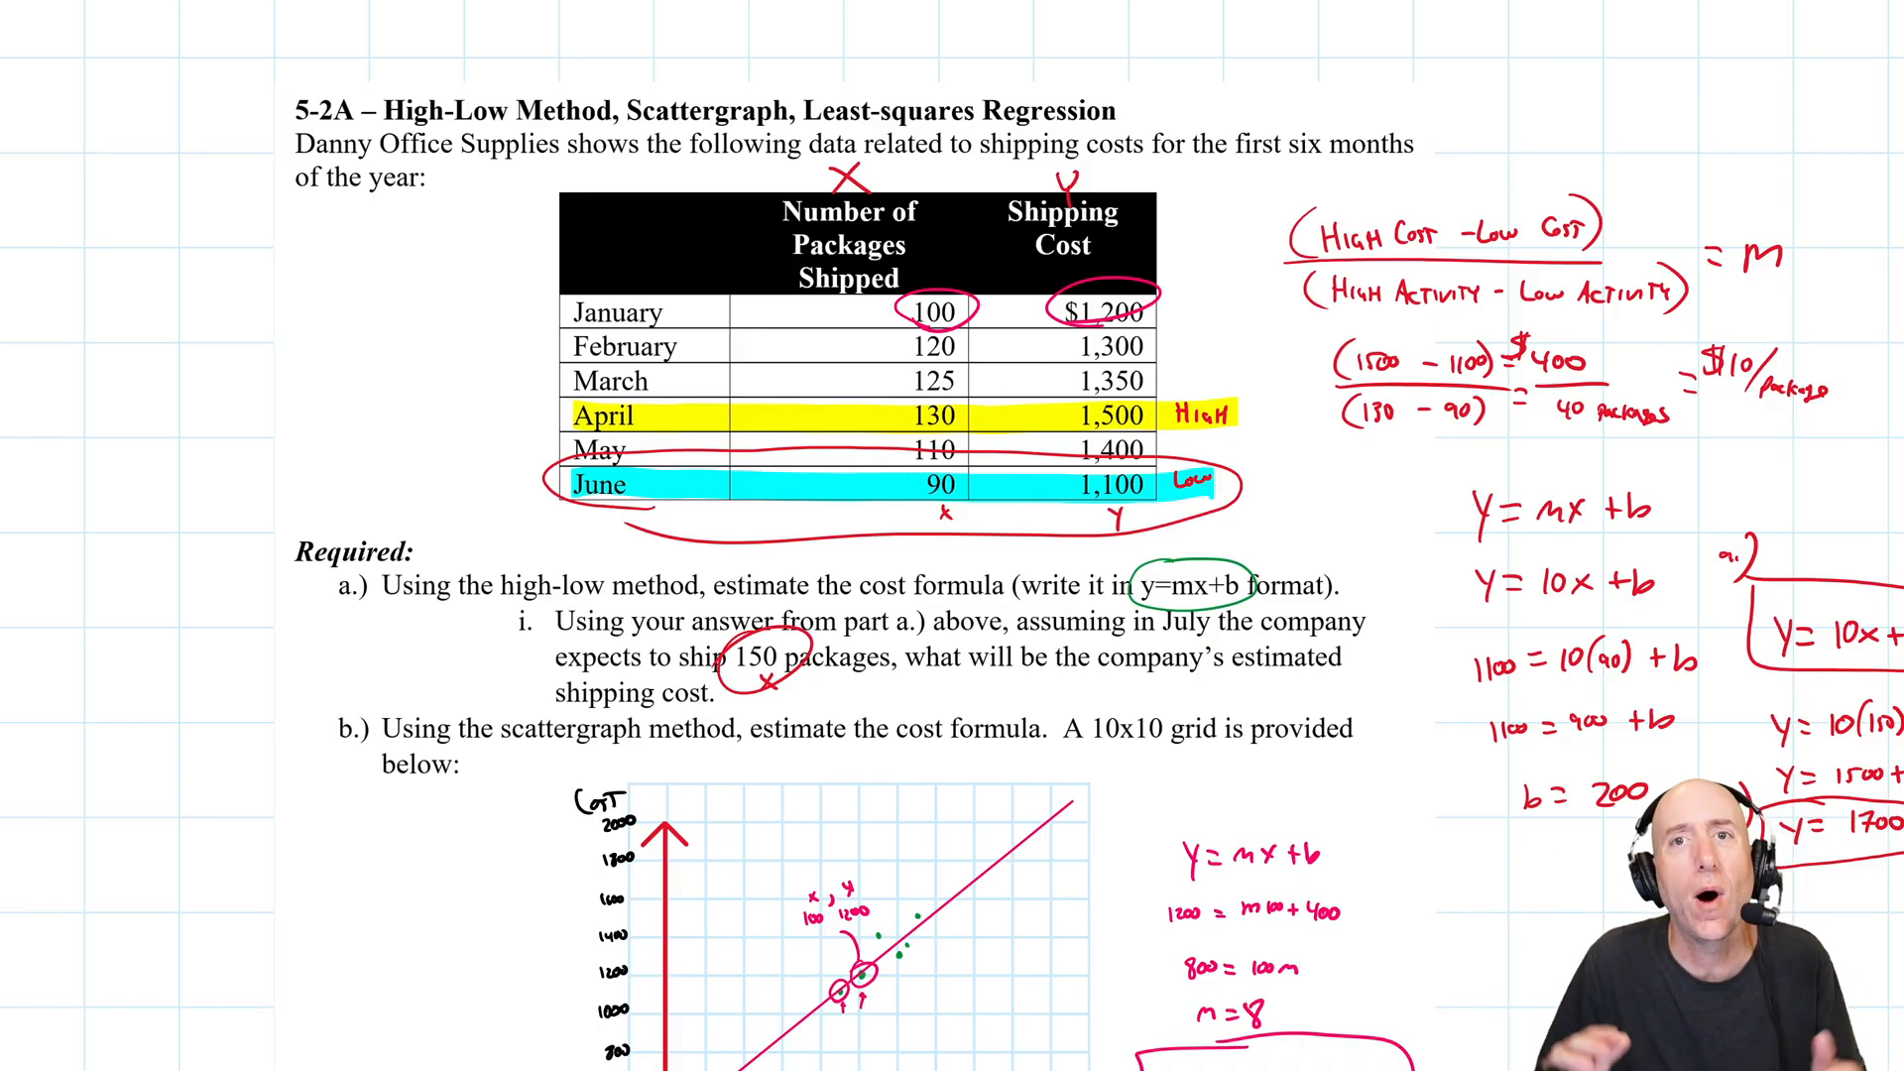
# Scroll the annotated worksheet past the high-low work to the scattergraph and part c.
pyautogui.scroll(-3)
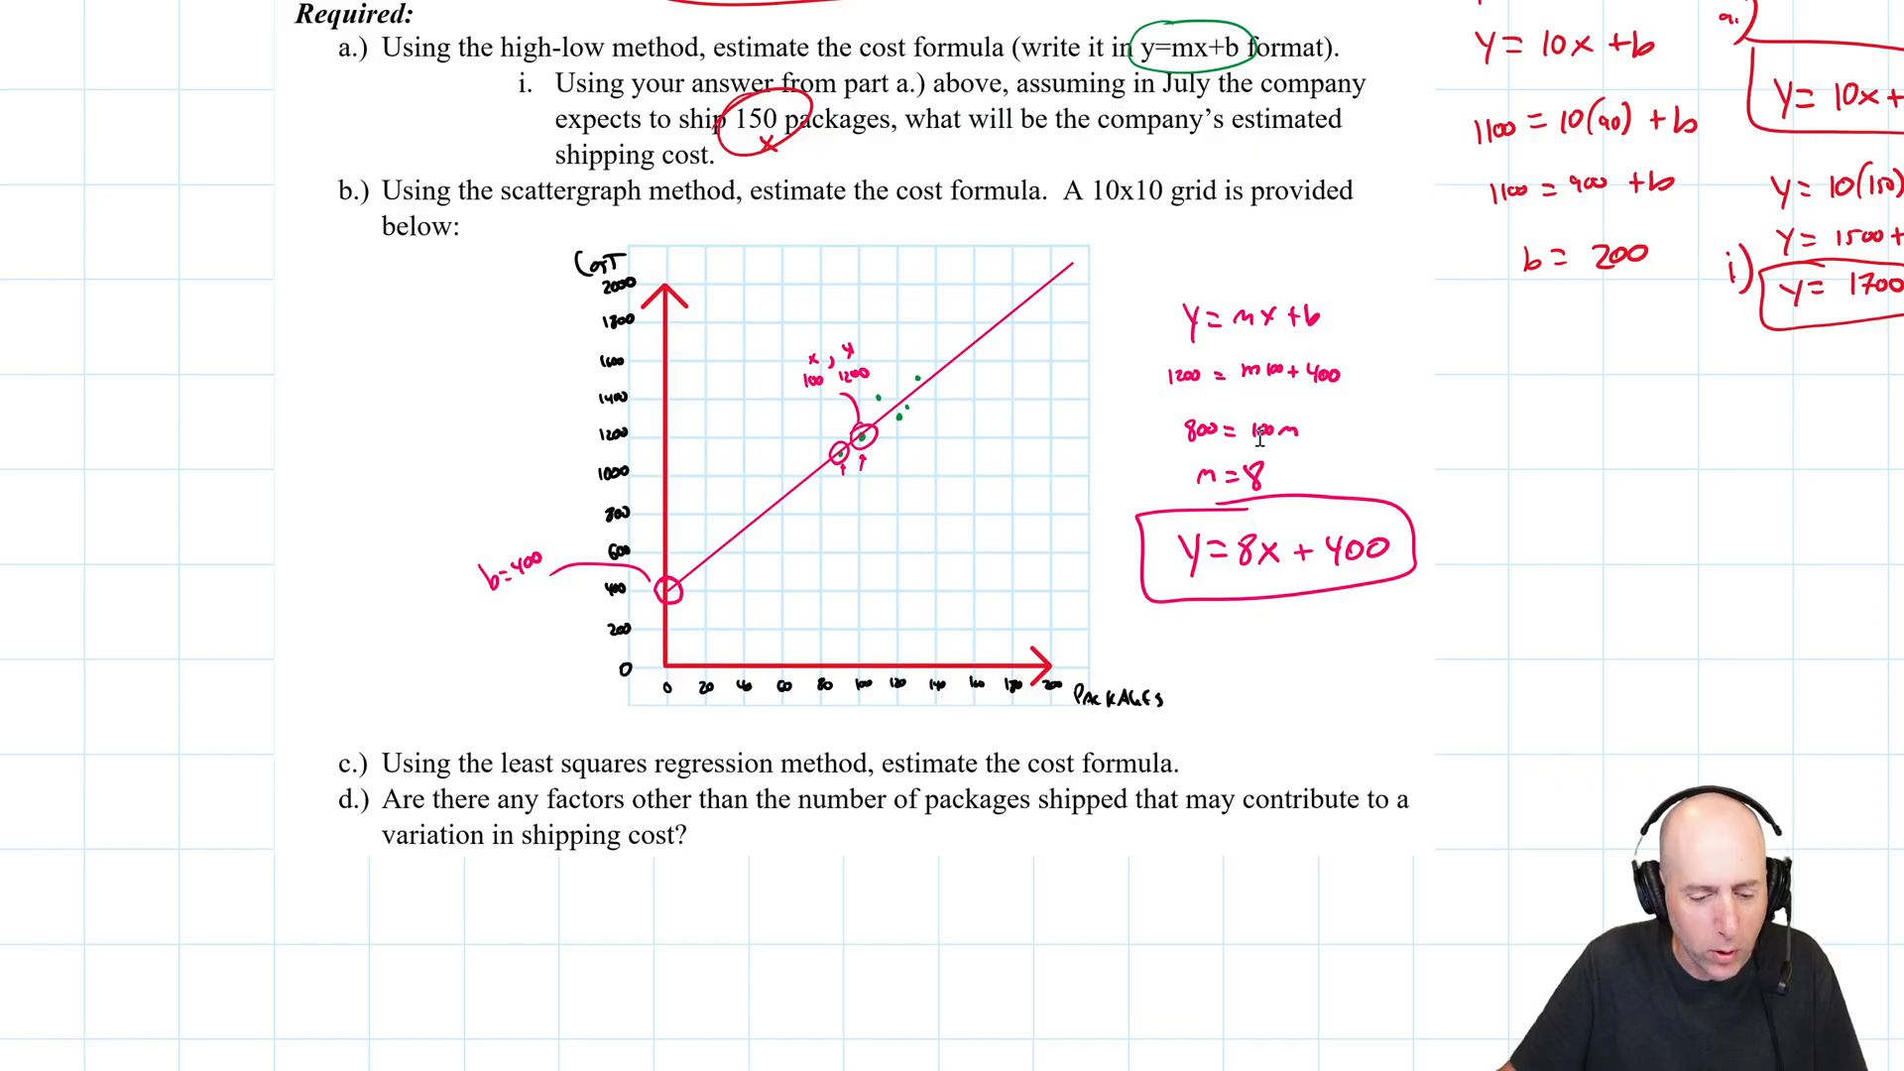
pyautogui.scroll(3)
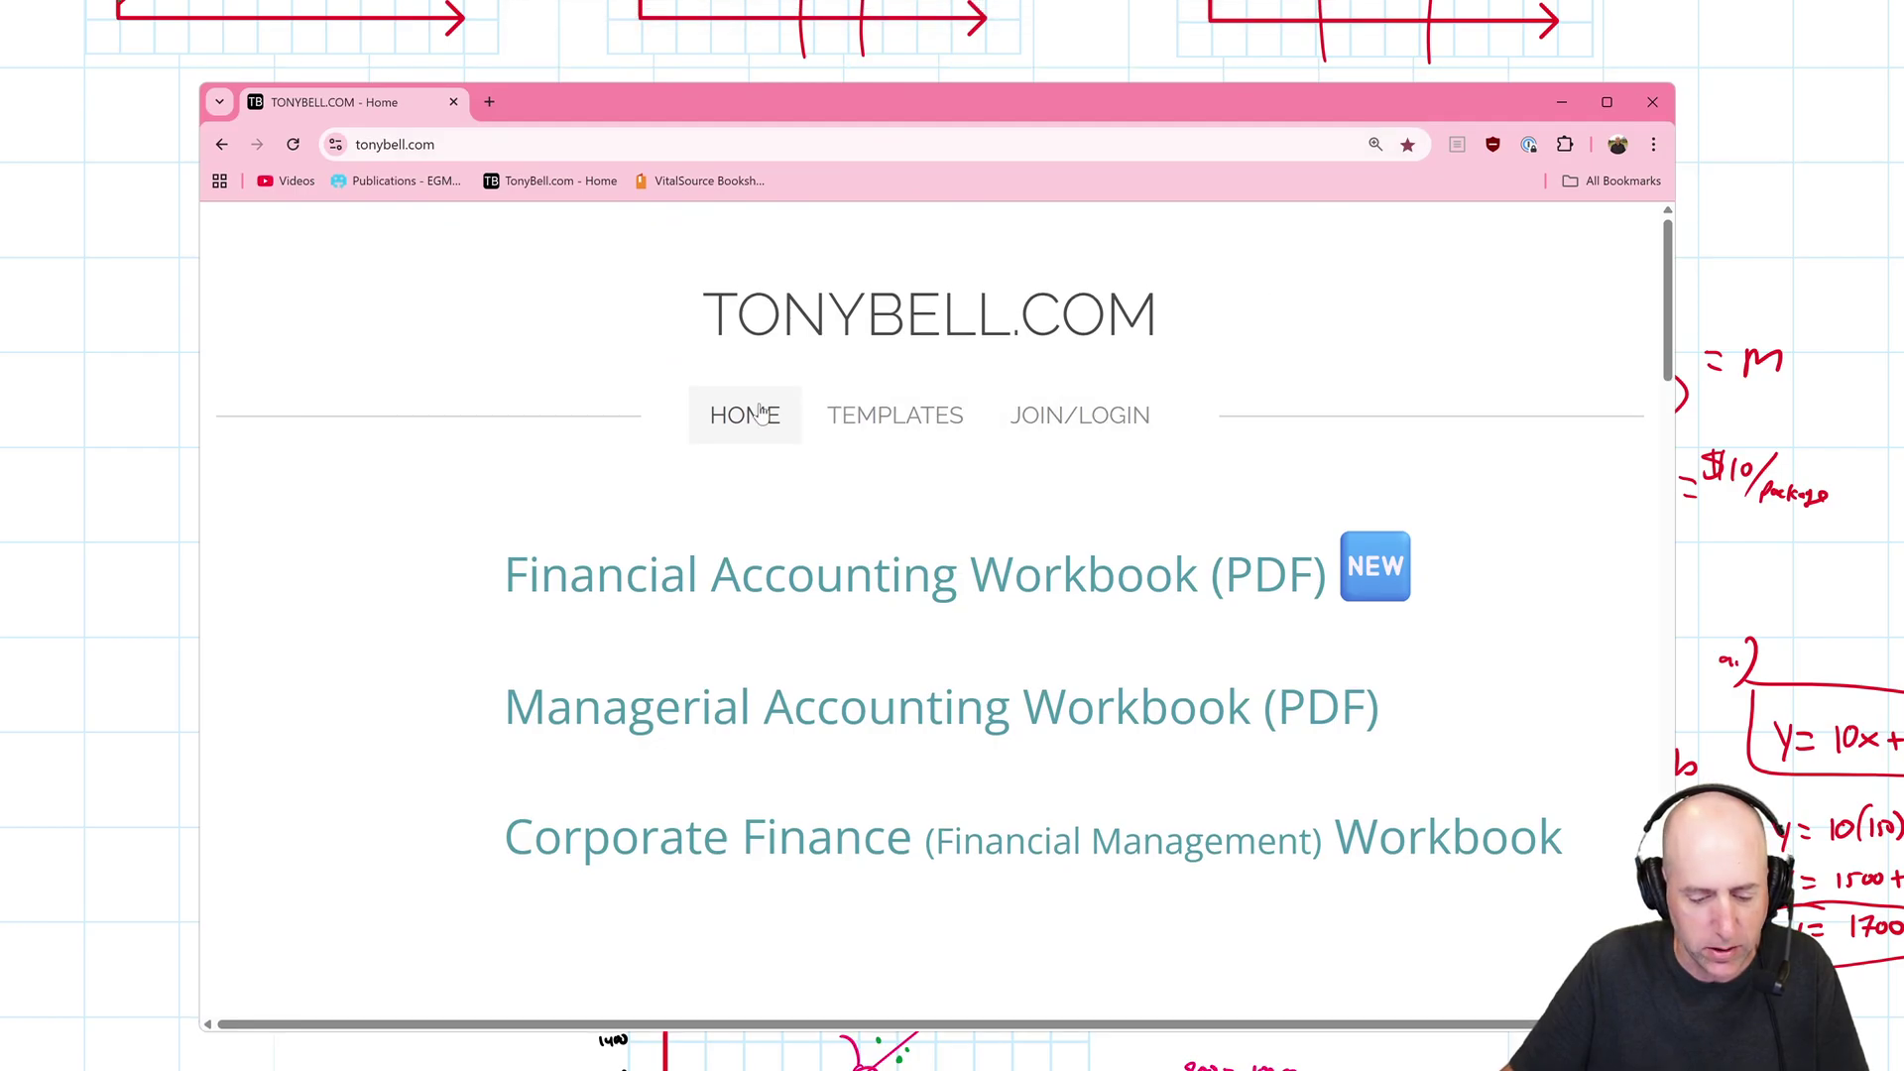
# Go to tonybell.com's TEMPLATES page and scroll toward the Management Accounting templates.
pyautogui.click(895, 415)
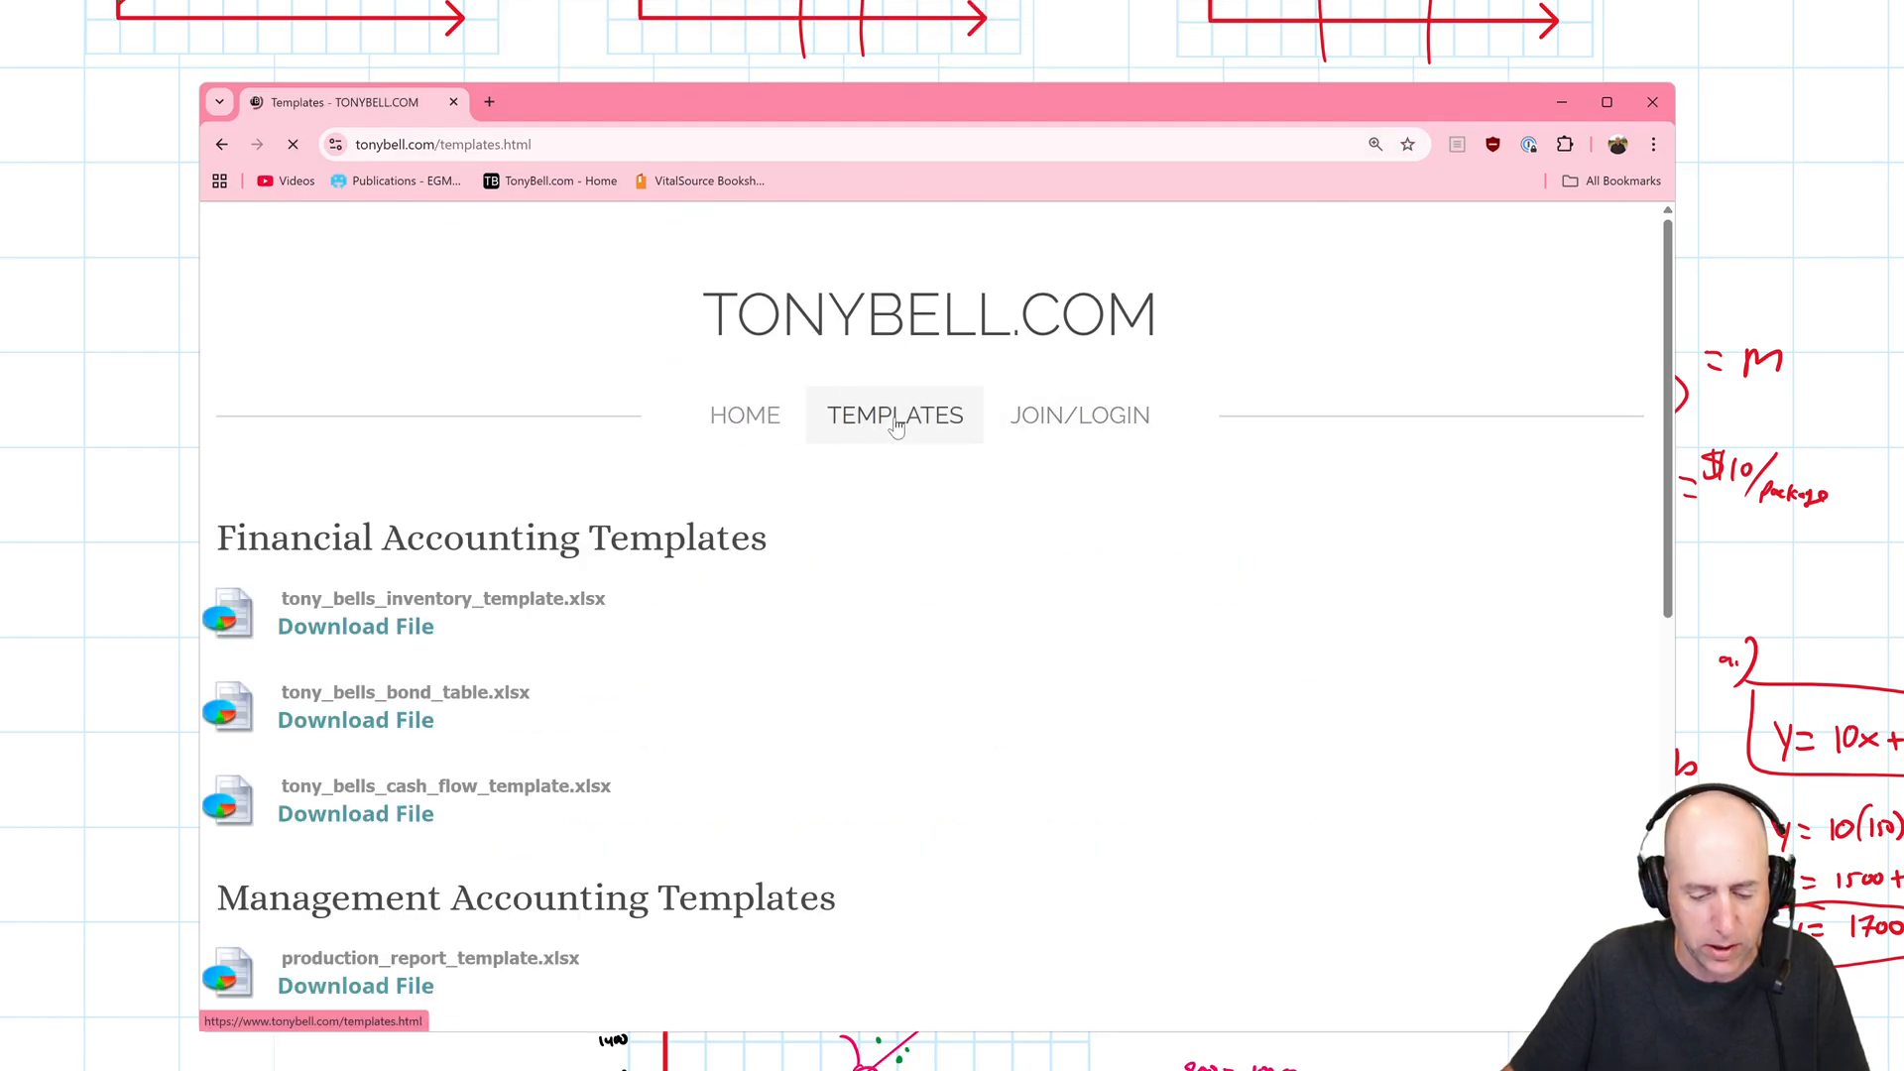
pyautogui.scroll(-3)
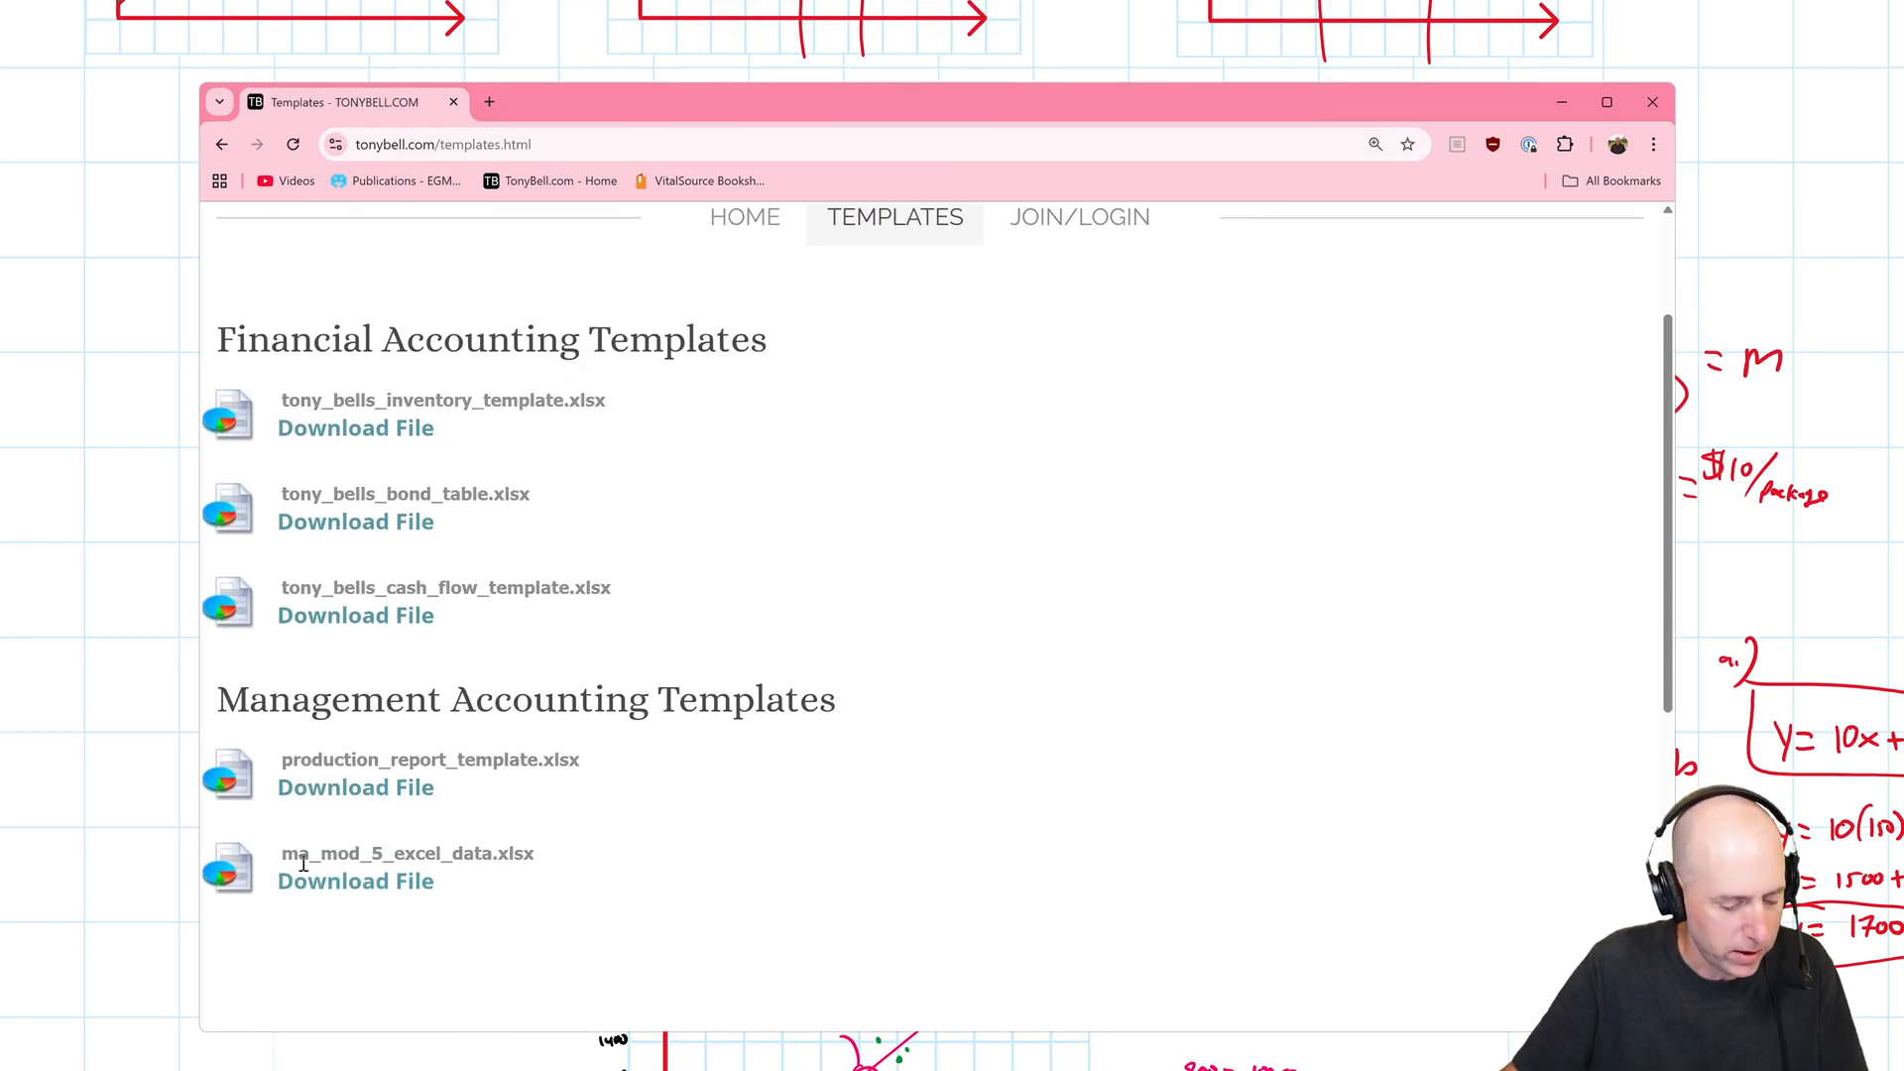
pyautogui.moveTo(388, 881)
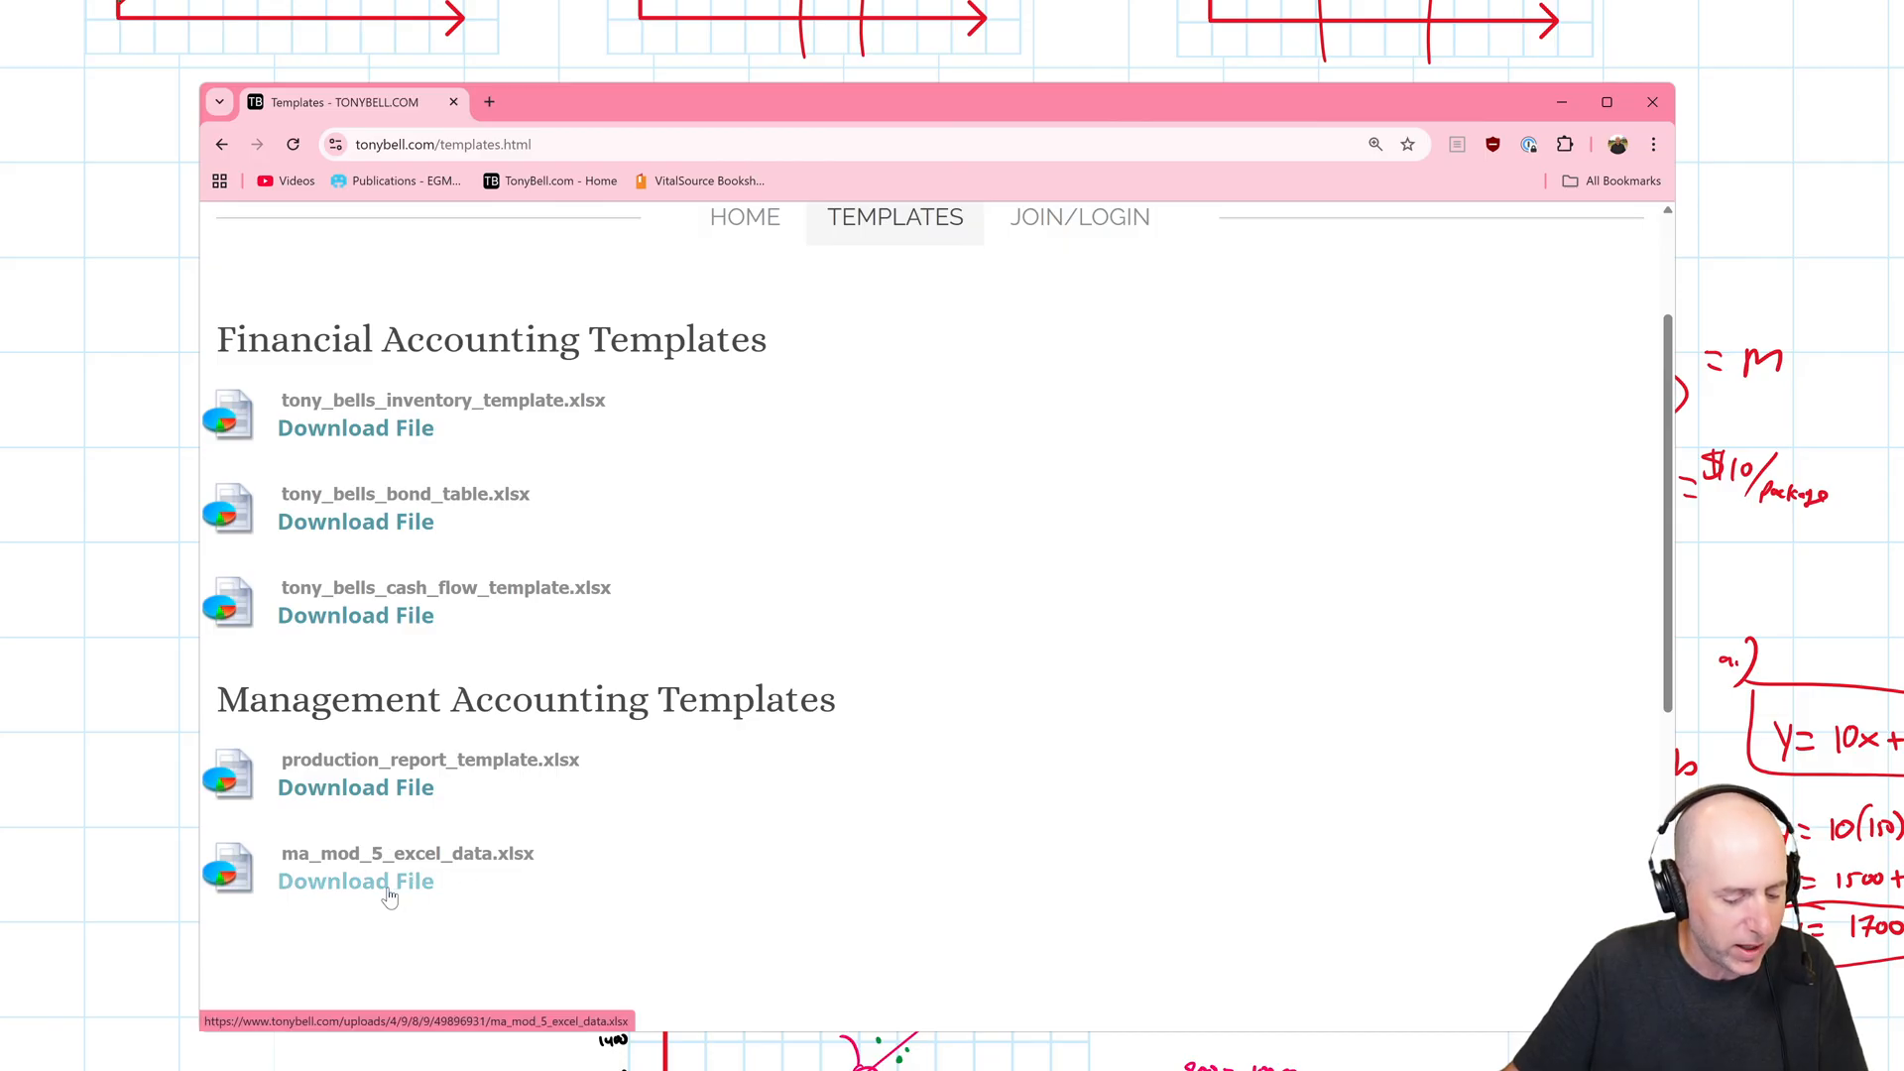
pyautogui.moveTo(1269, 307)
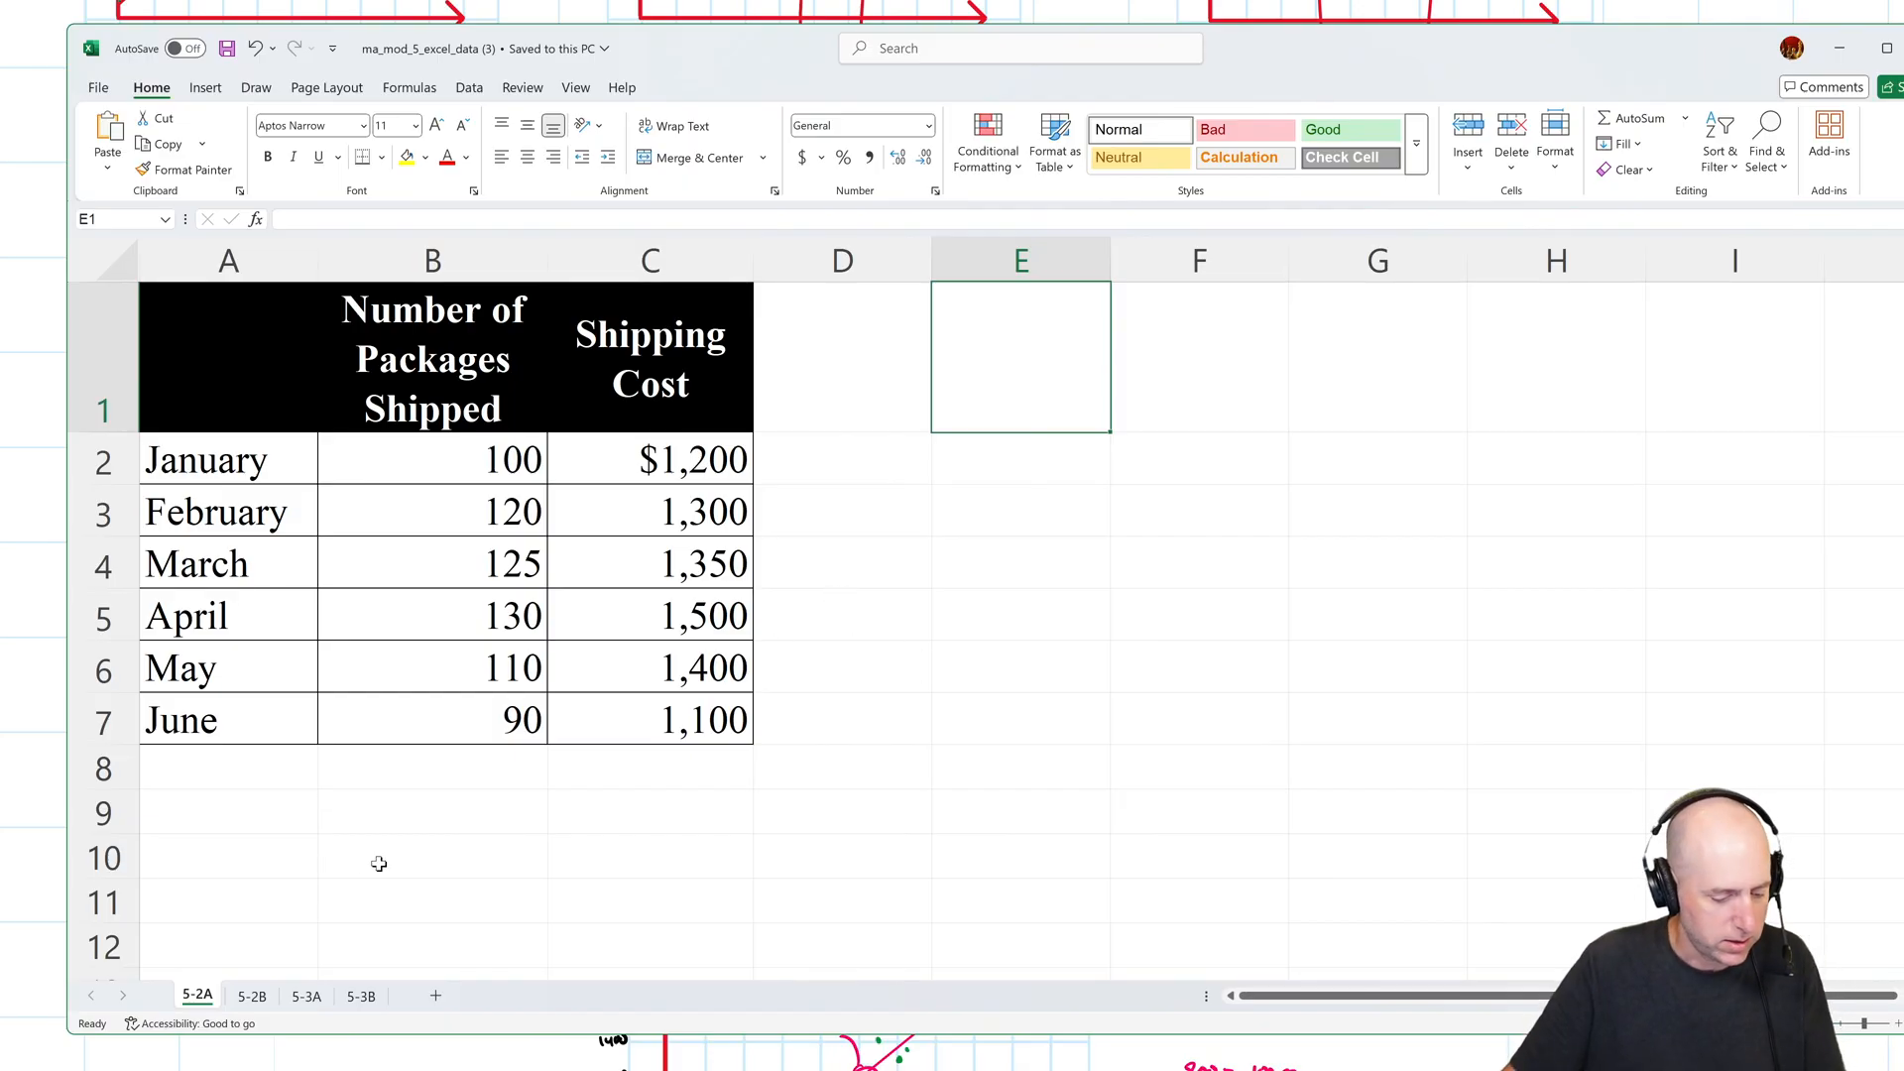
pyautogui.click(307, 996)
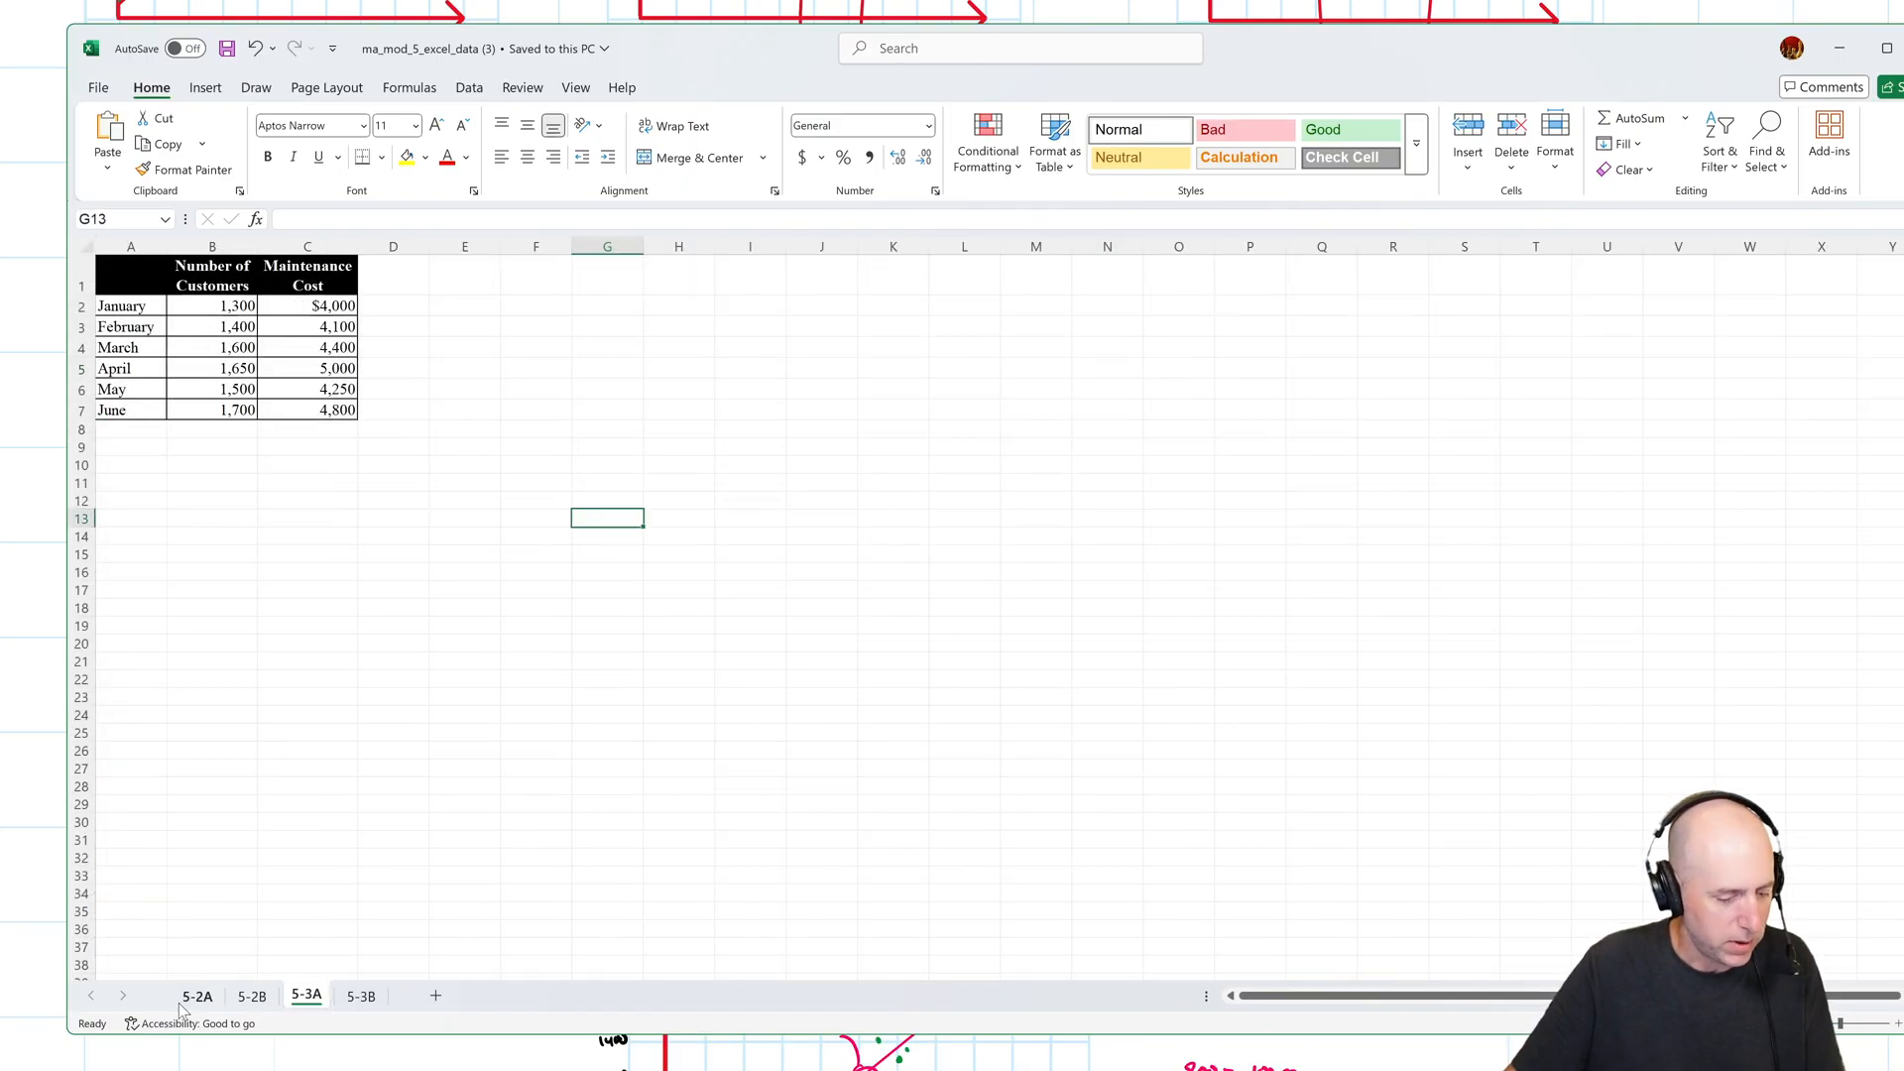
pyautogui.click(197, 996)
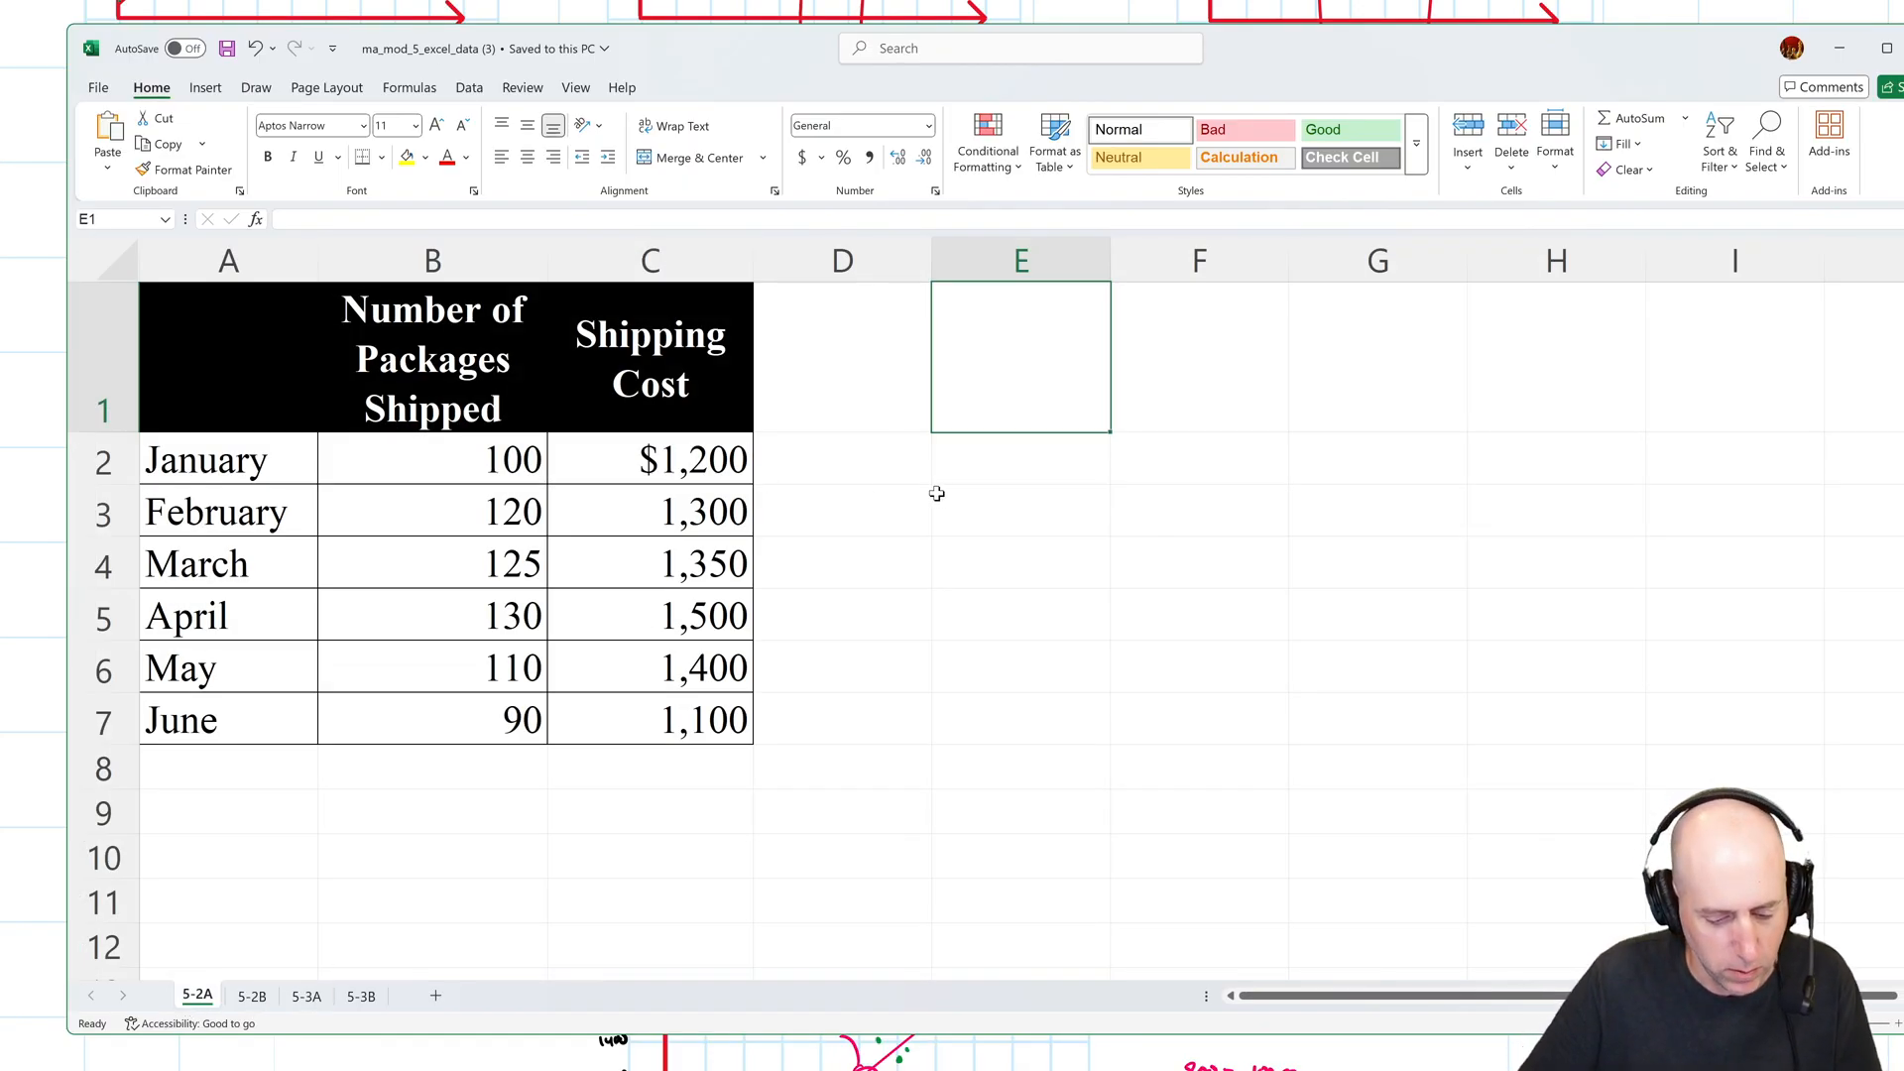
pyautogui.moveTo(930, 482)
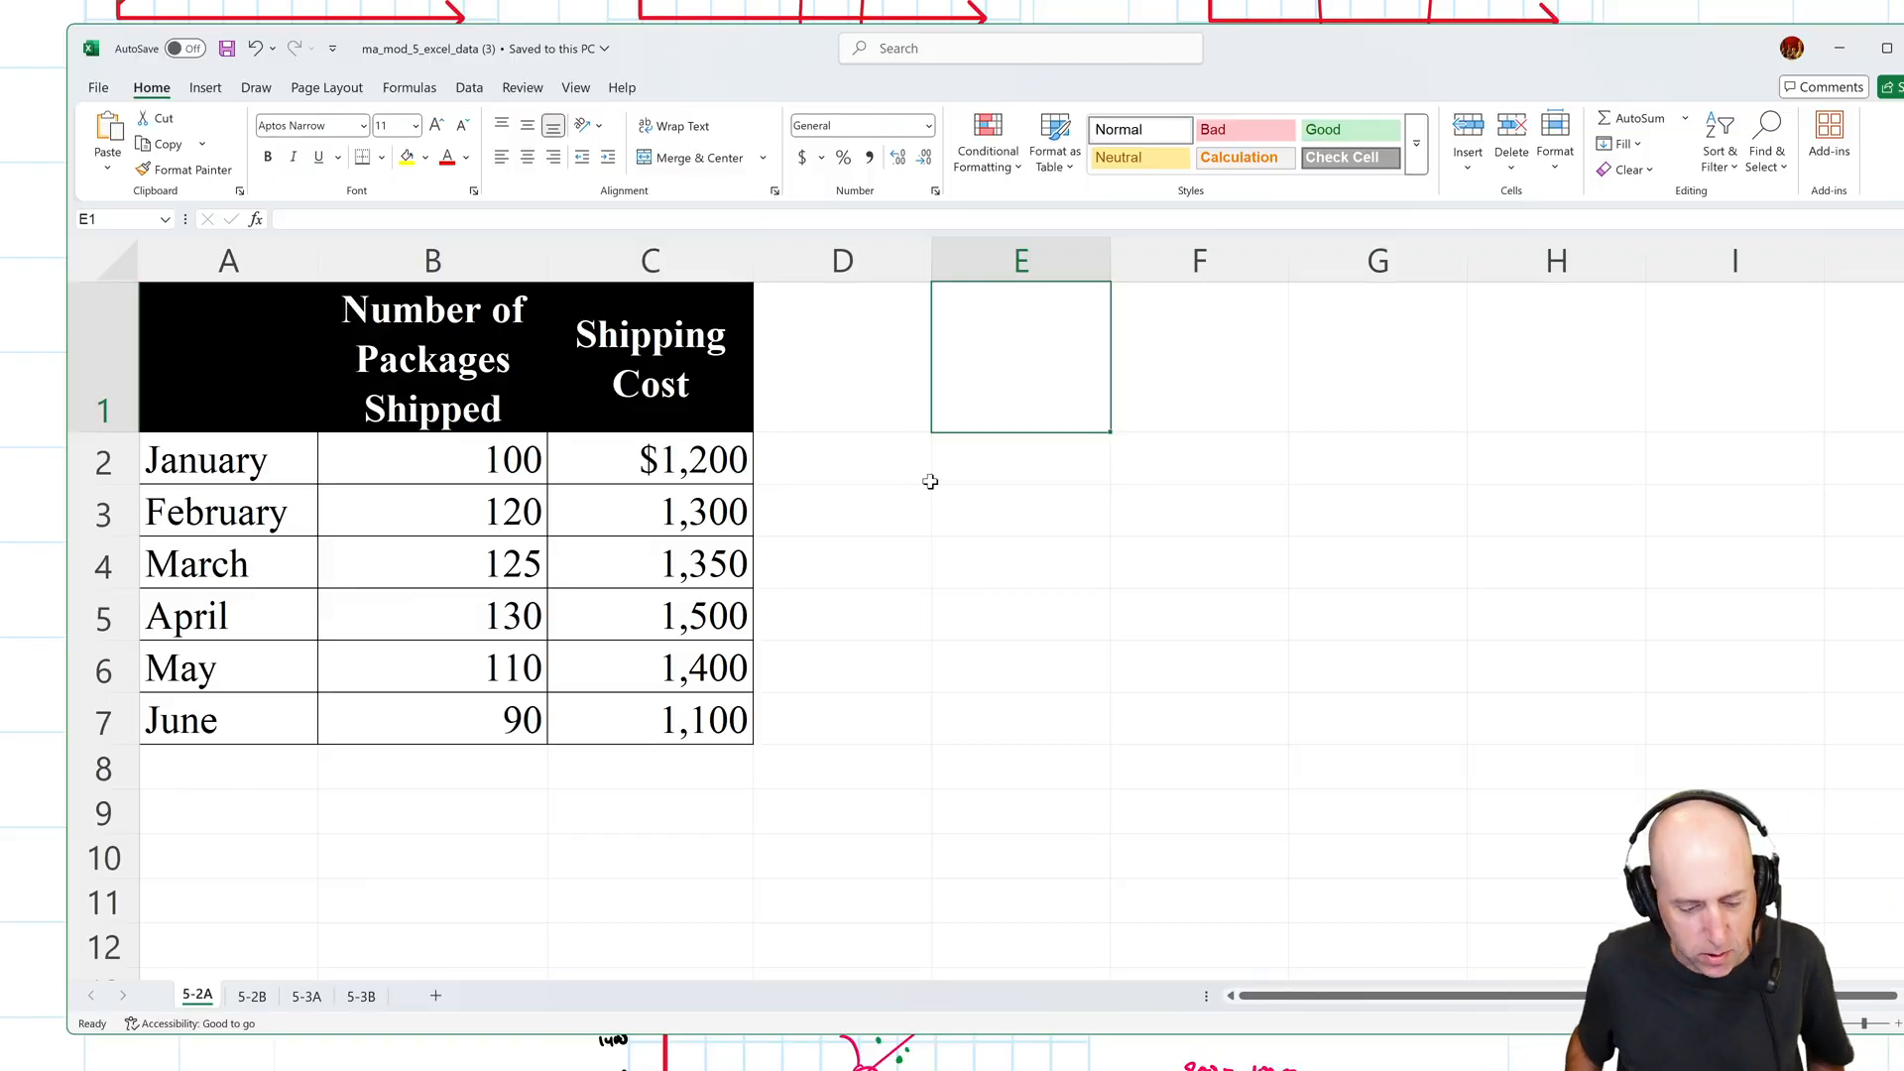
pyautogui.moveTo(886, 757)
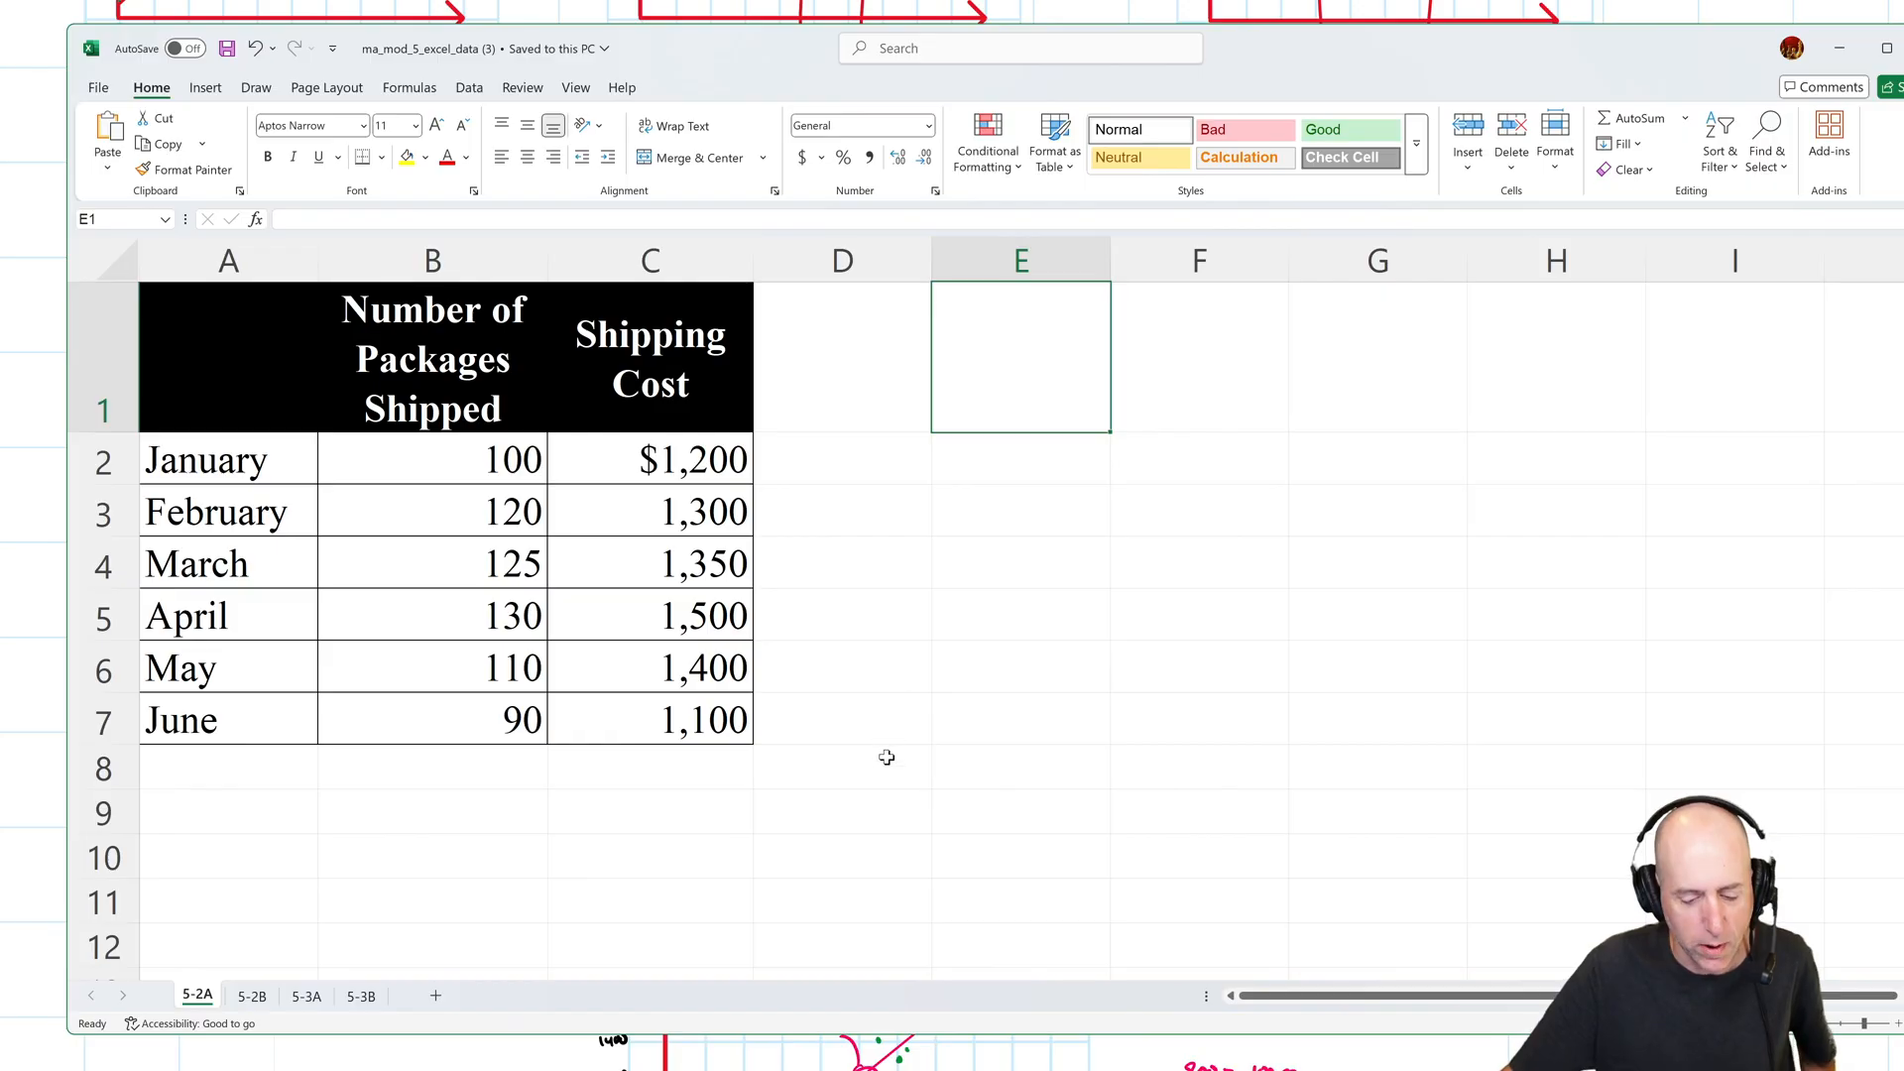
pyautogui.click(842, 767)
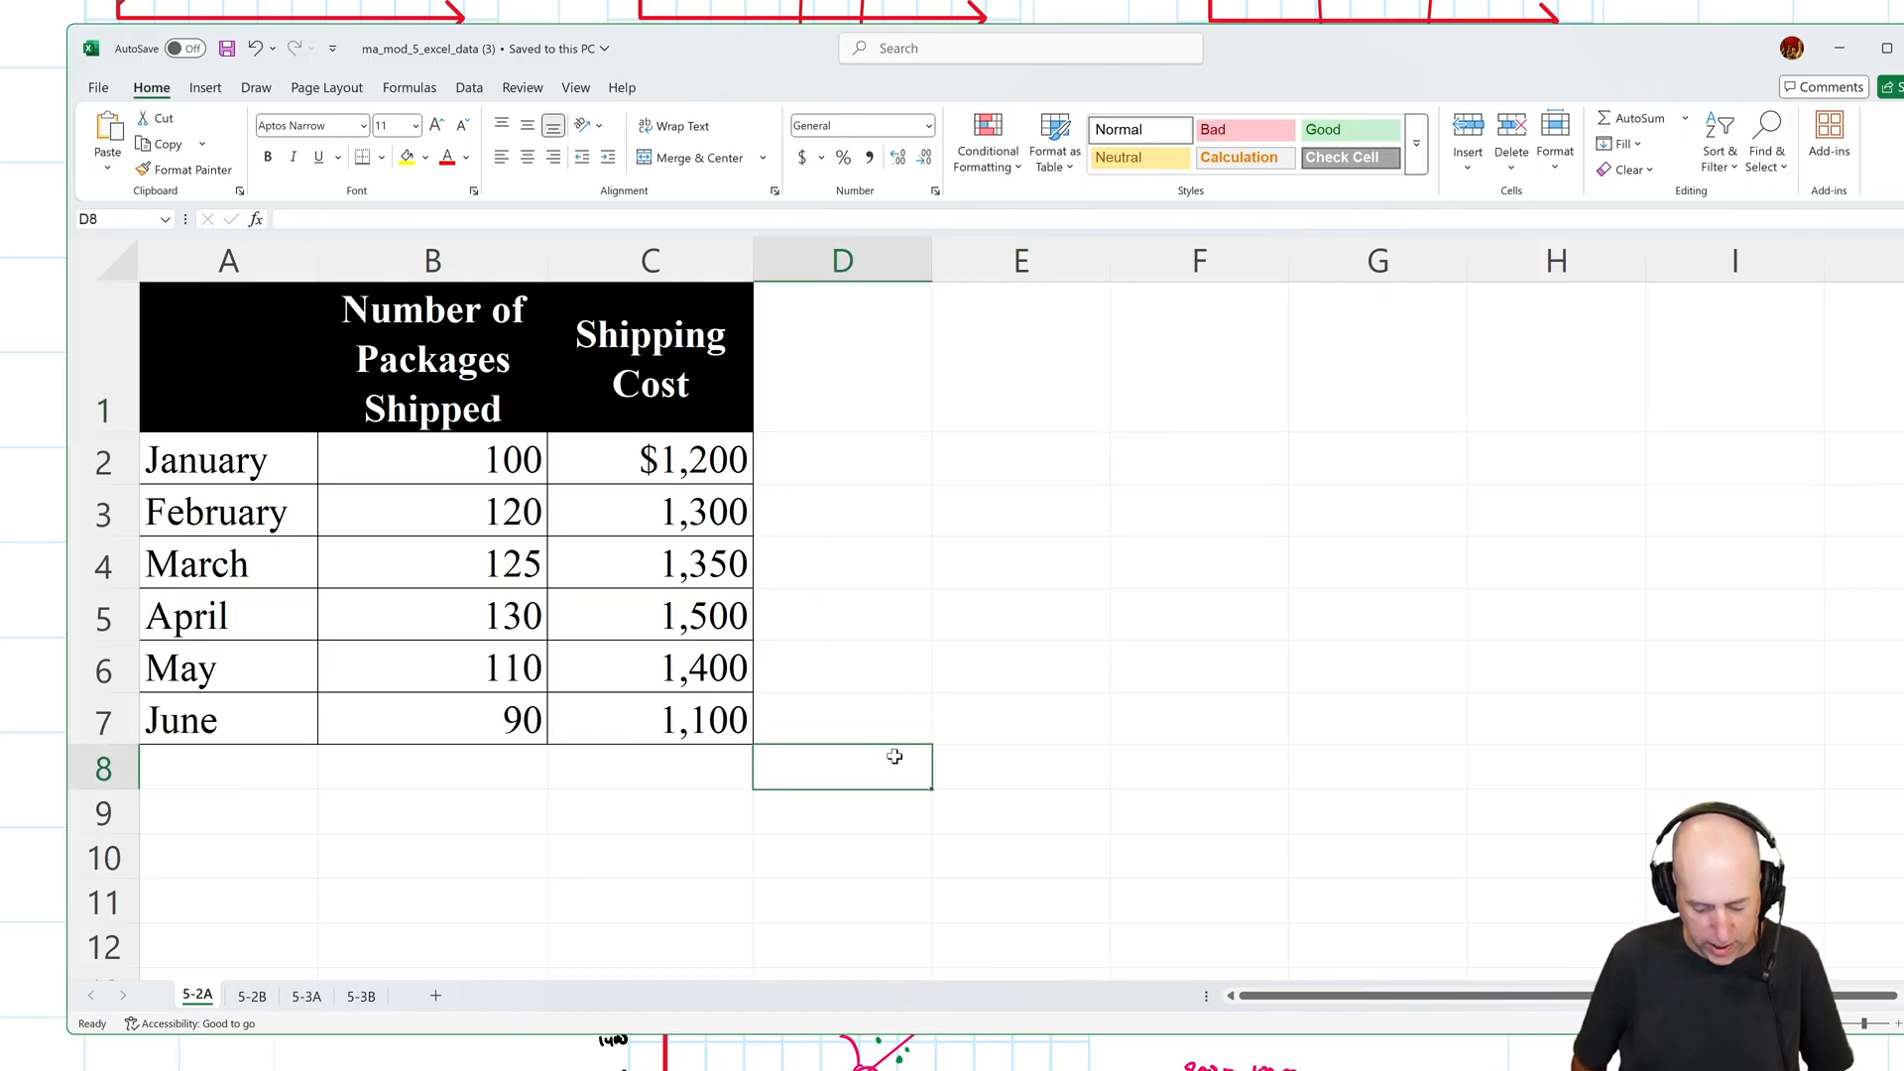
# Label D8 'y=mx+b' and enter =SLOPE(C2:C7,B2:B7) in D10, giving 8.105263, marked m.
pyautogui.write("'y=")
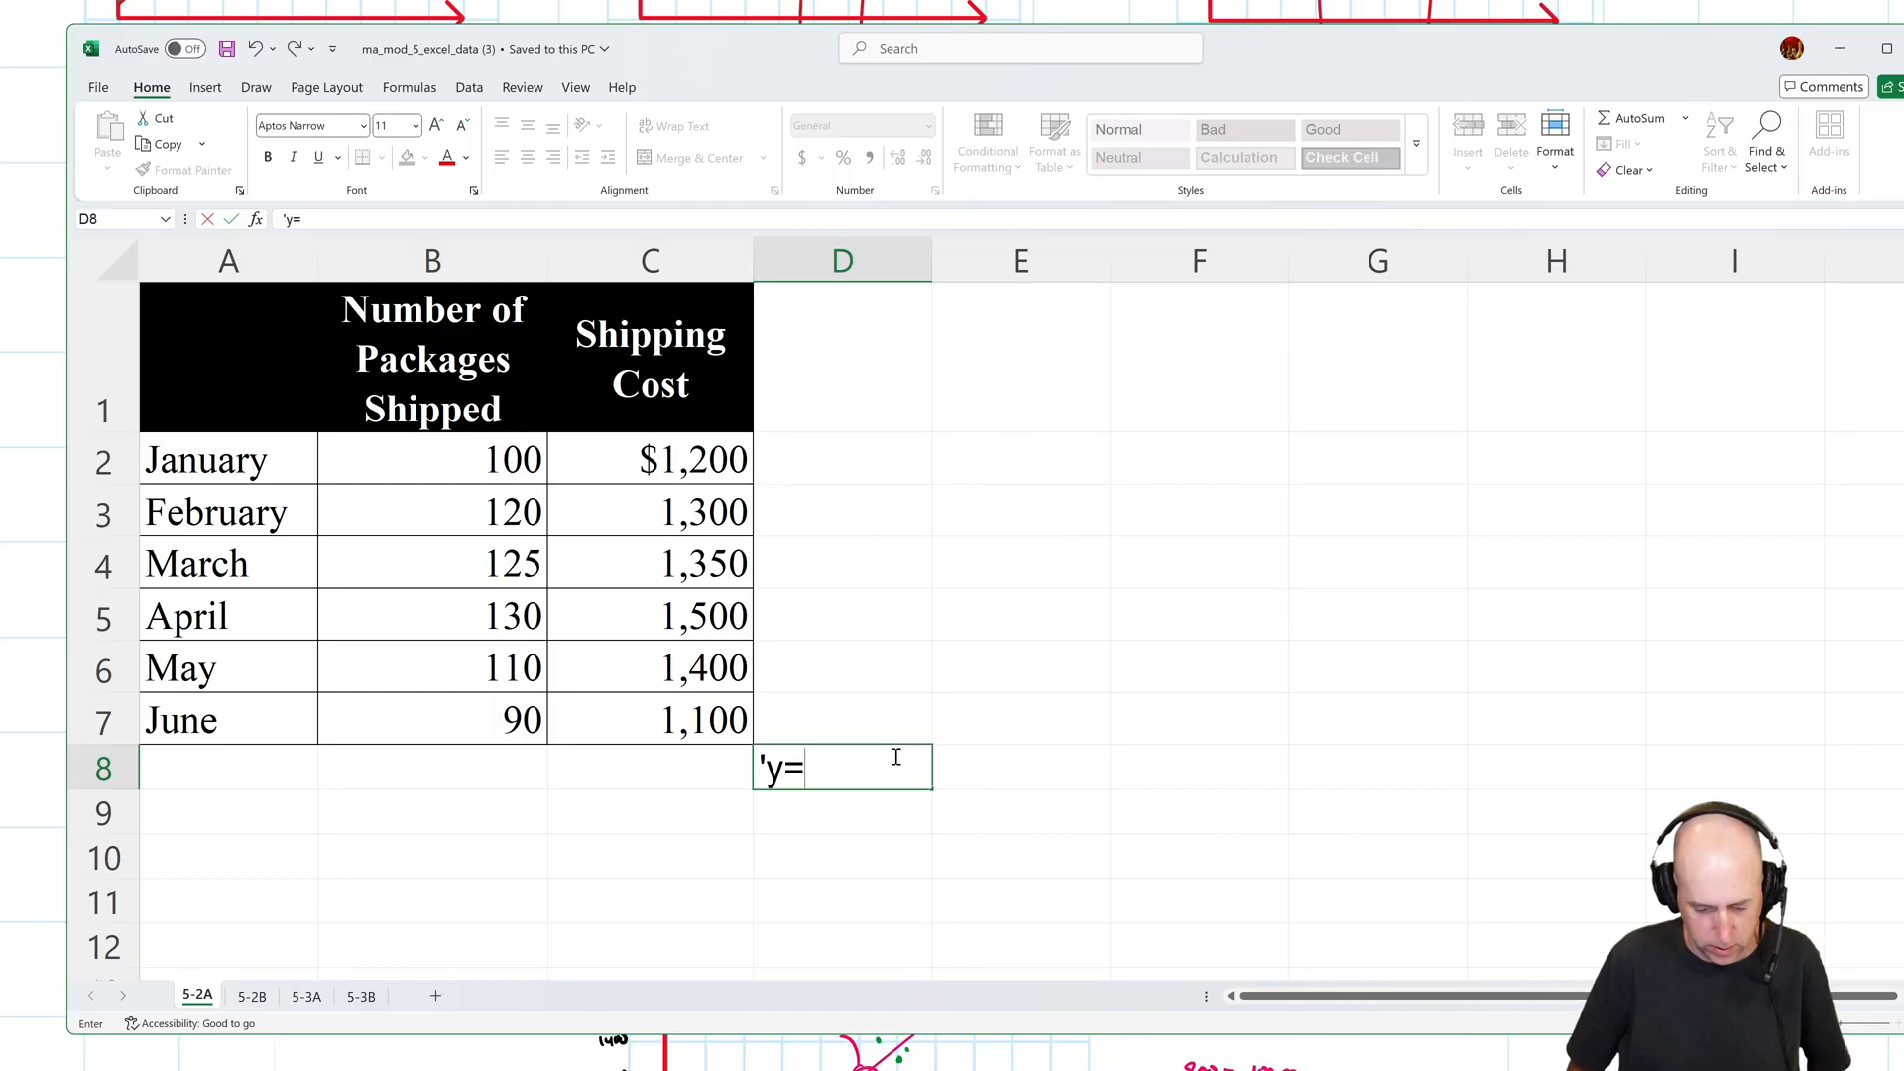
pyautogui.write('mx+b')
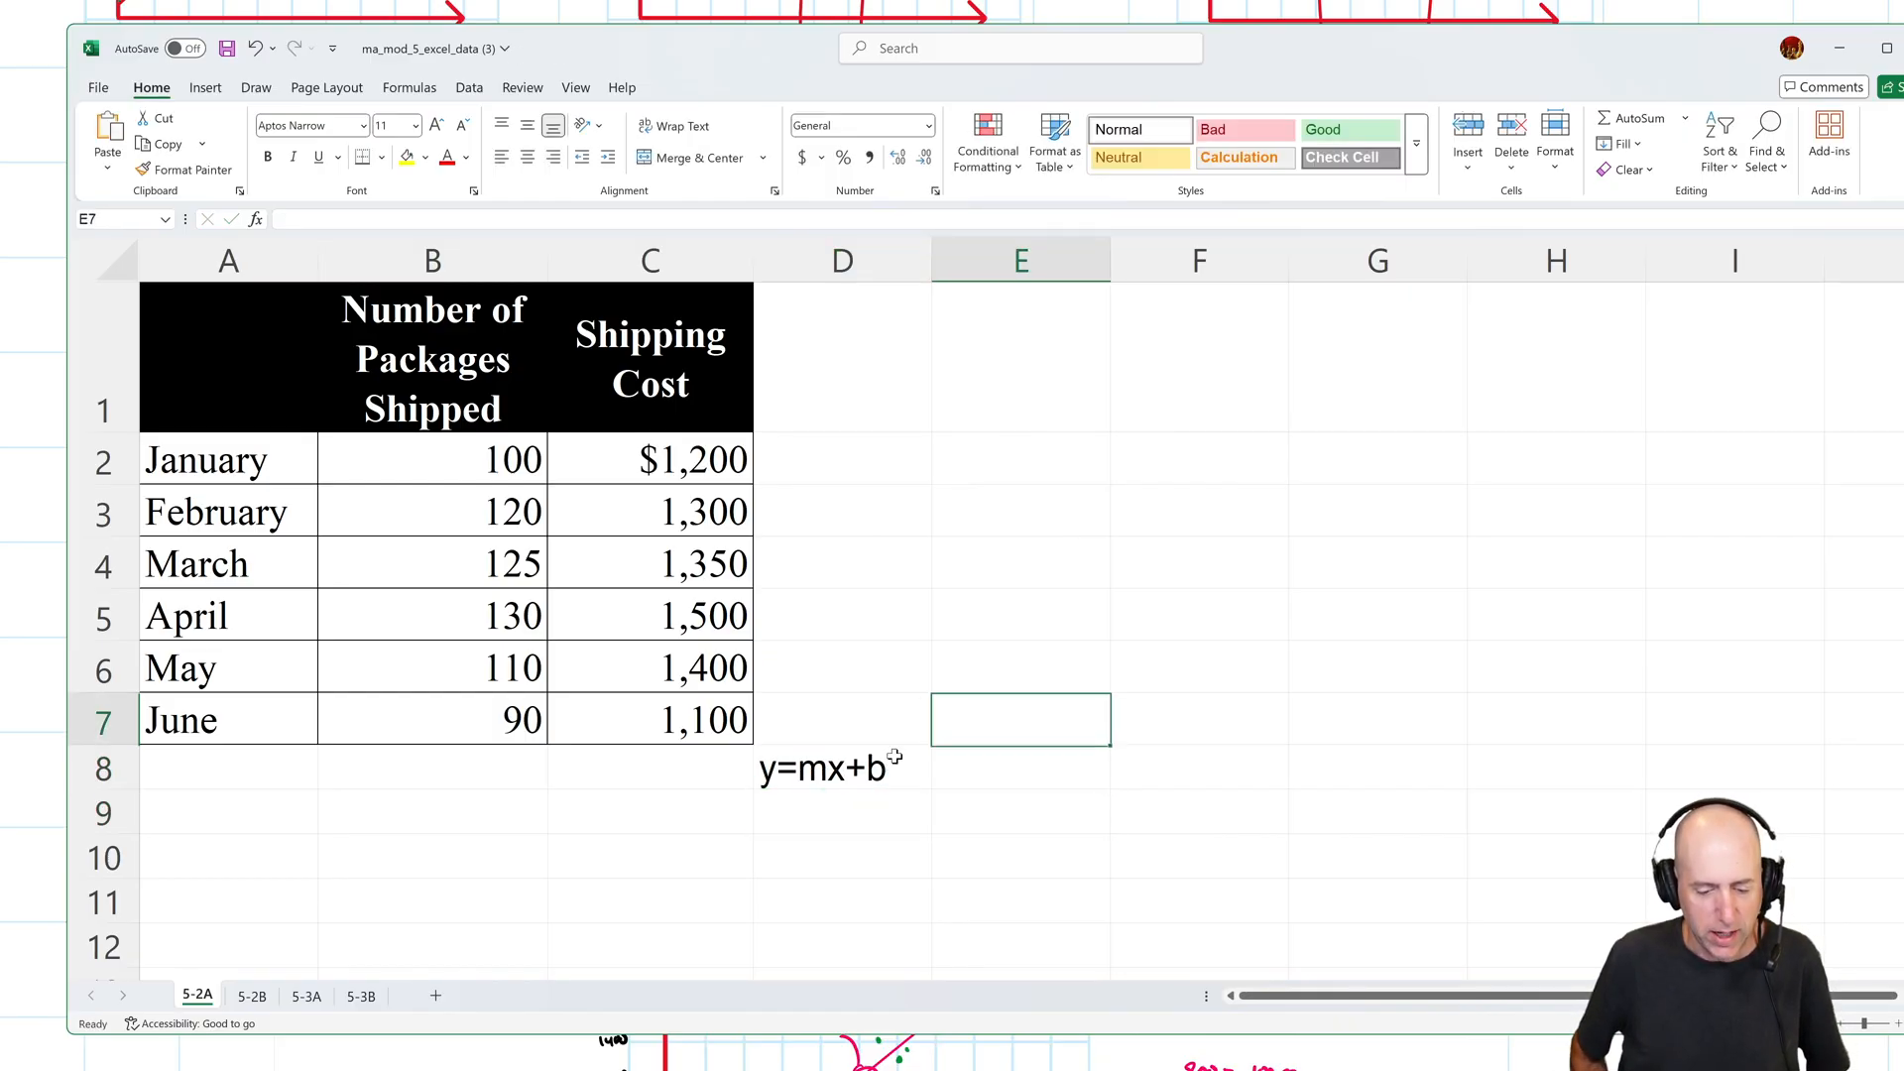
pyautogui.click(841, 855)
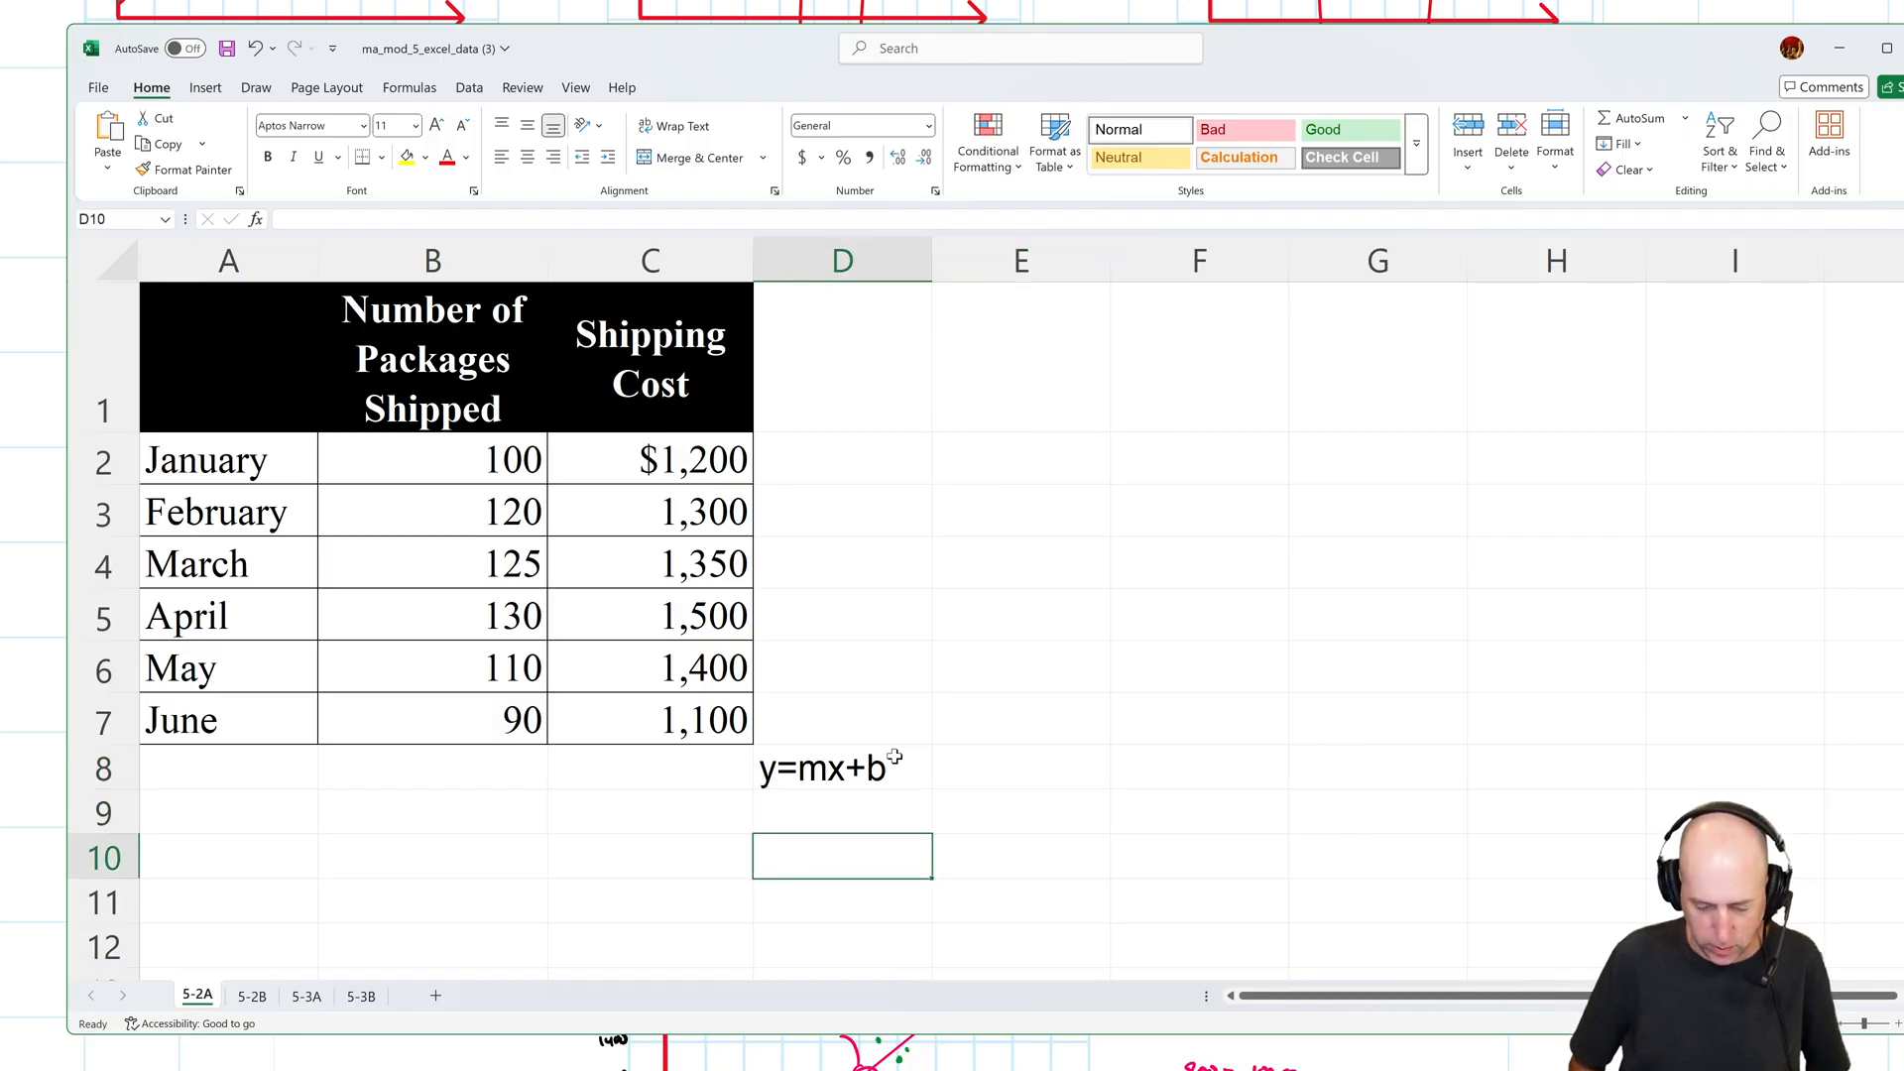
pyautogui.write('=')
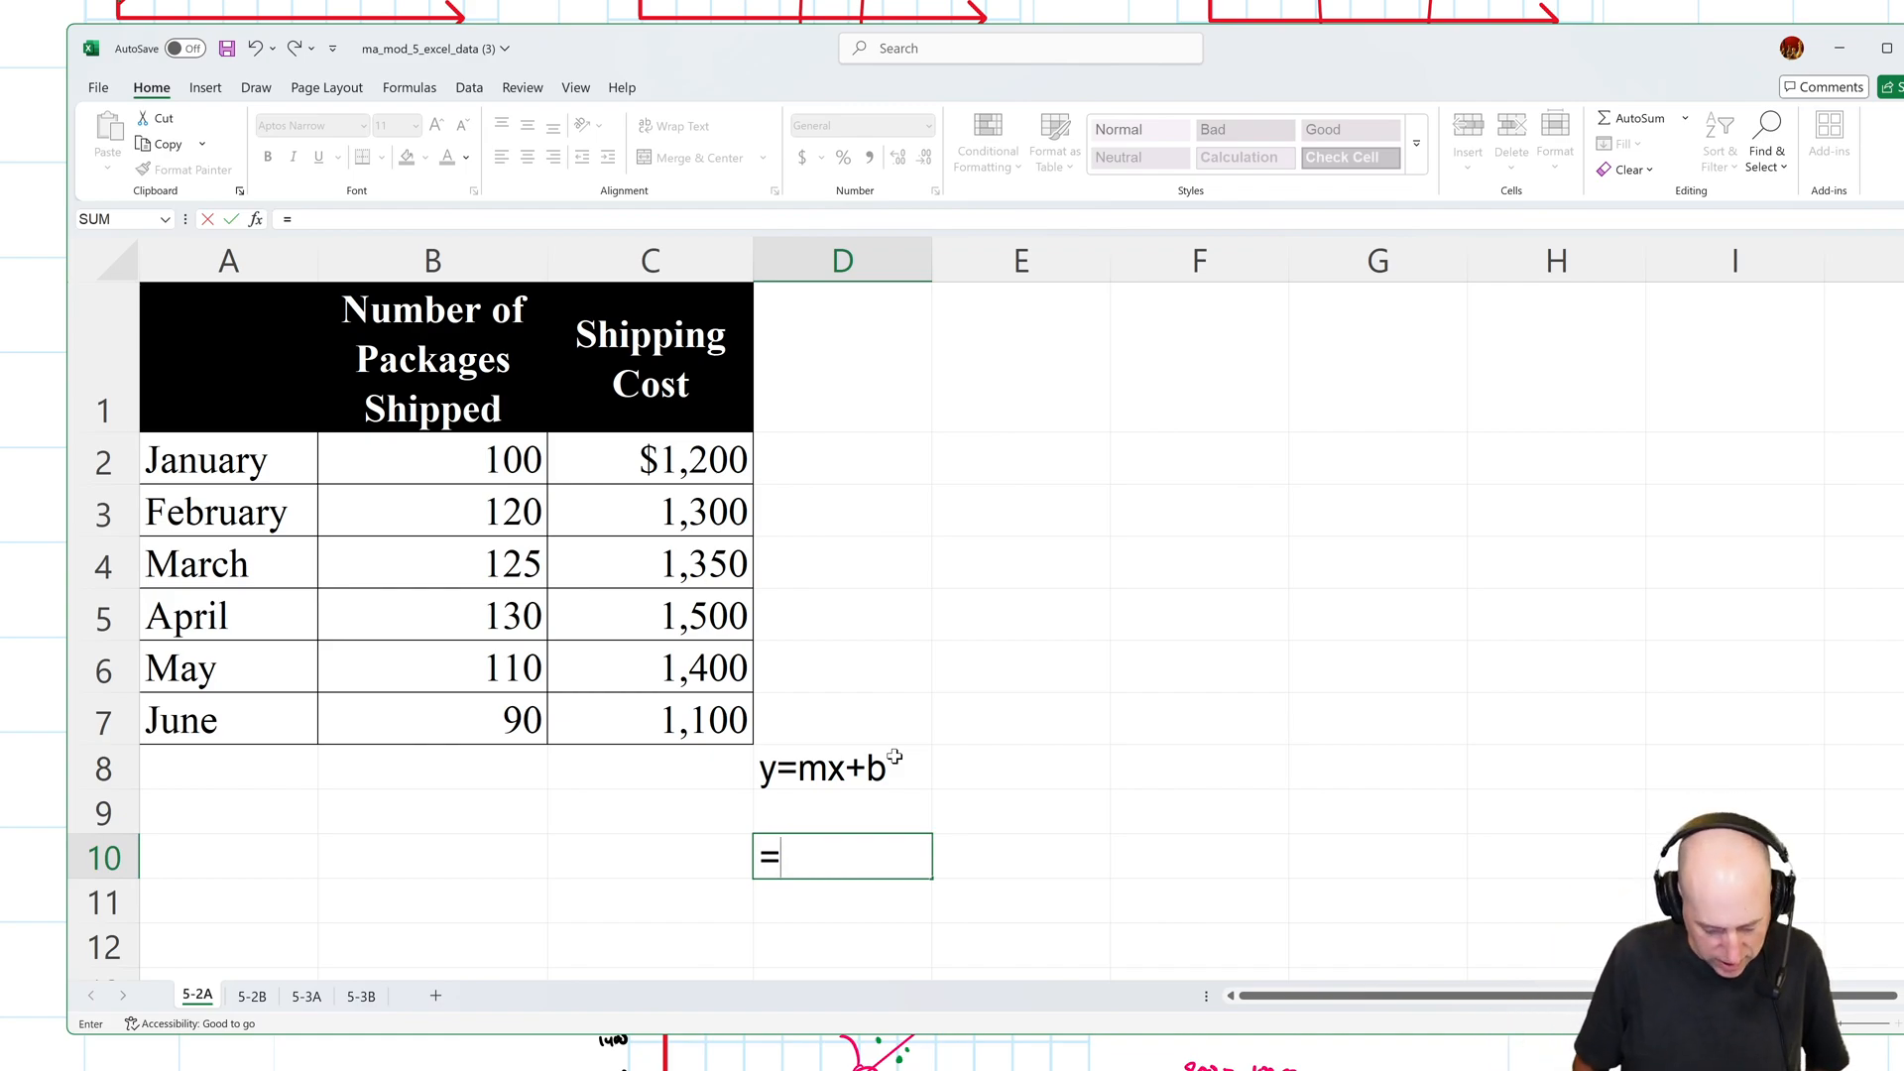
pyautogui.write('slope(C2:C7')
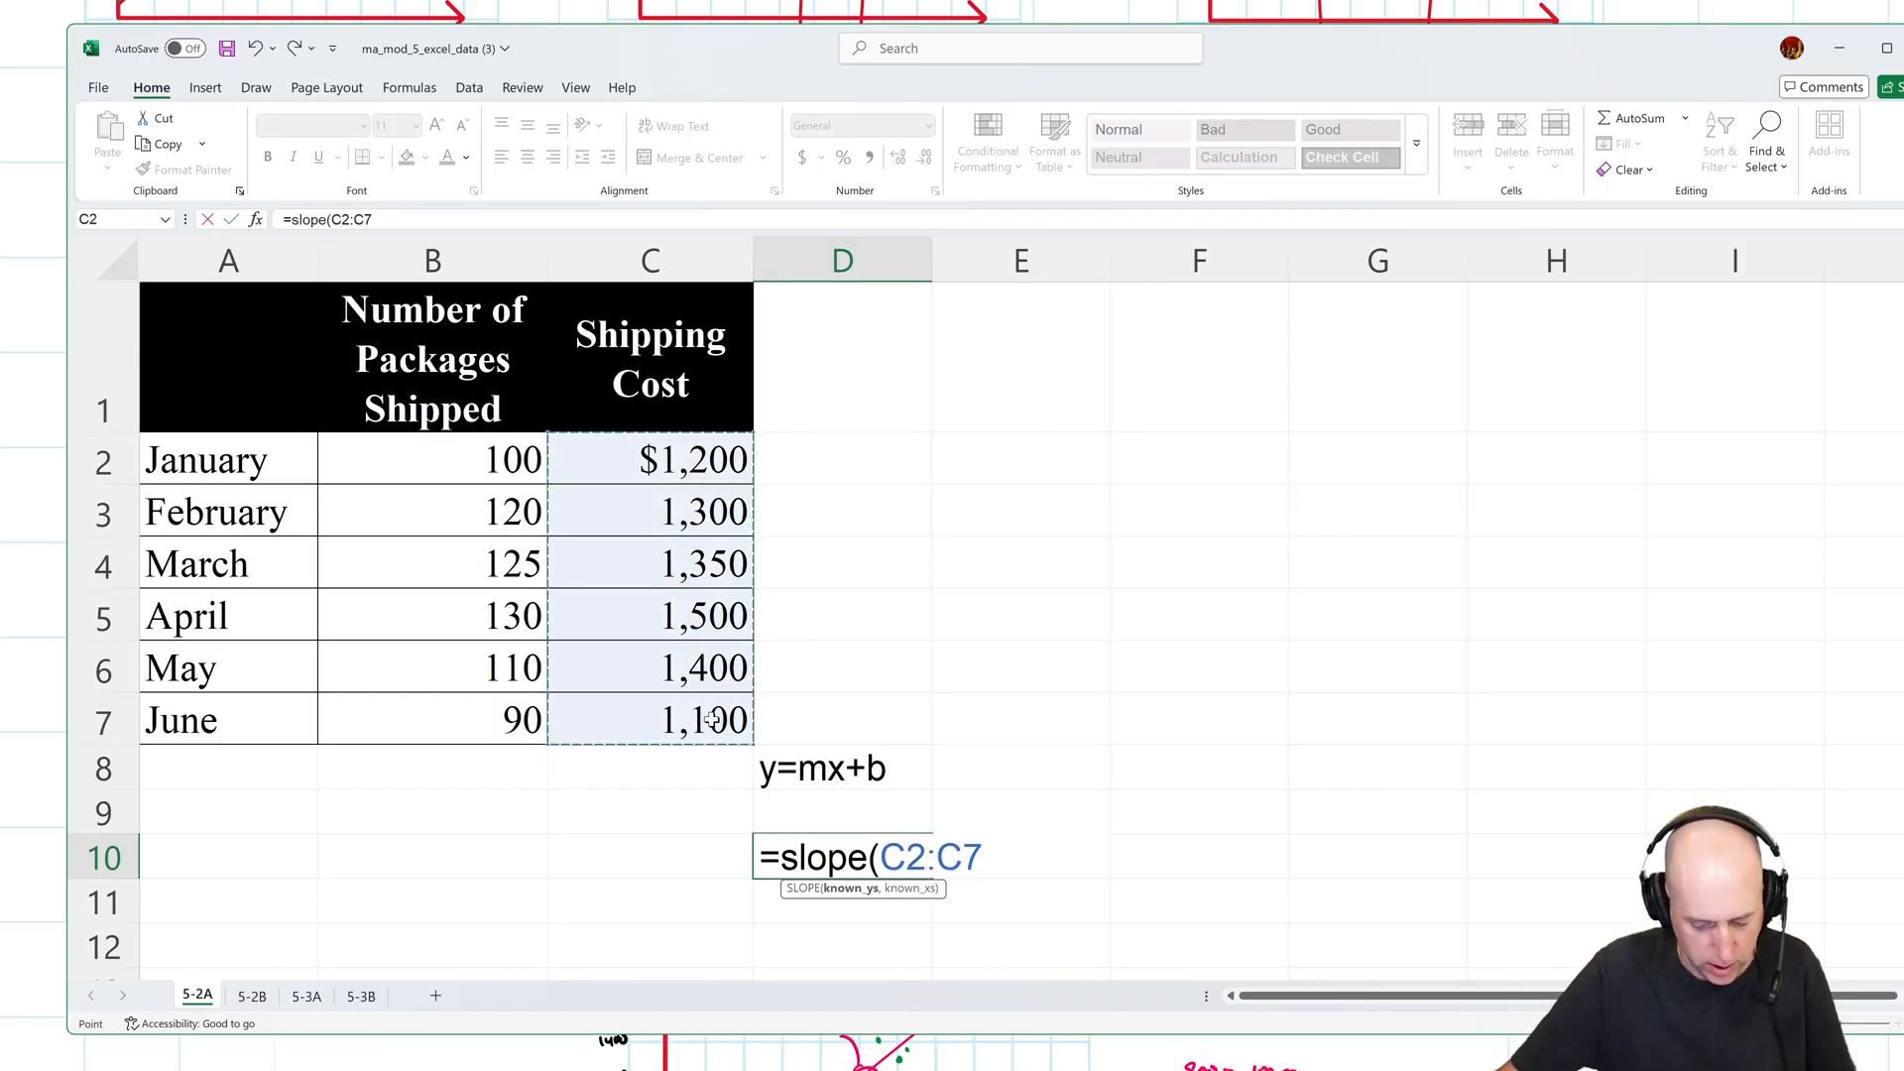
pyautogui.write(',B2:B7')
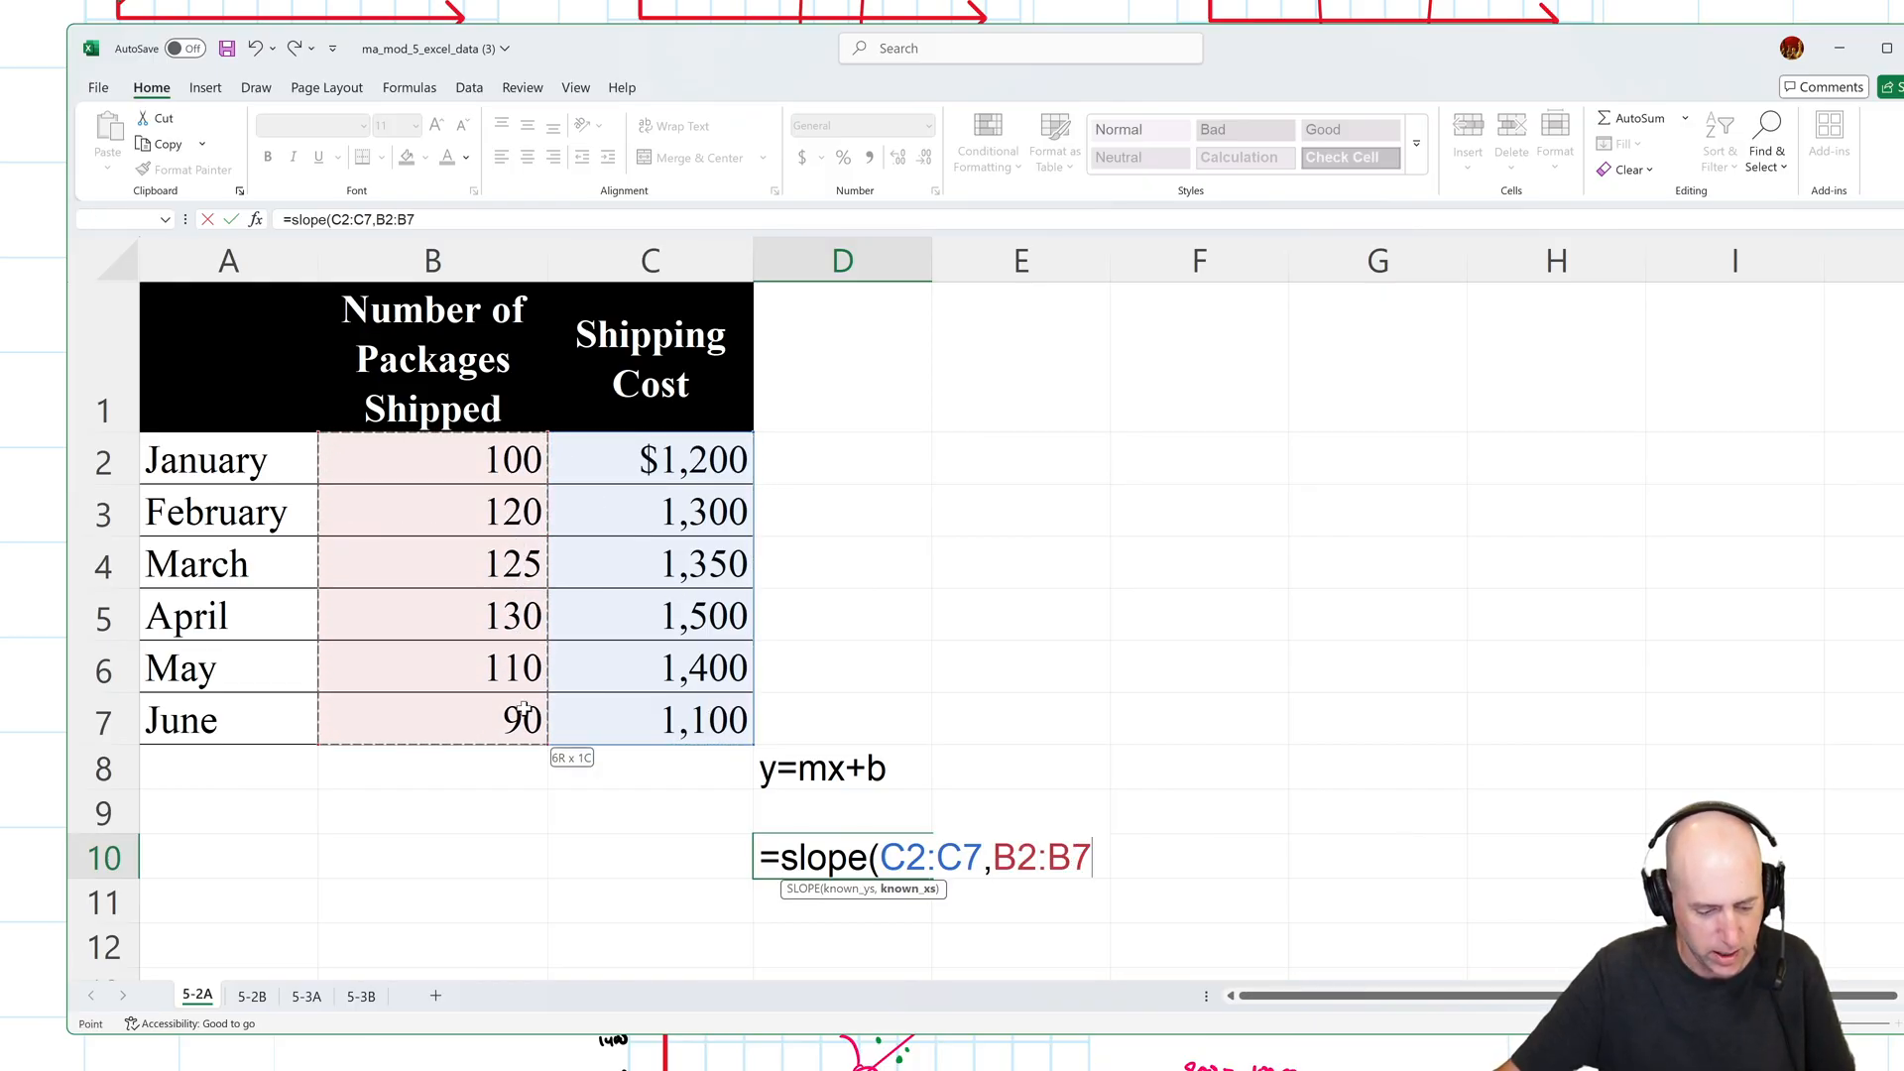
pyautogui.press('Return')
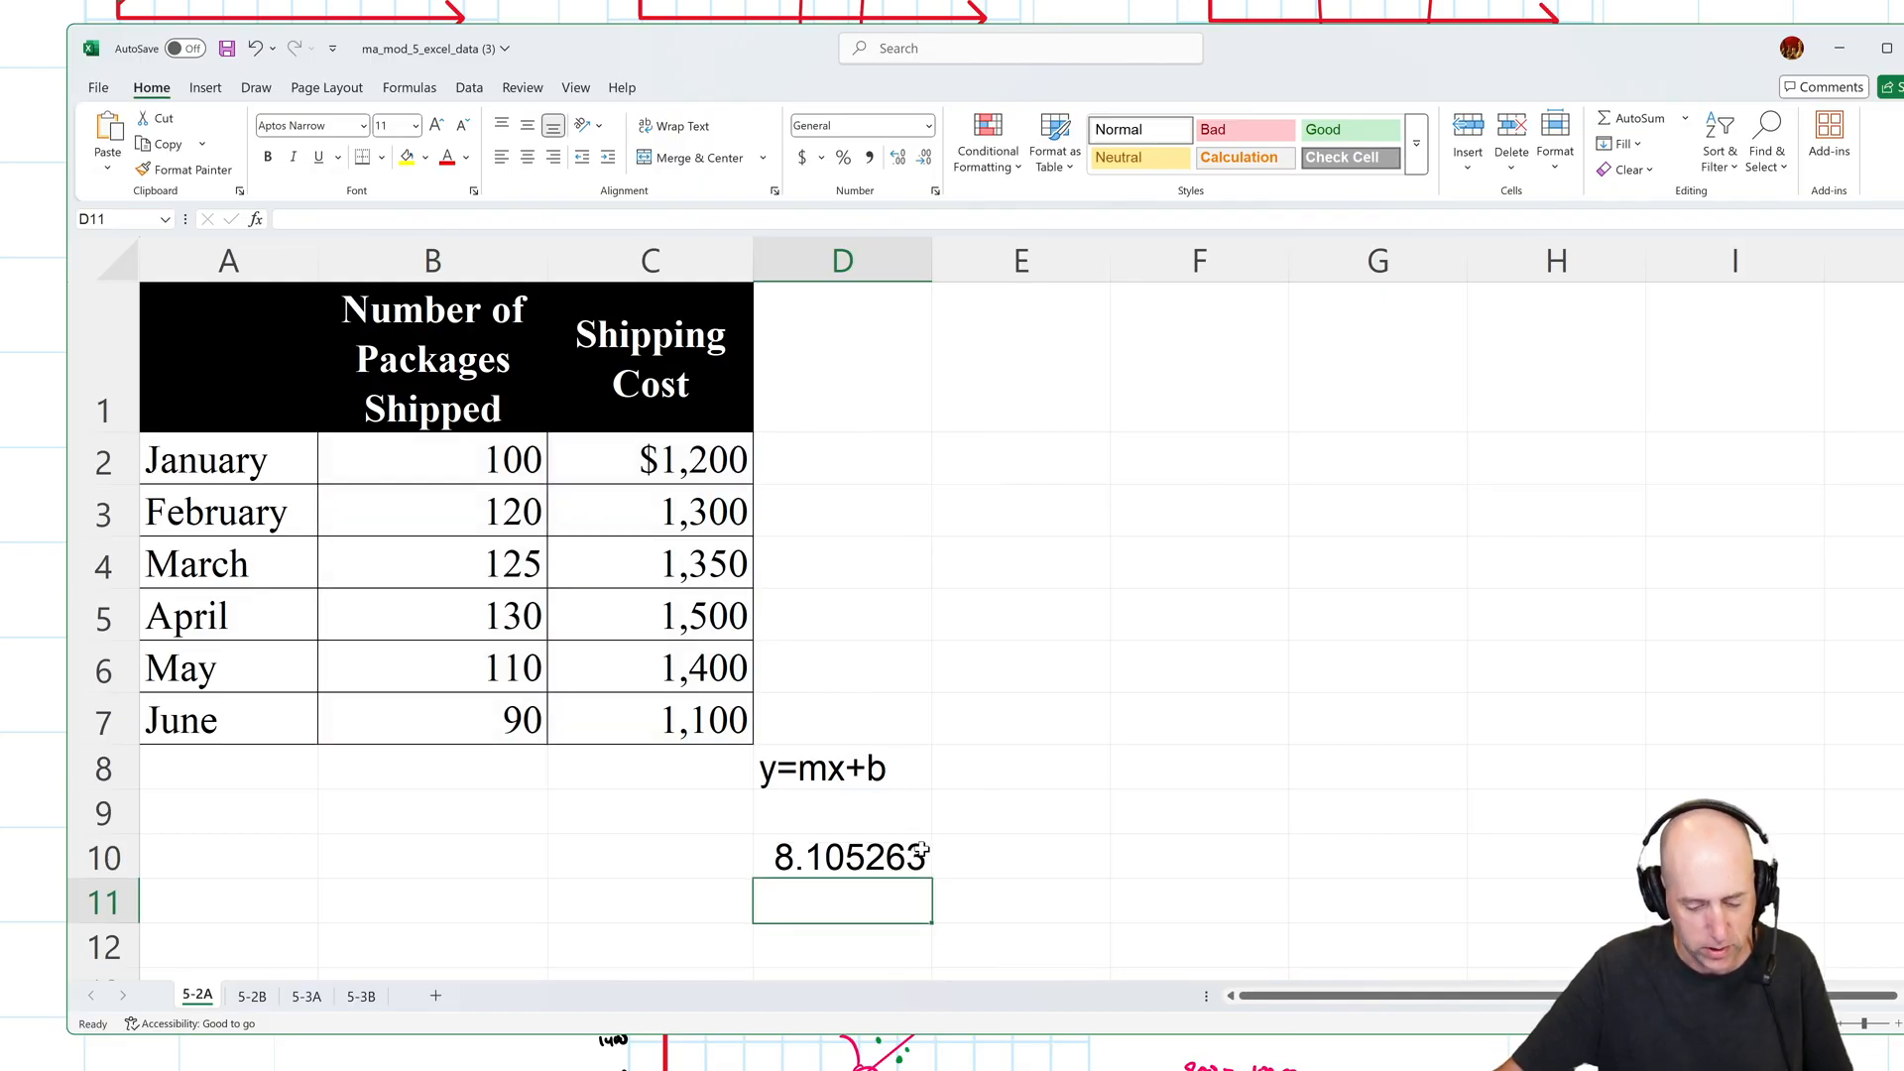
pyautogui.click(1020, 856)
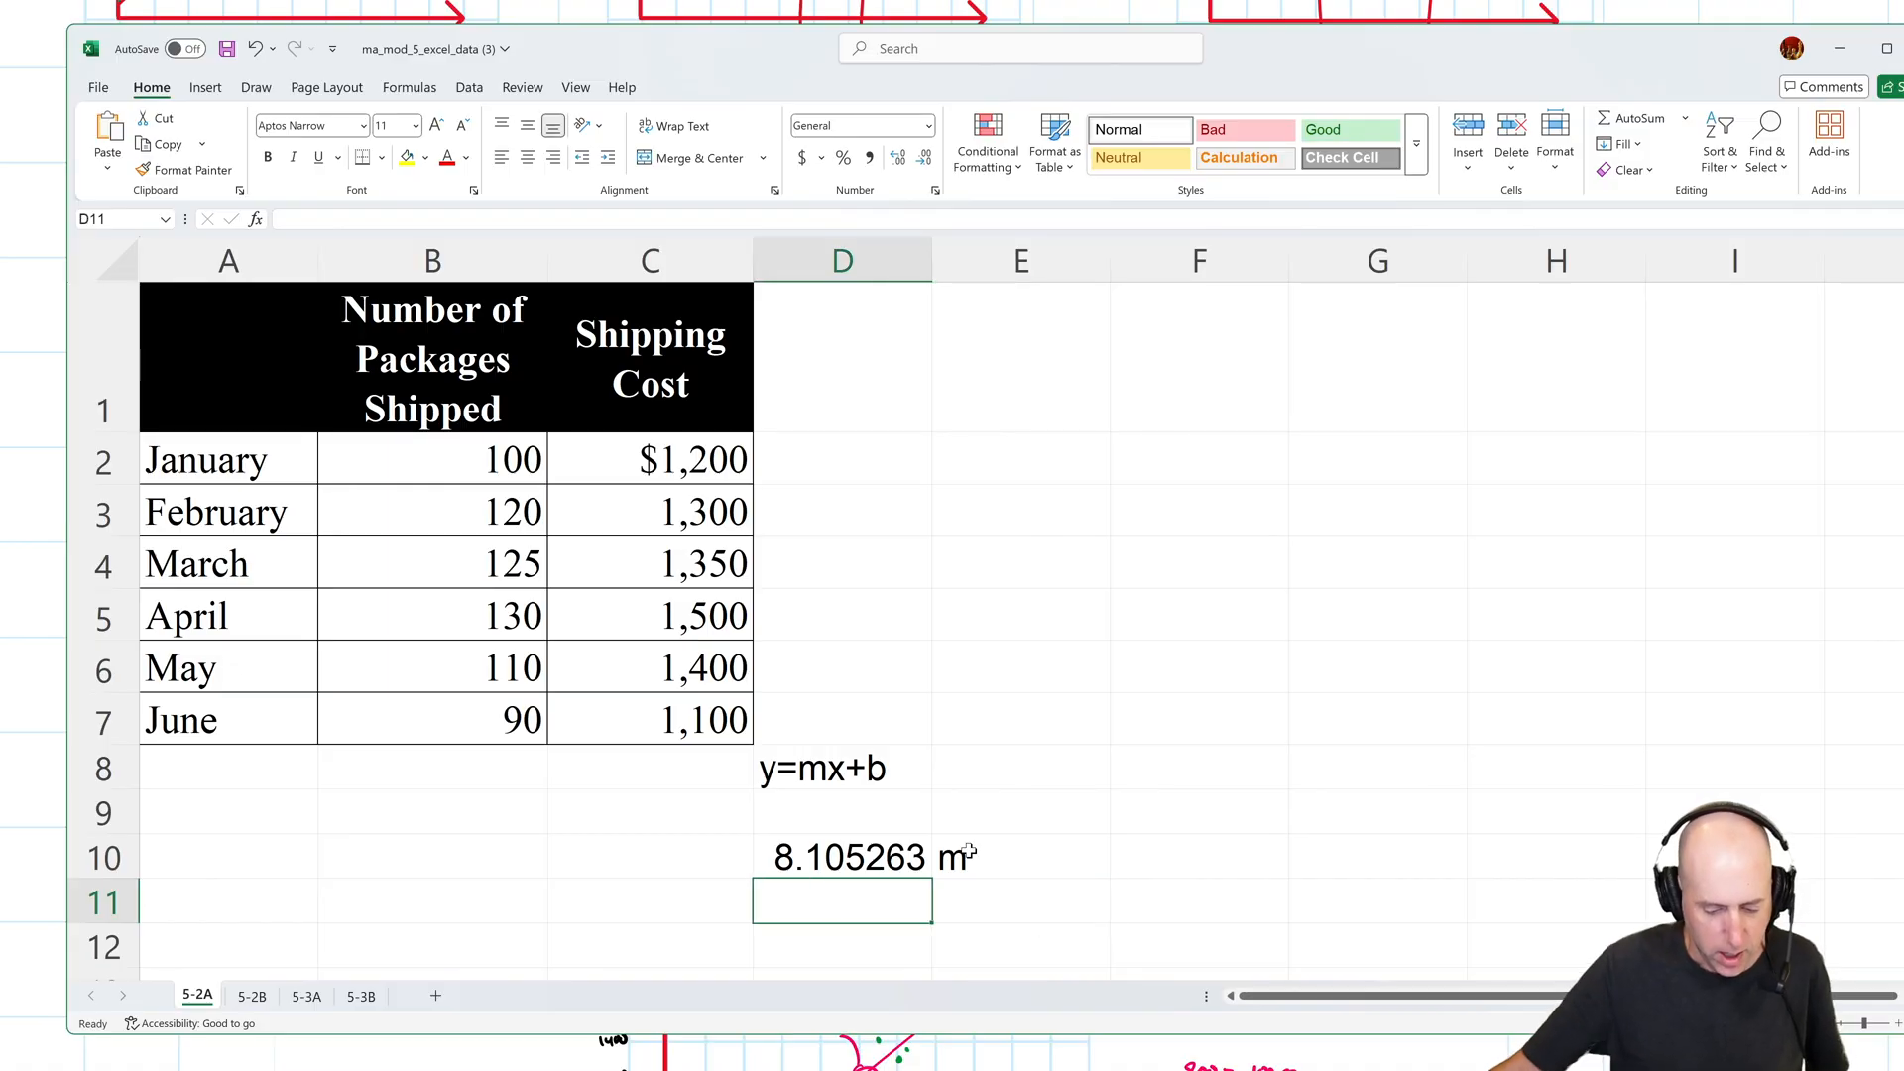
# Enter =INTERCEPT(C2:C7,B2:B7) in D11, returning 396.4912, labelled b.
pyautogui.write('=')
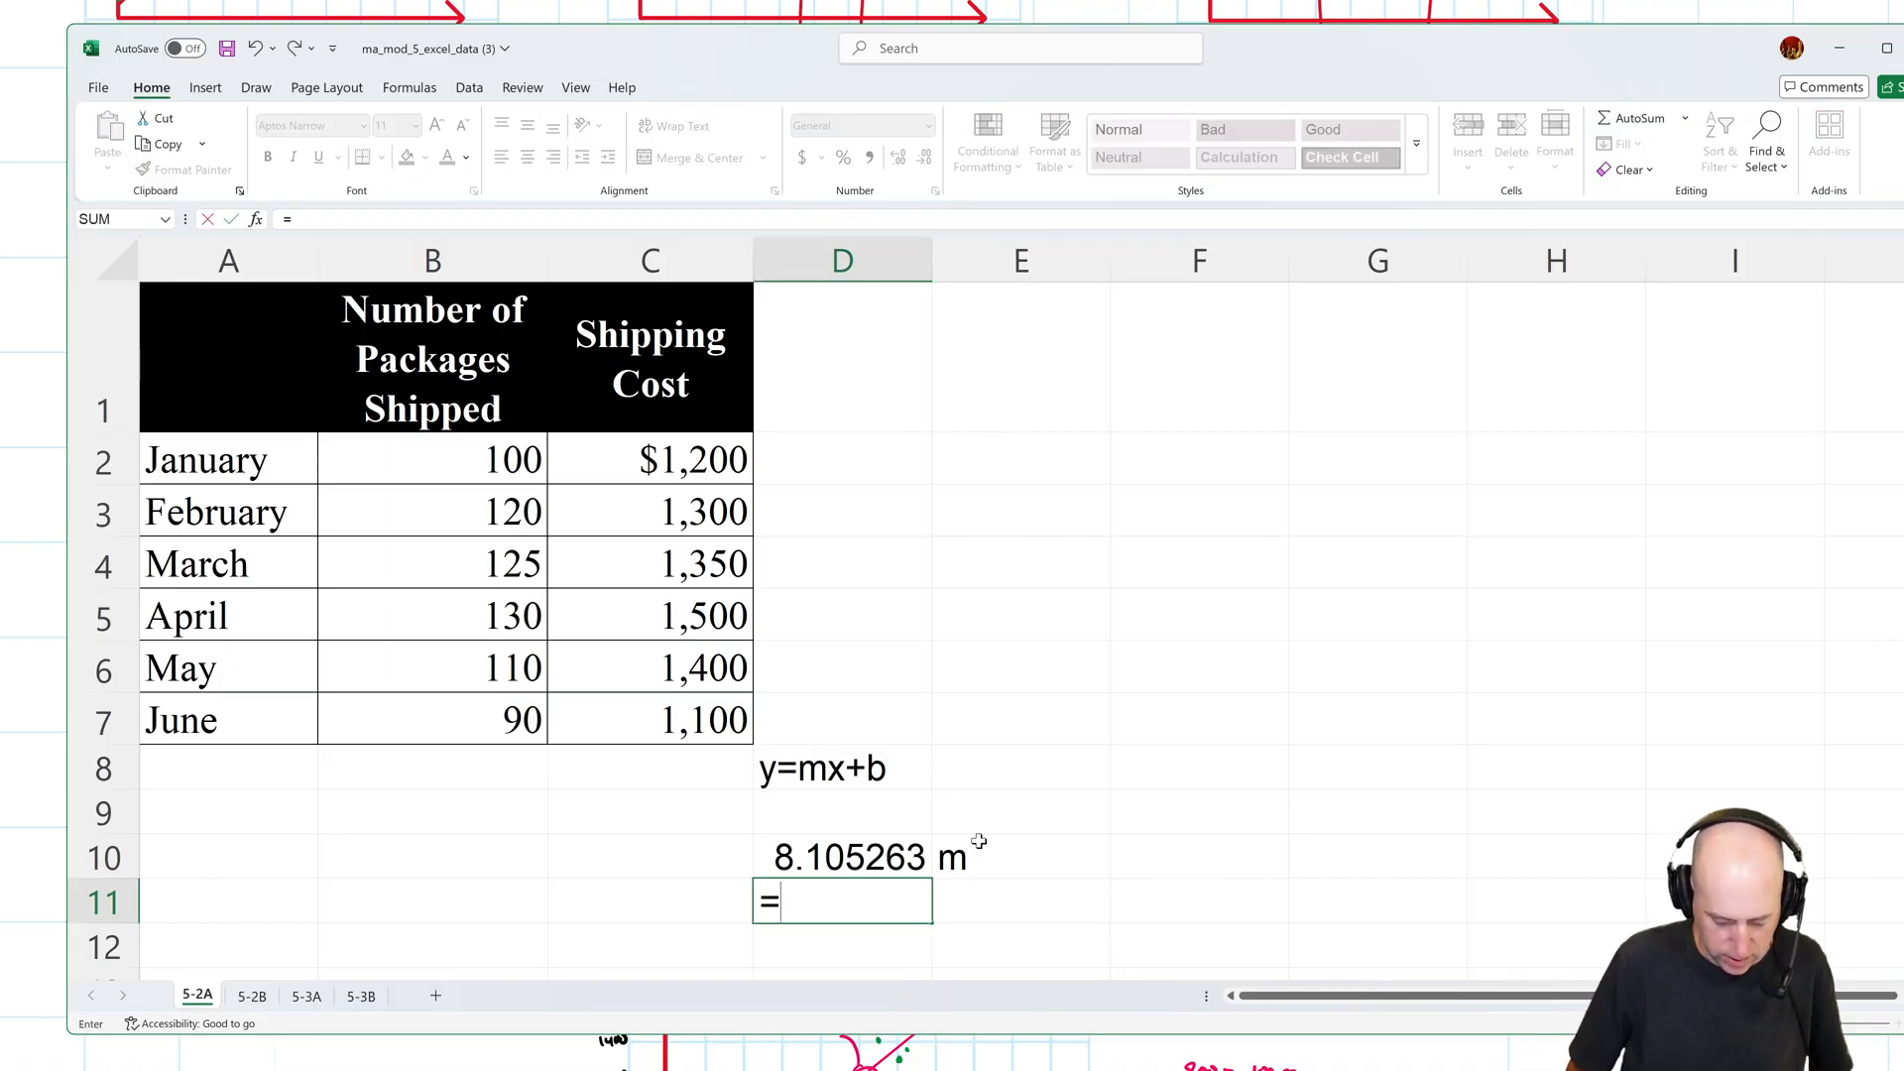
pyautogui.write('interc')
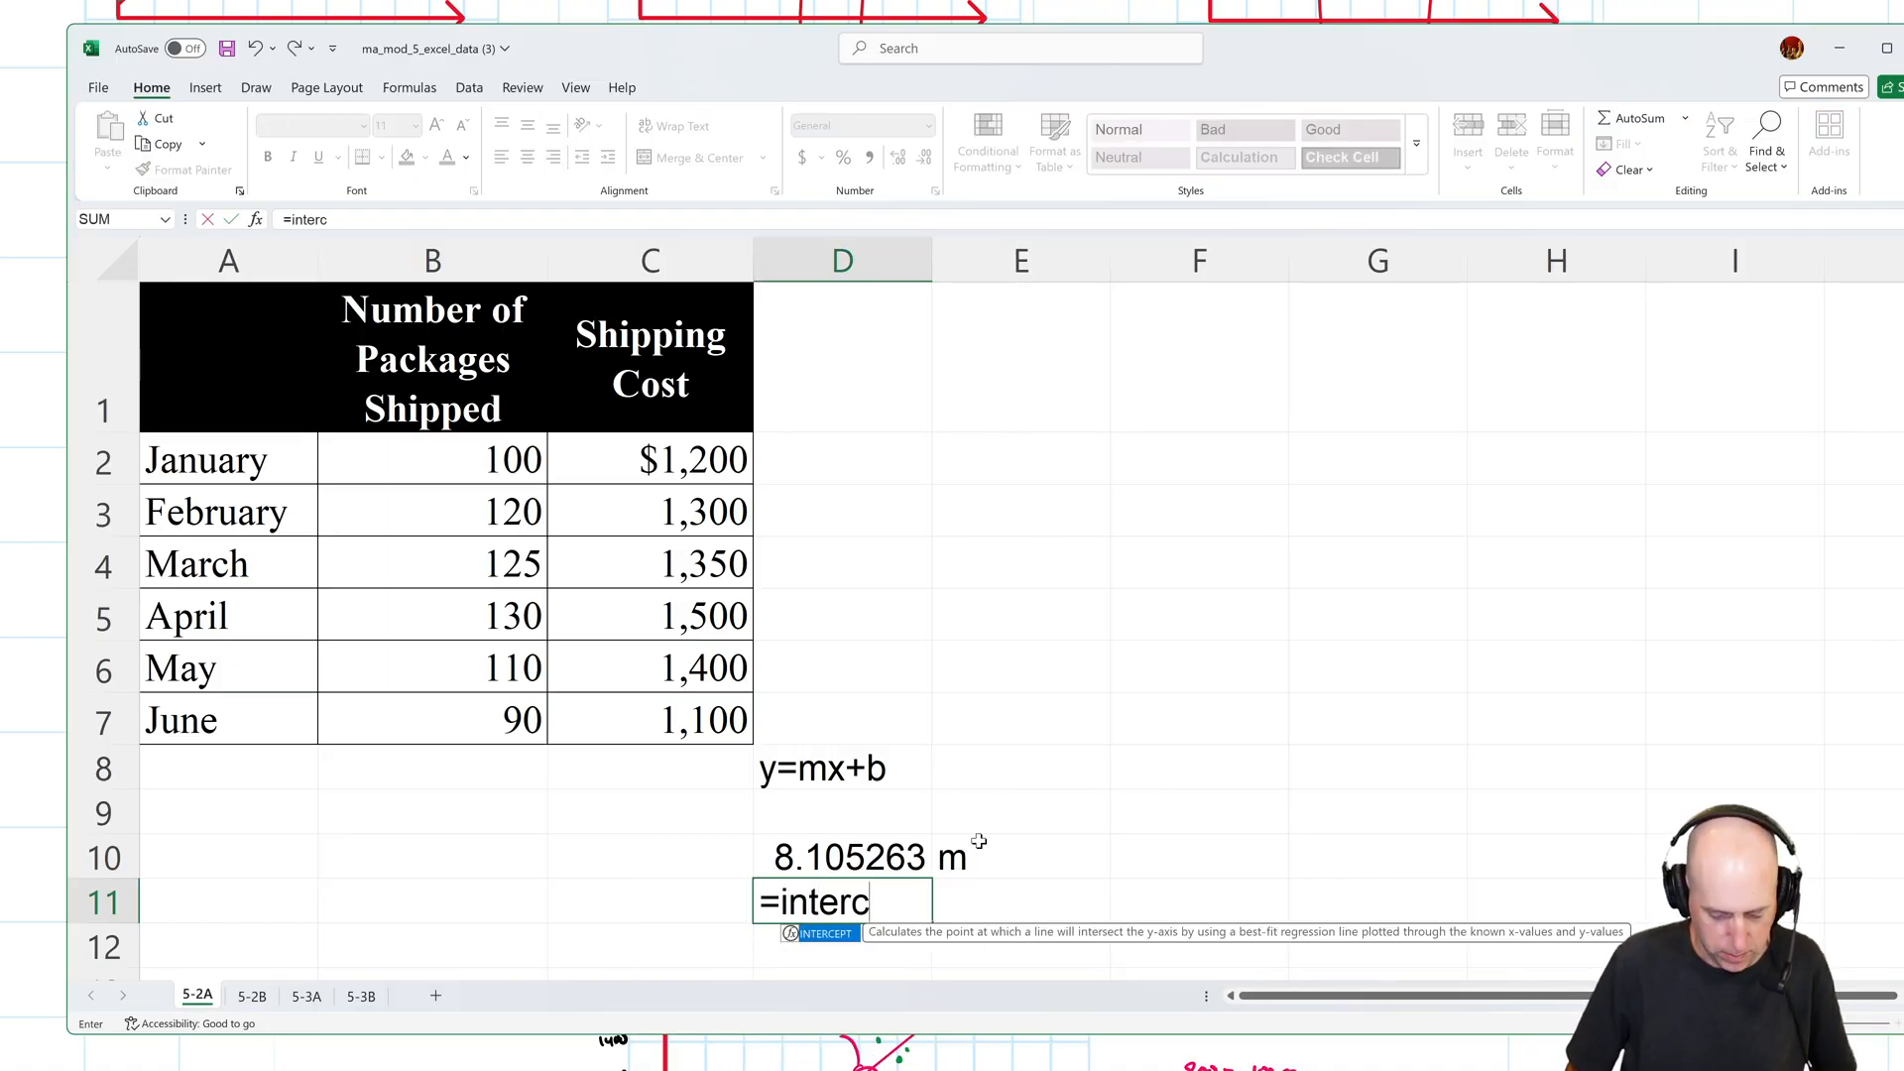
pyautogui.write('ept(')
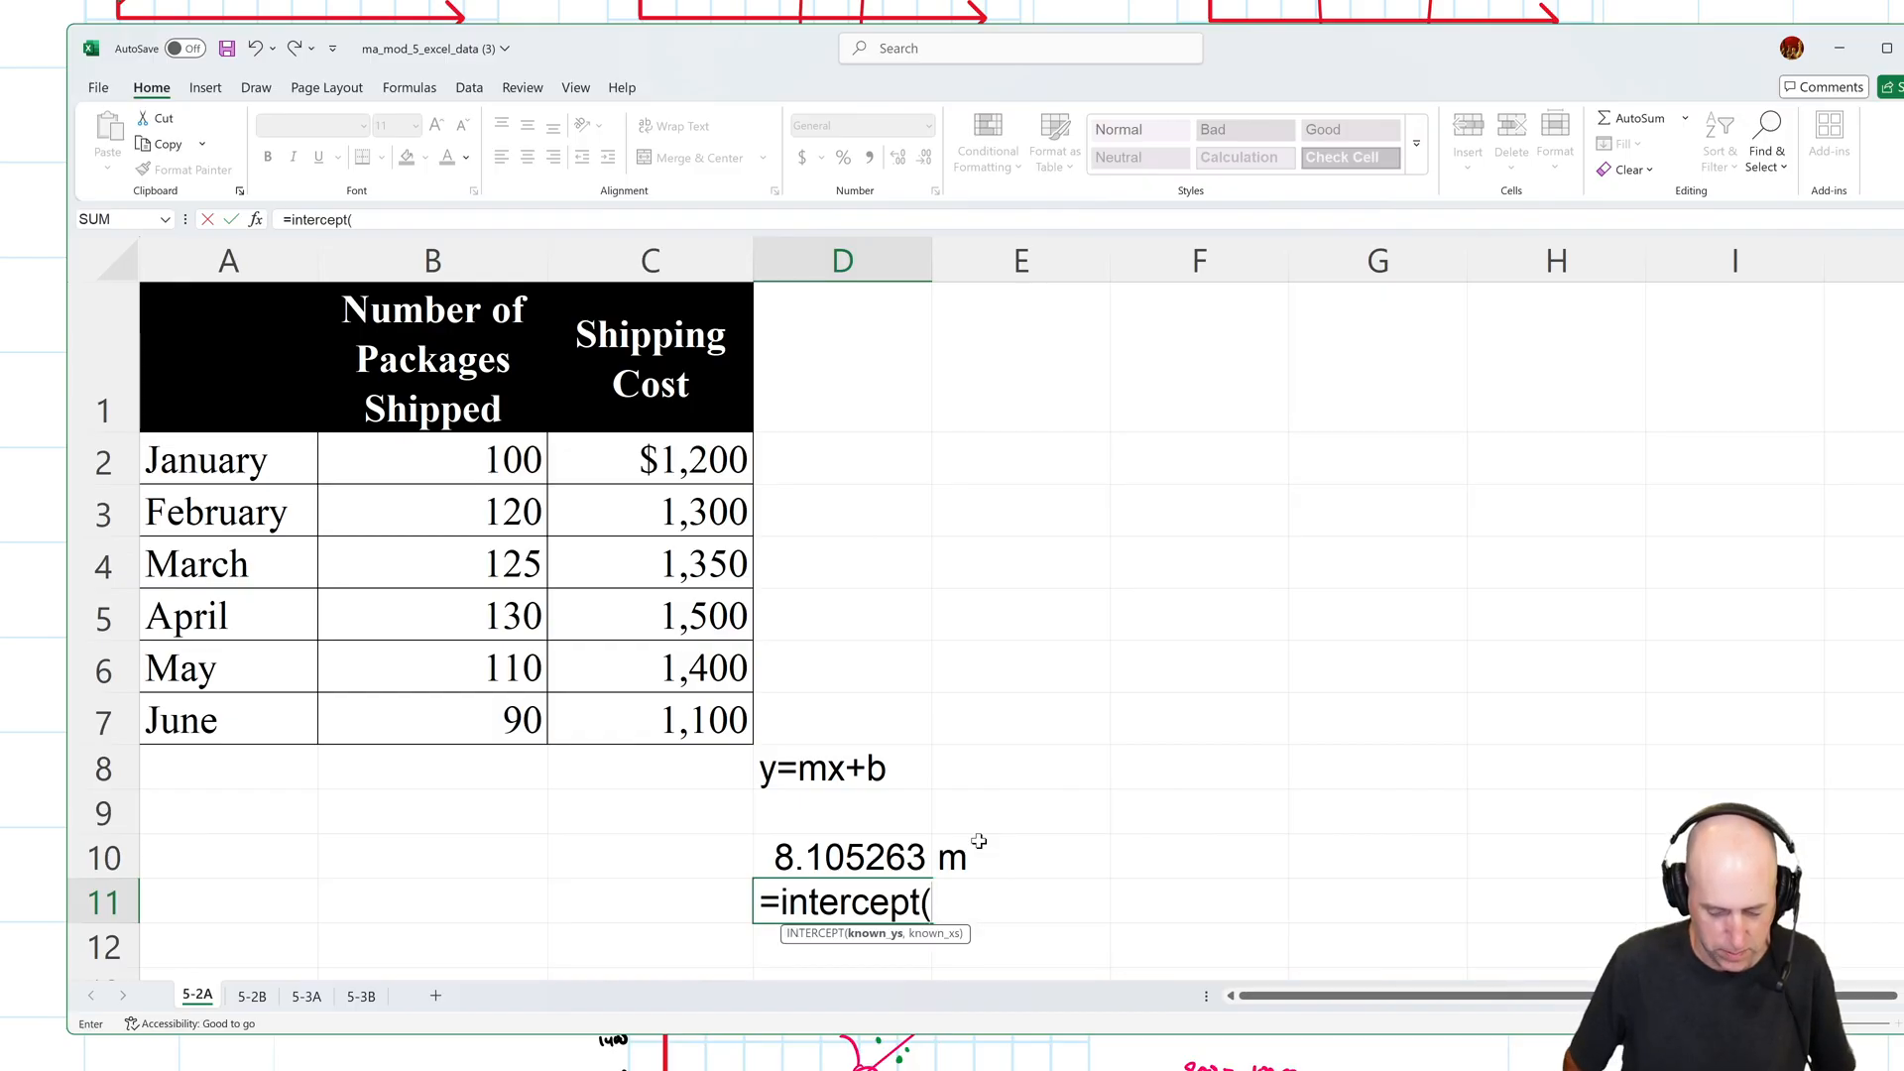
pyautogui.click(649, 459)
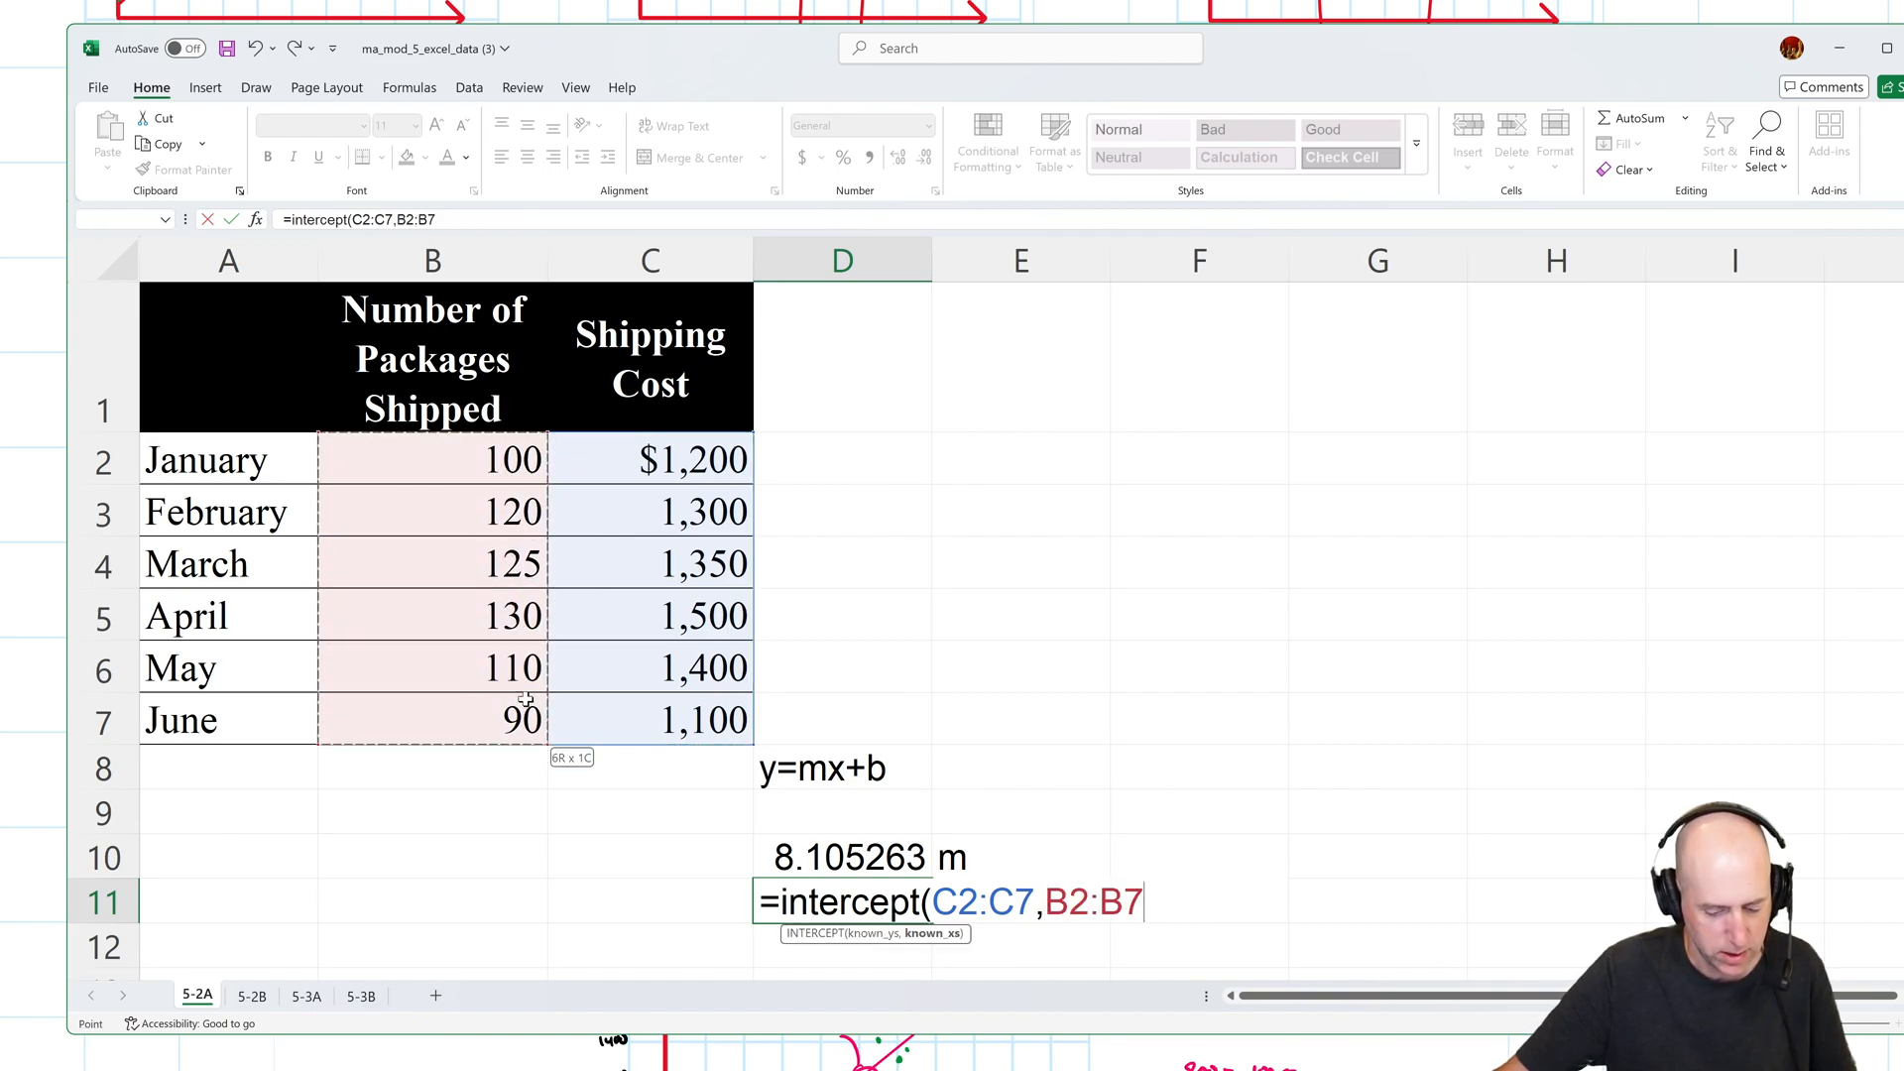
pyautogui.press('Return')
pyautogui.write('b')
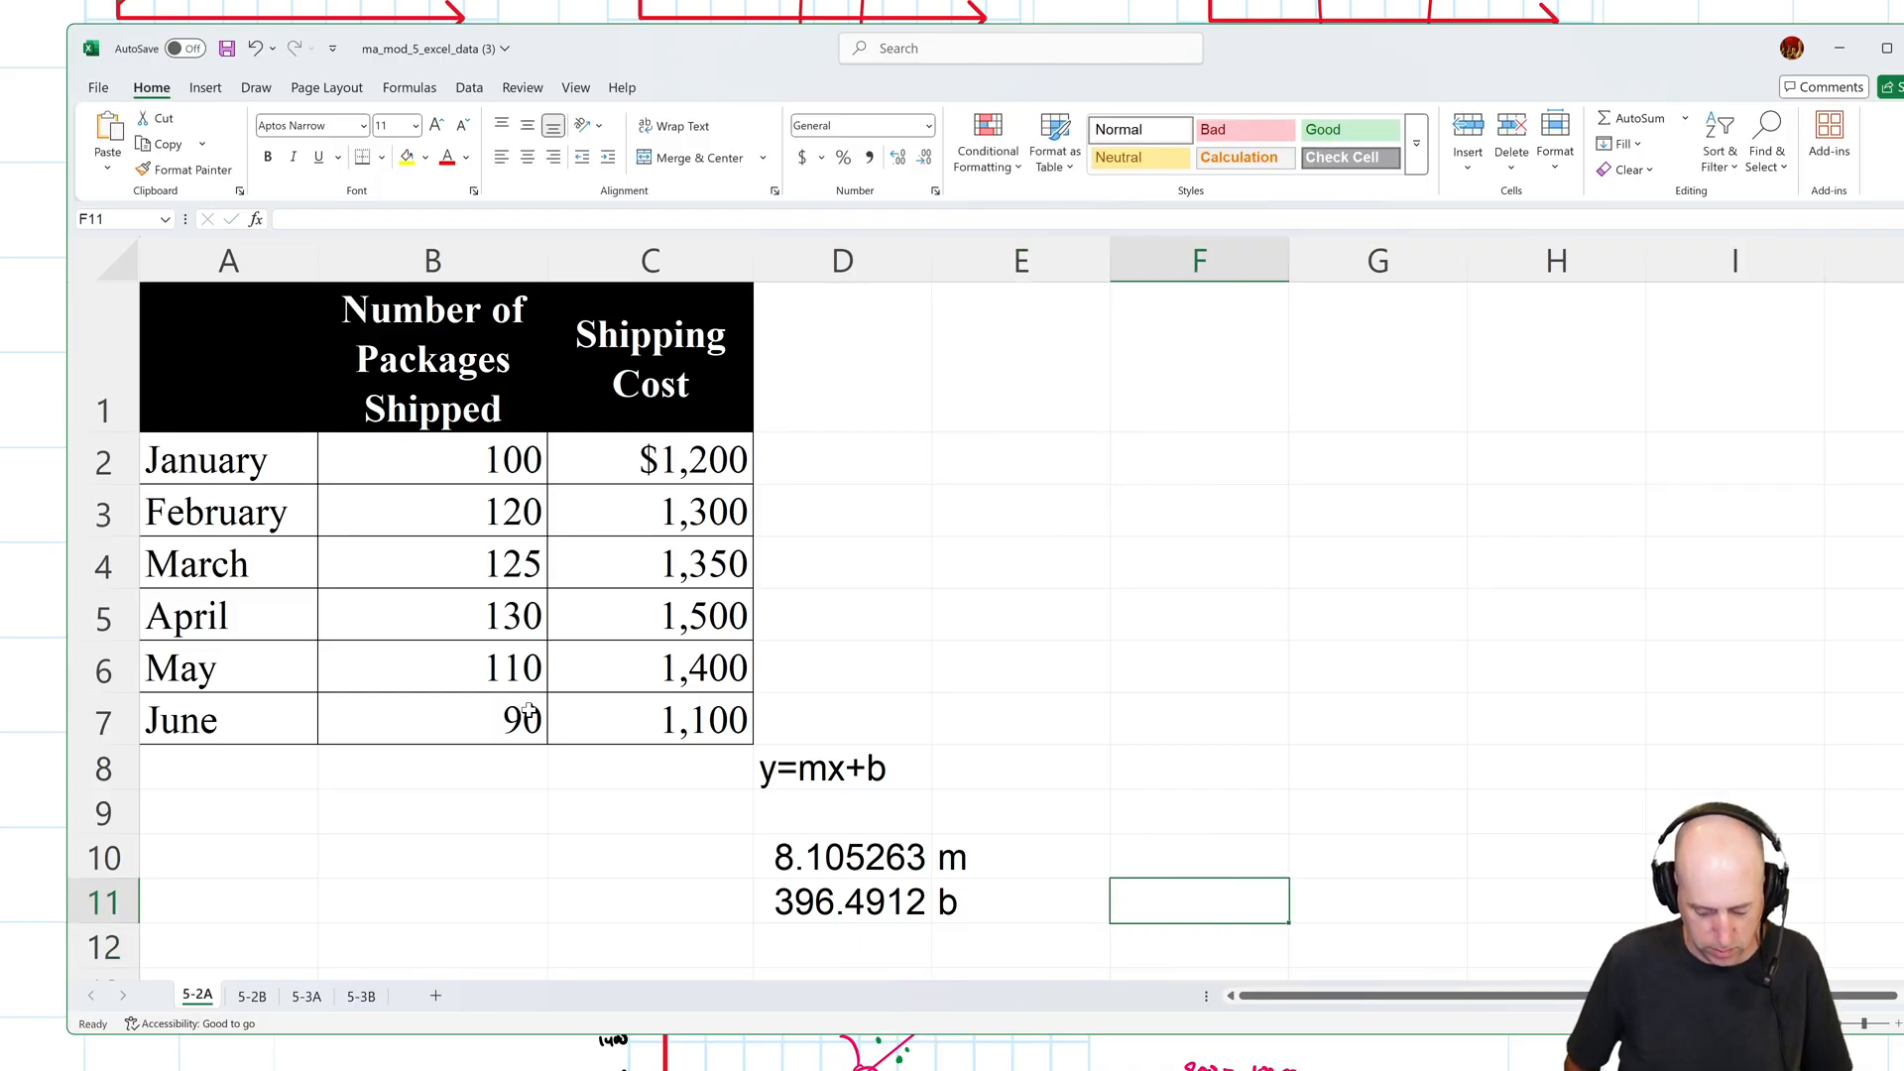
# Type the cost formula y=8.105x+396.49 as text in F11.
pyautogui.write('y')
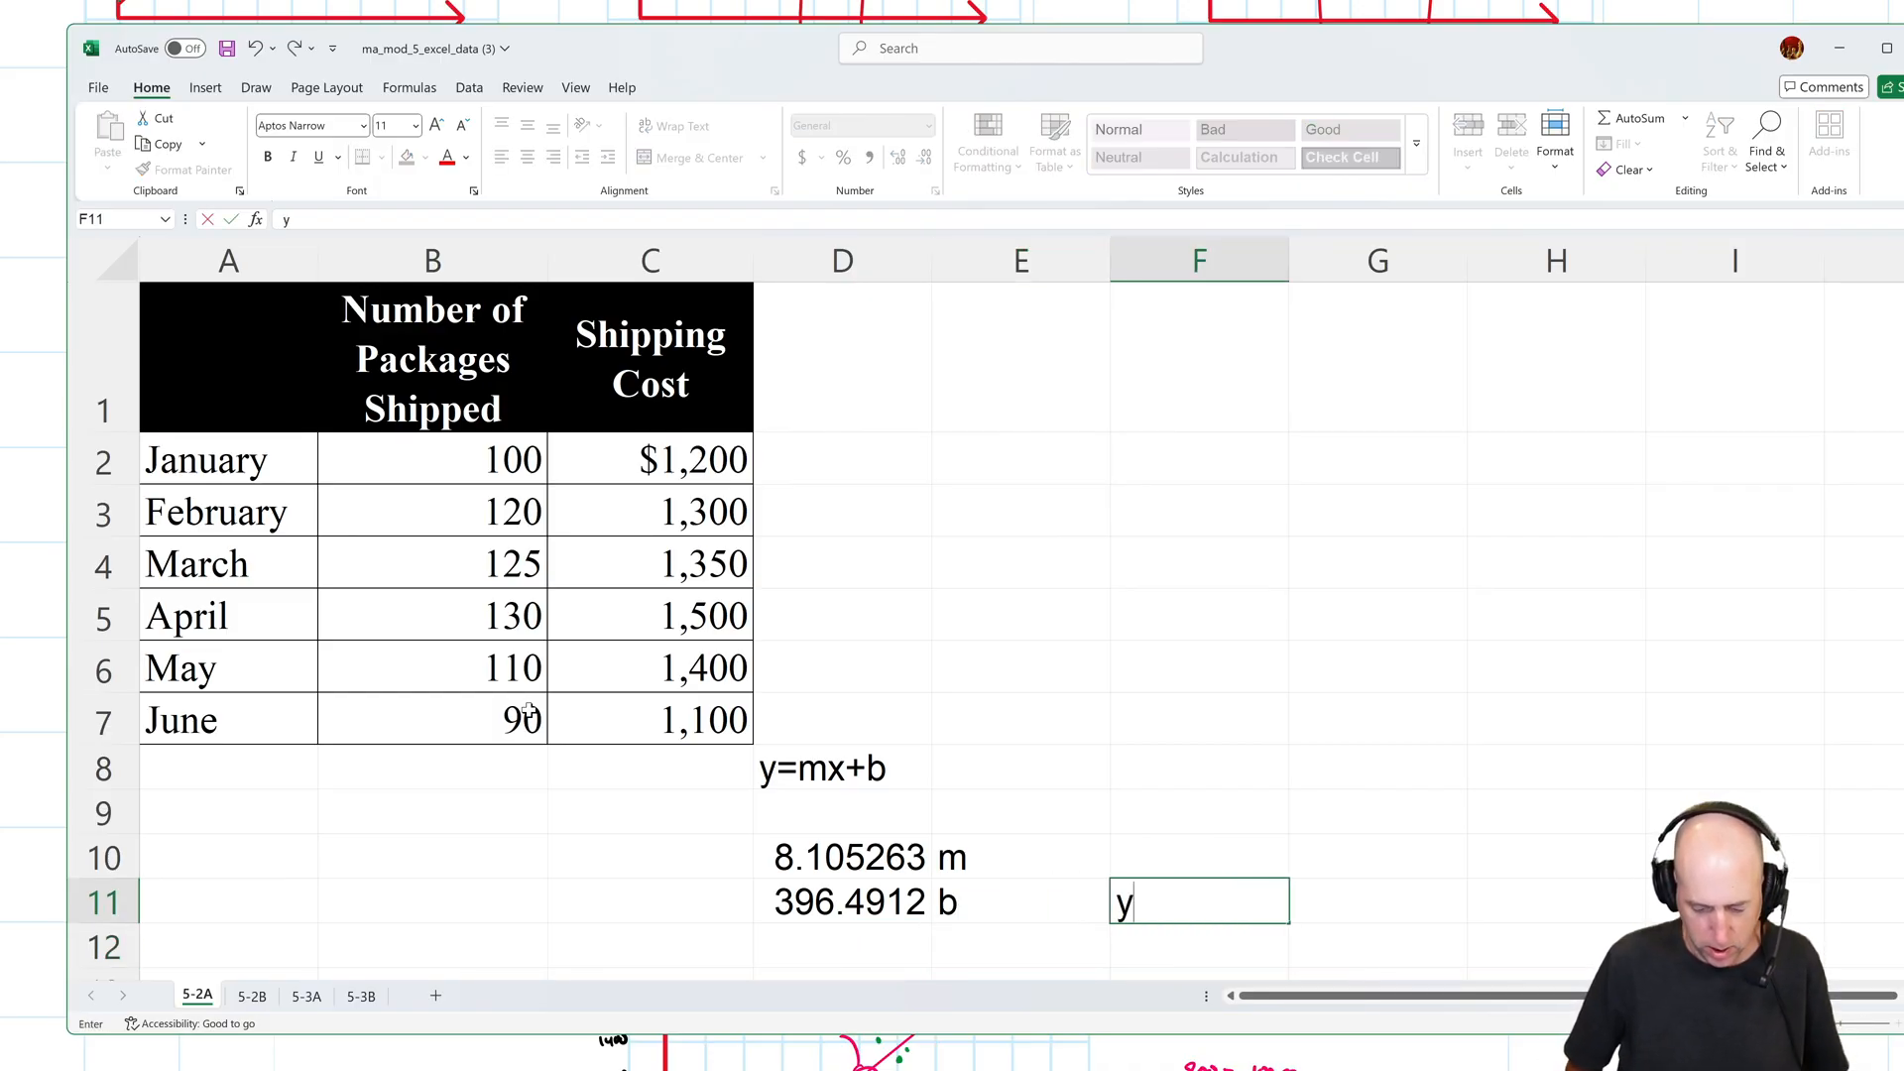
pyautogui.write('=8')
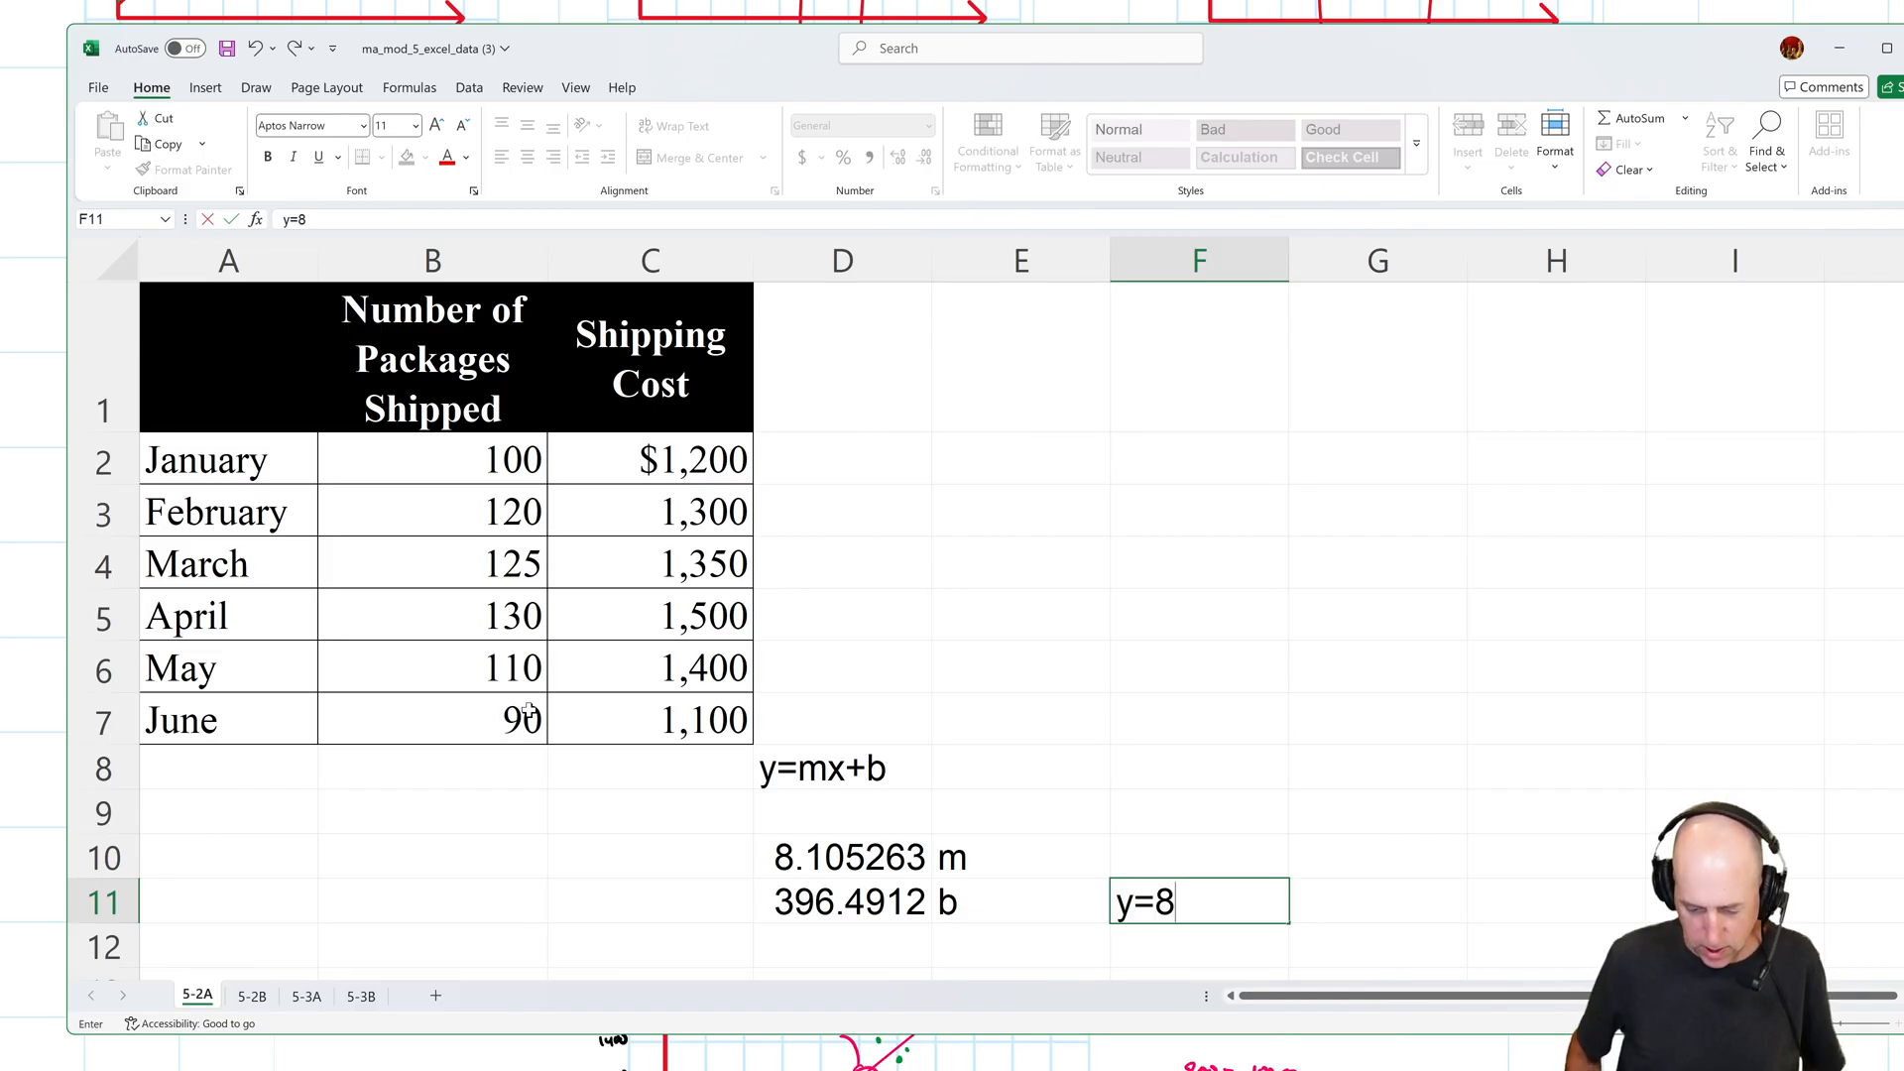
pyautogui.write('.105x')
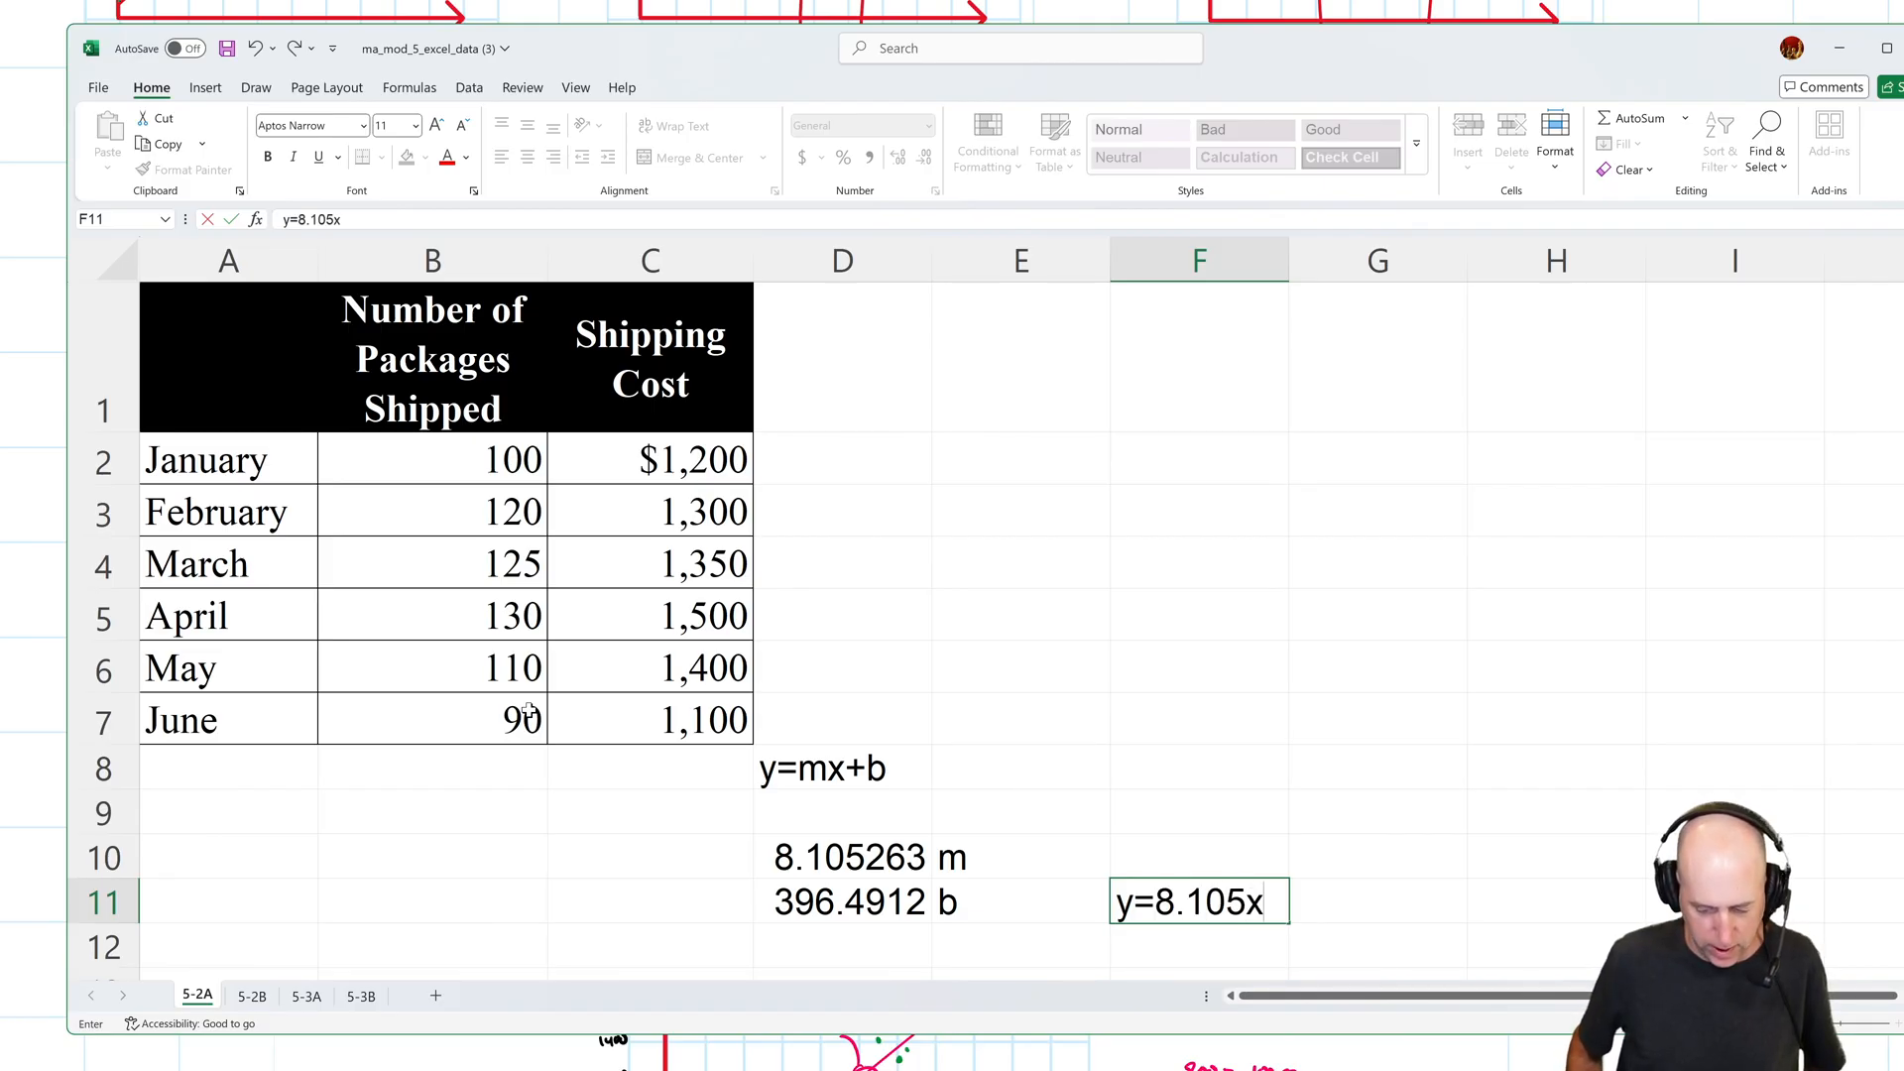
pyautogui.write('+39')
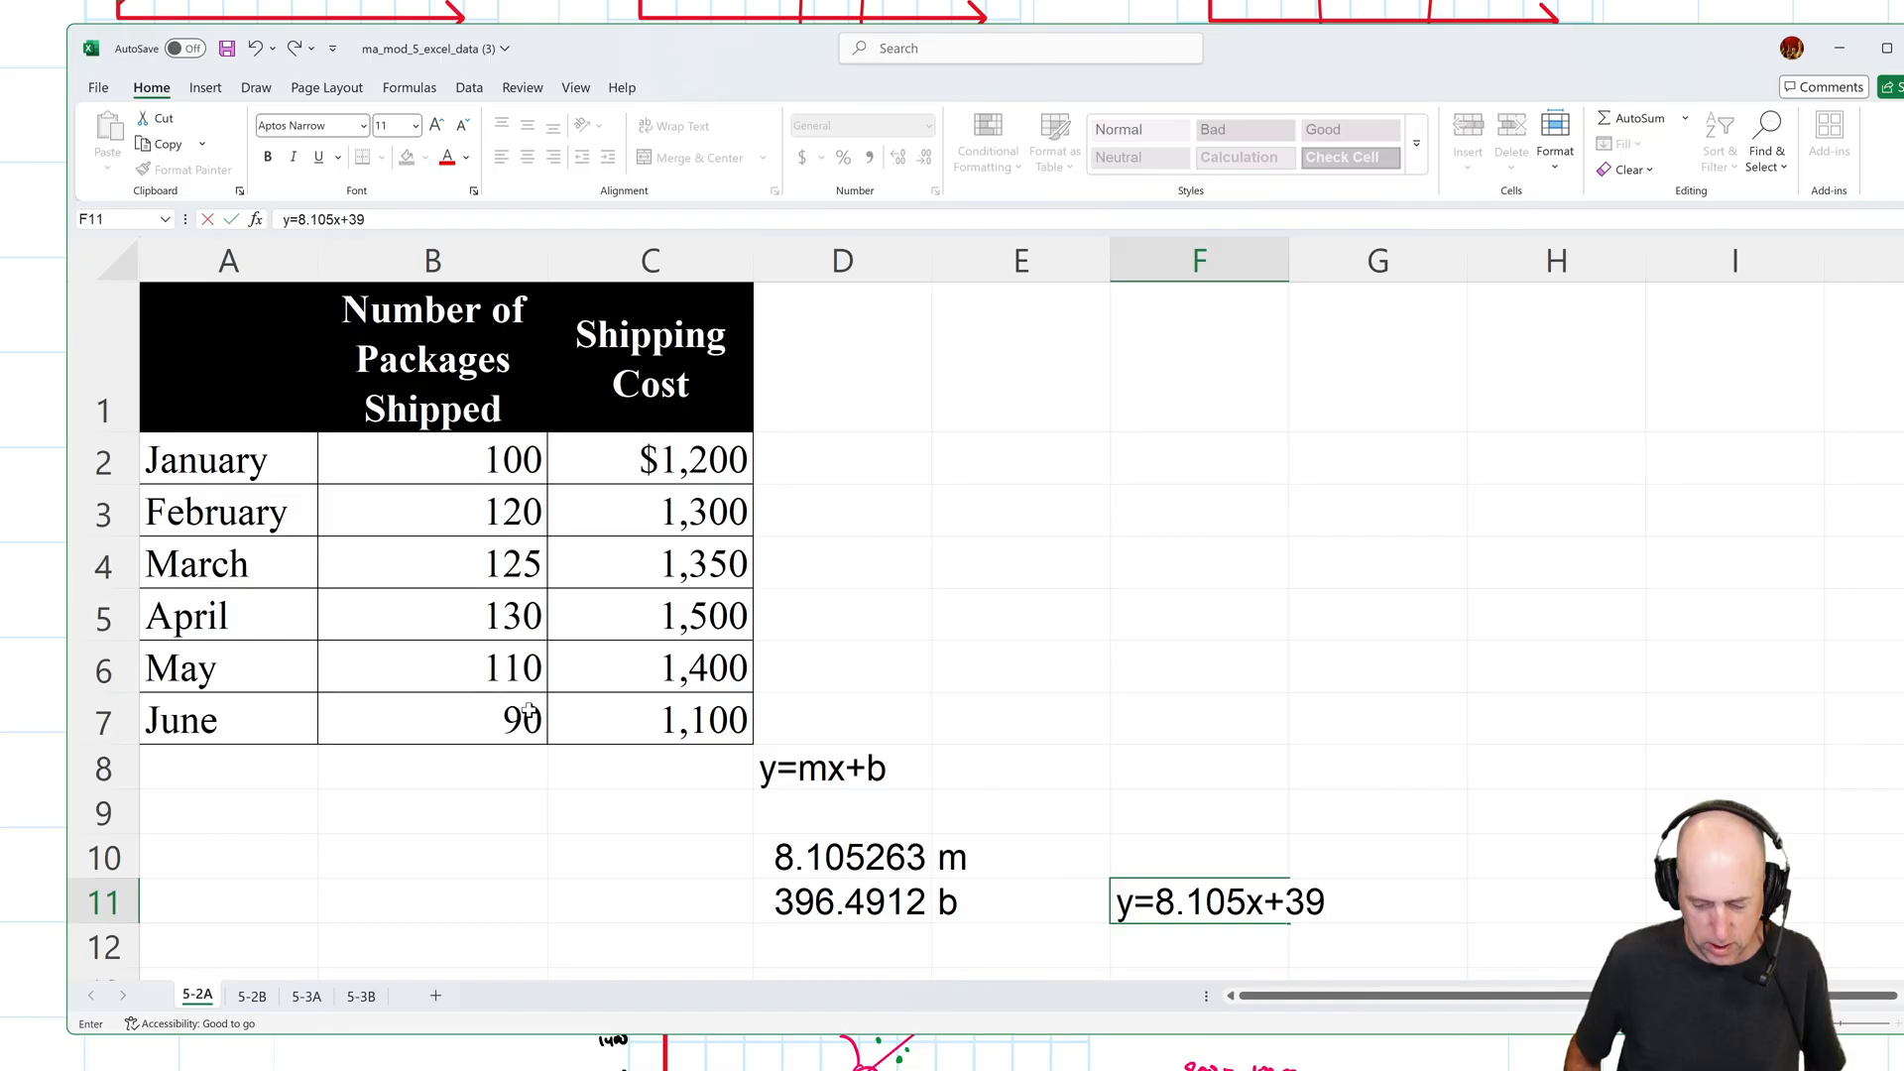
pyautogui.write('6.')
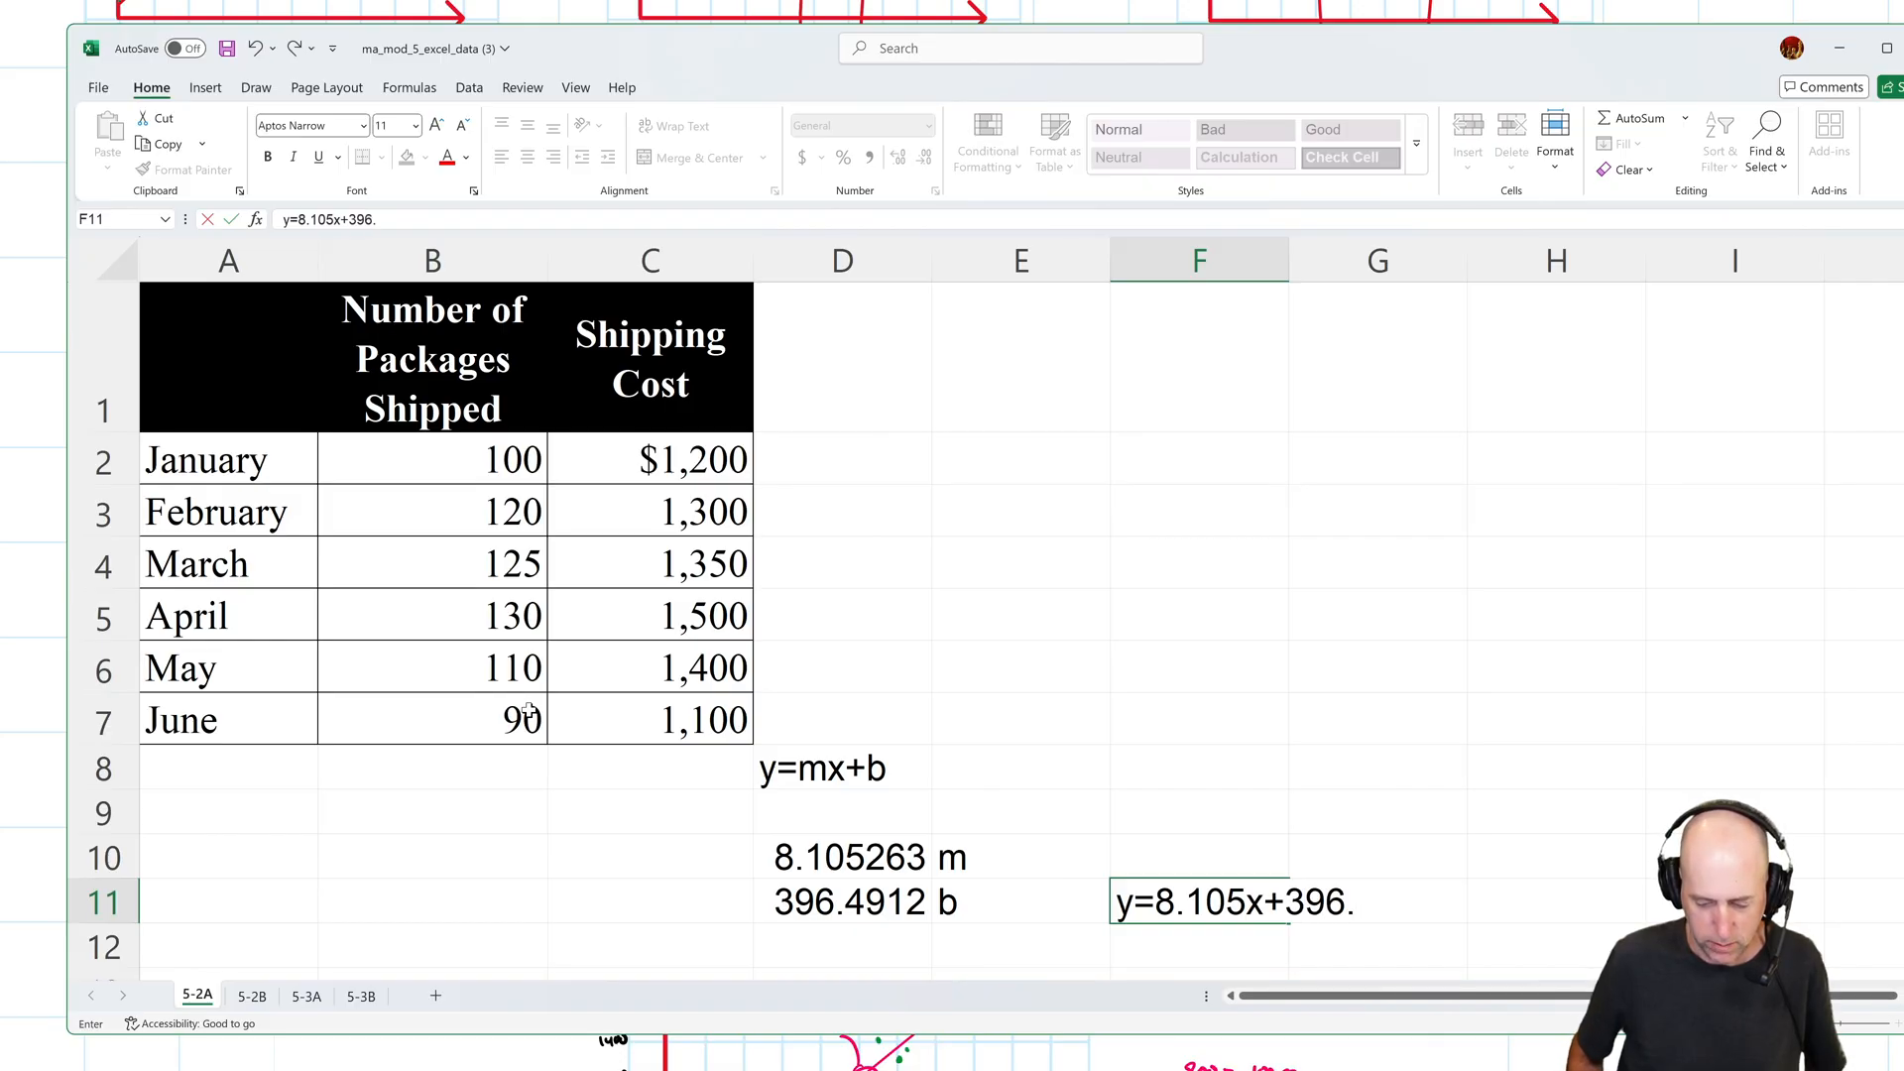
pyautogui.press('Return')
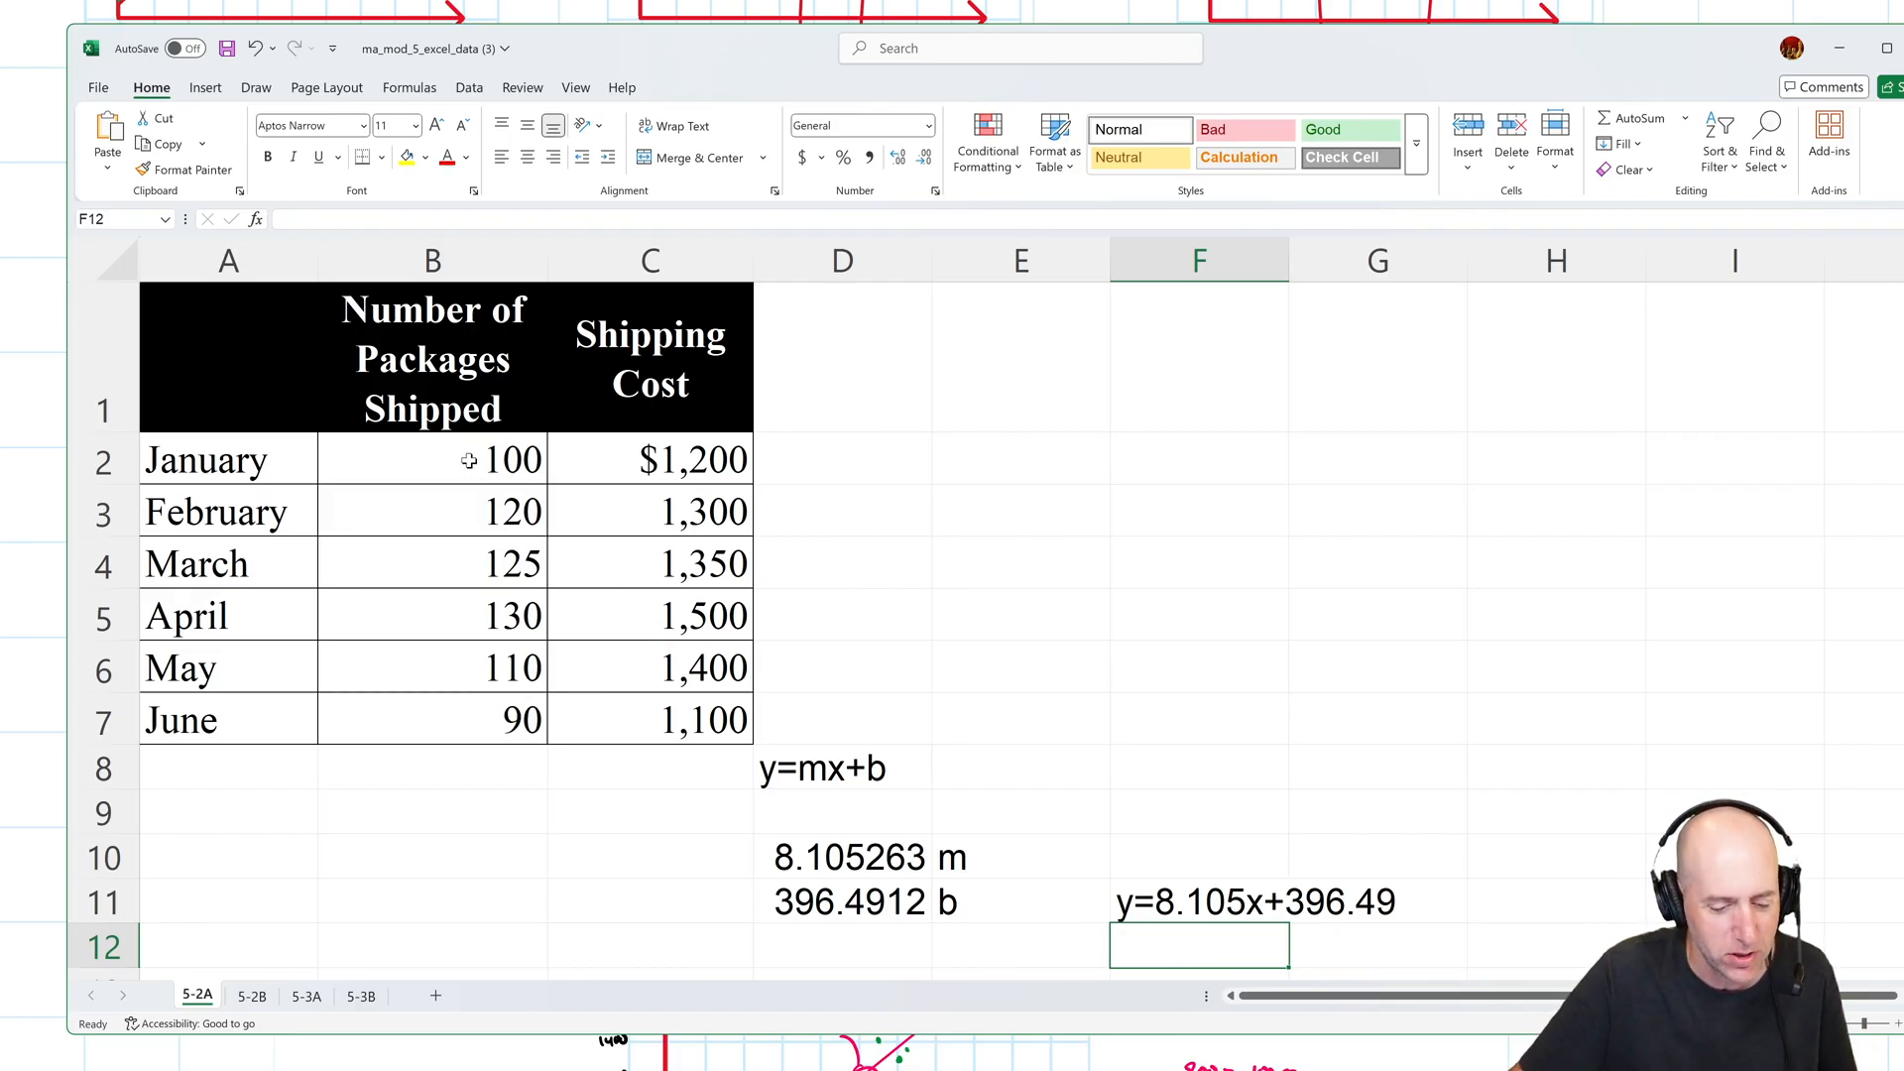
# Chart data B2:C7 as a first-style scatter chart placed beside the table.
pyautogui.click(432, 460)
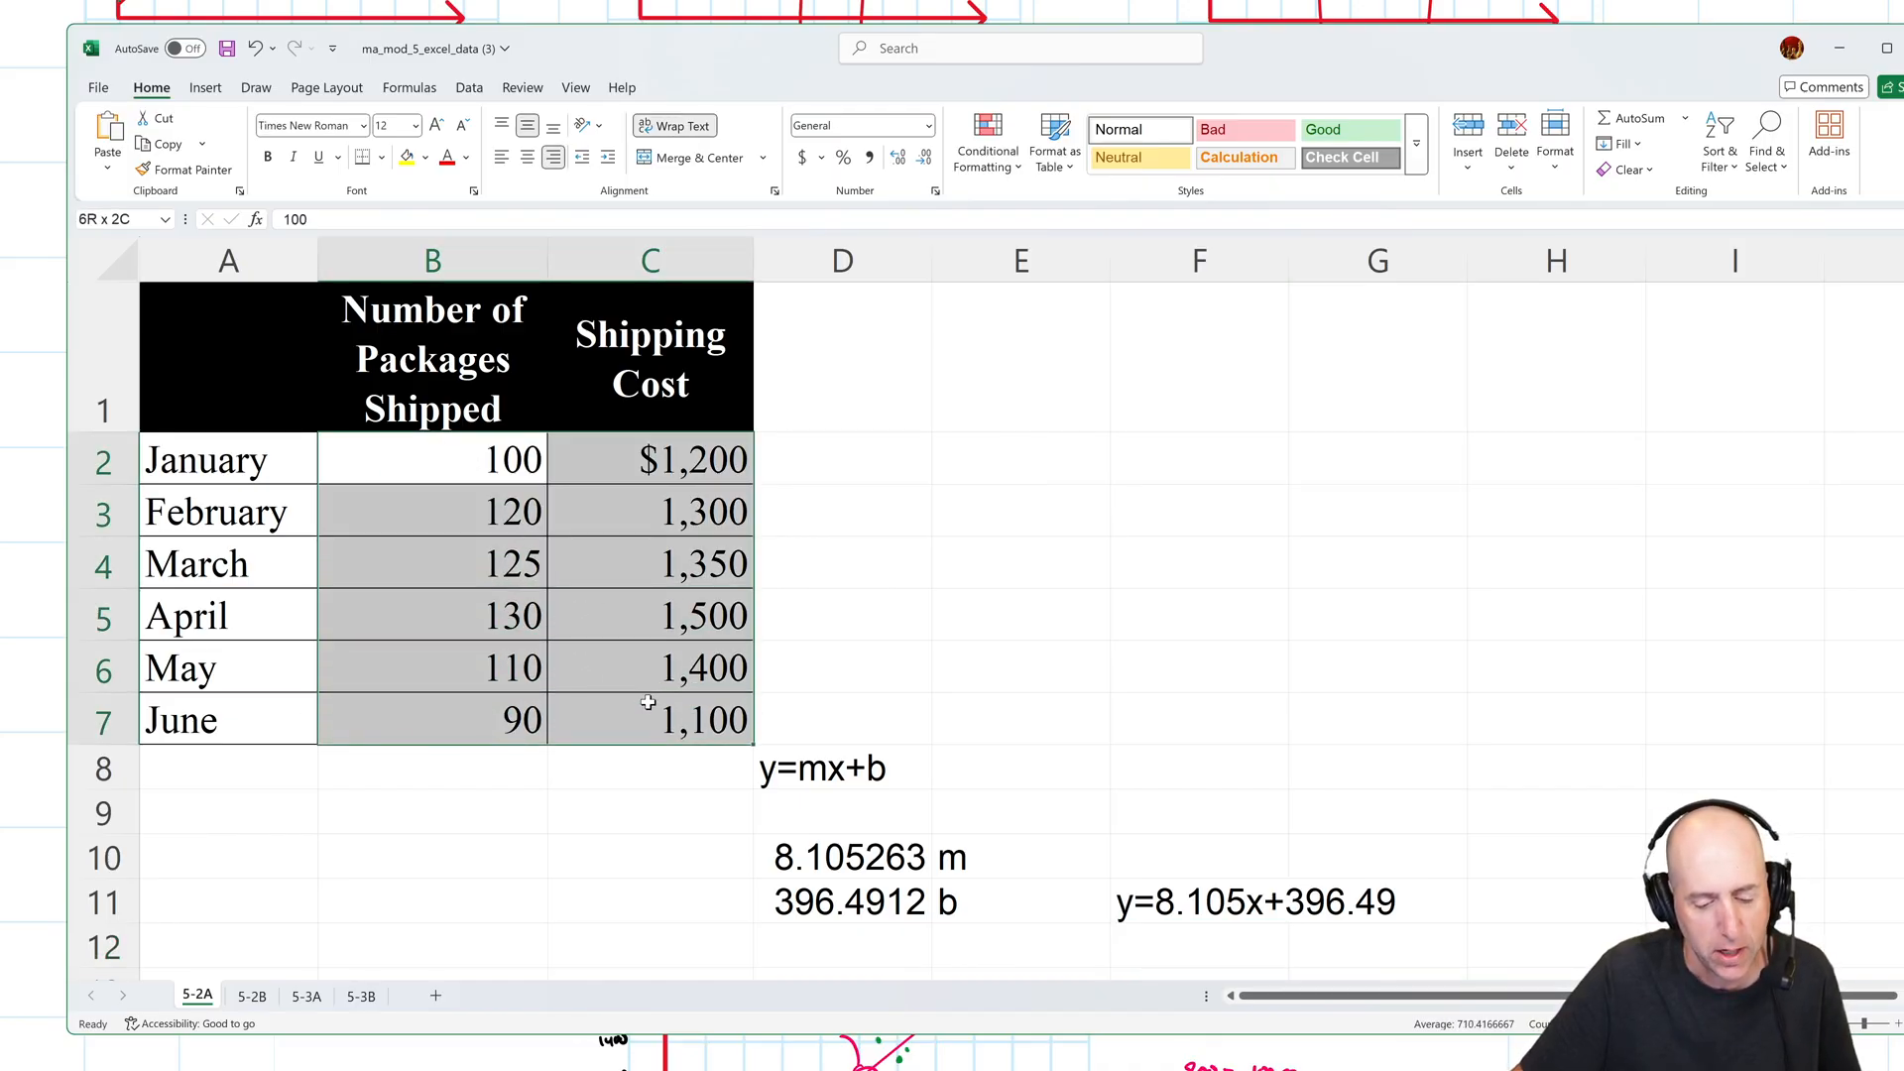
pyautogui.click(433, 458)
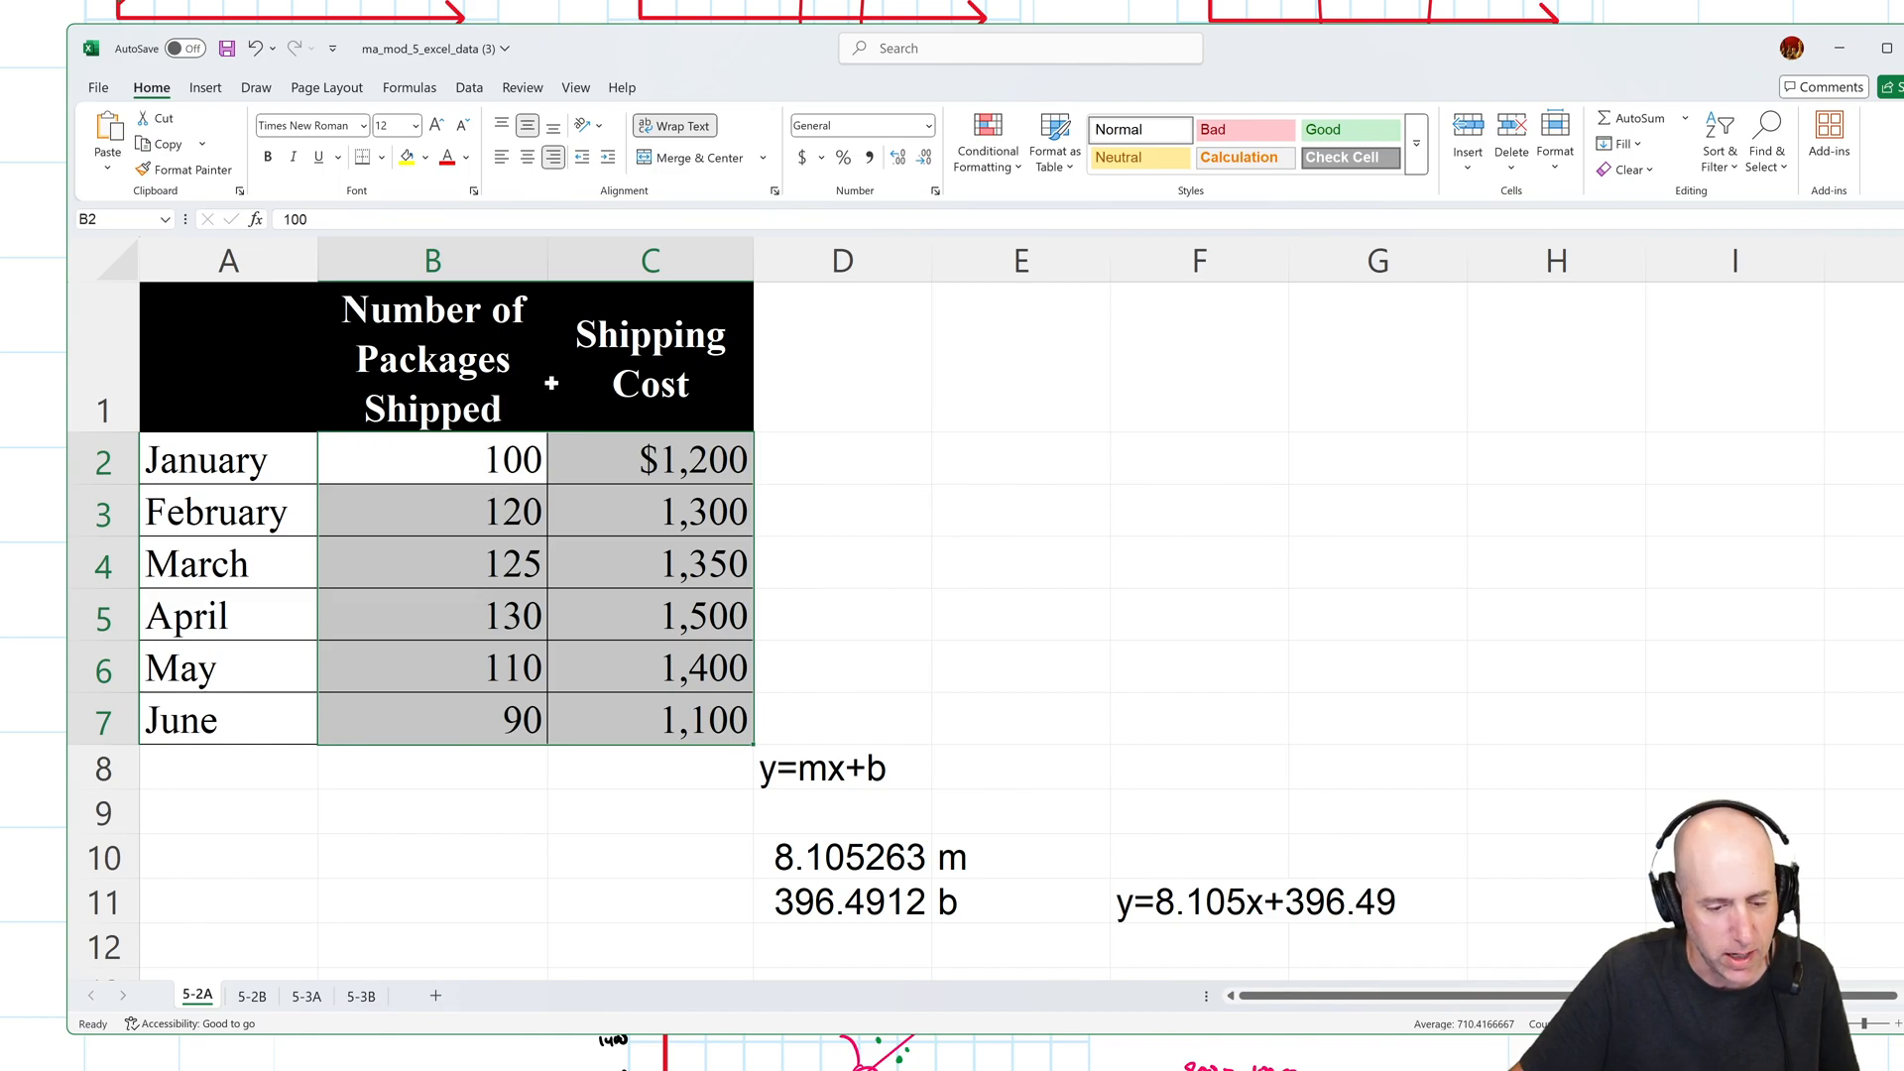
pyautogui.click(204, 87)
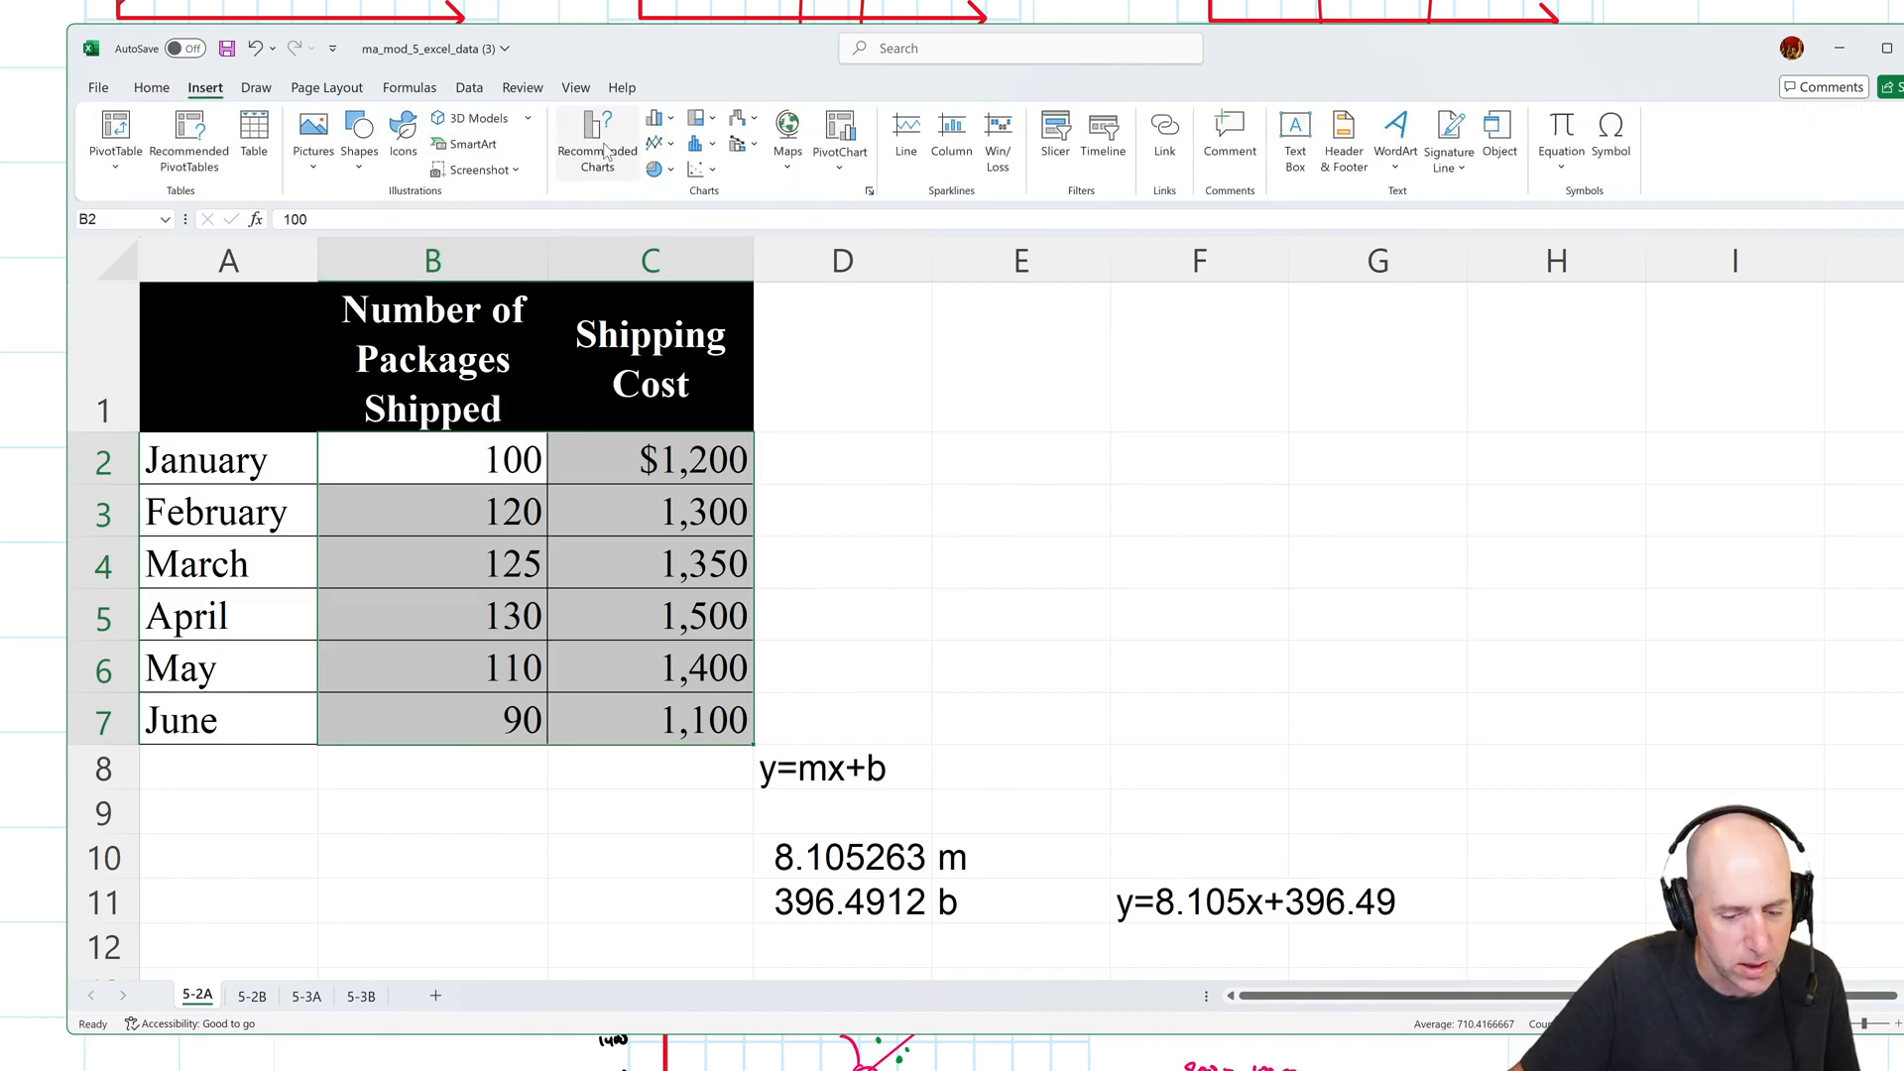
pyautogui.moveTo(698, 169)
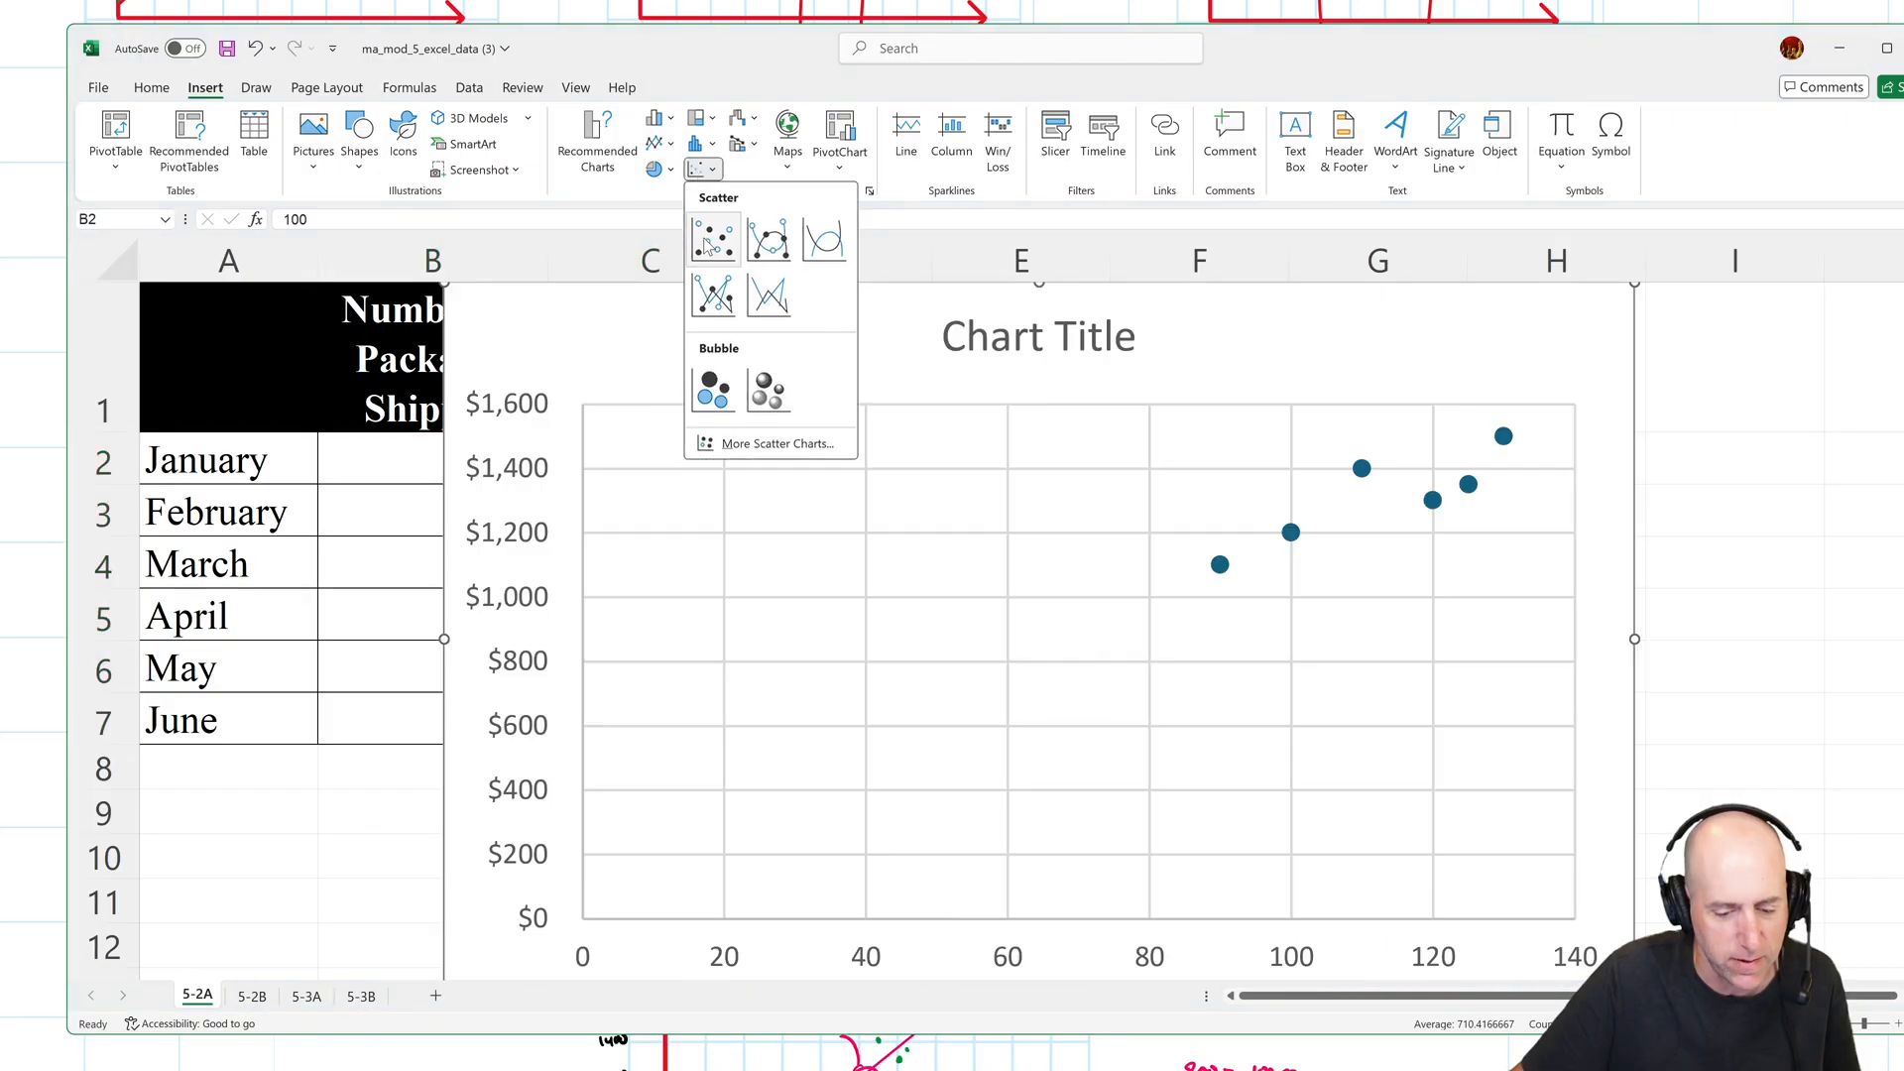
pyautogui.click(713, 238)
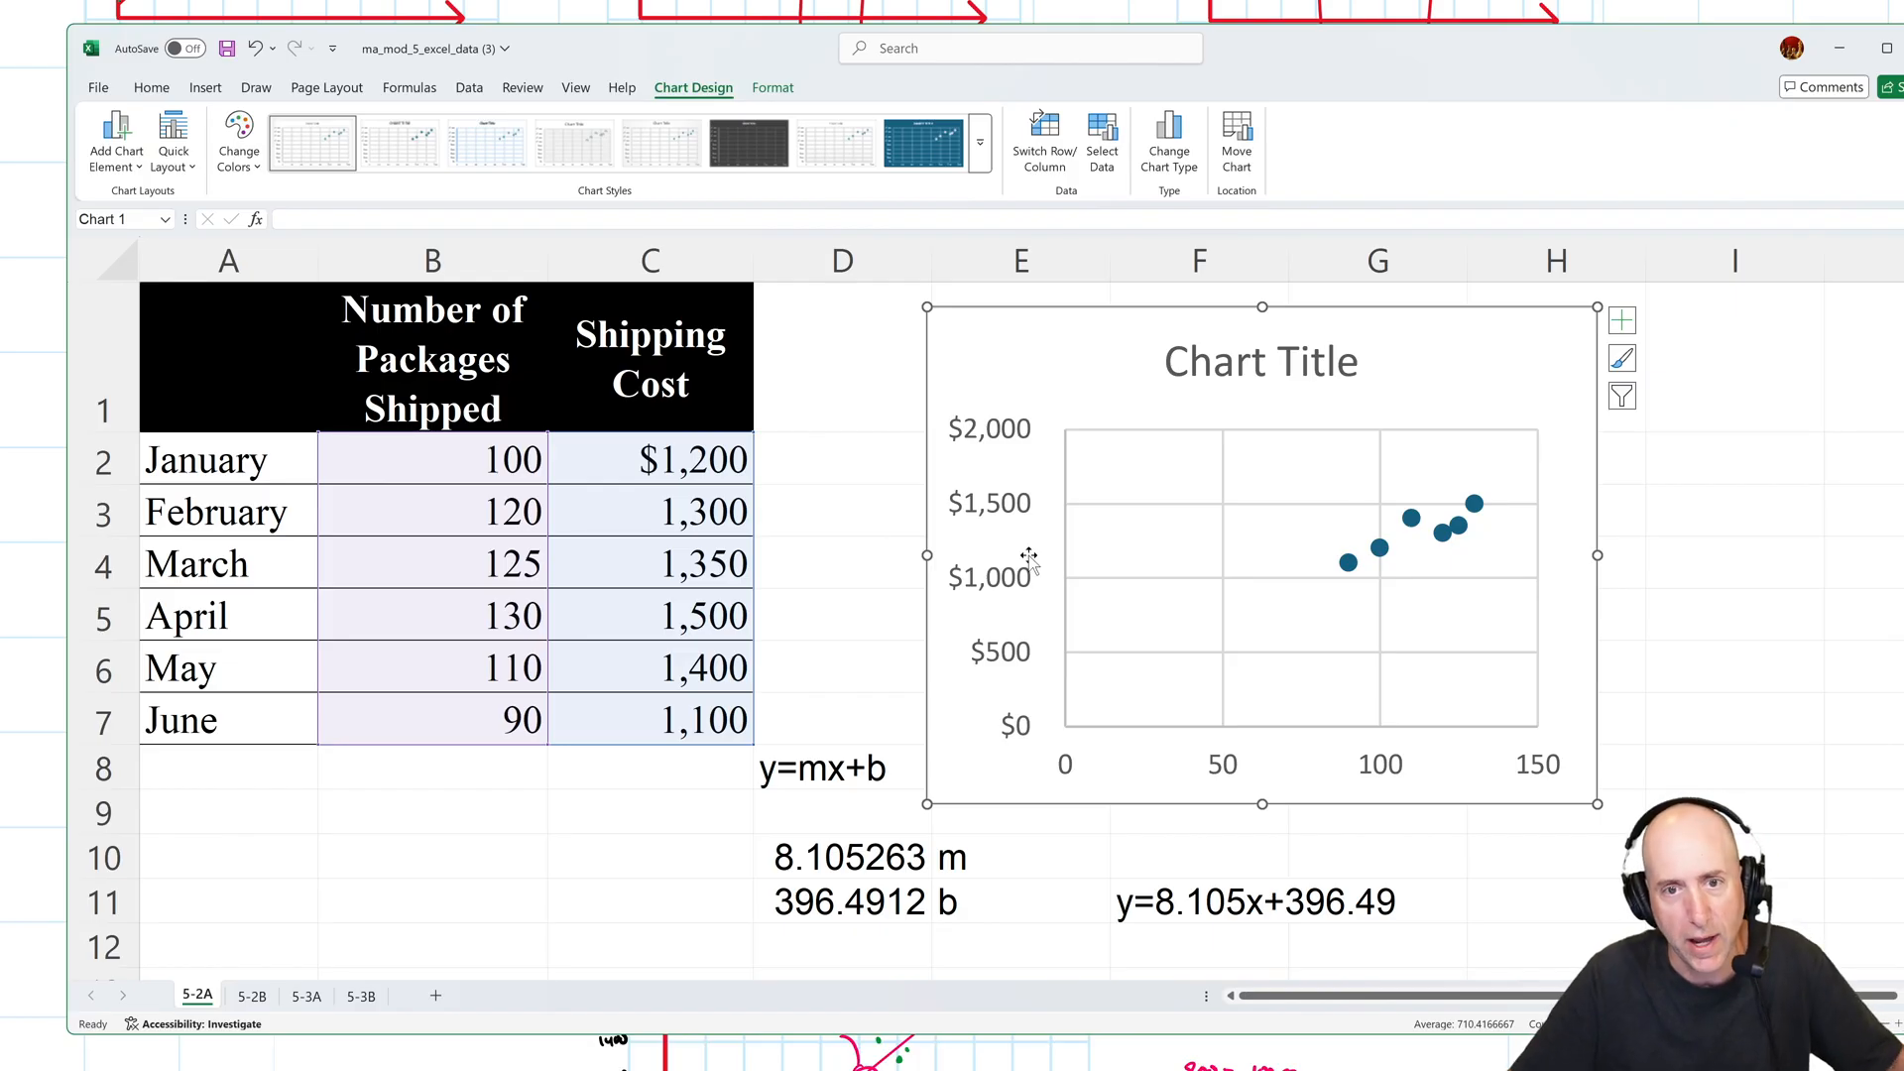
pyautogui.moveTo(1018, 352)
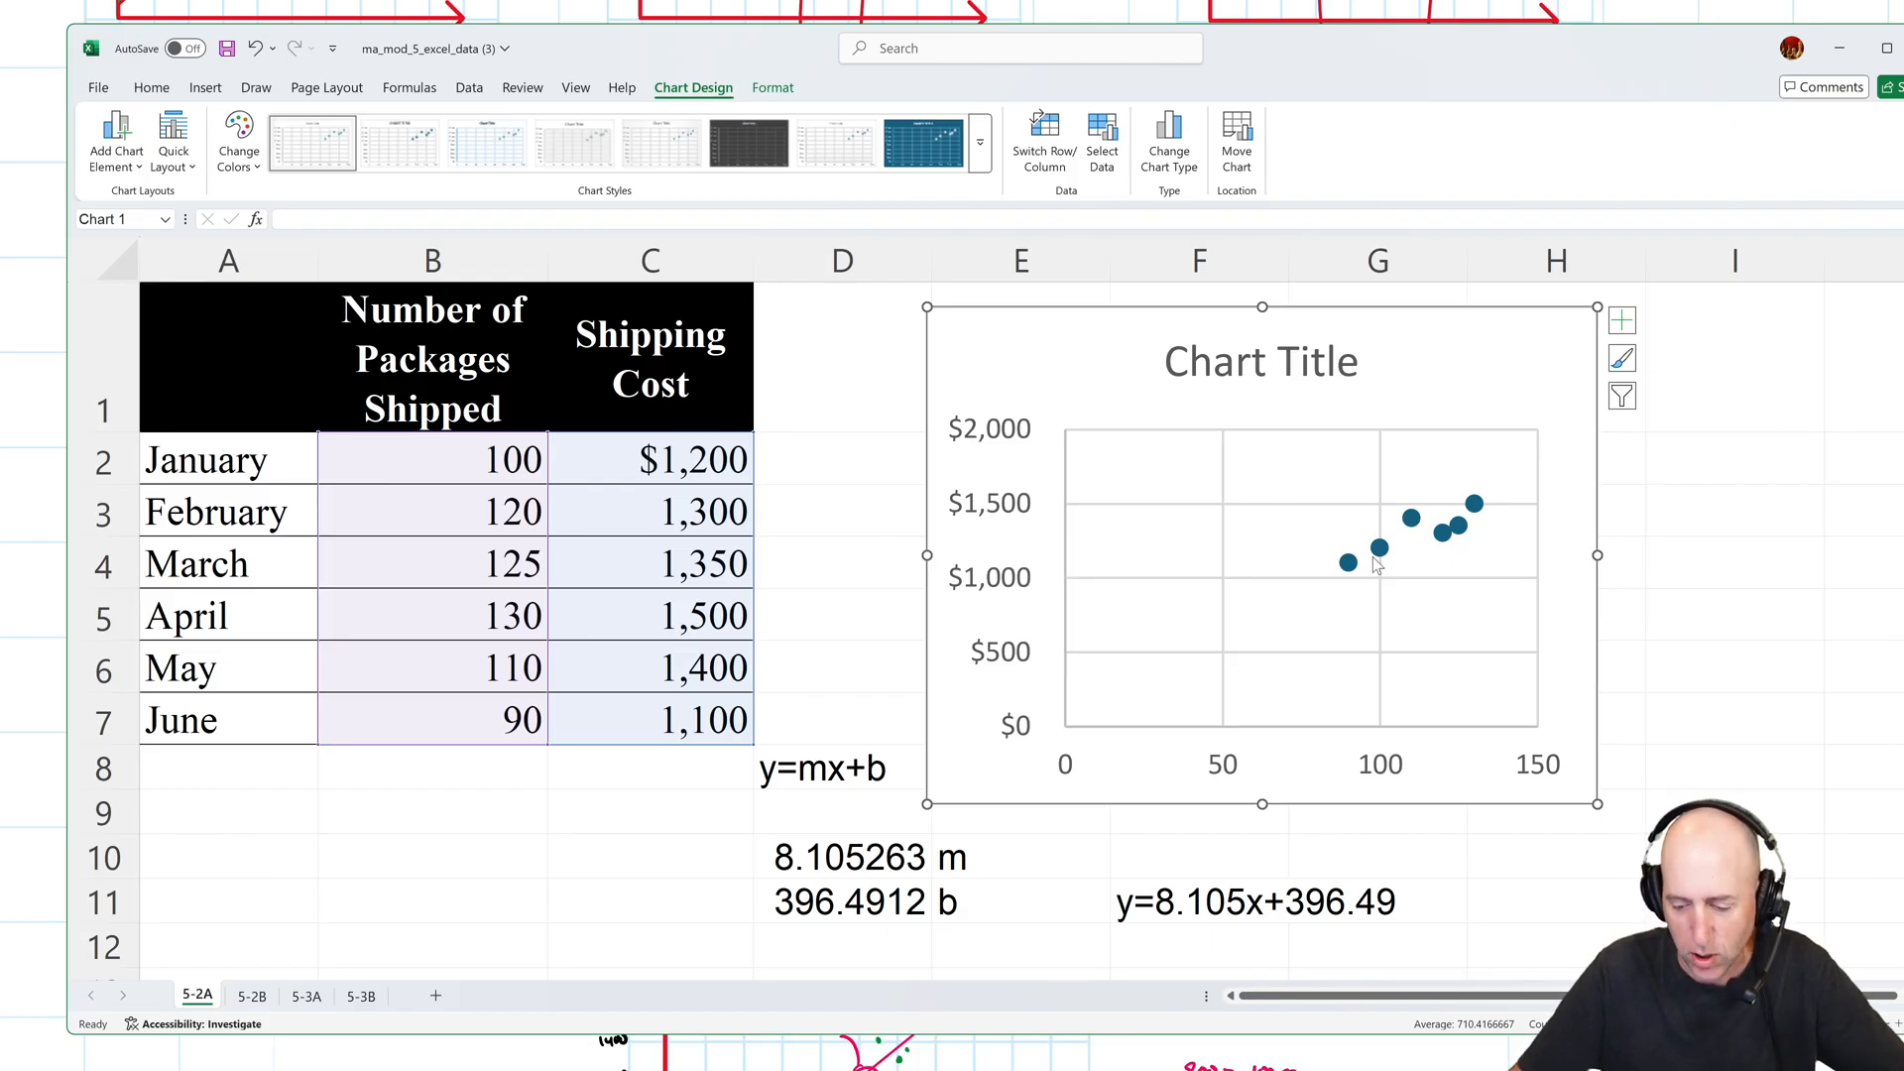
# Add a linear trendline showing y = 8.1053x + 396.49 and compare it to the typed equation.
pyautogui.rightClick(1375, 561)
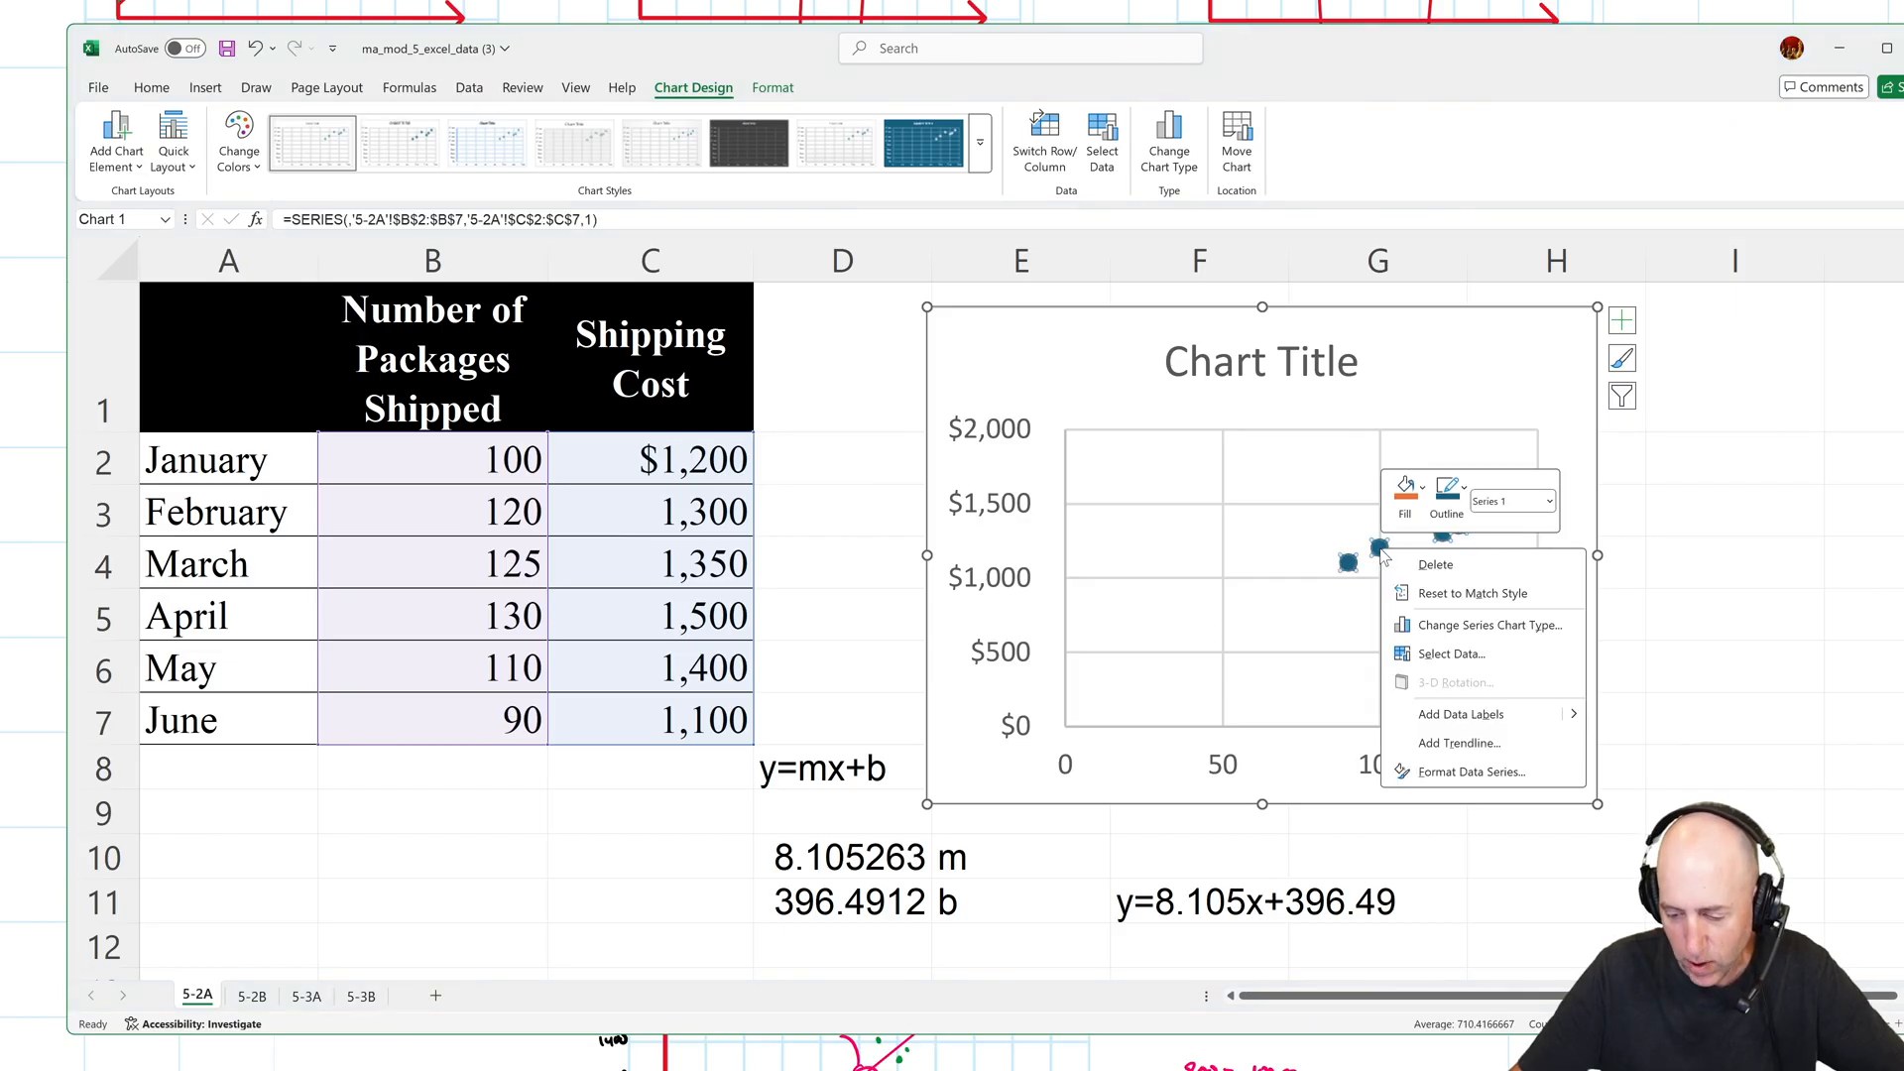
pyautogui.click(1459, 742)
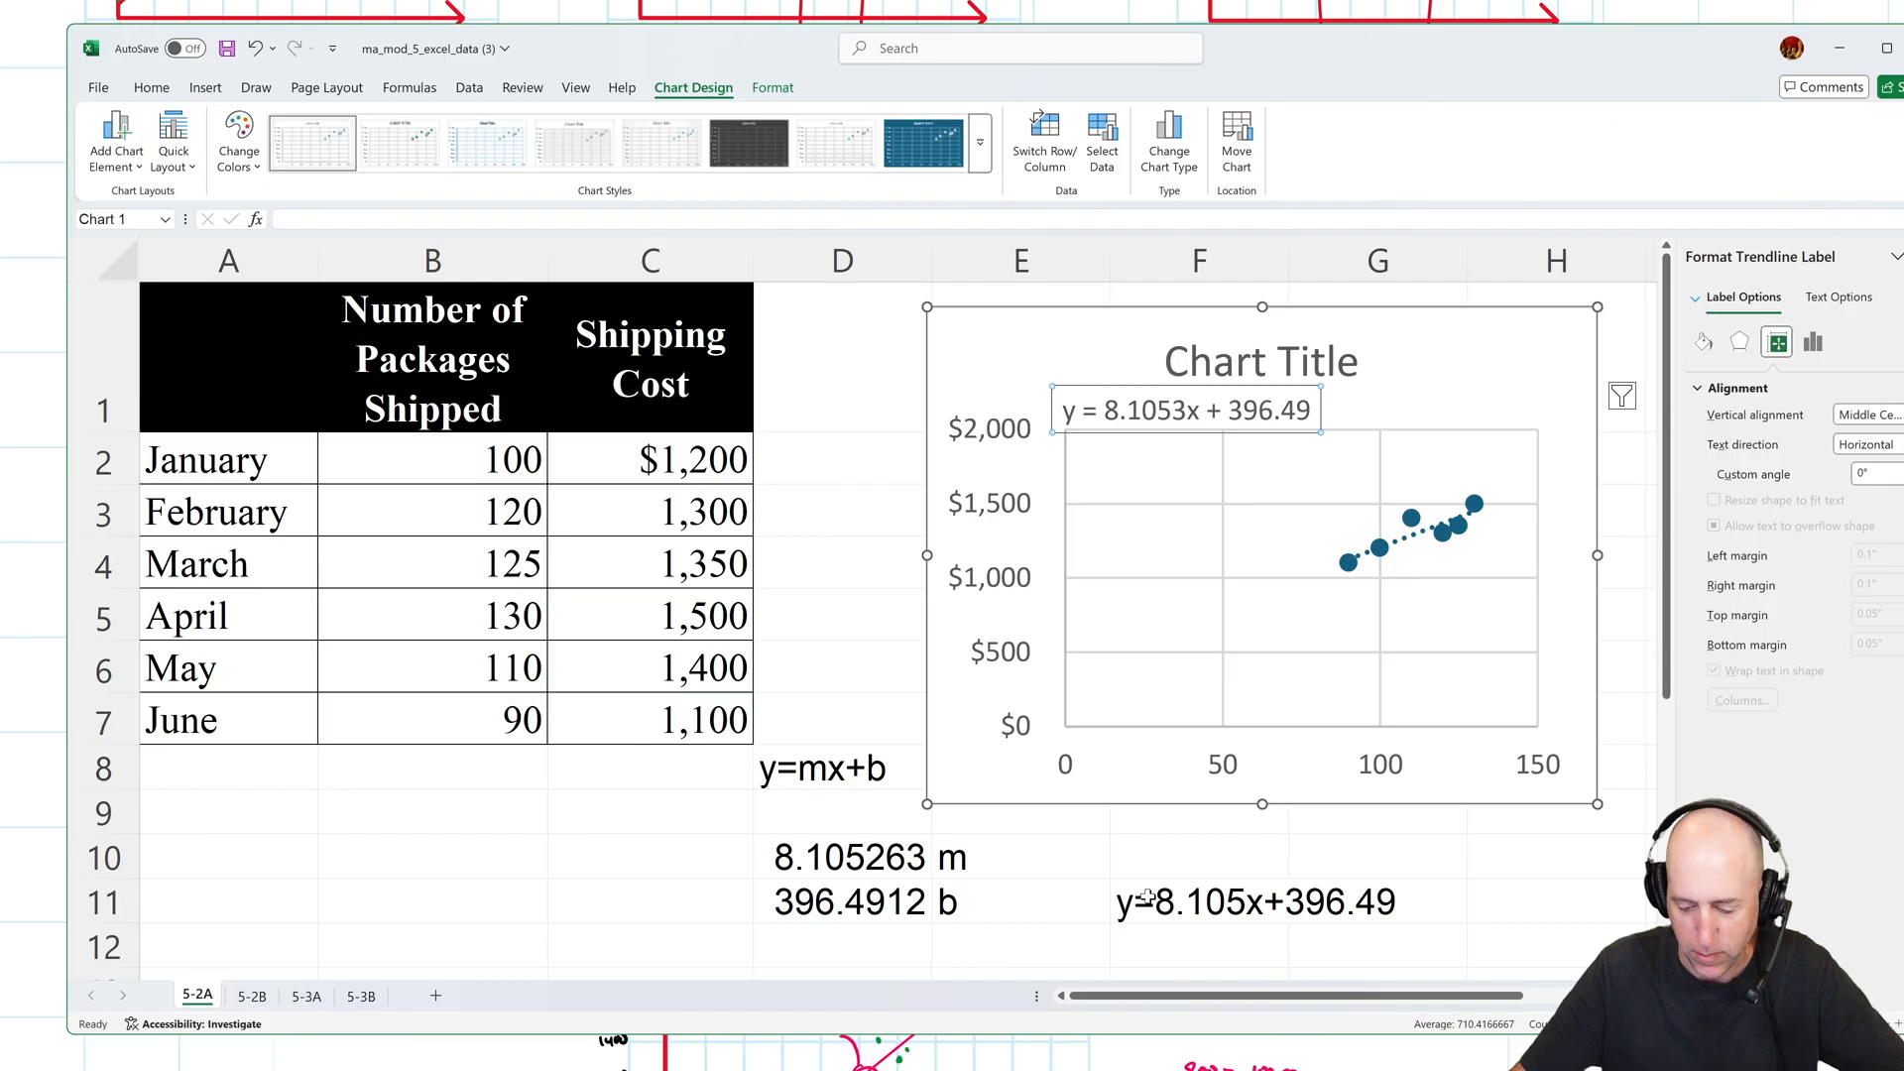
pyautogui.click(1200, 901)
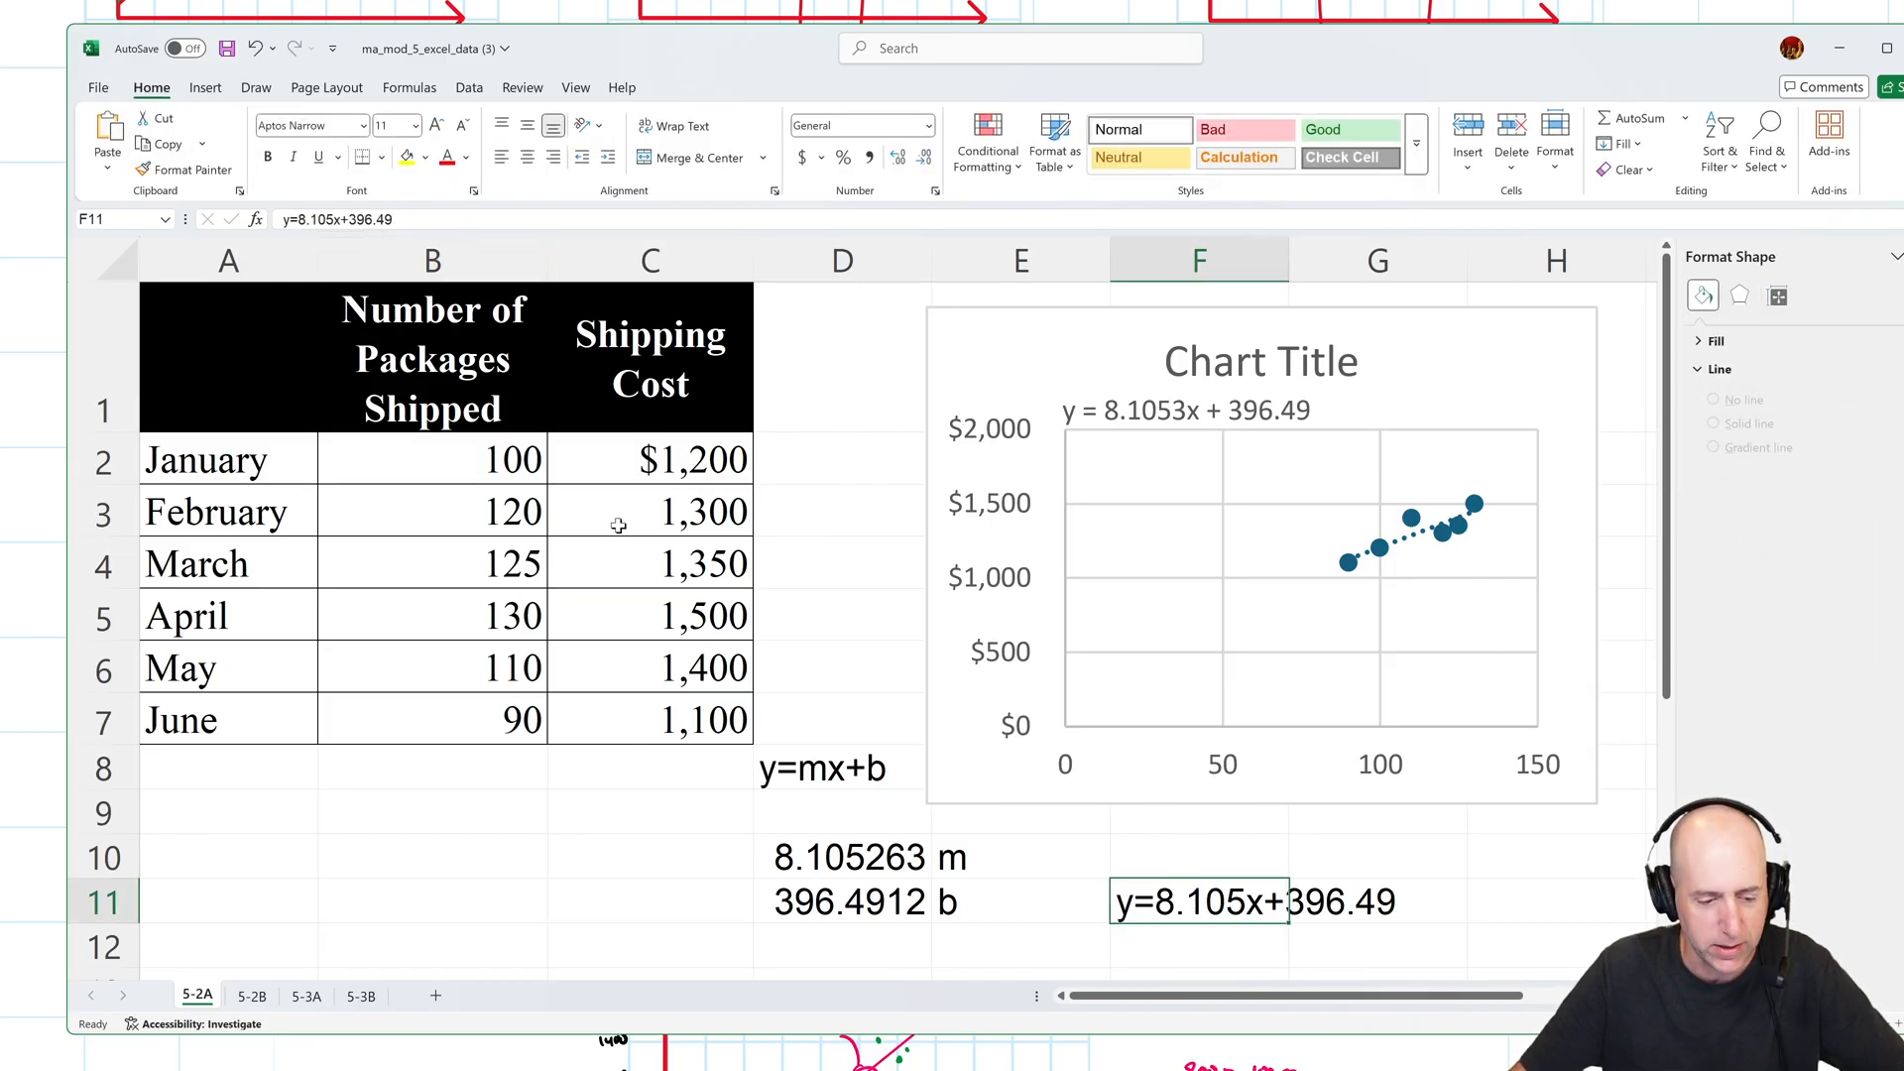
pyautogui.click(650, 811)
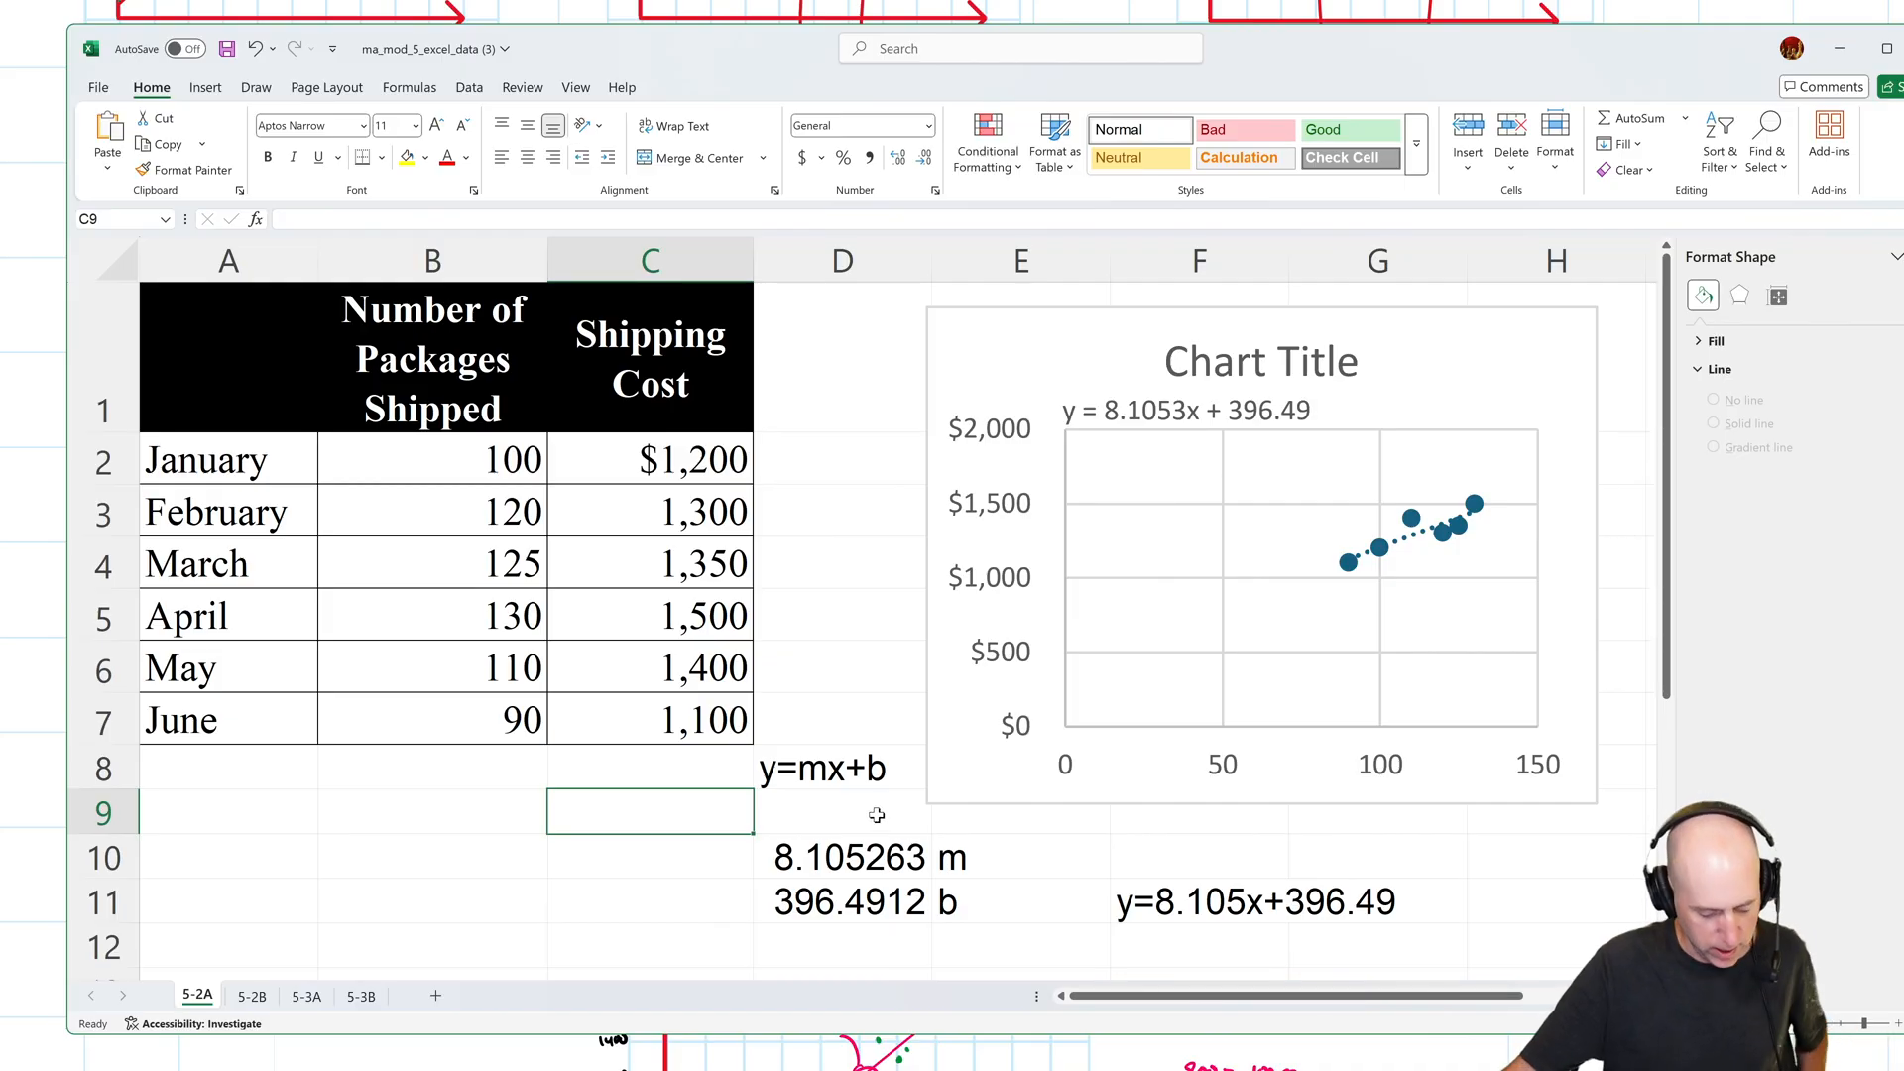
pyautogui.moveTo(1010, 811)
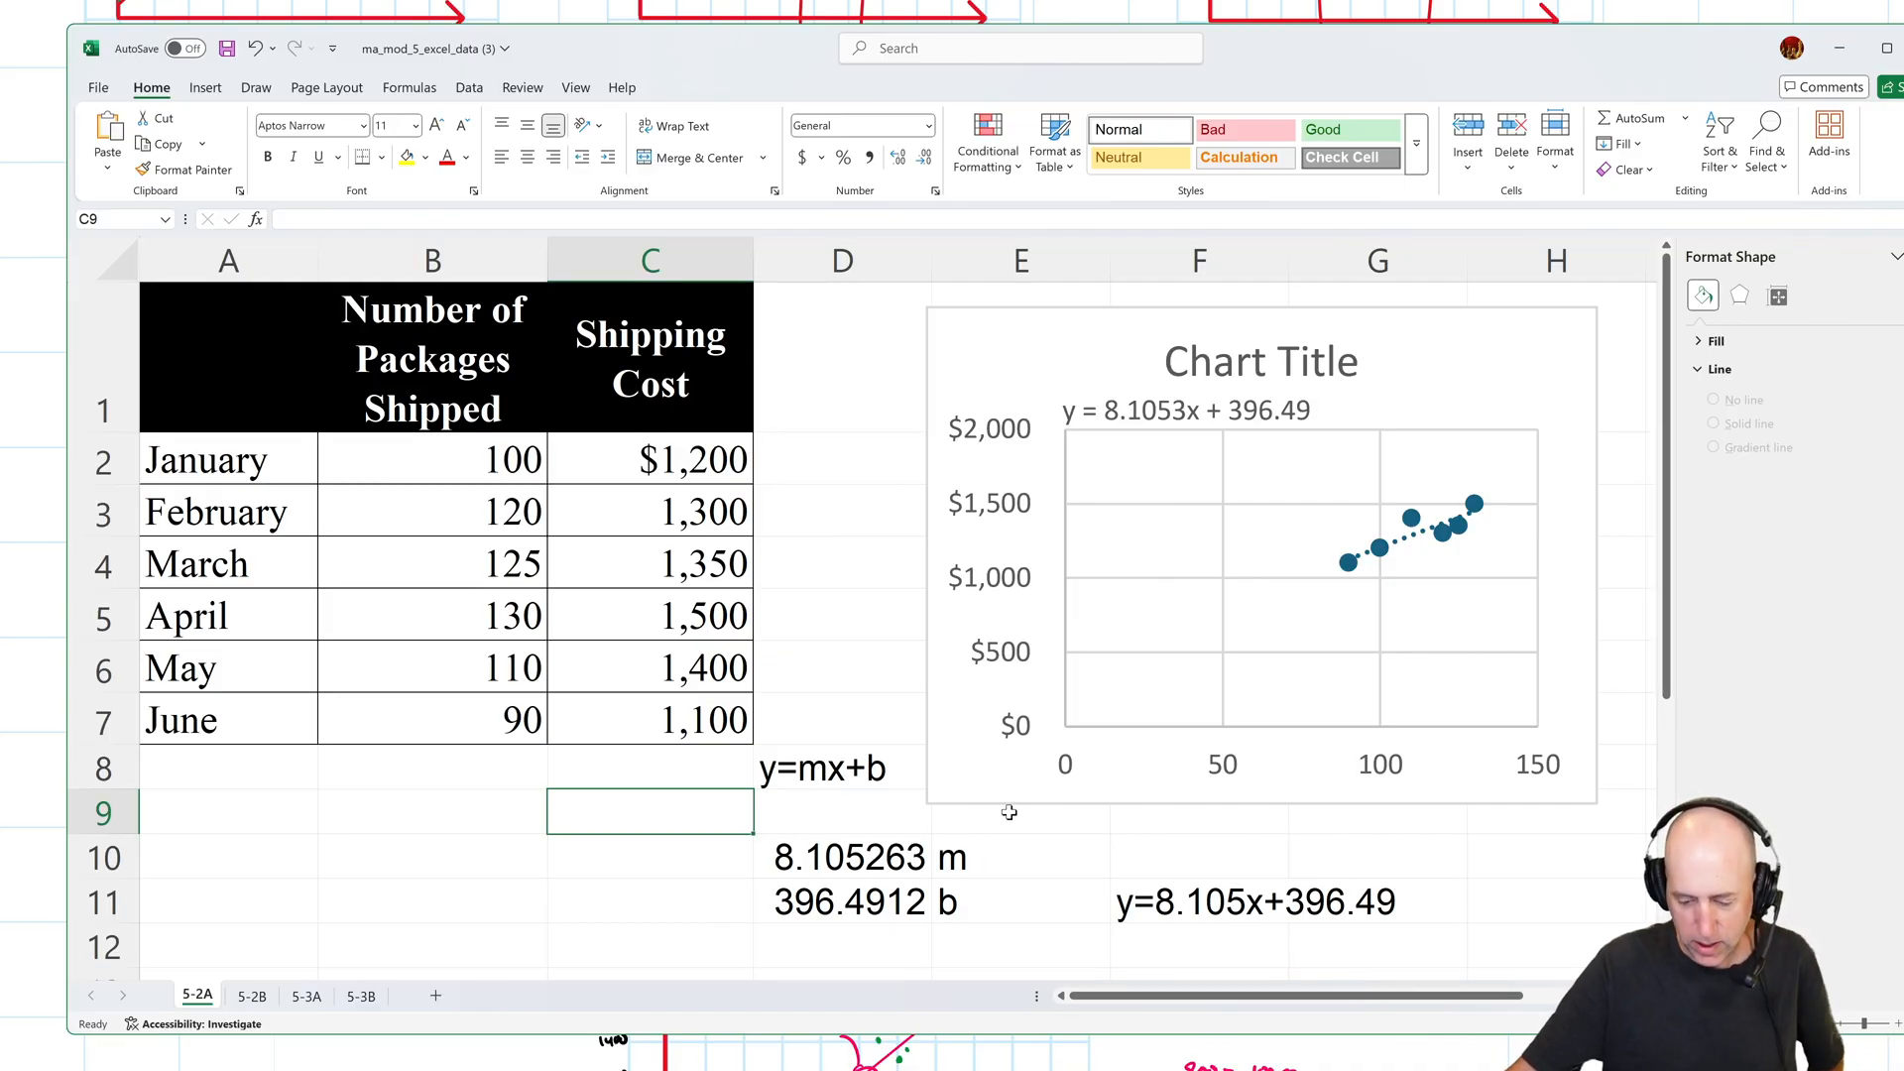
pyautogui.click(1250, 902)
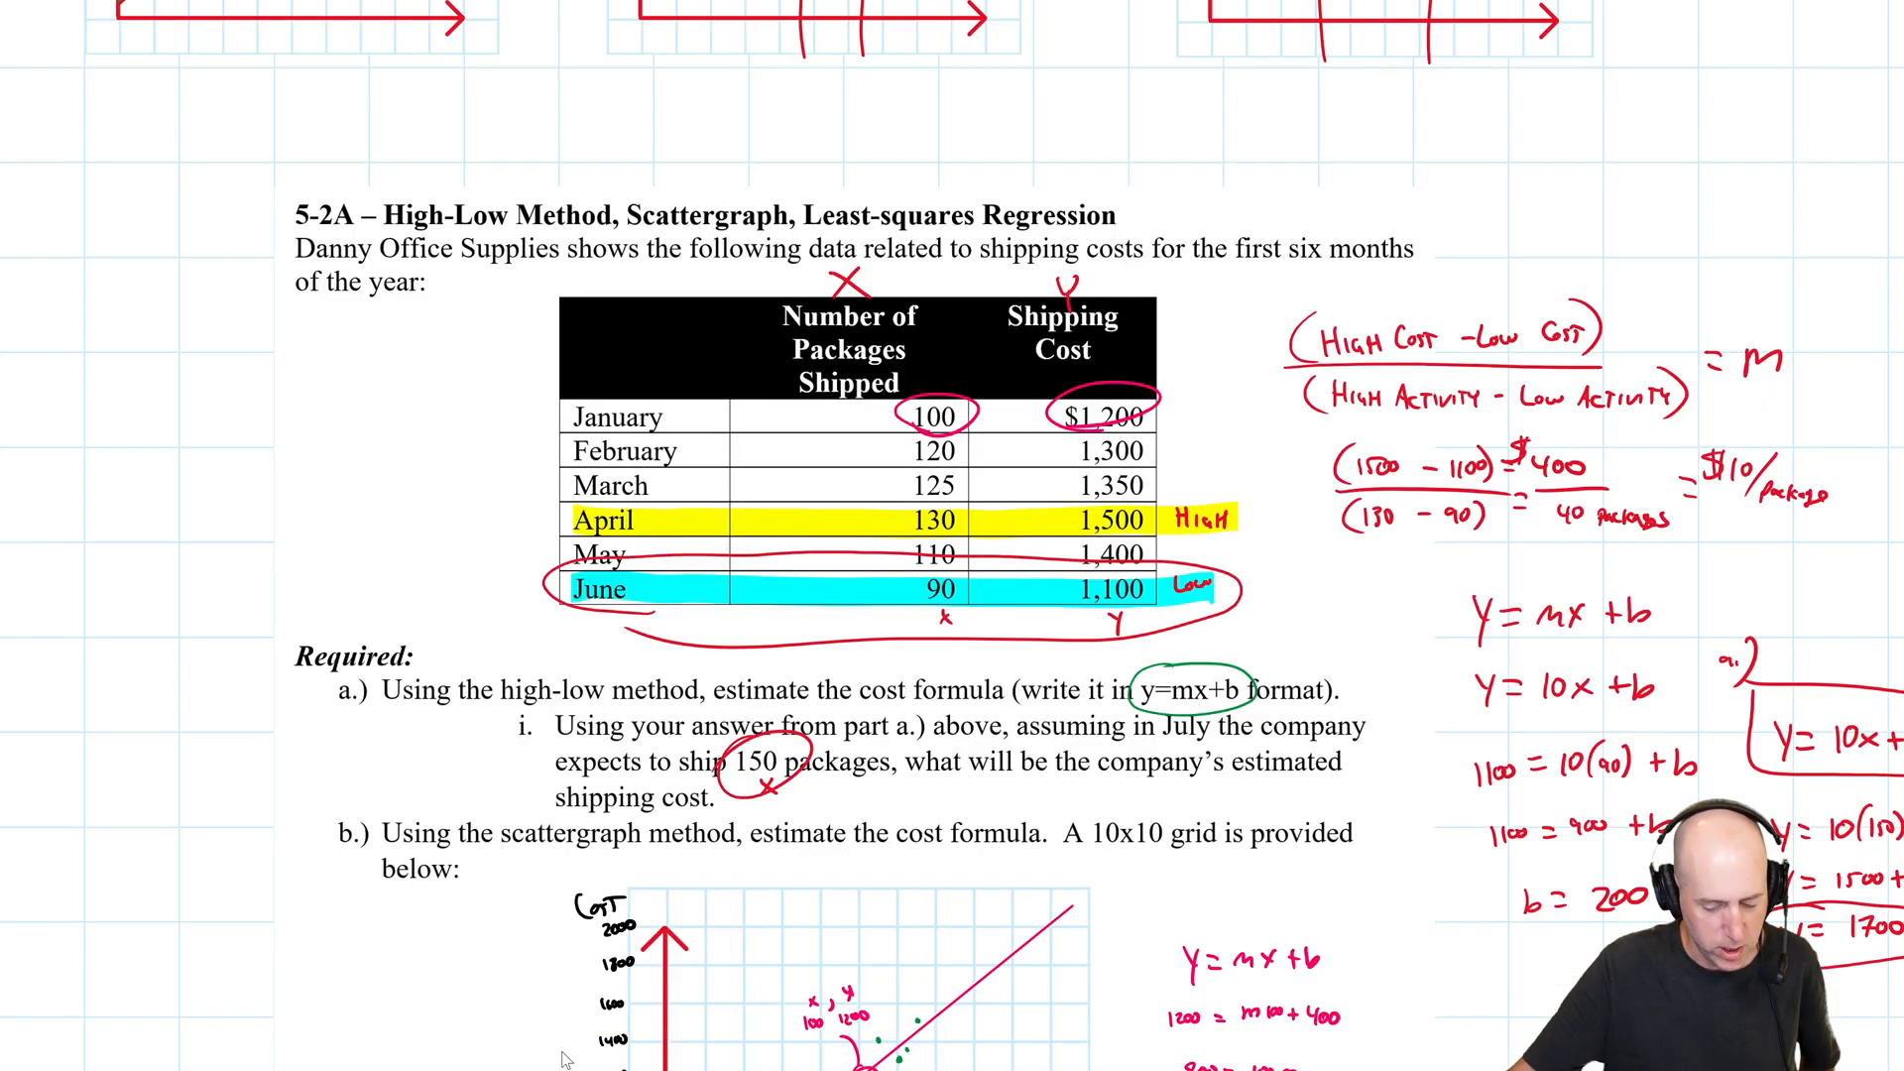
# Scroll the OneNote worksheet to part c and paste y=8.105x+396.49 beside it.
pyautogui.scroll(-3)
pyautogui.write('y=8.105x+396.49')
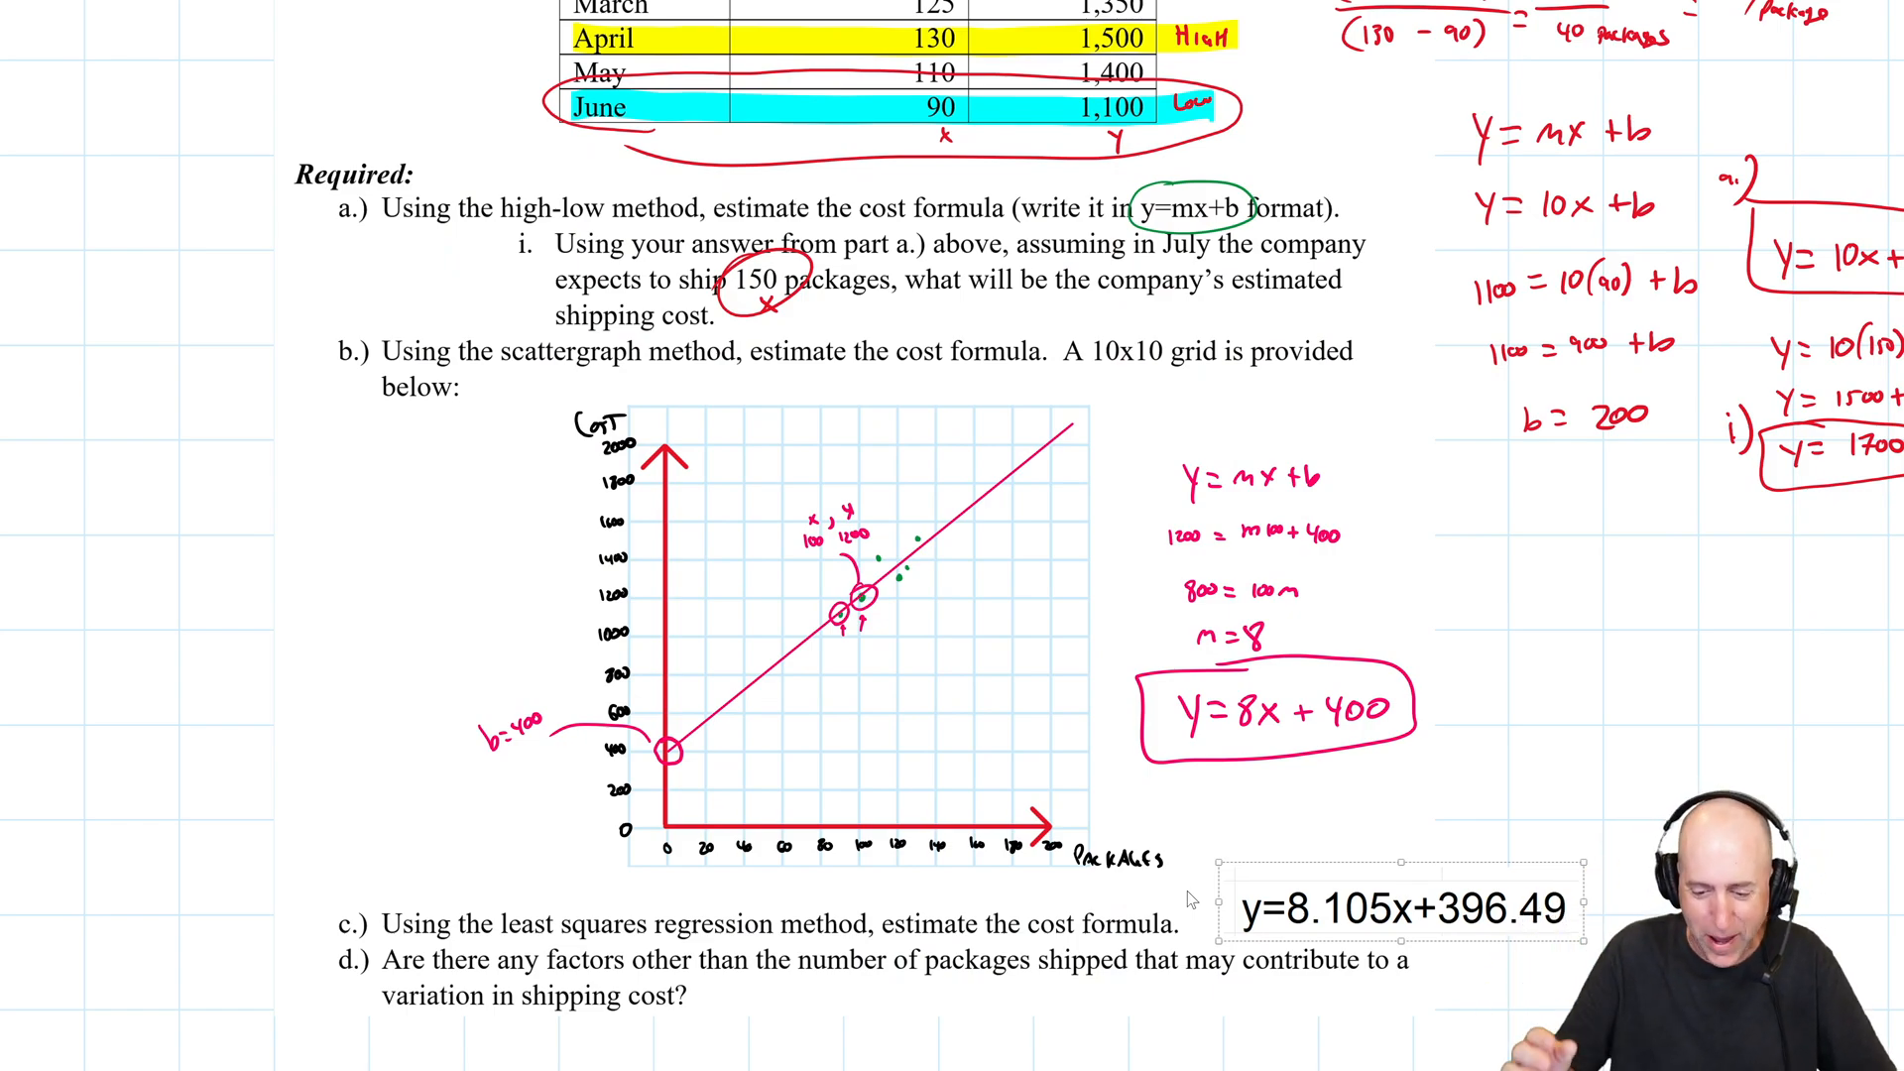
pyautogui.moveTo(546, 519)
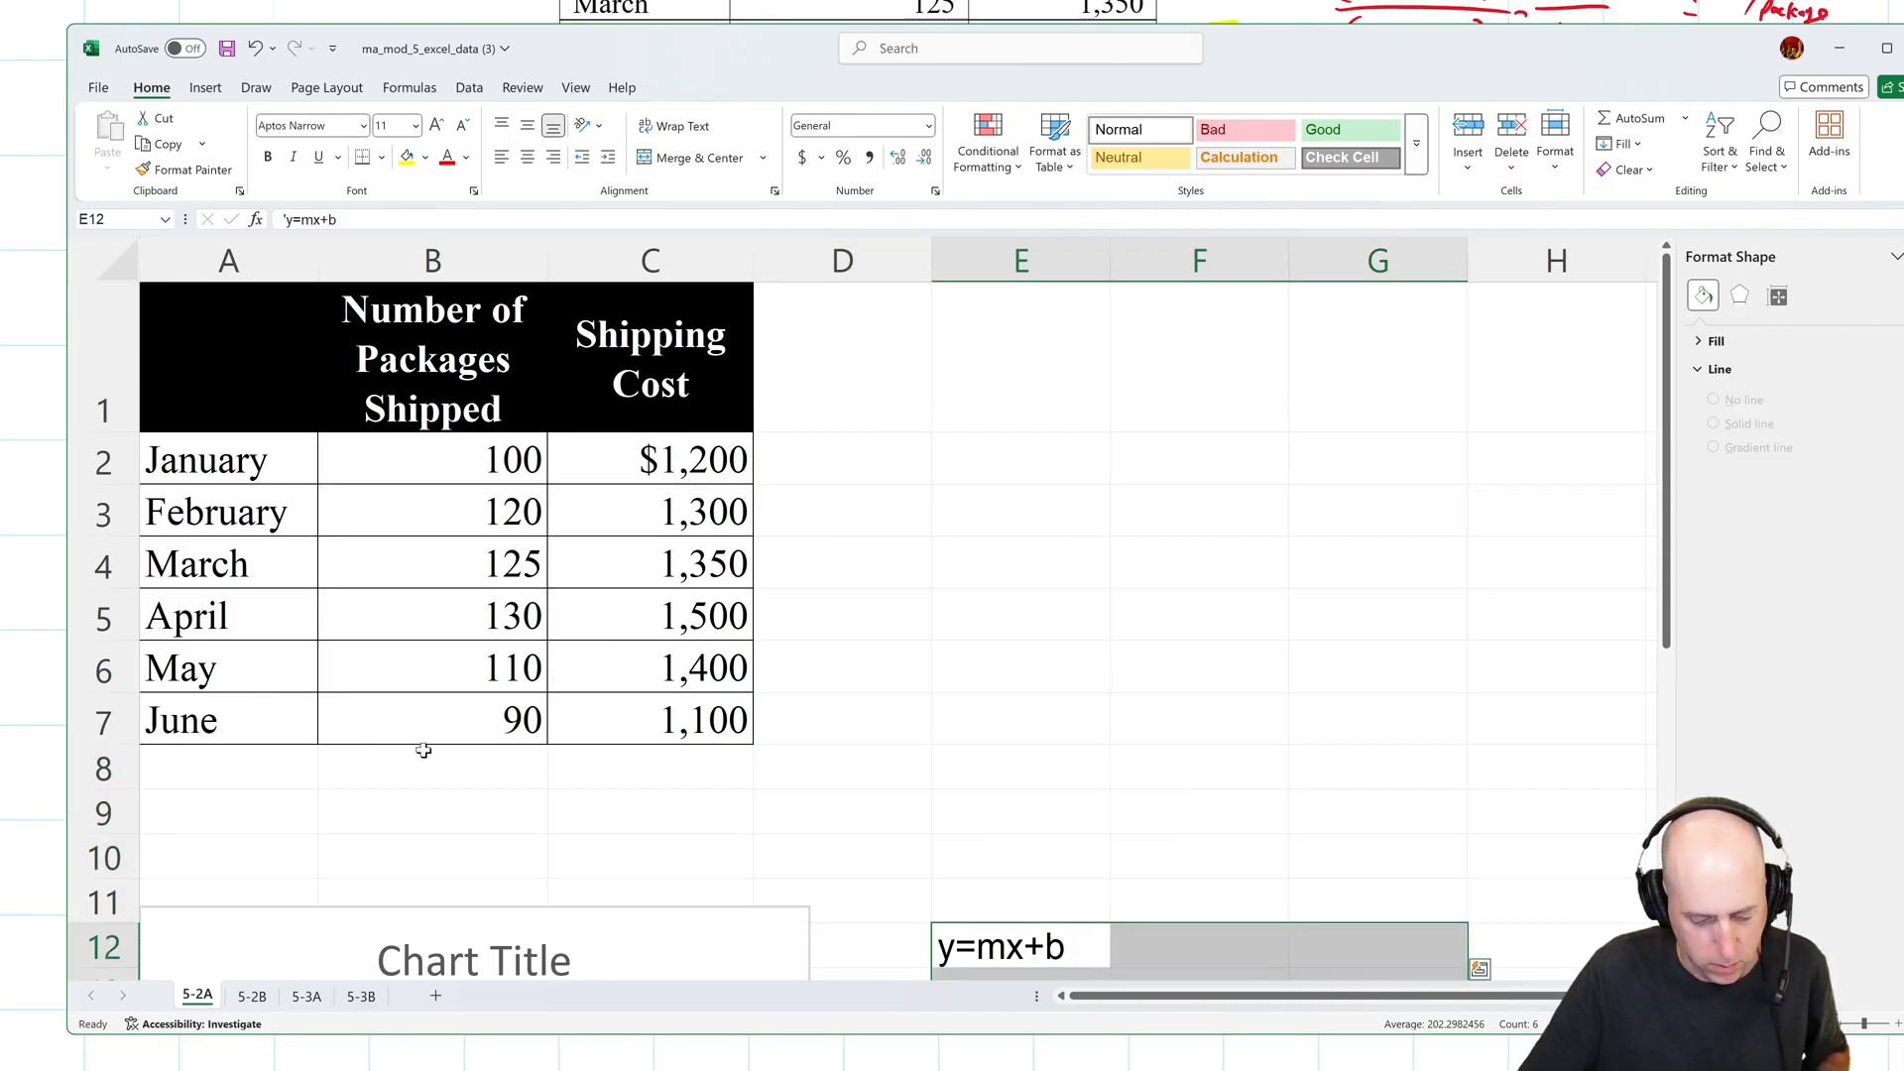
# Tag headers B1 and C1 as X and Y, and add an Averages row: 112.5 and 1308.3333.
pyautogui.click(227, 812)
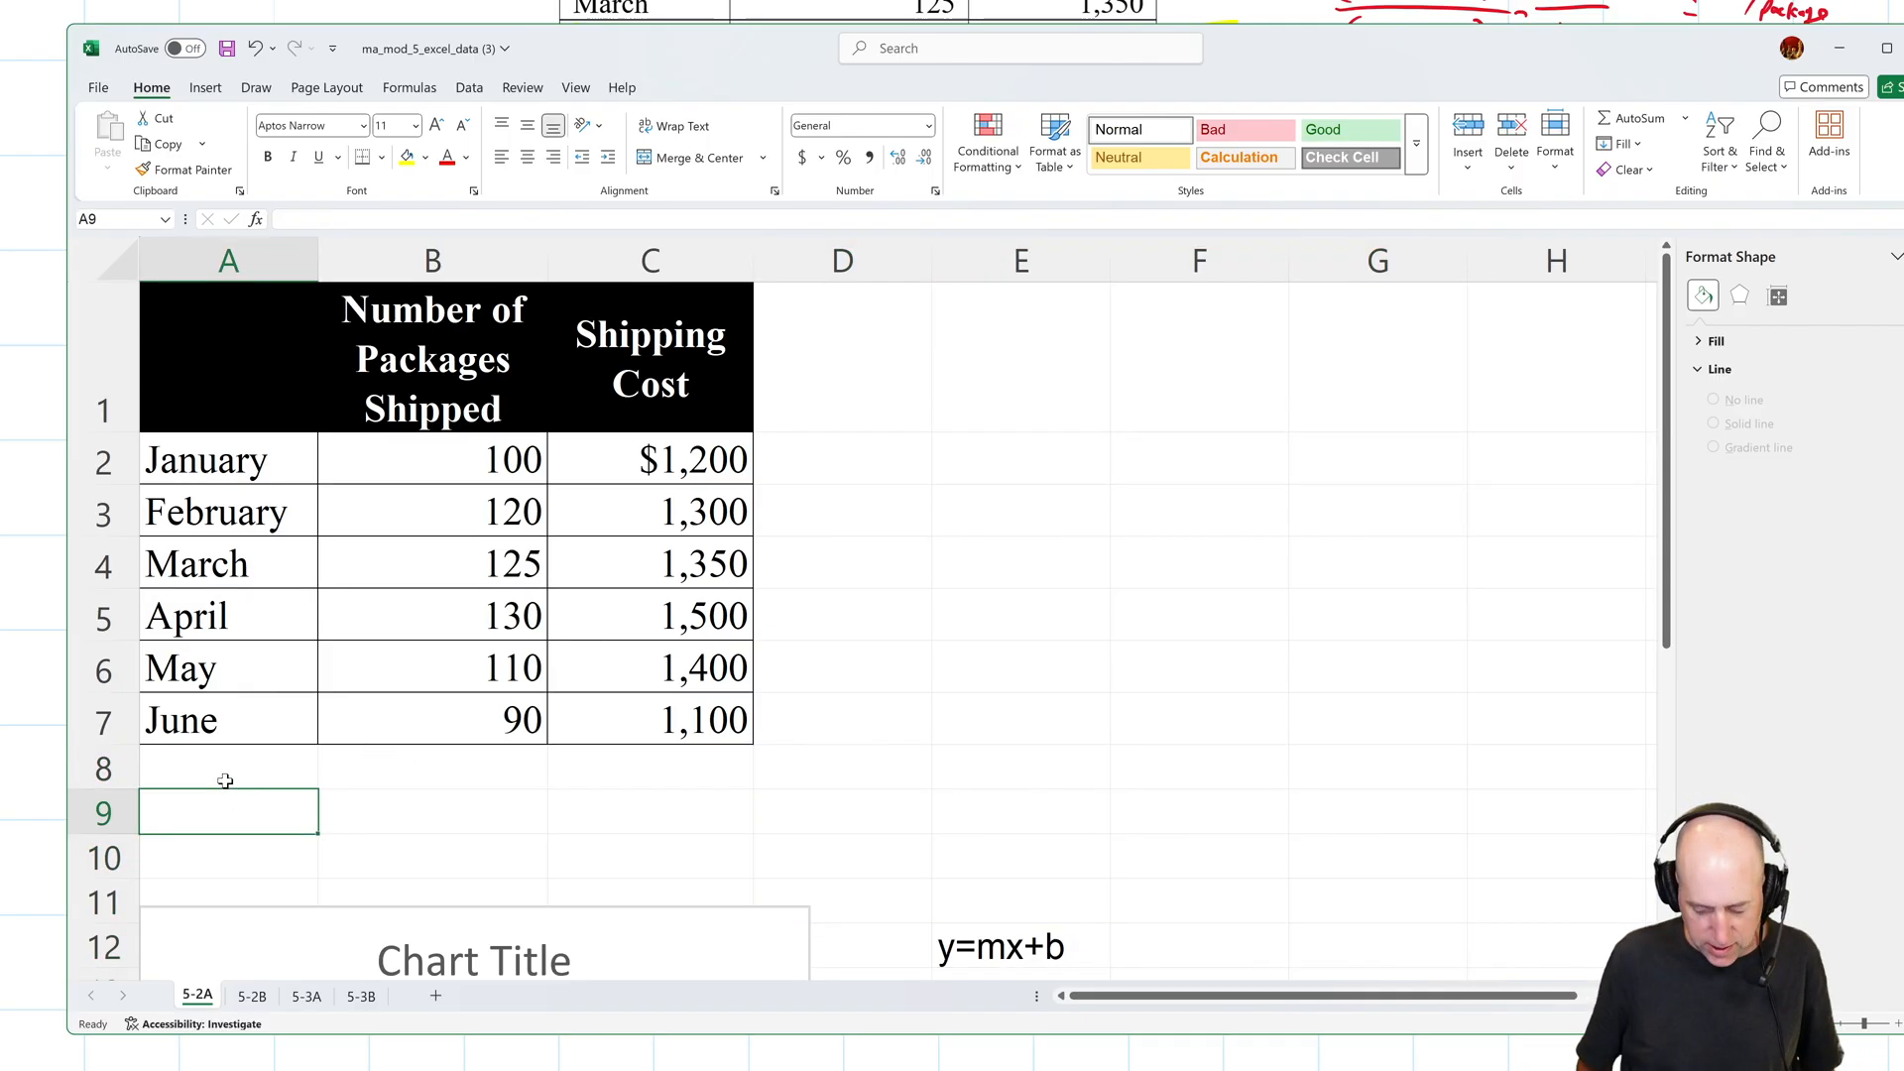
pyautogui.write('=a')
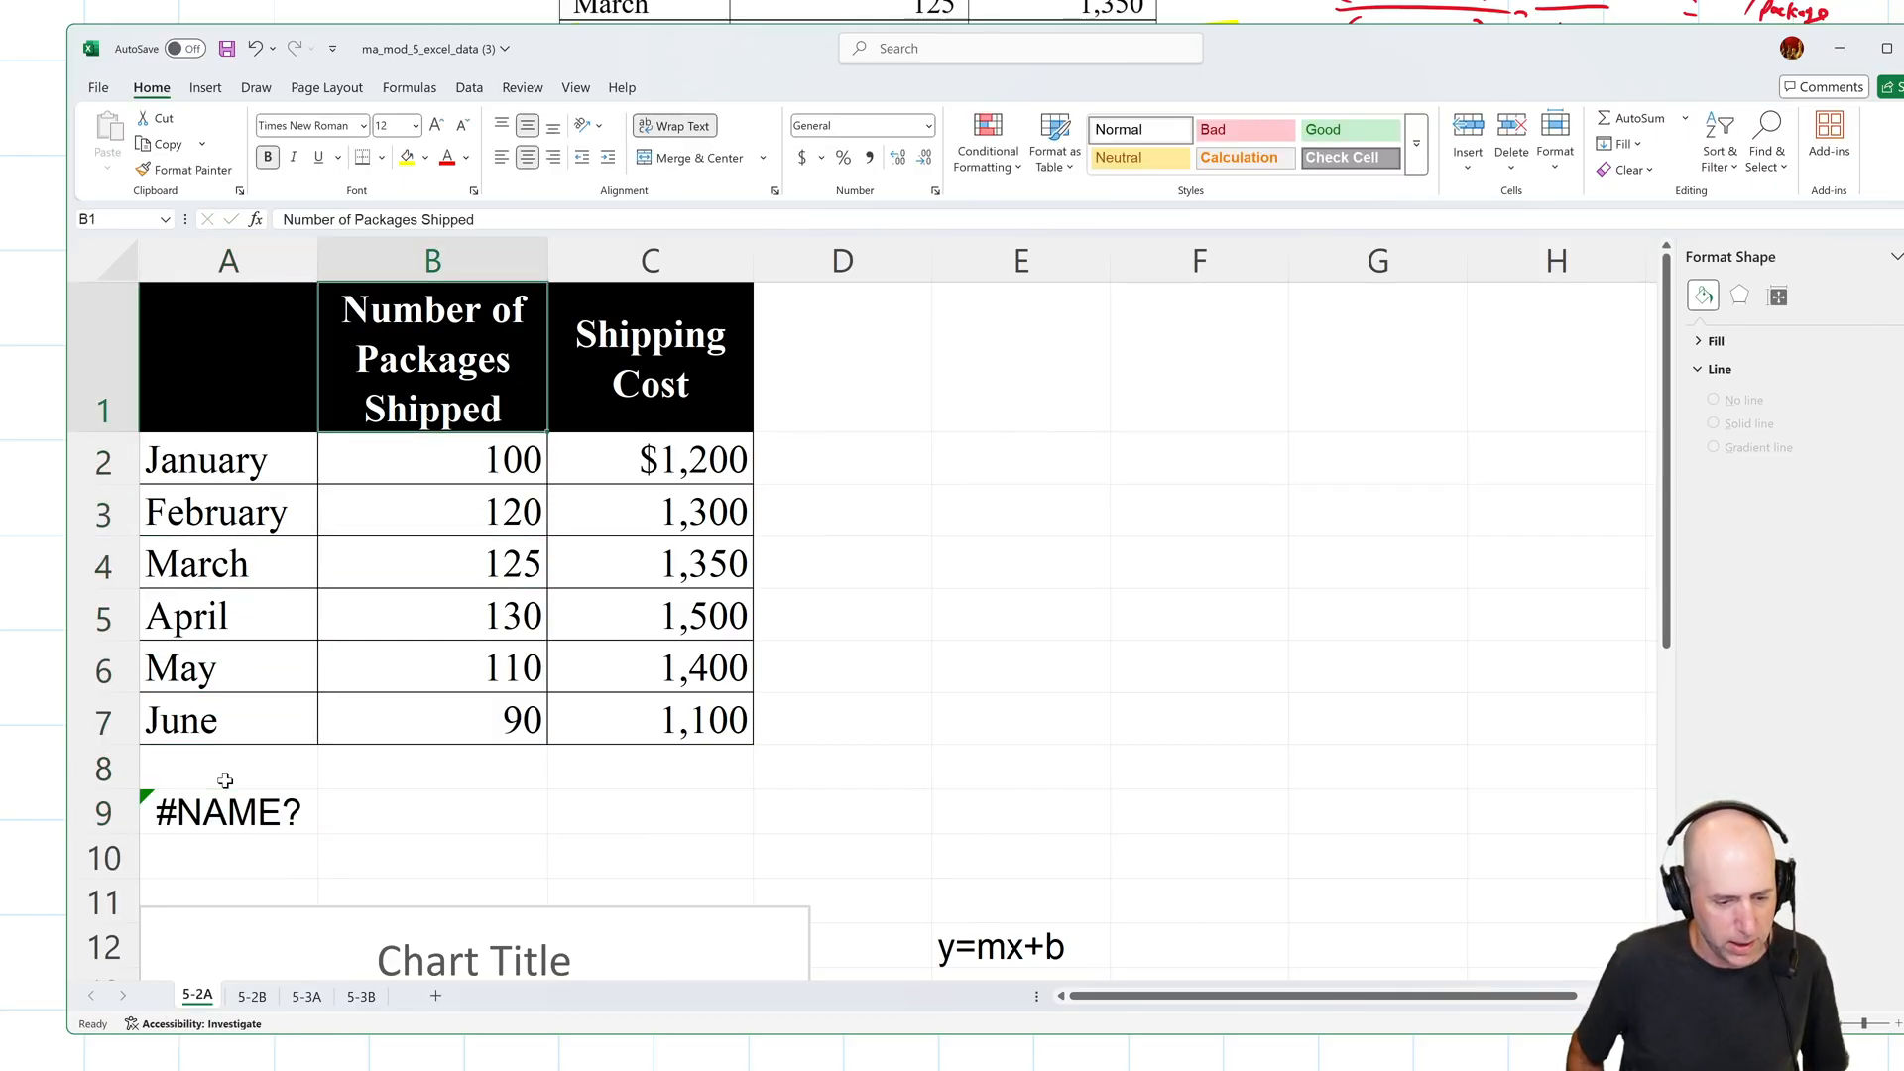
pyautogui.click(477, 220)
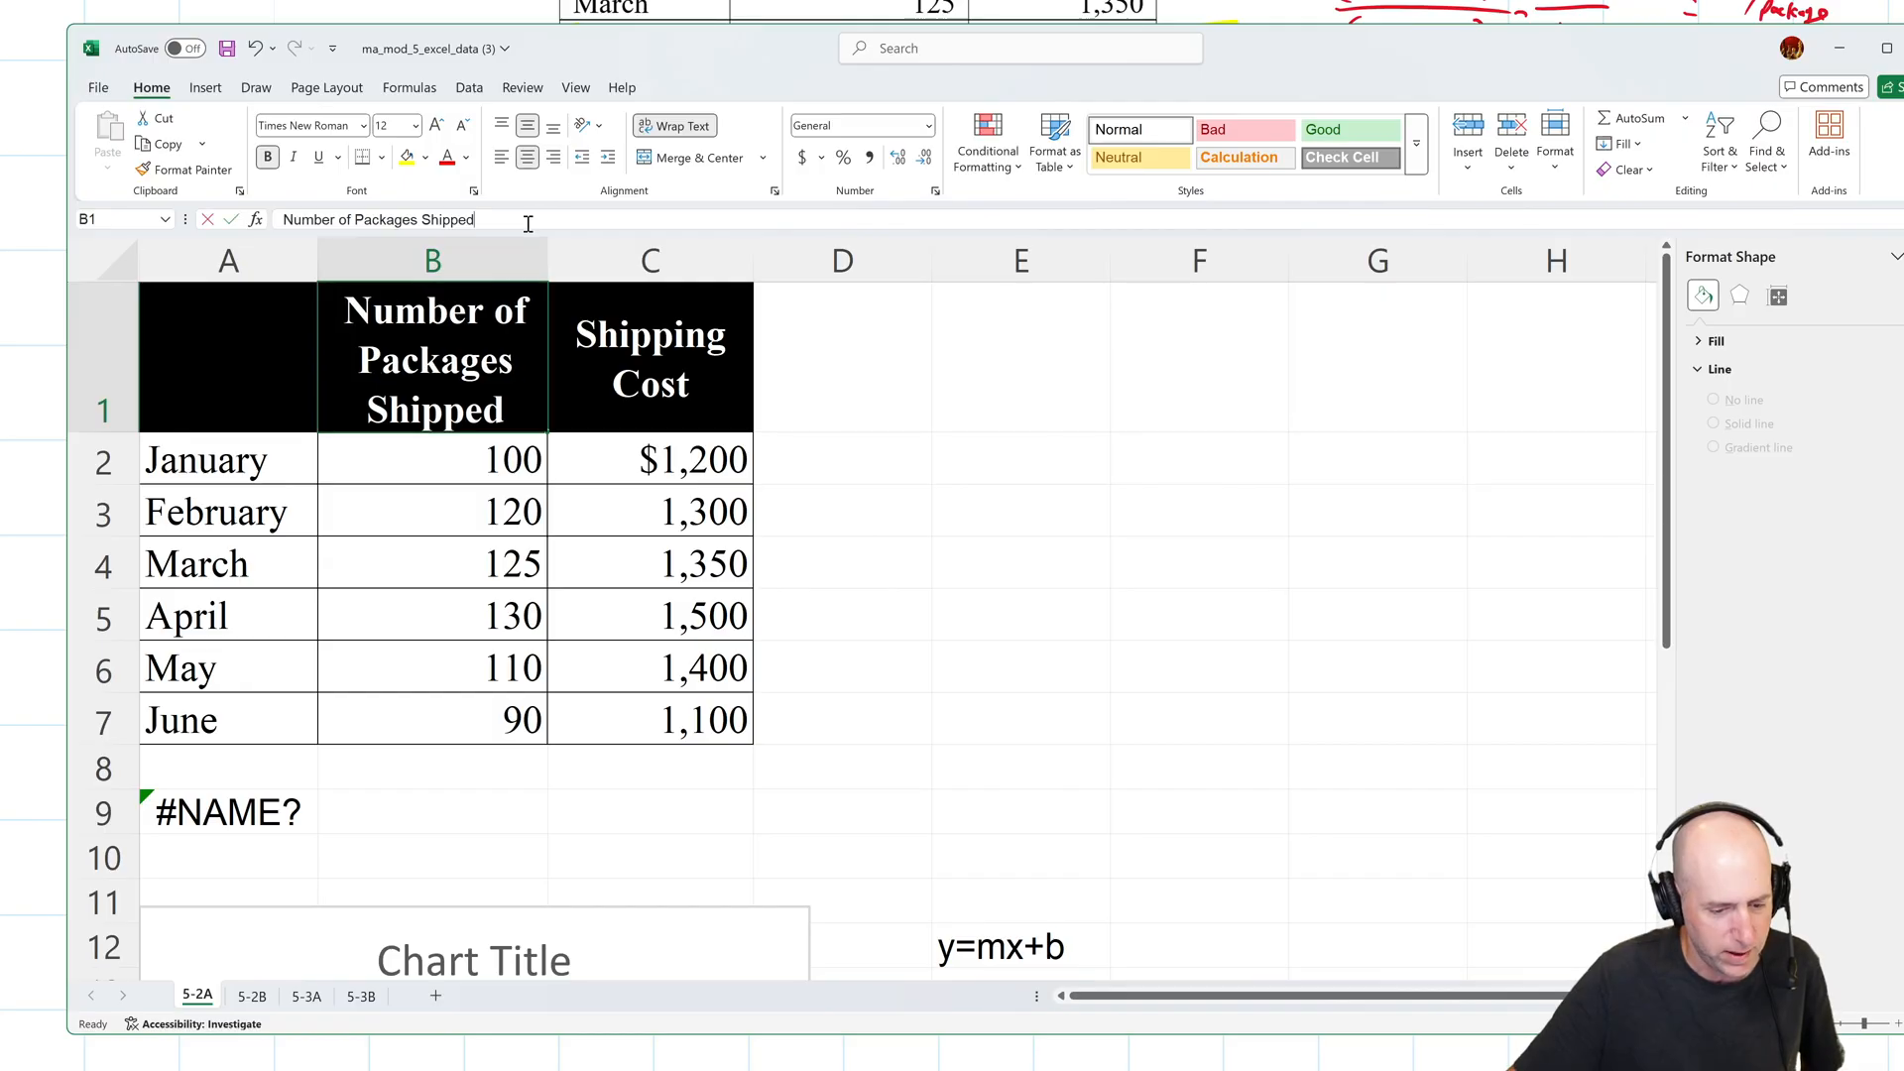
pyautogui.write('X')
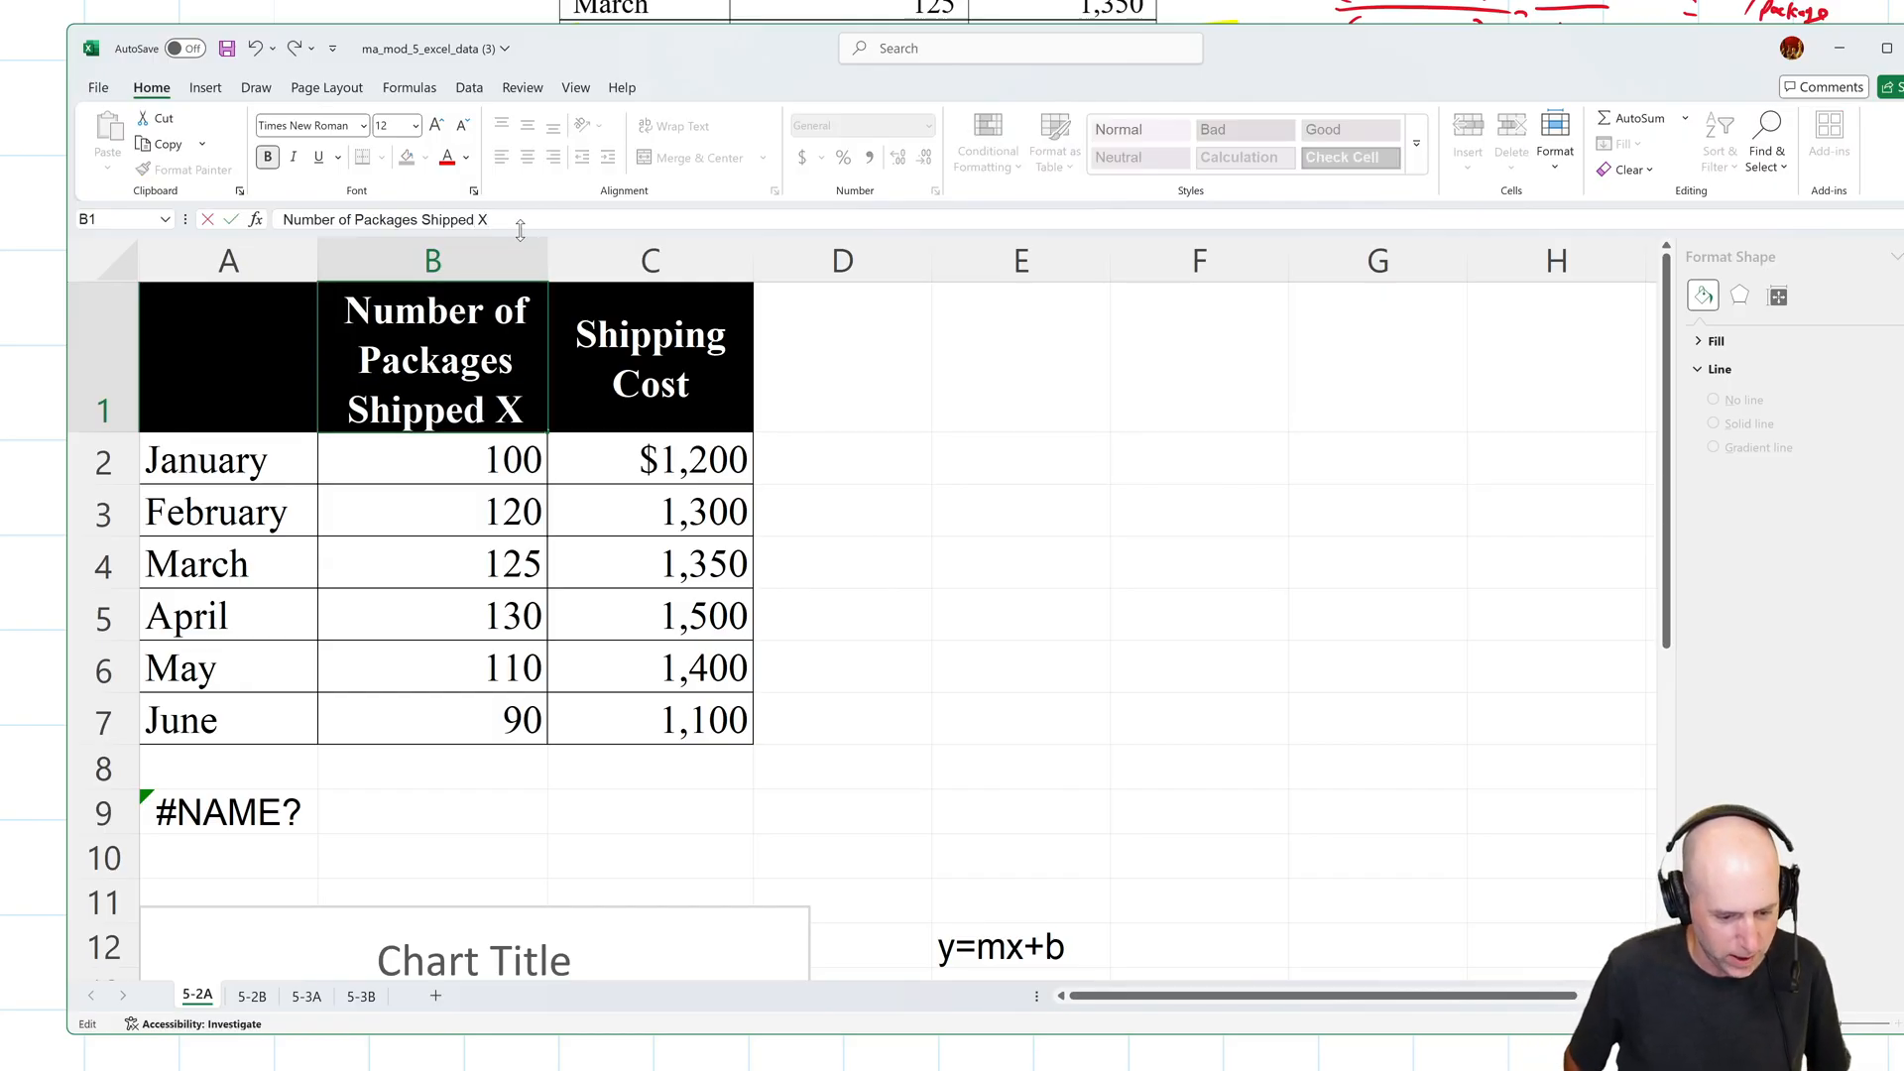
pyautogui.click(650, 357)
pyautogui.write('=')
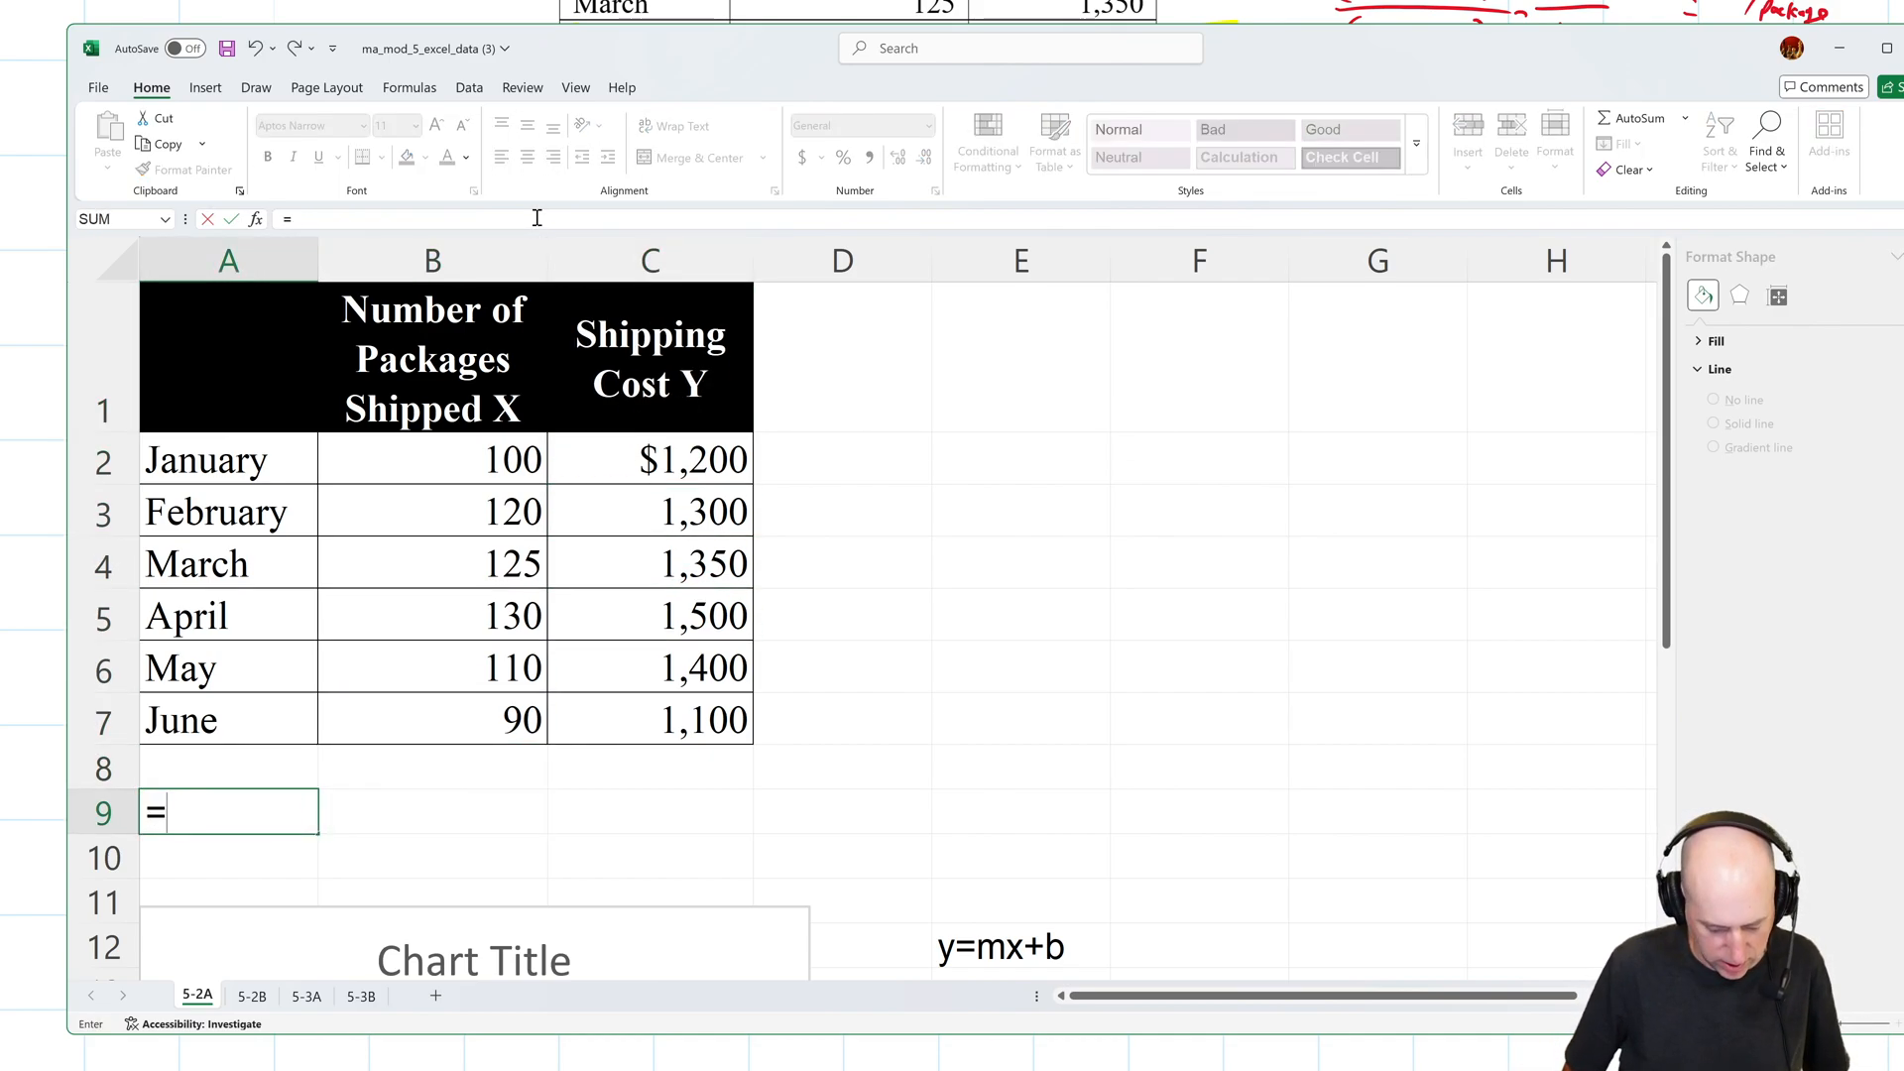
pyautogui.write('a')
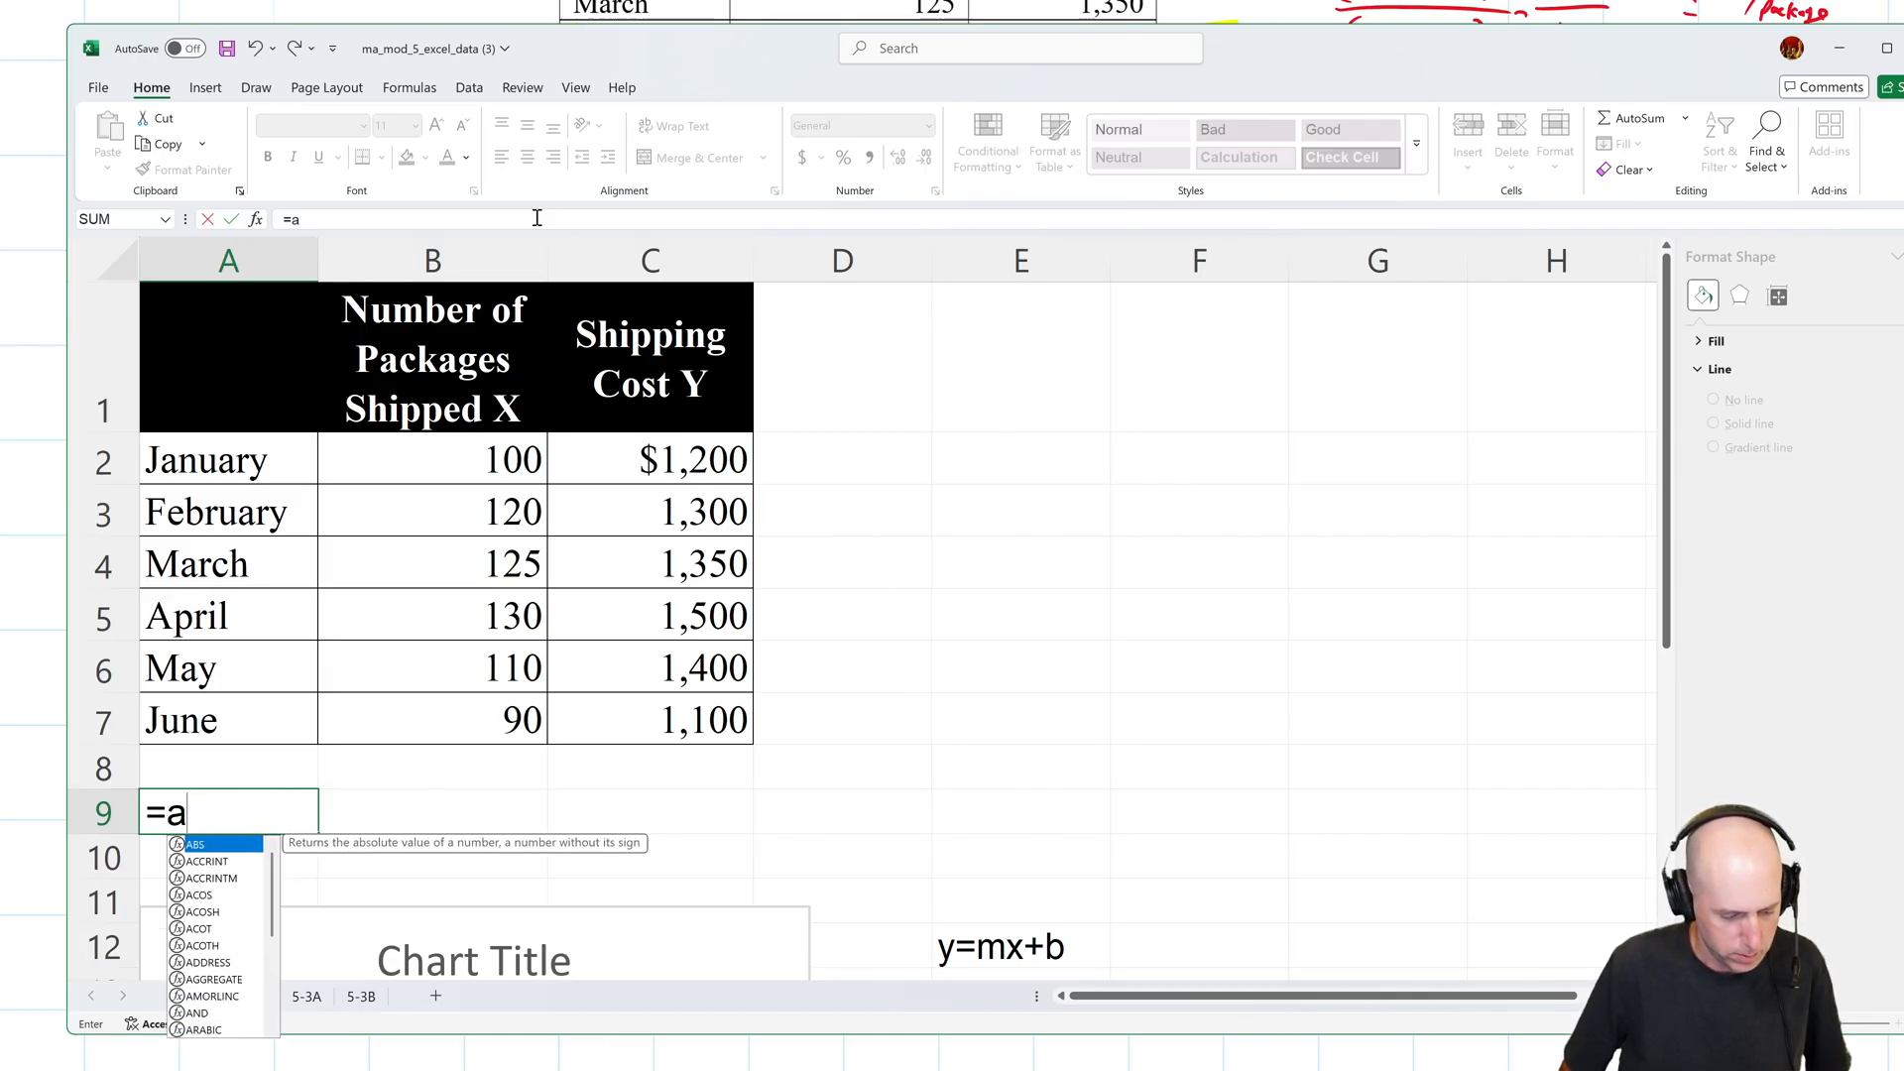
pyautogui.write('Averages')
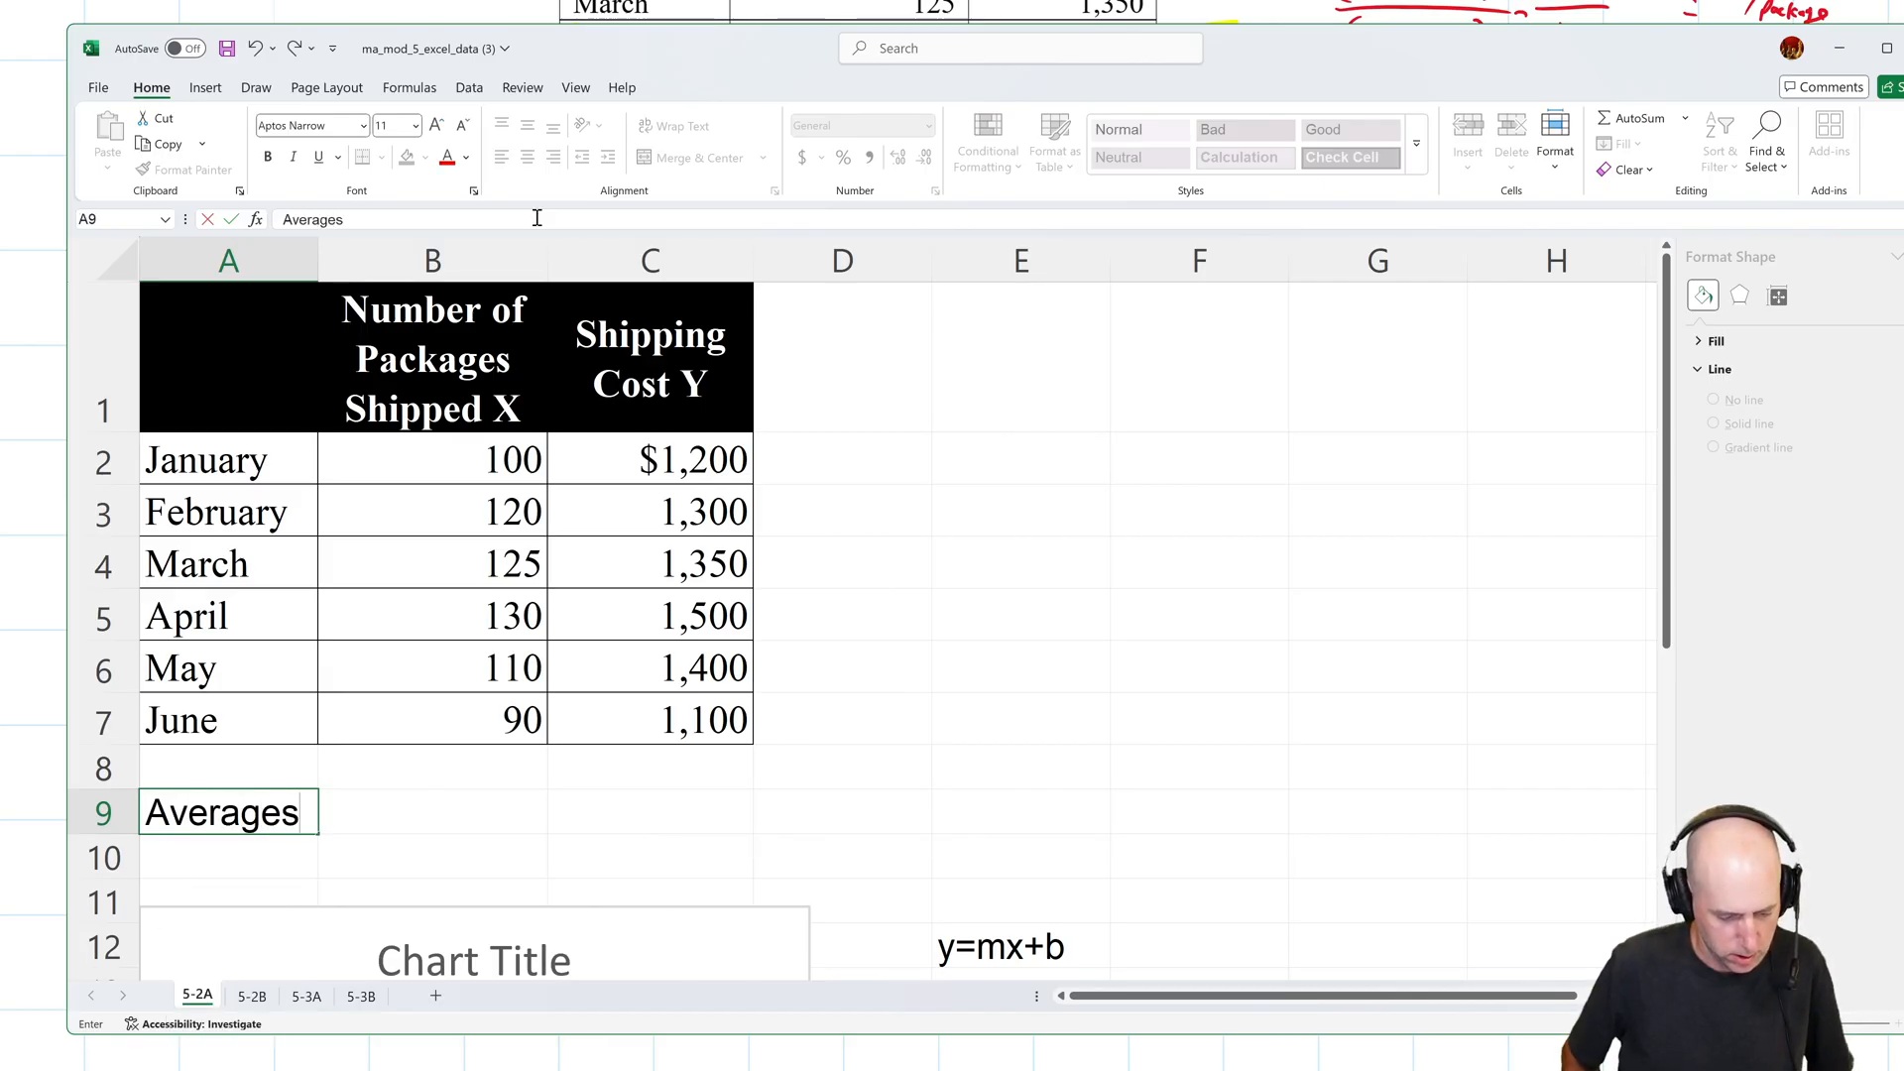
pyautogui.write('=average(B2:B7')
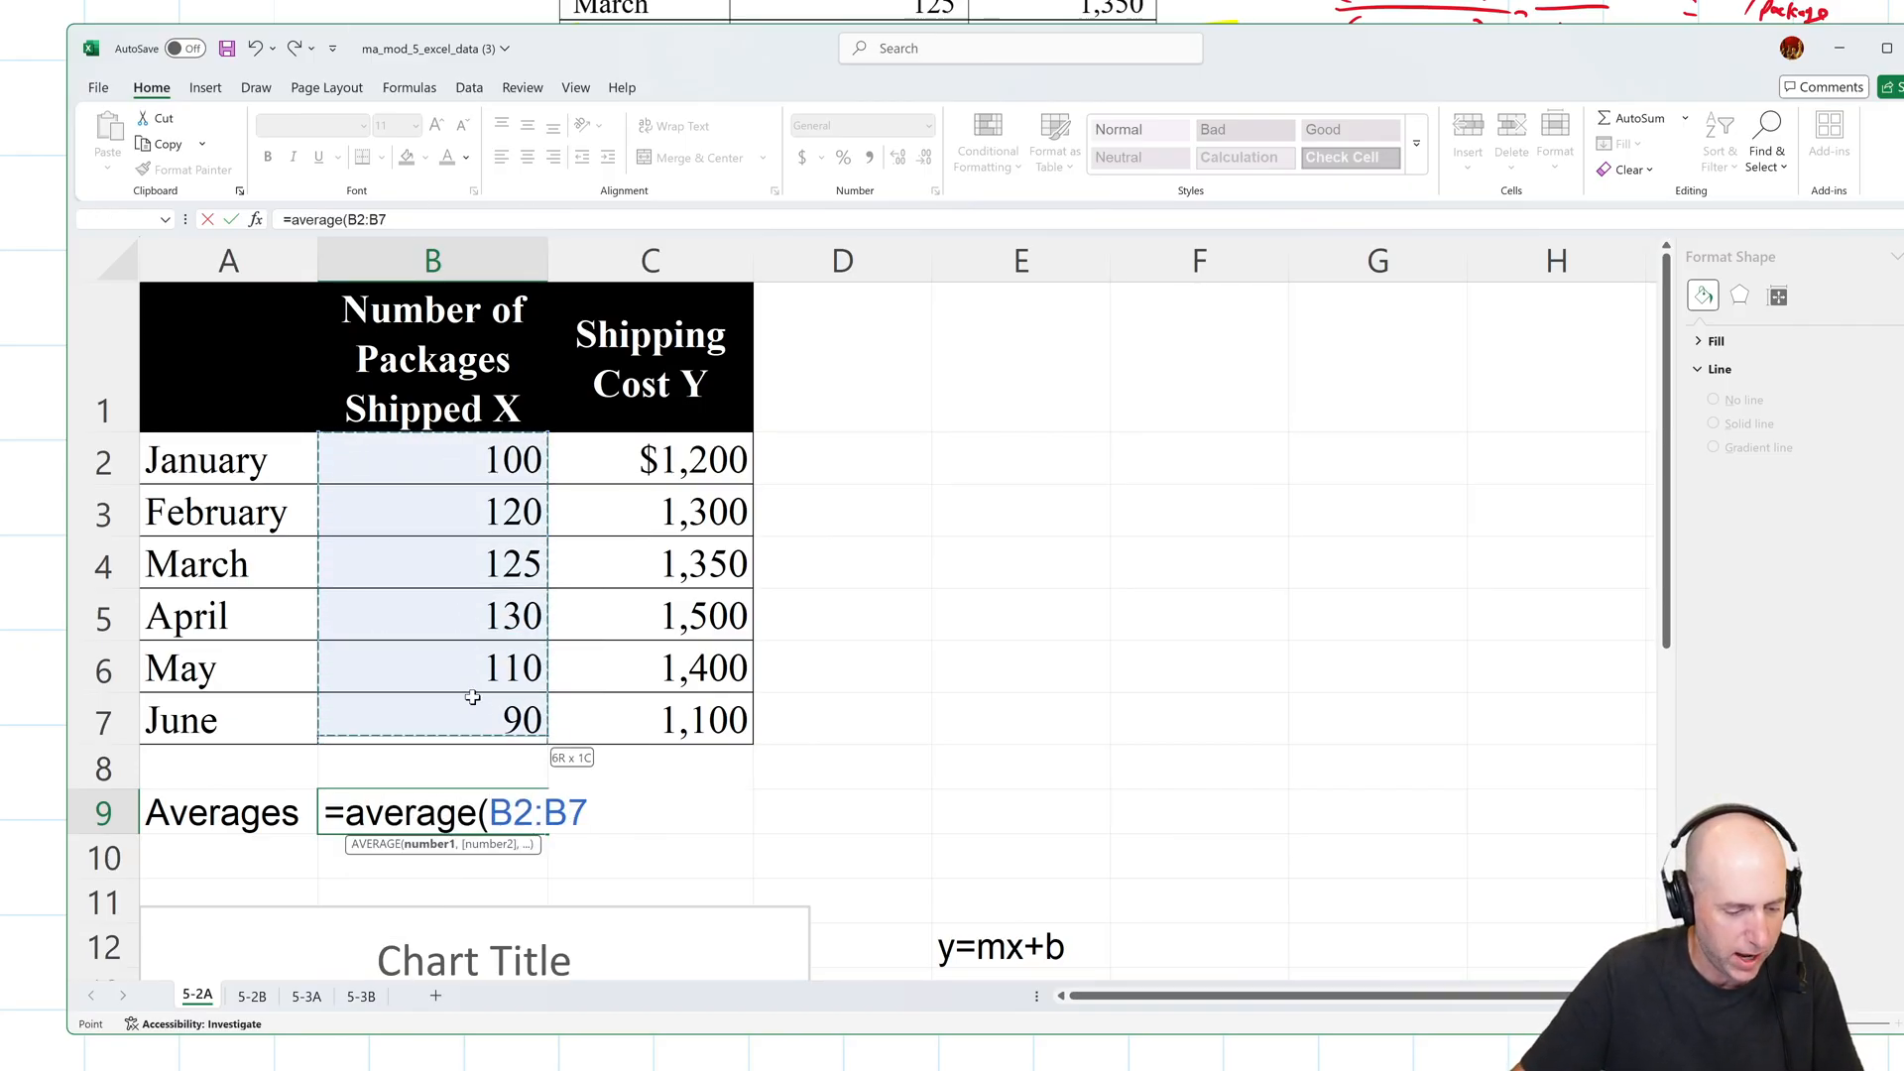
pyautogui.press('Return')
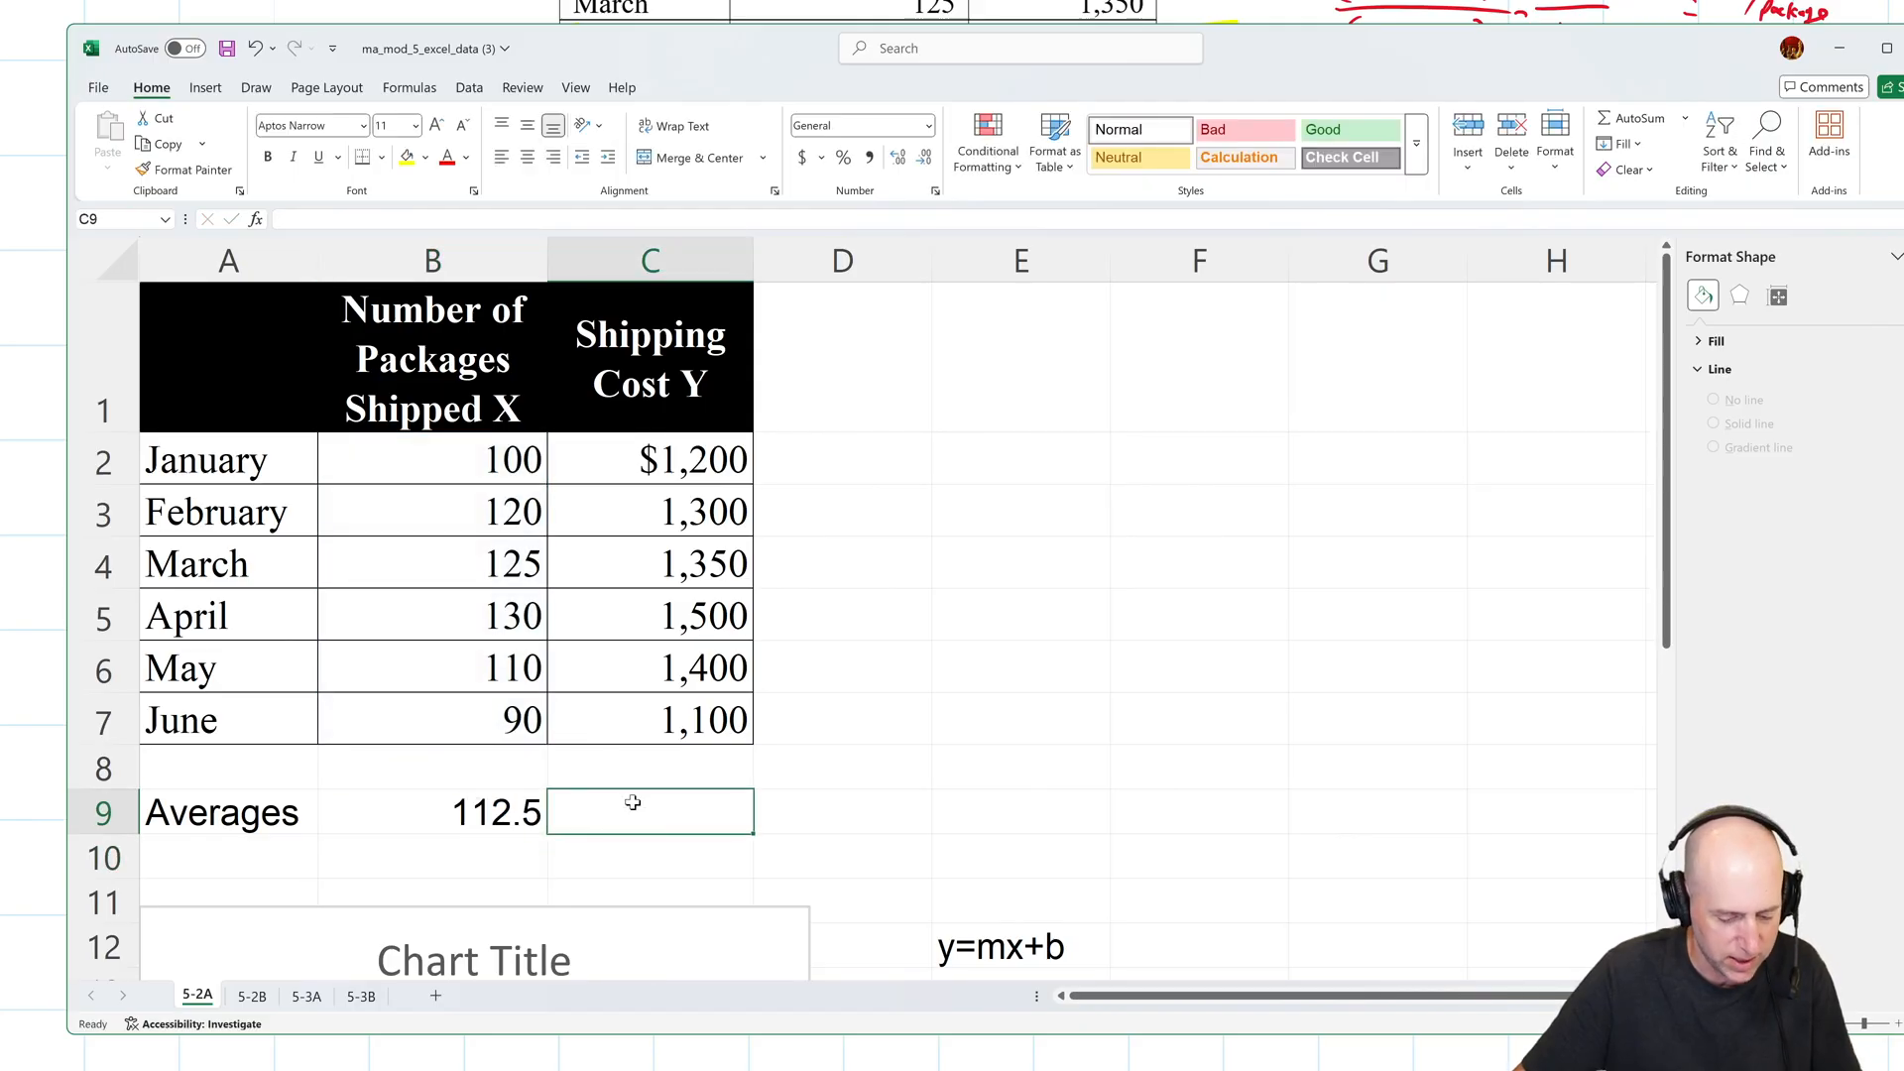
pyautogui.click(431, 812)
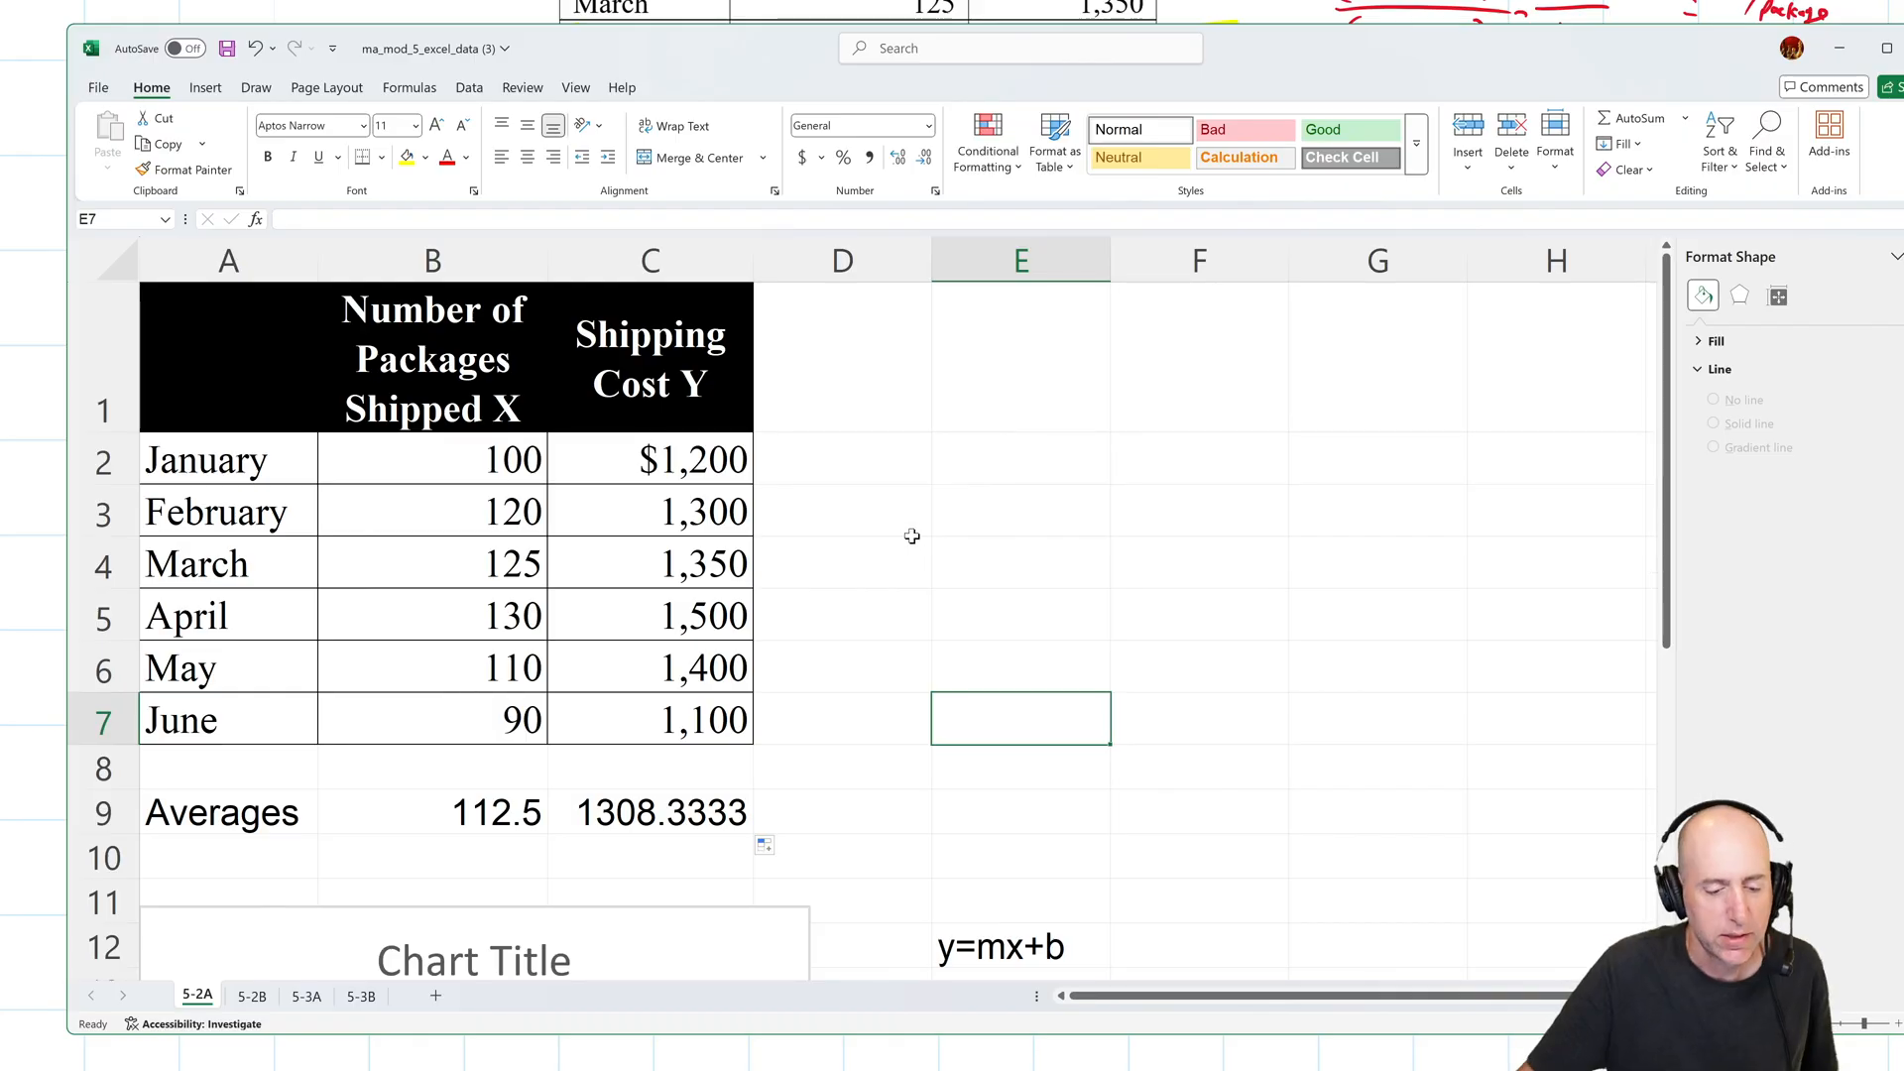
# Head column D 'X - AvgX' and fill =B2-$B$9 down D2:D7.
pyautogui.click(432, 459)
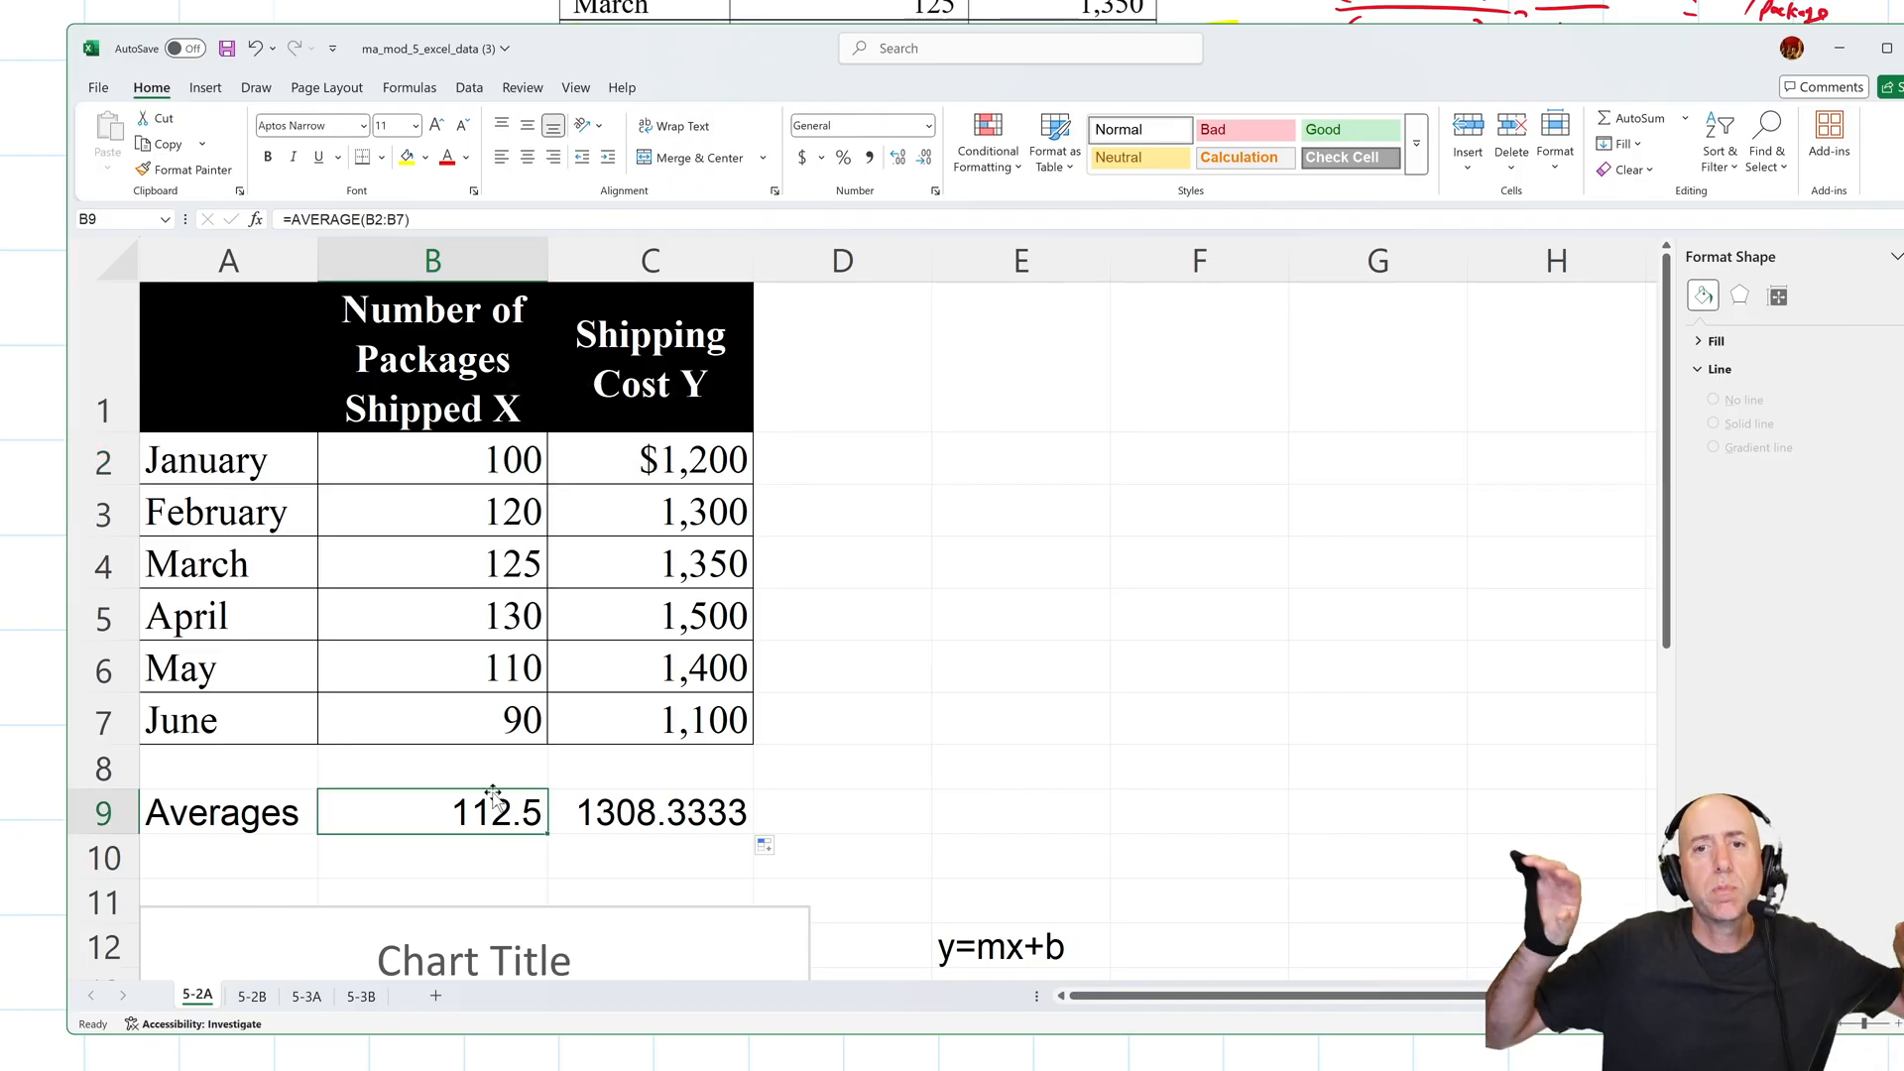
pyautogui.moveTo(762, 405)
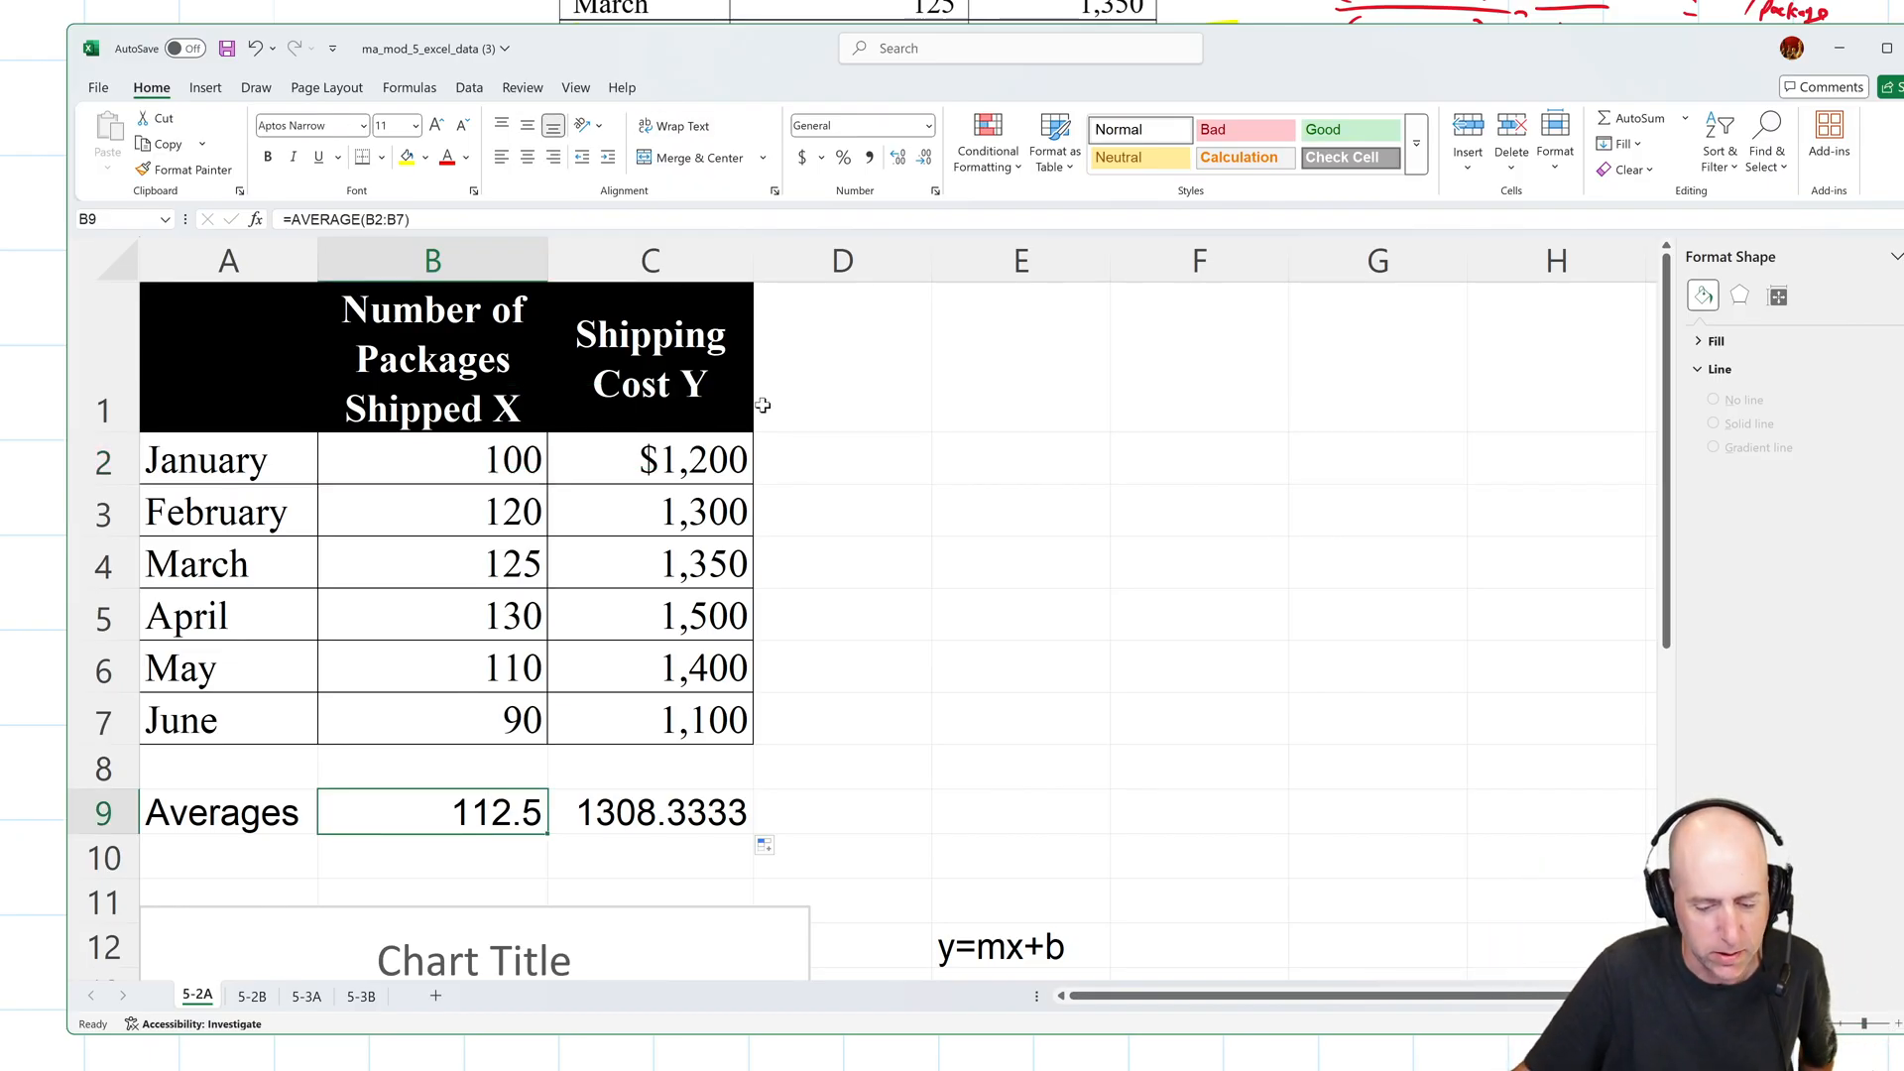
pyautogui.click(842, 357)
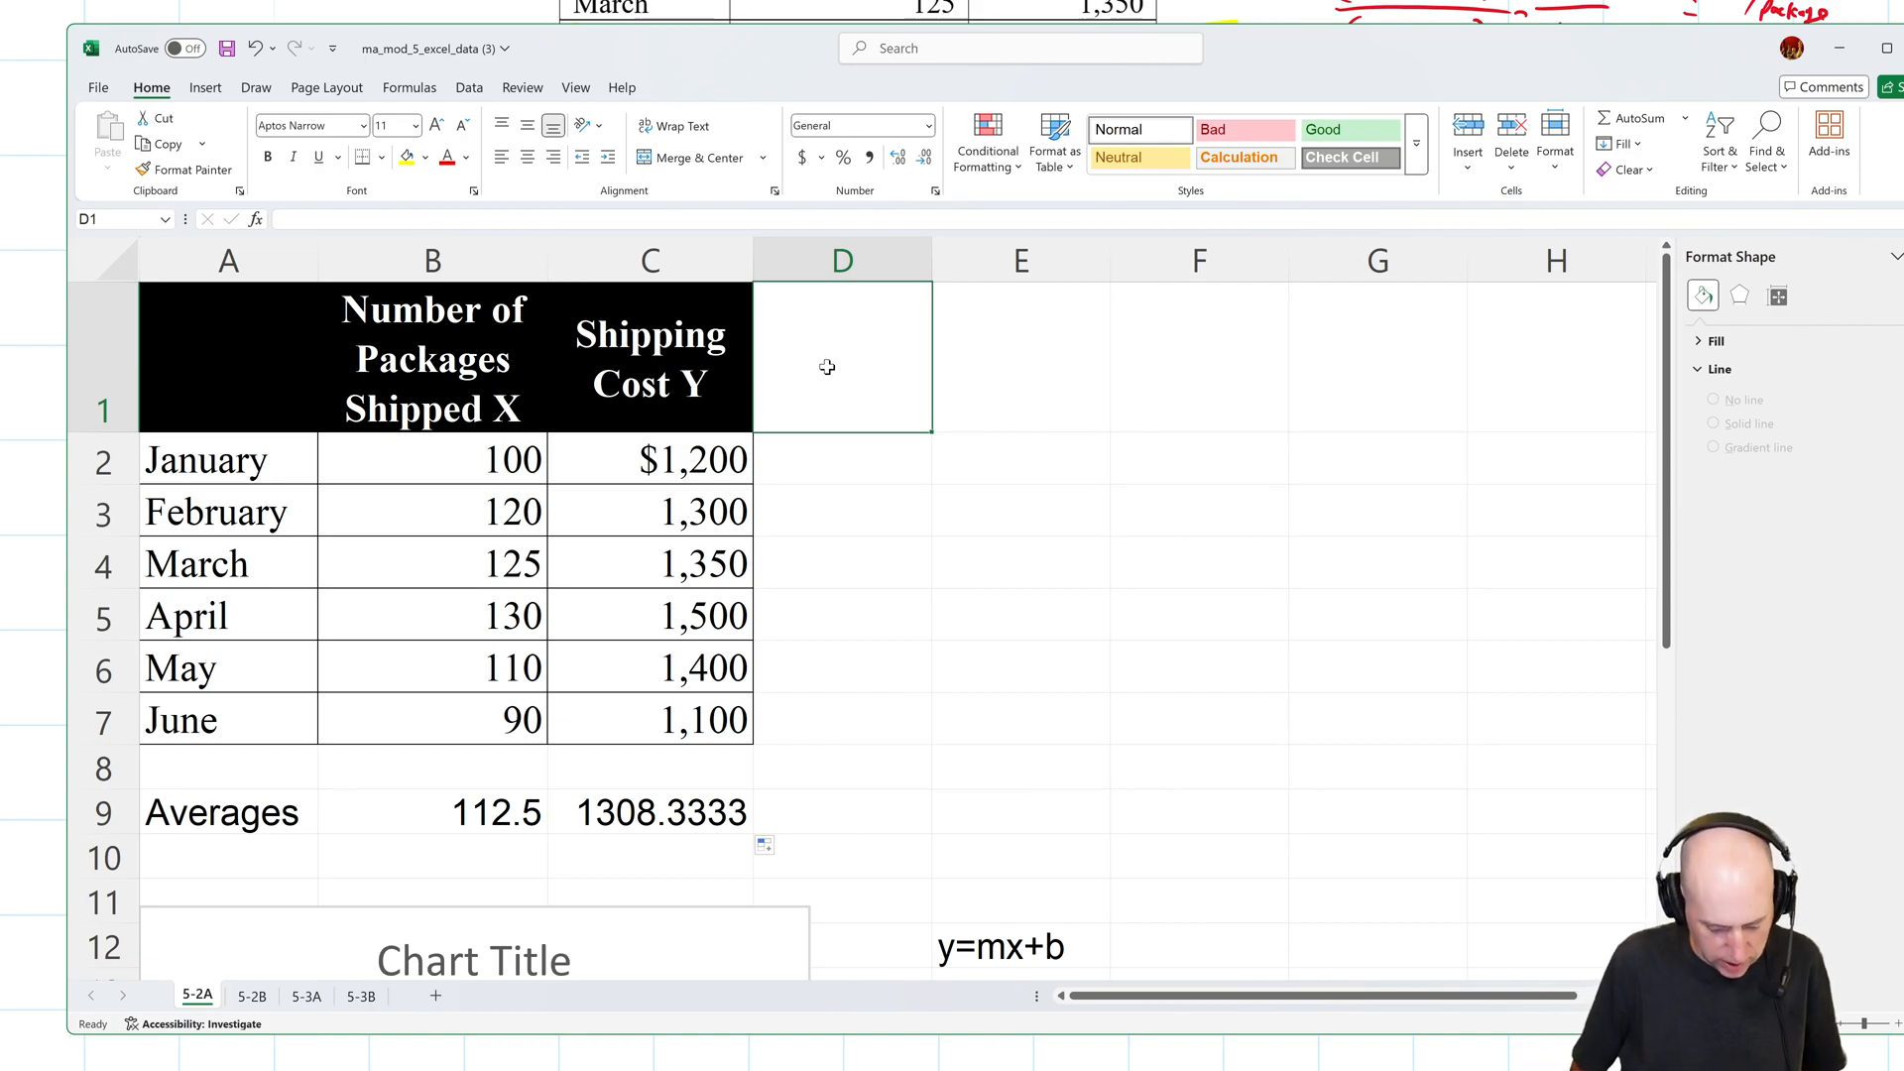
pyautogui.write('X -')
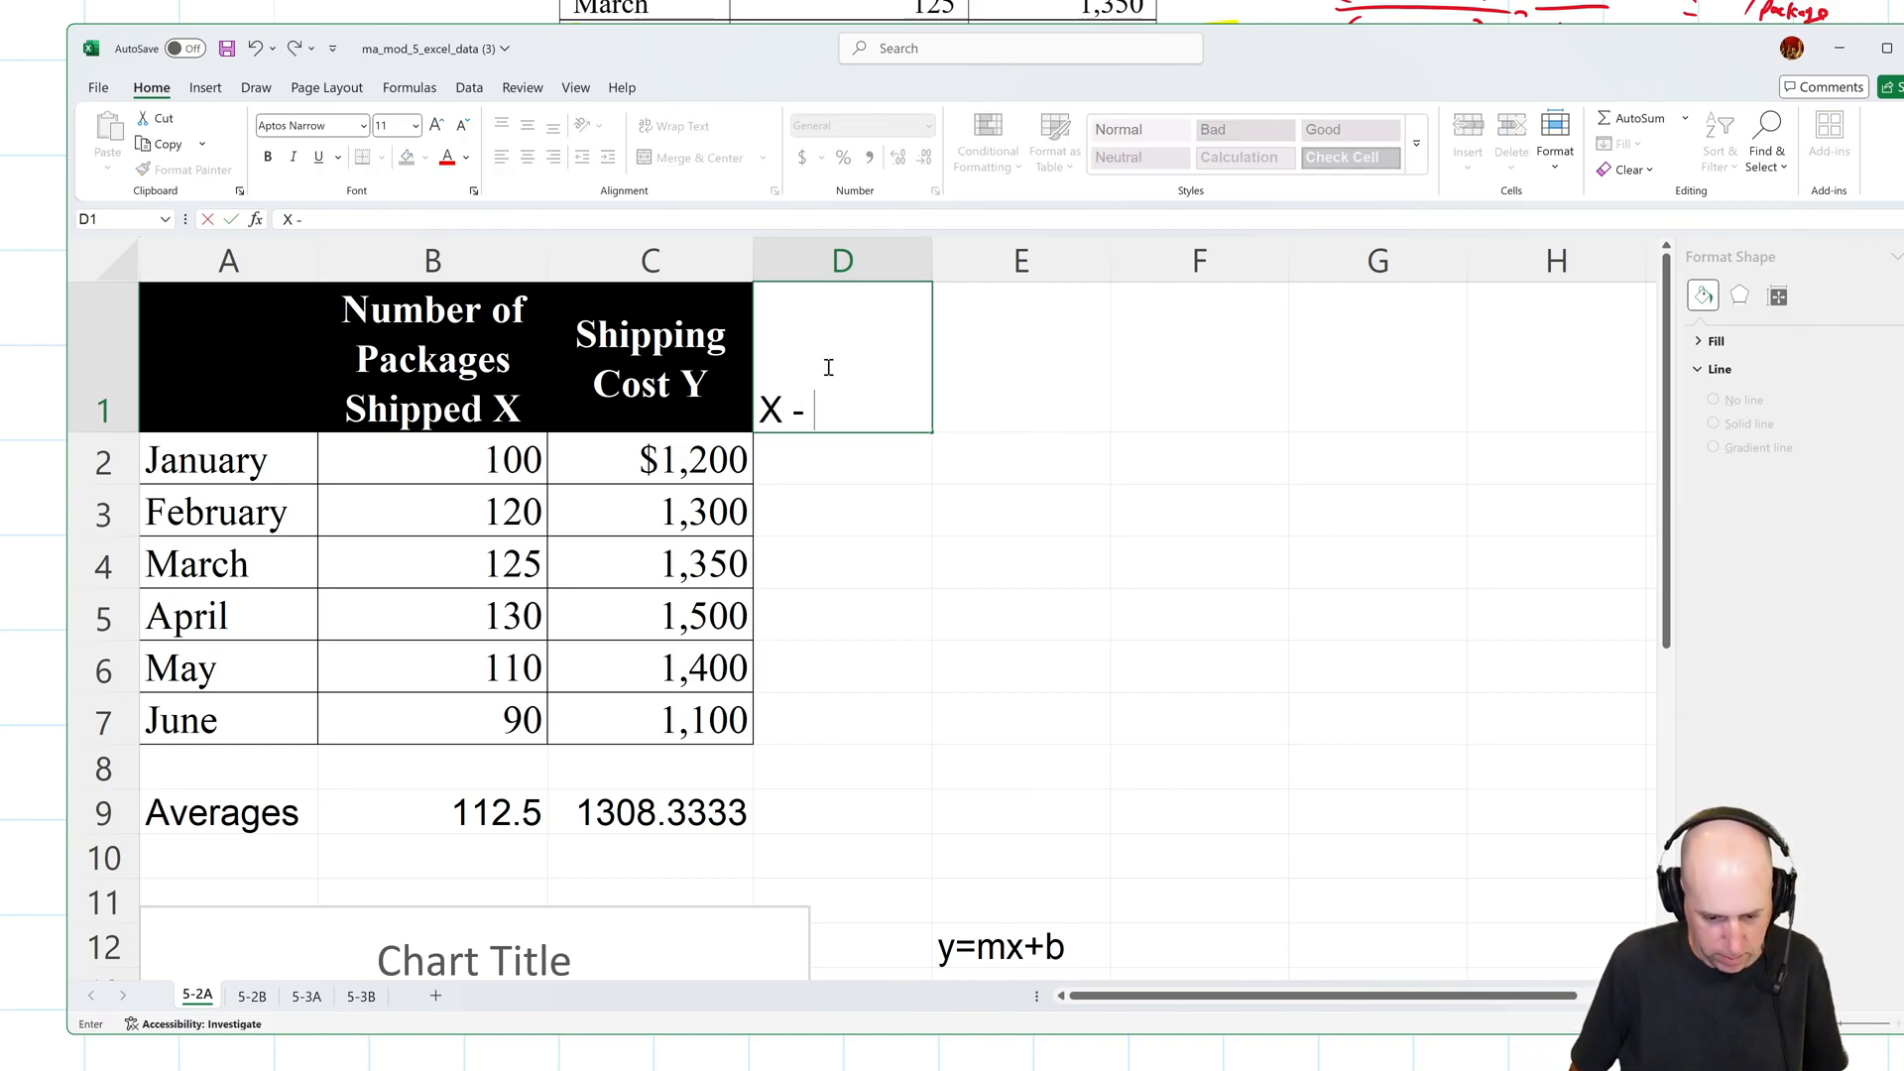
pyautogui.write('AvgX')
pyautogui.click(843, 460)
pyautogui.write('=')
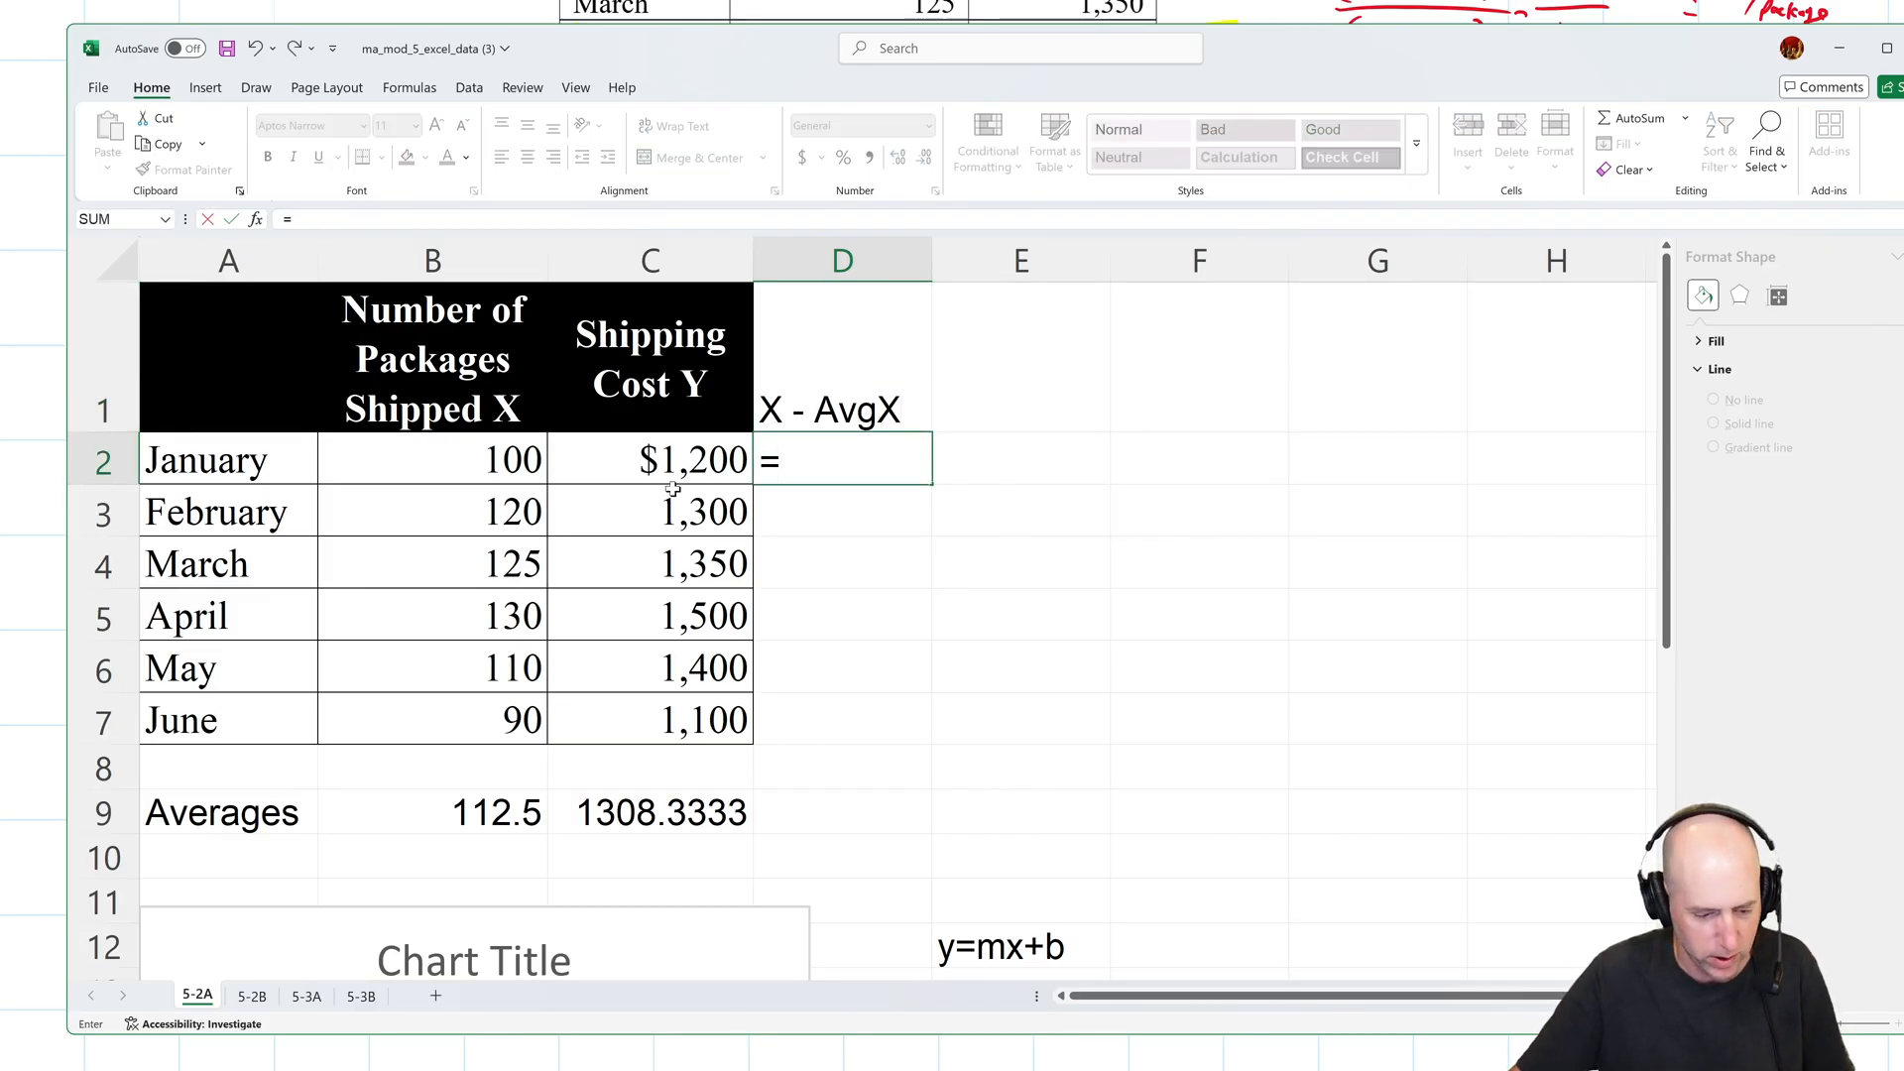
pyautogui.write('B2-')
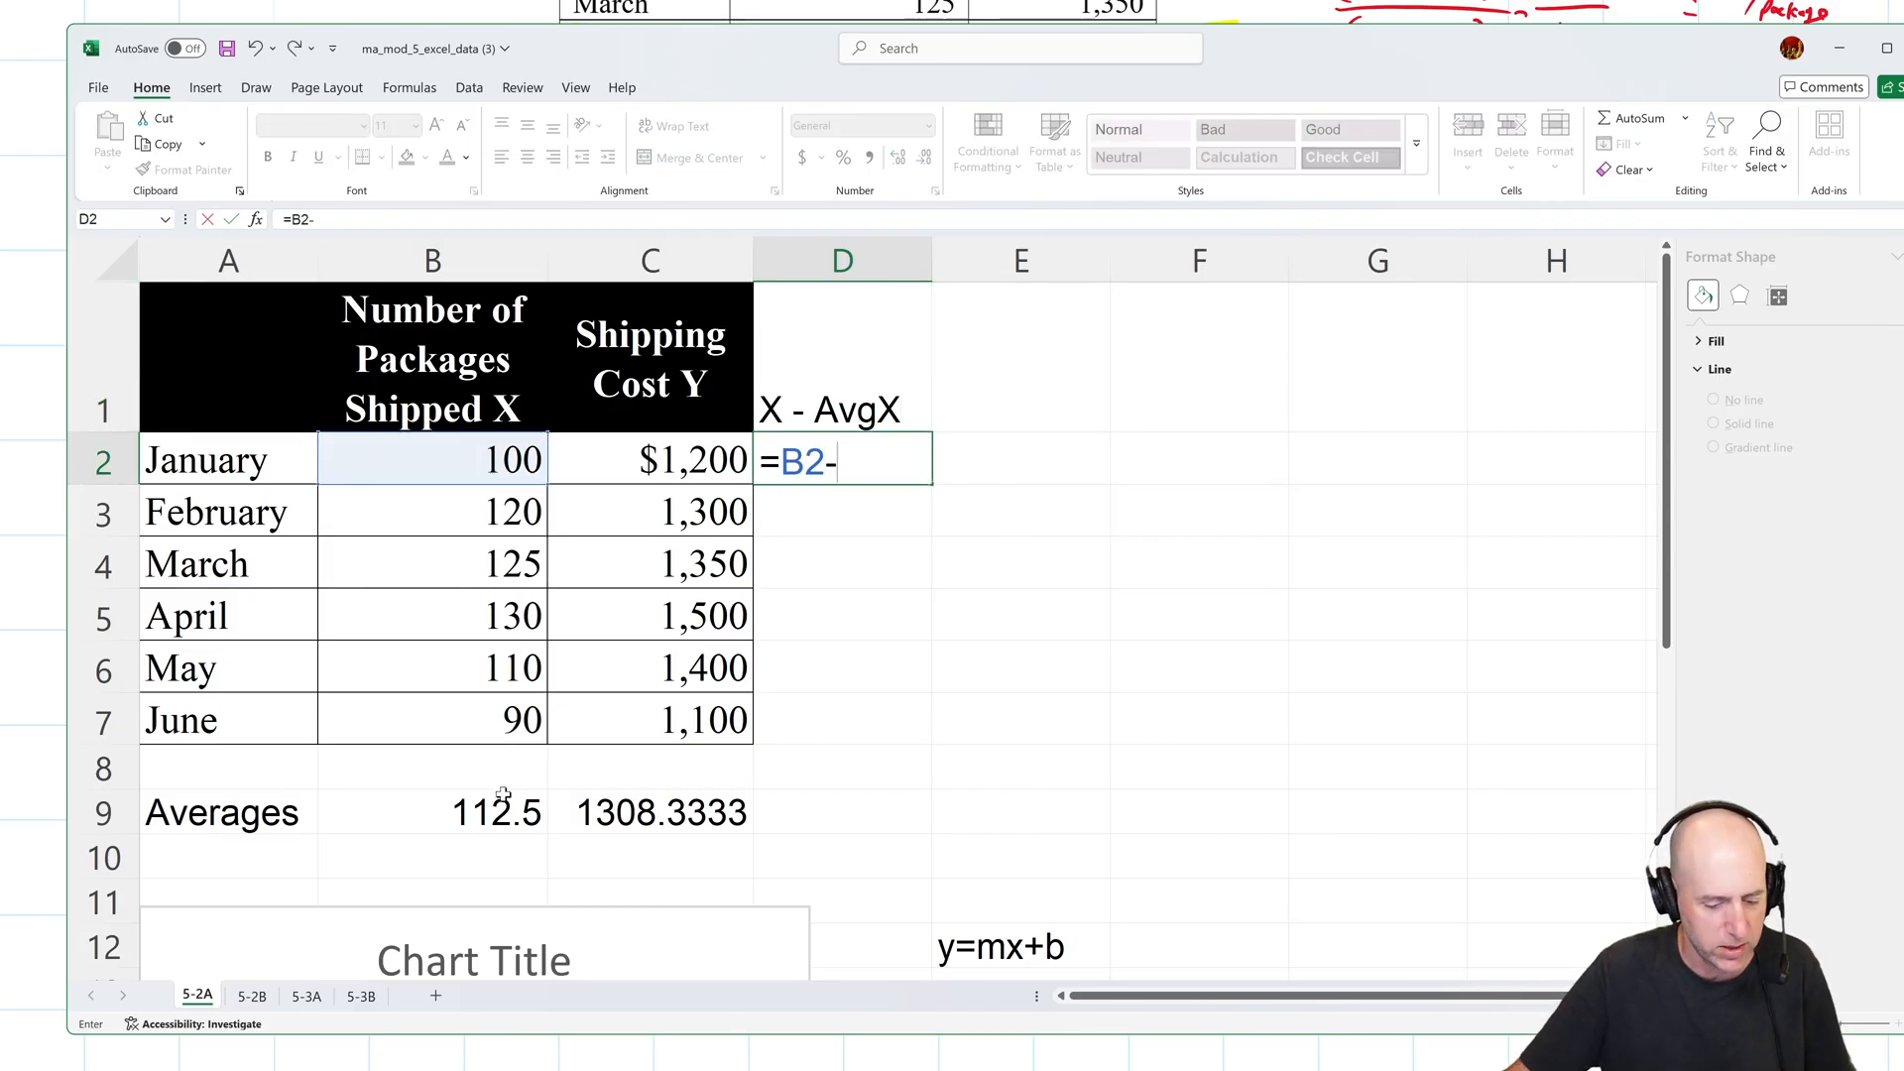
pyautogui.press('Return')
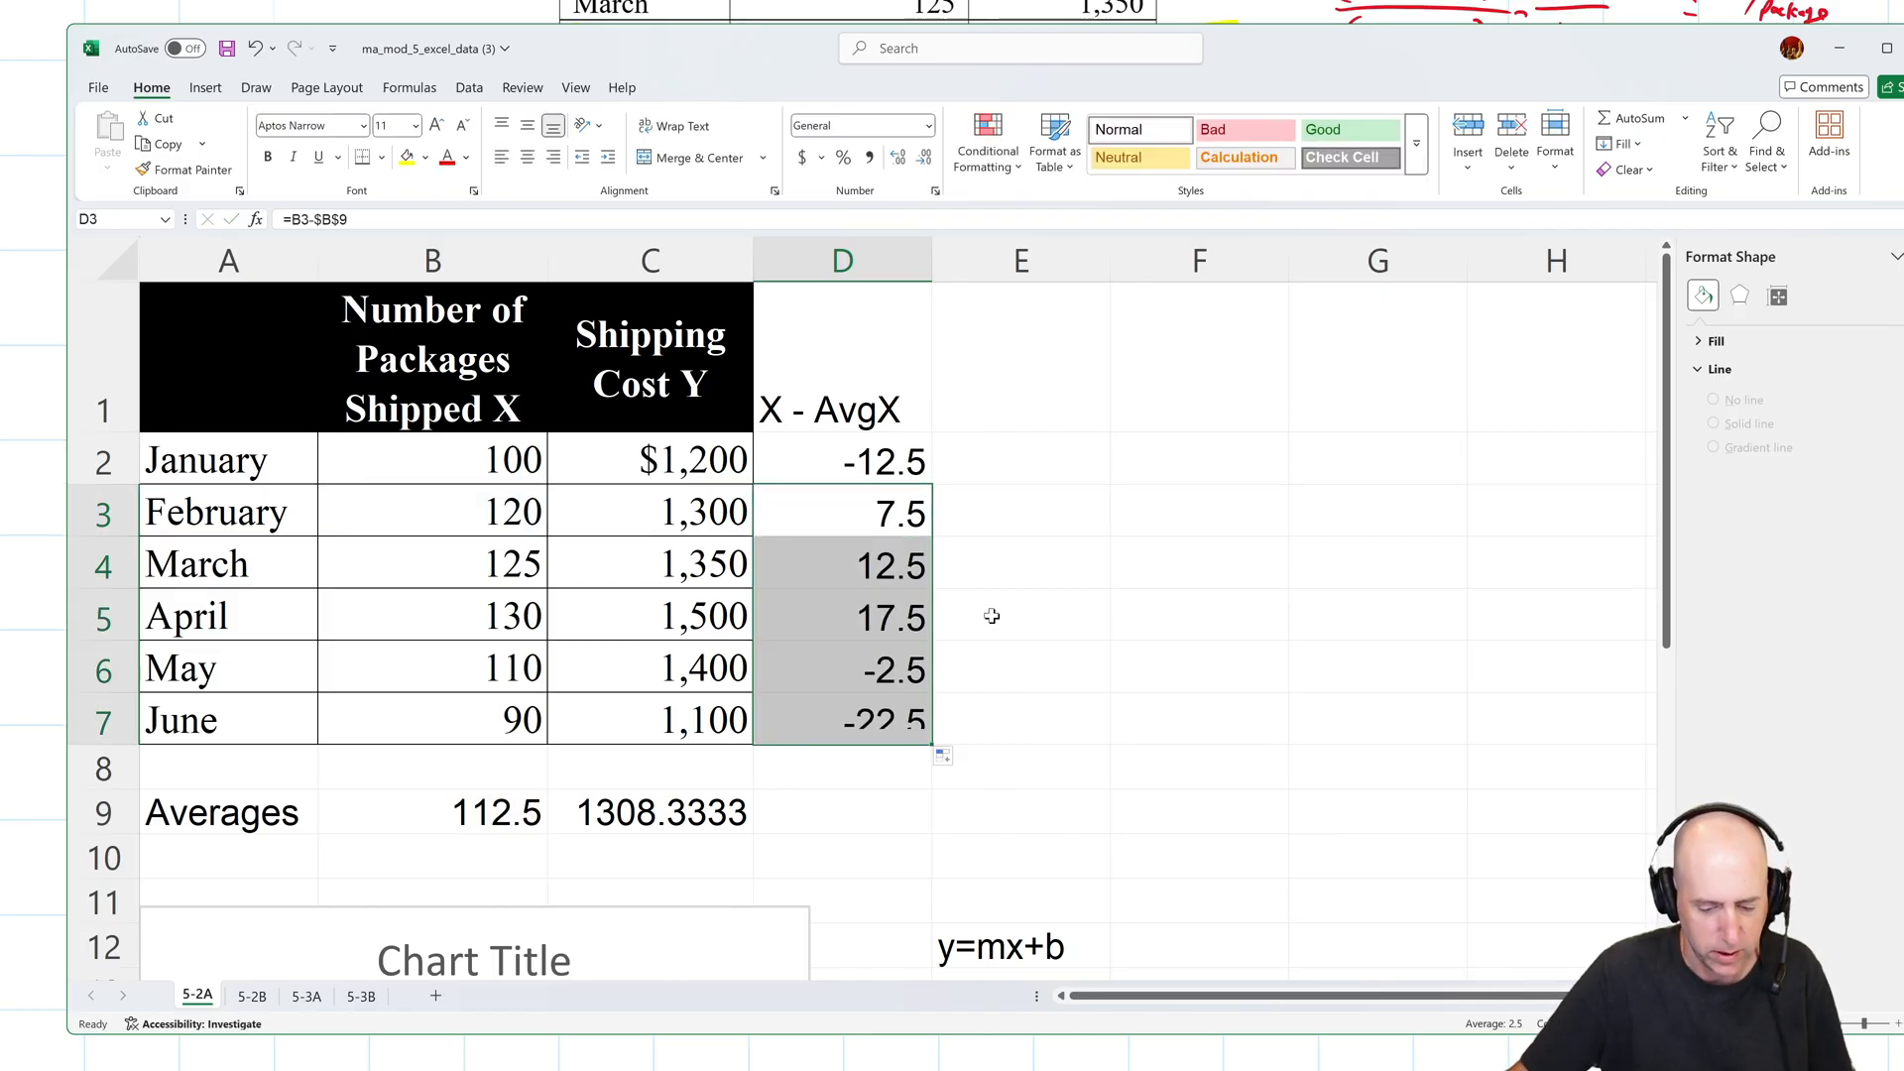
pyautogui.click(492, 811)
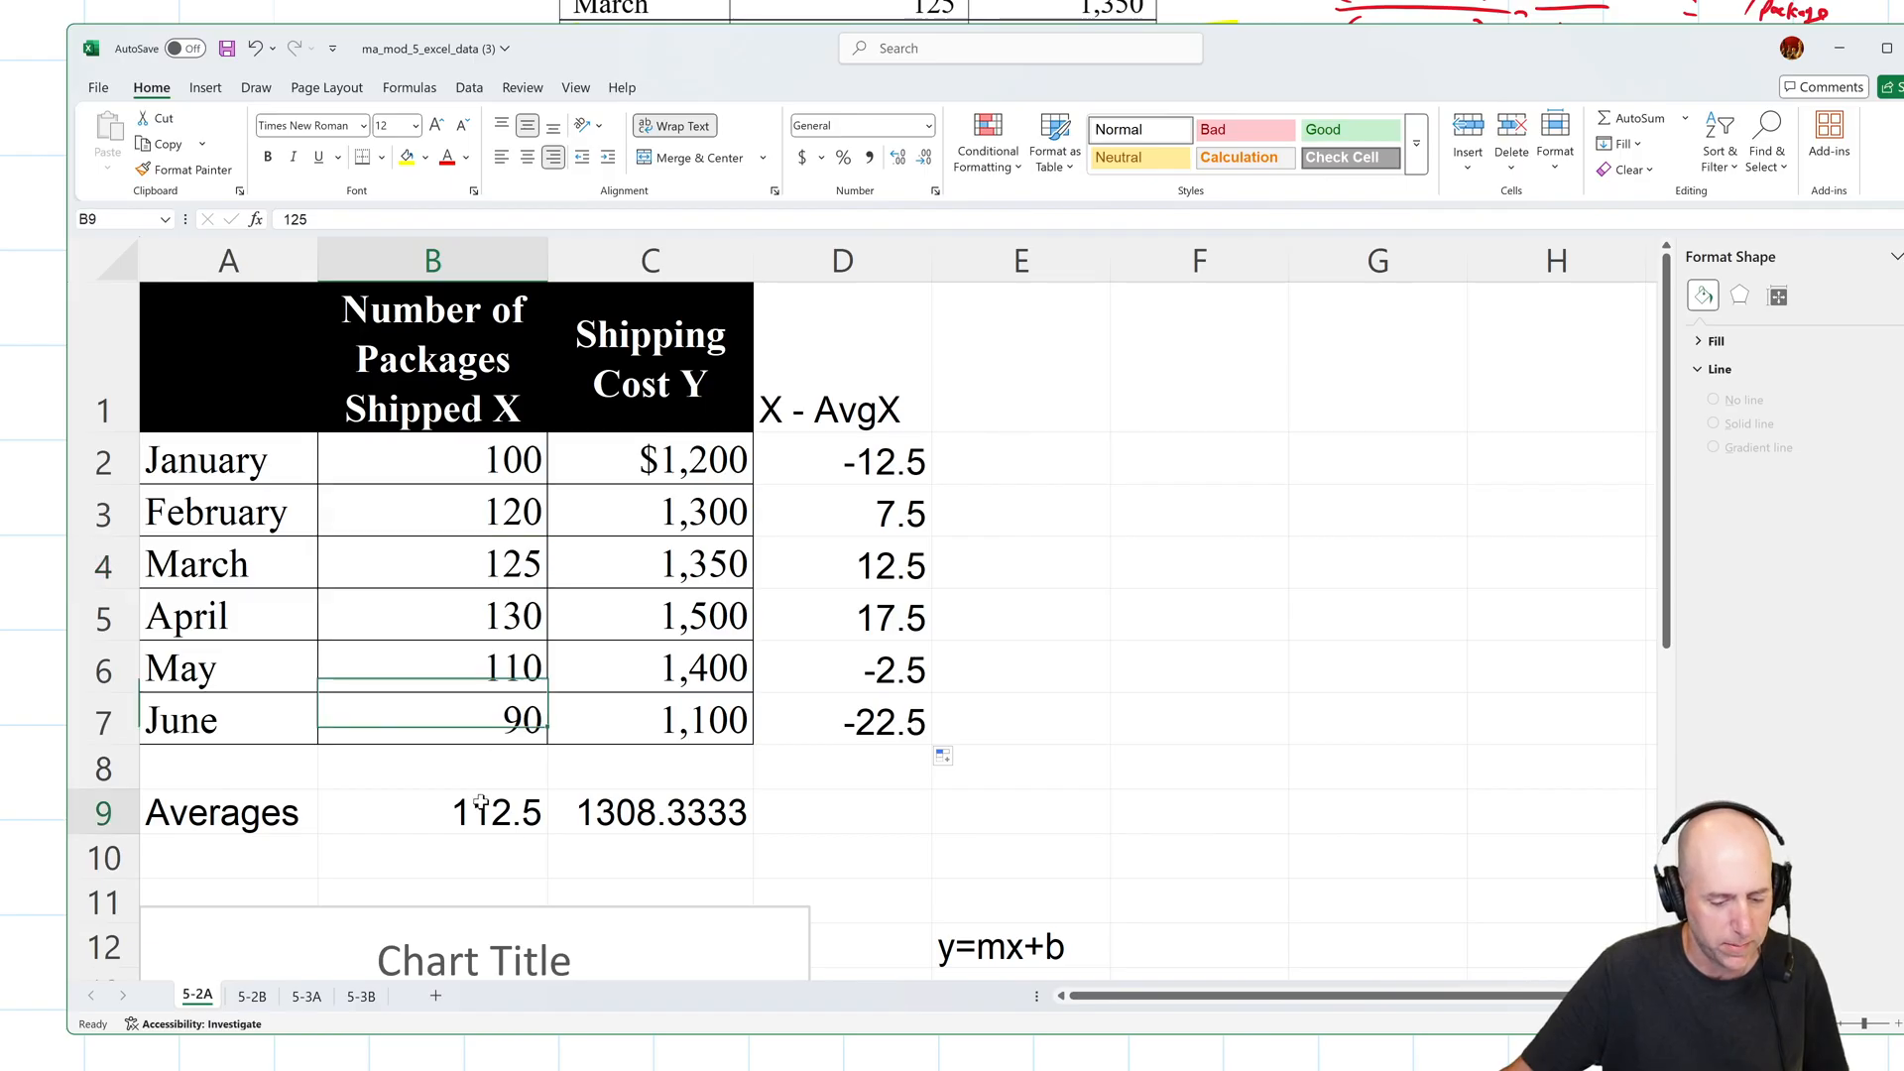
pyautogui.click(842, 563)
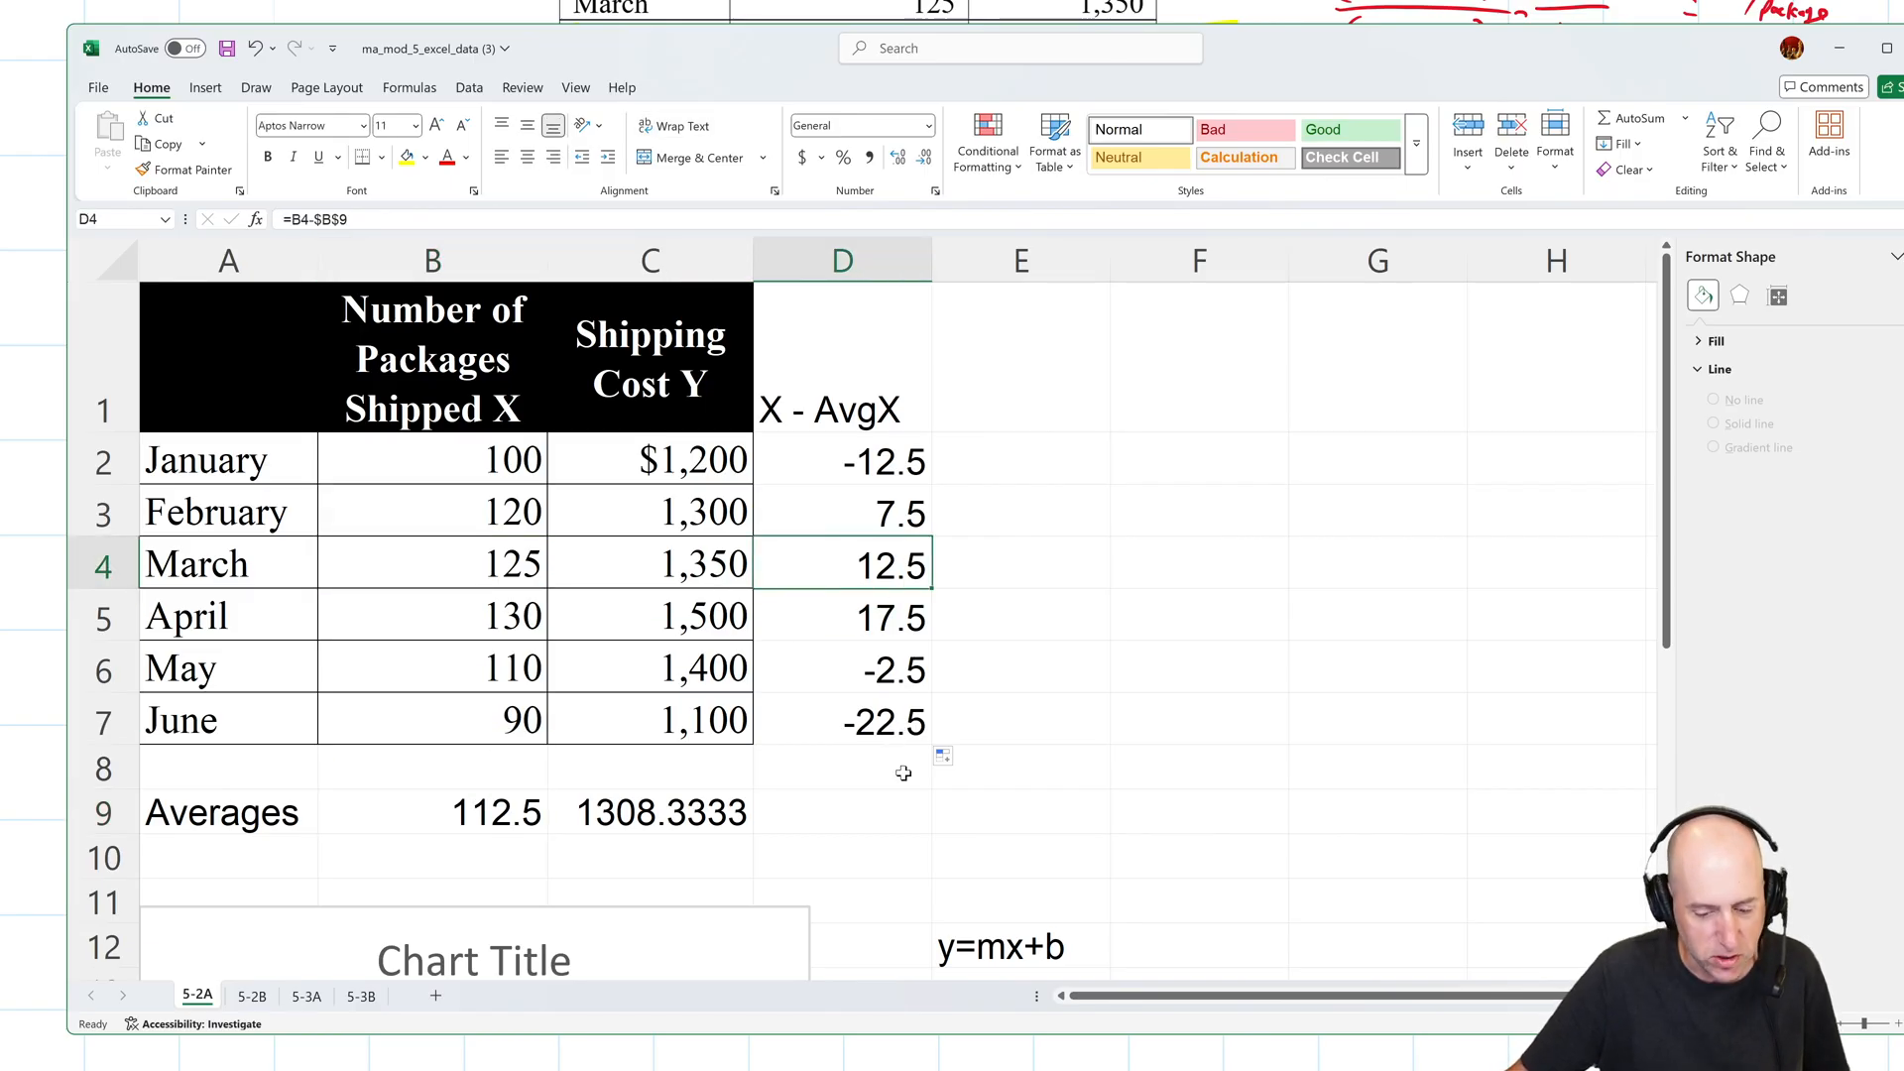
pyautogui.moveTo(1022, 373)
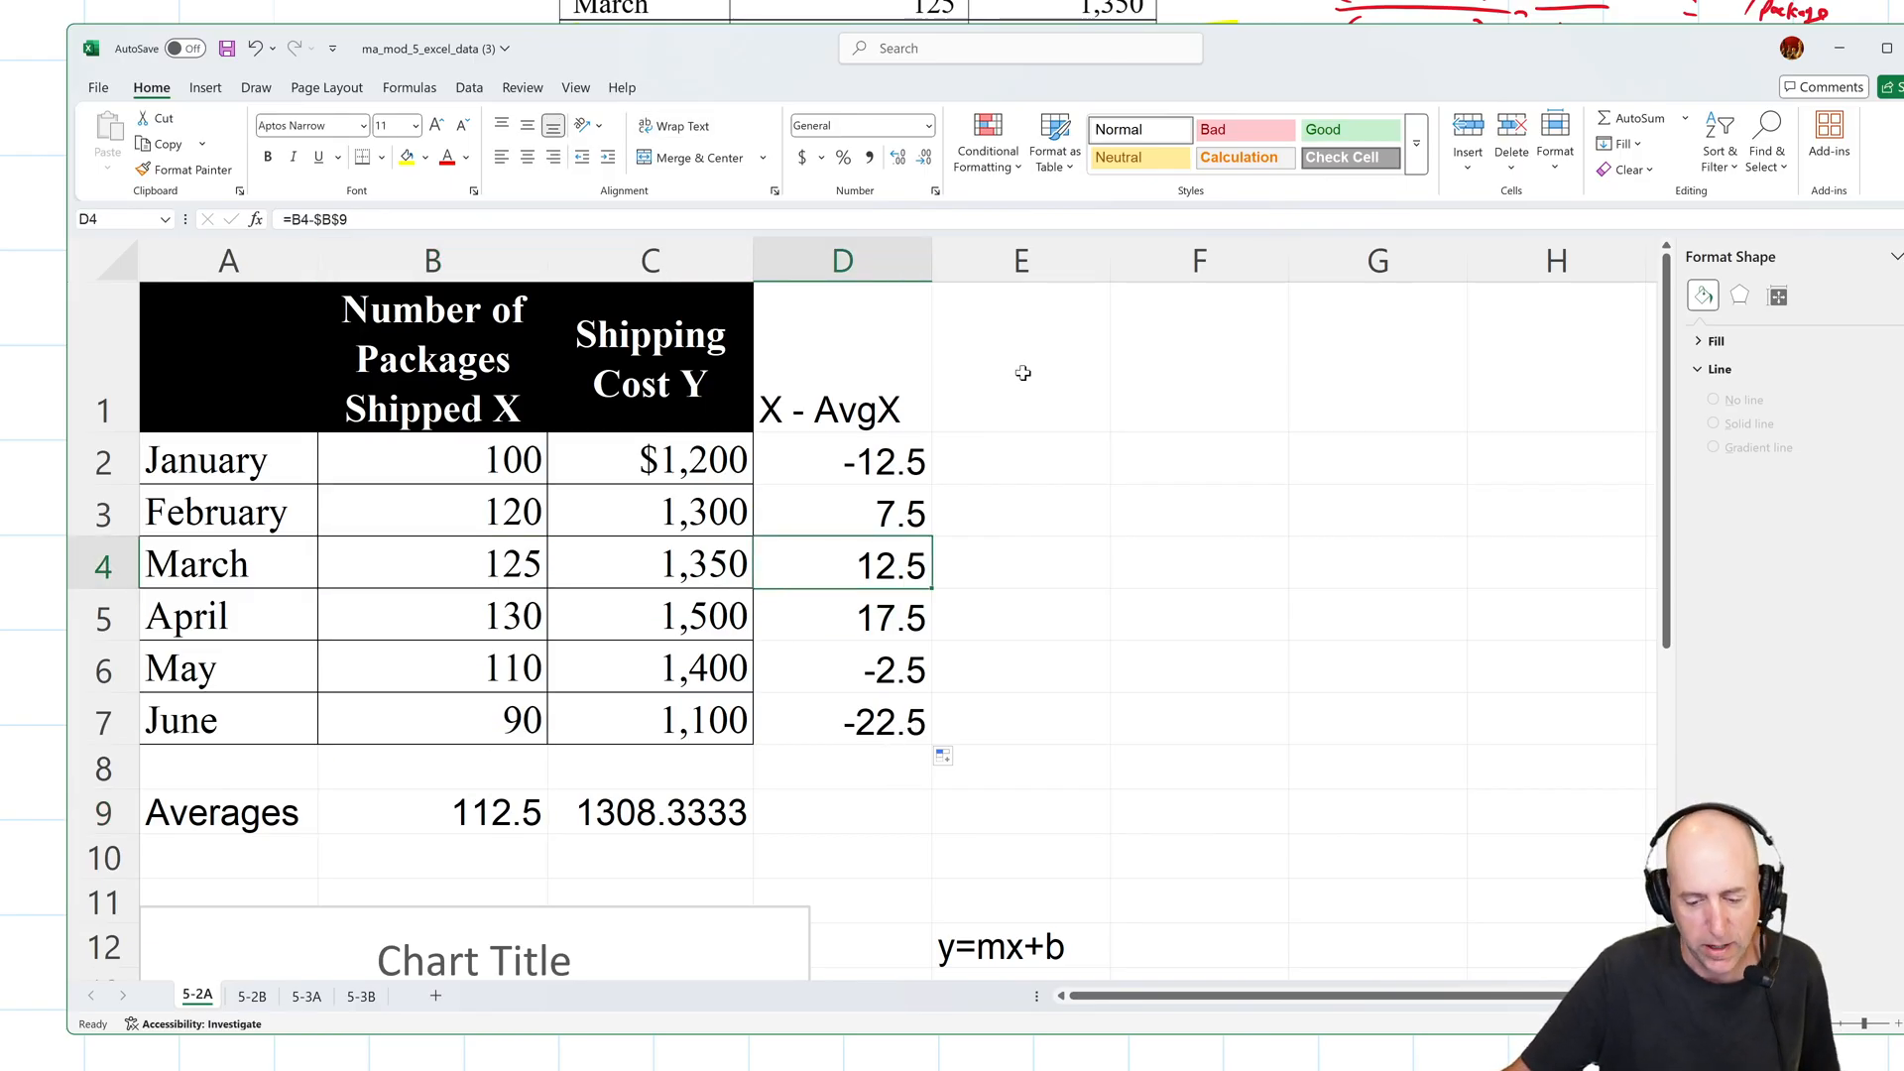
# Label E1 'Y - AvgY' and start the deviation formula in E2.
pyautogui.click(1018, 357)
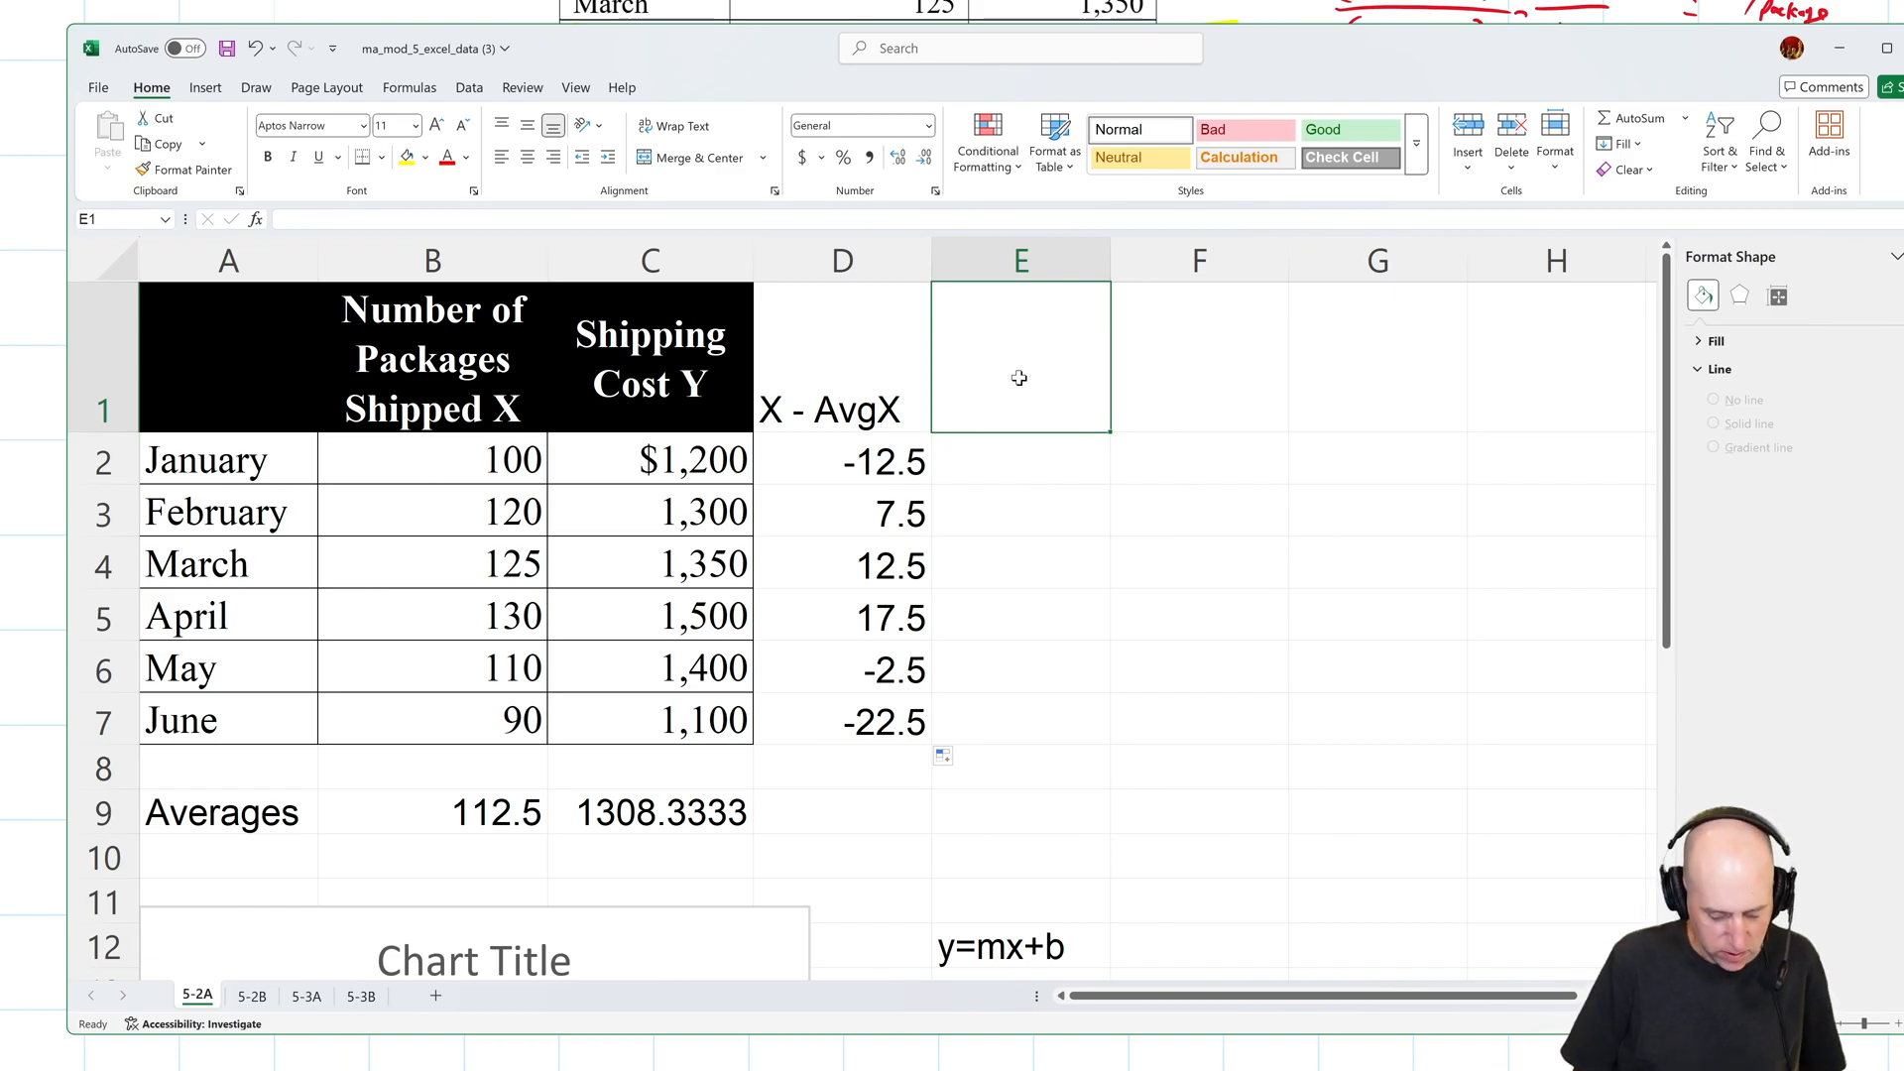
pyautogui.write('Y -')
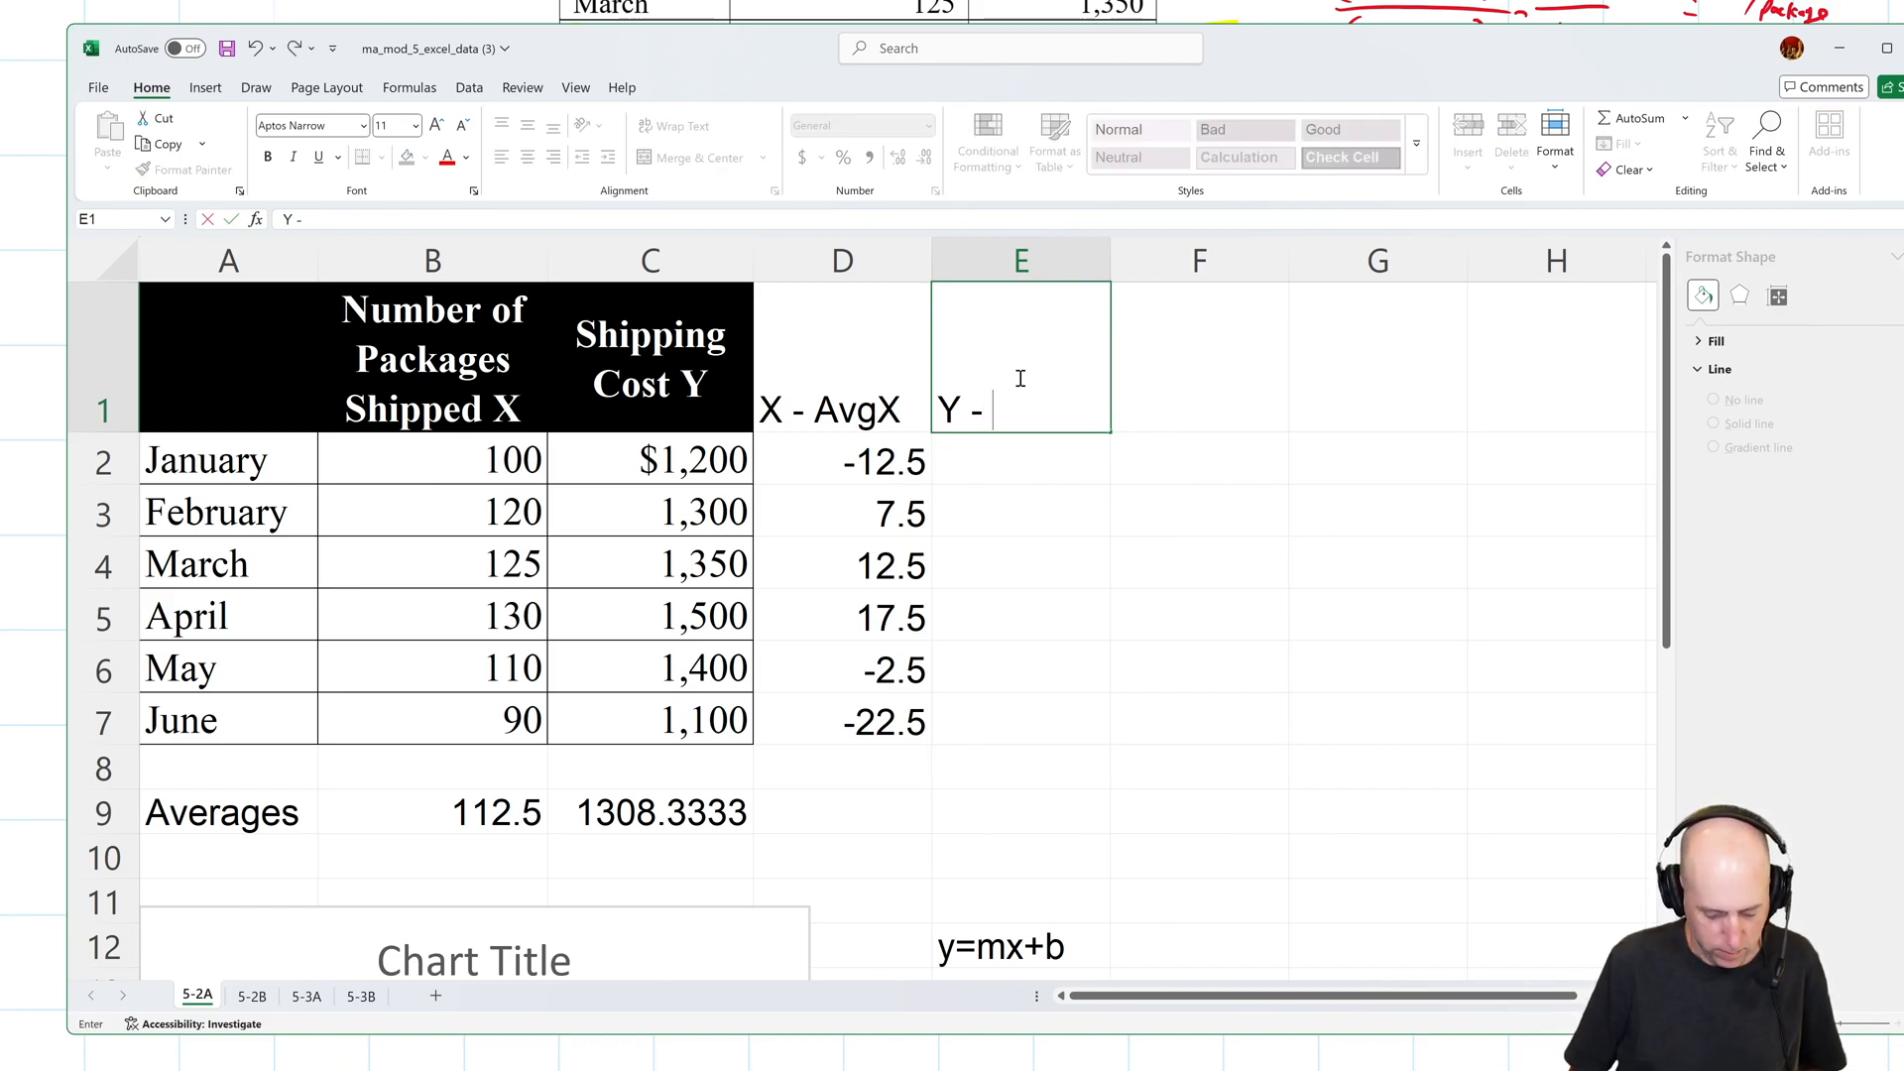
pyautogui.write('AvgY')
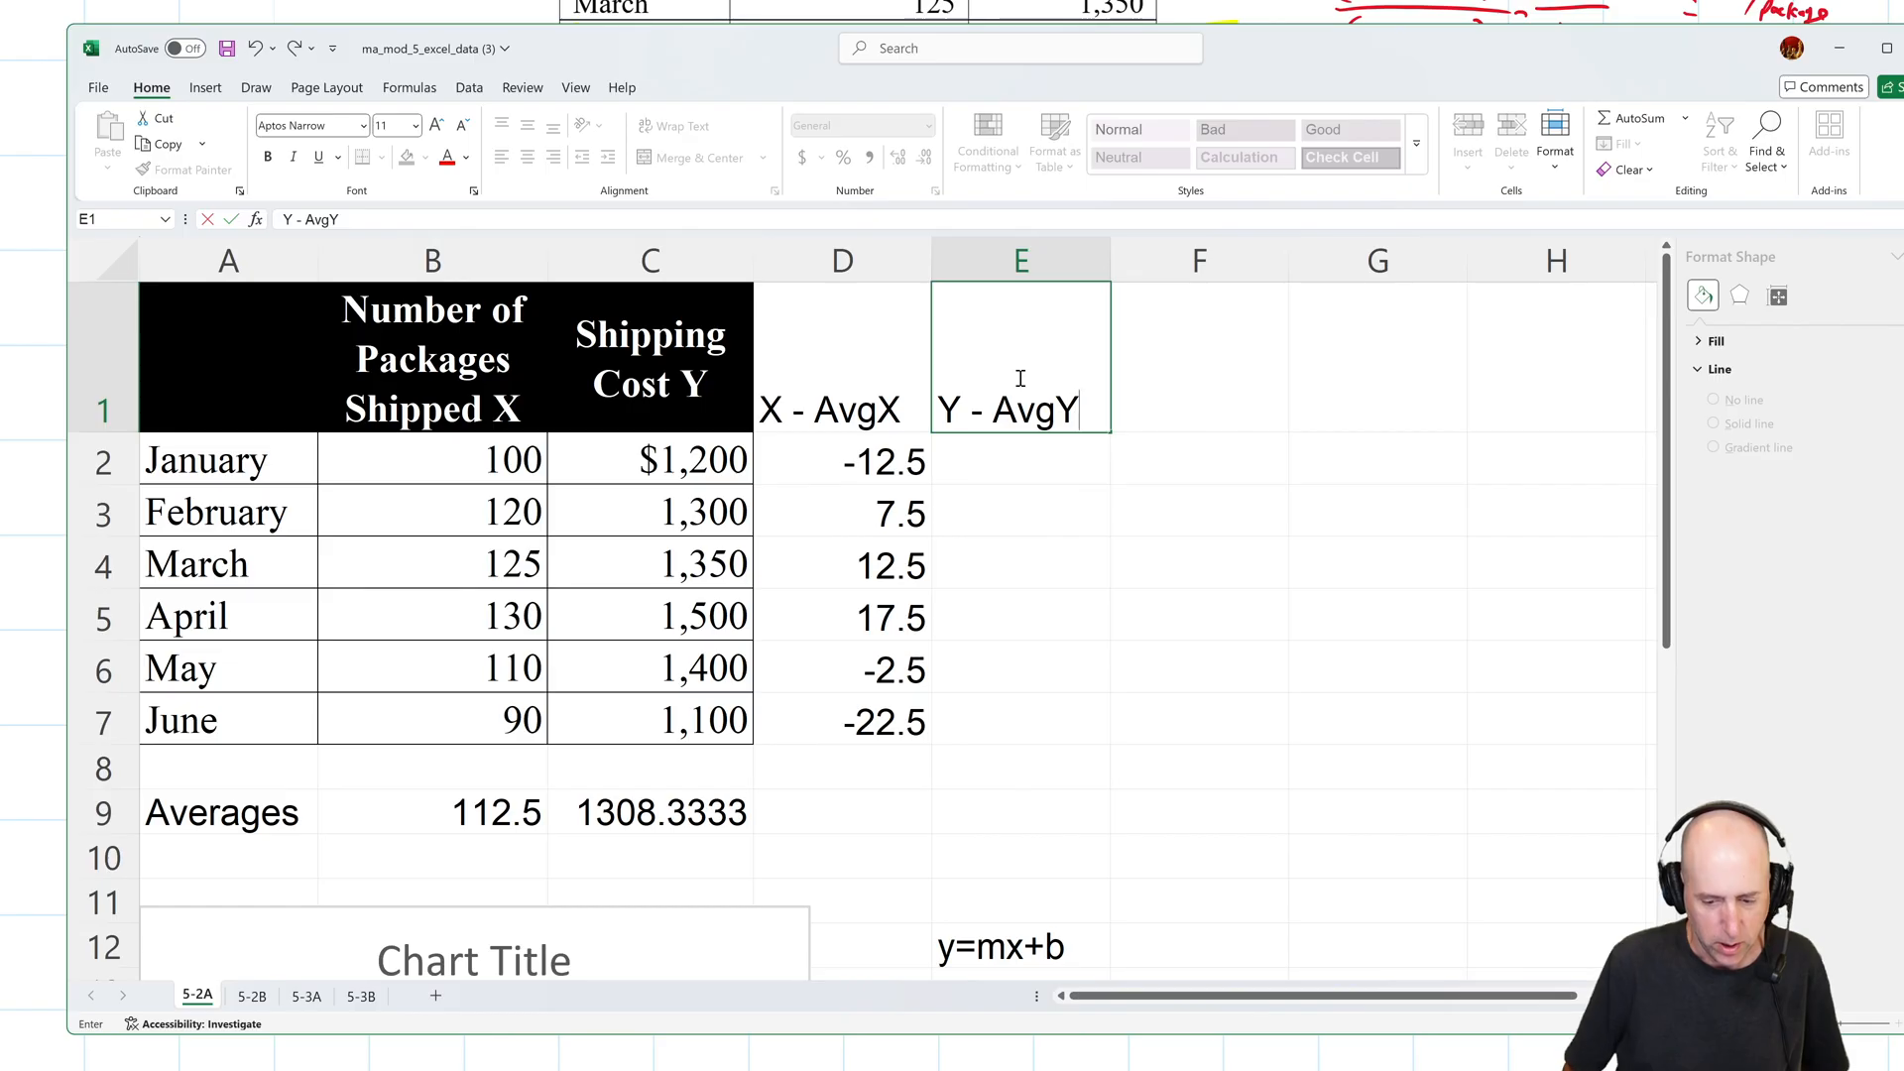
pyautogui.press('enter')
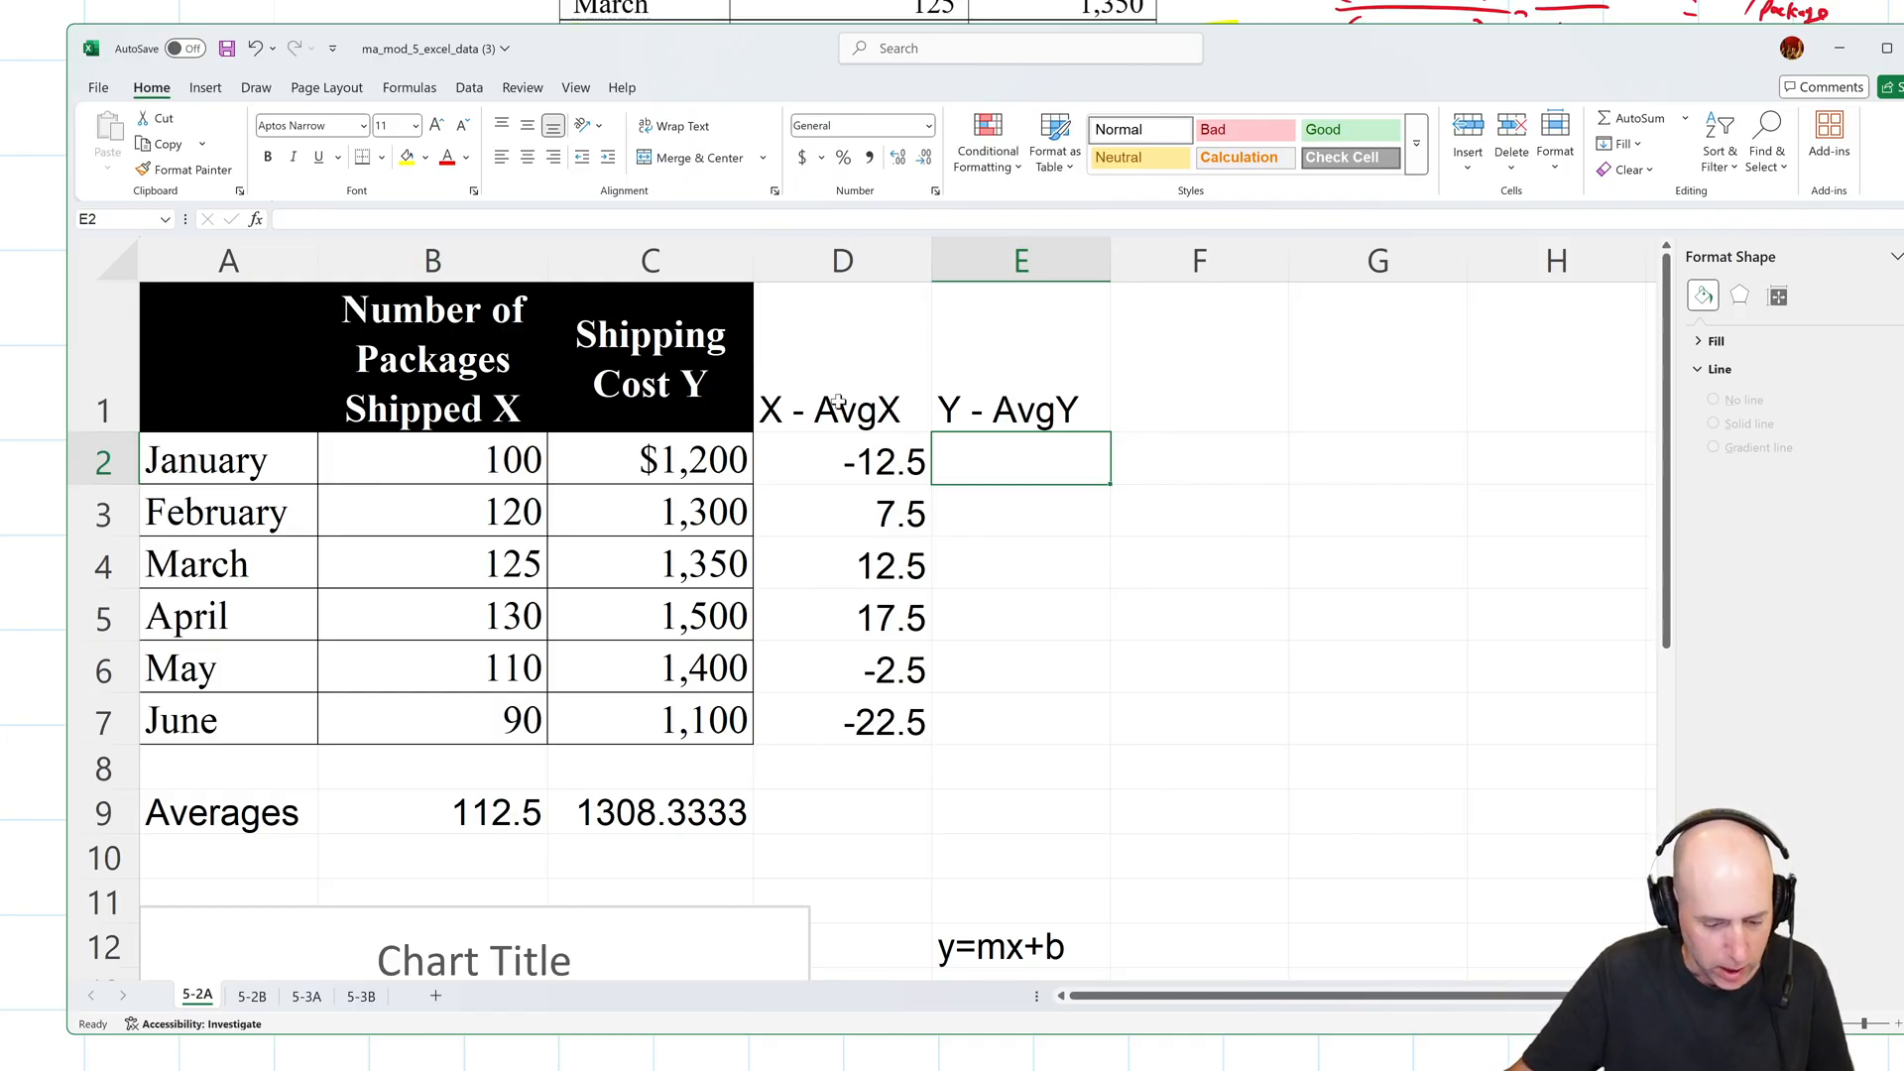
pyautogui.write('=')
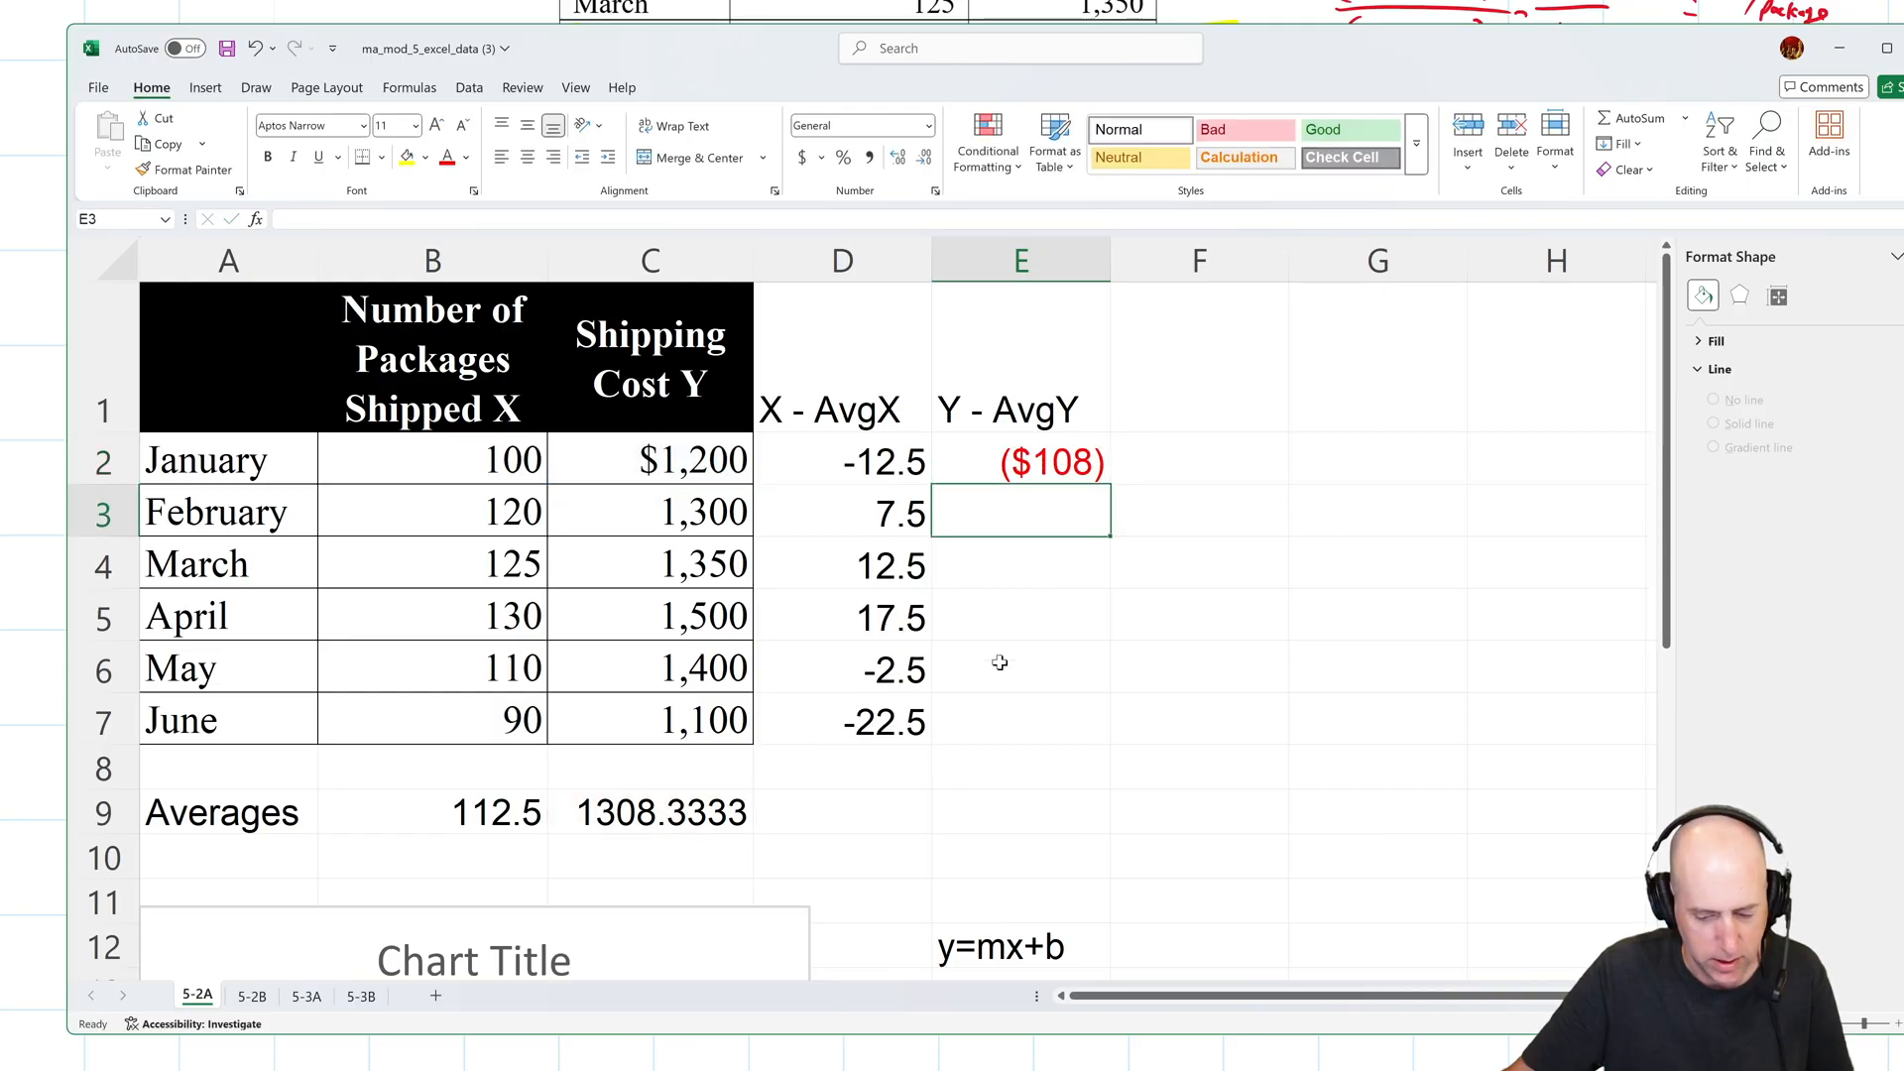
# Apply the General number format to the first Y - AvgY result.
pyautogui.click(1020, 460)
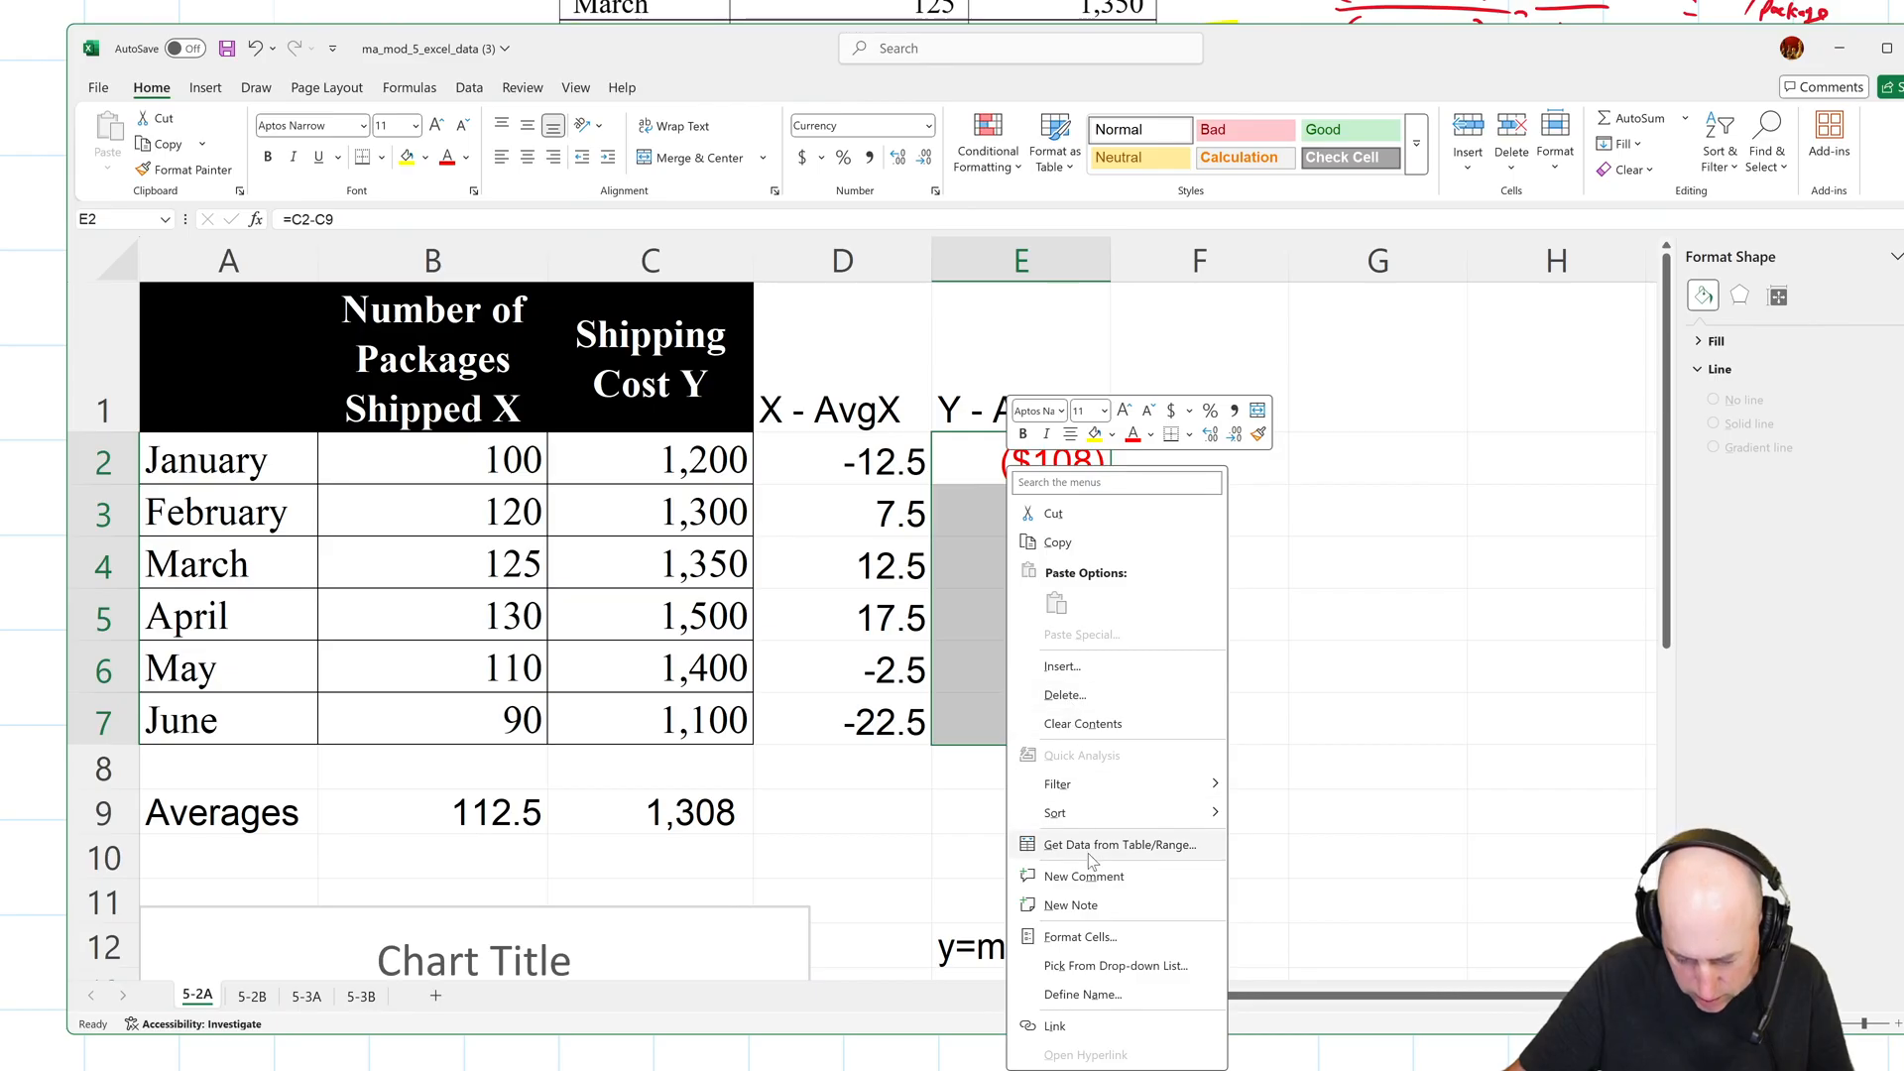
pyautogui.click(1078, 936)
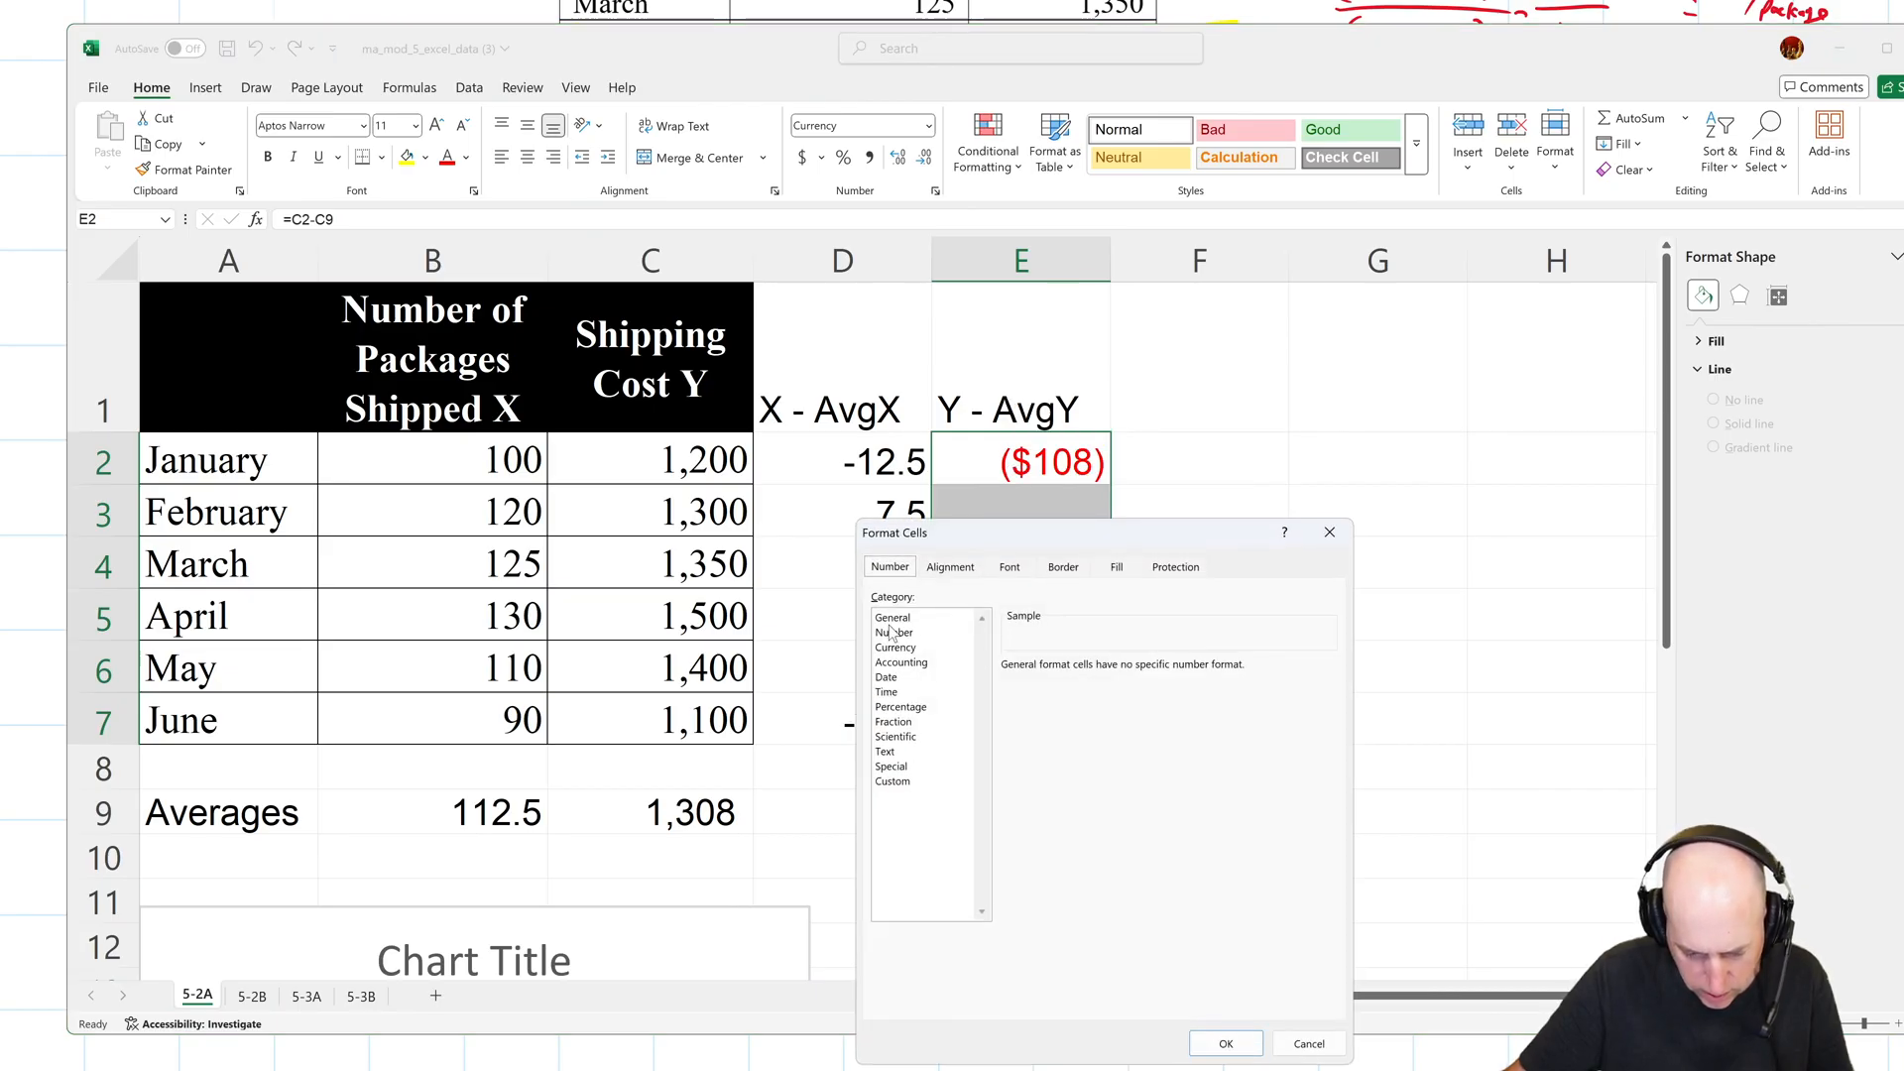
pyautogui.click(1224, 1043)
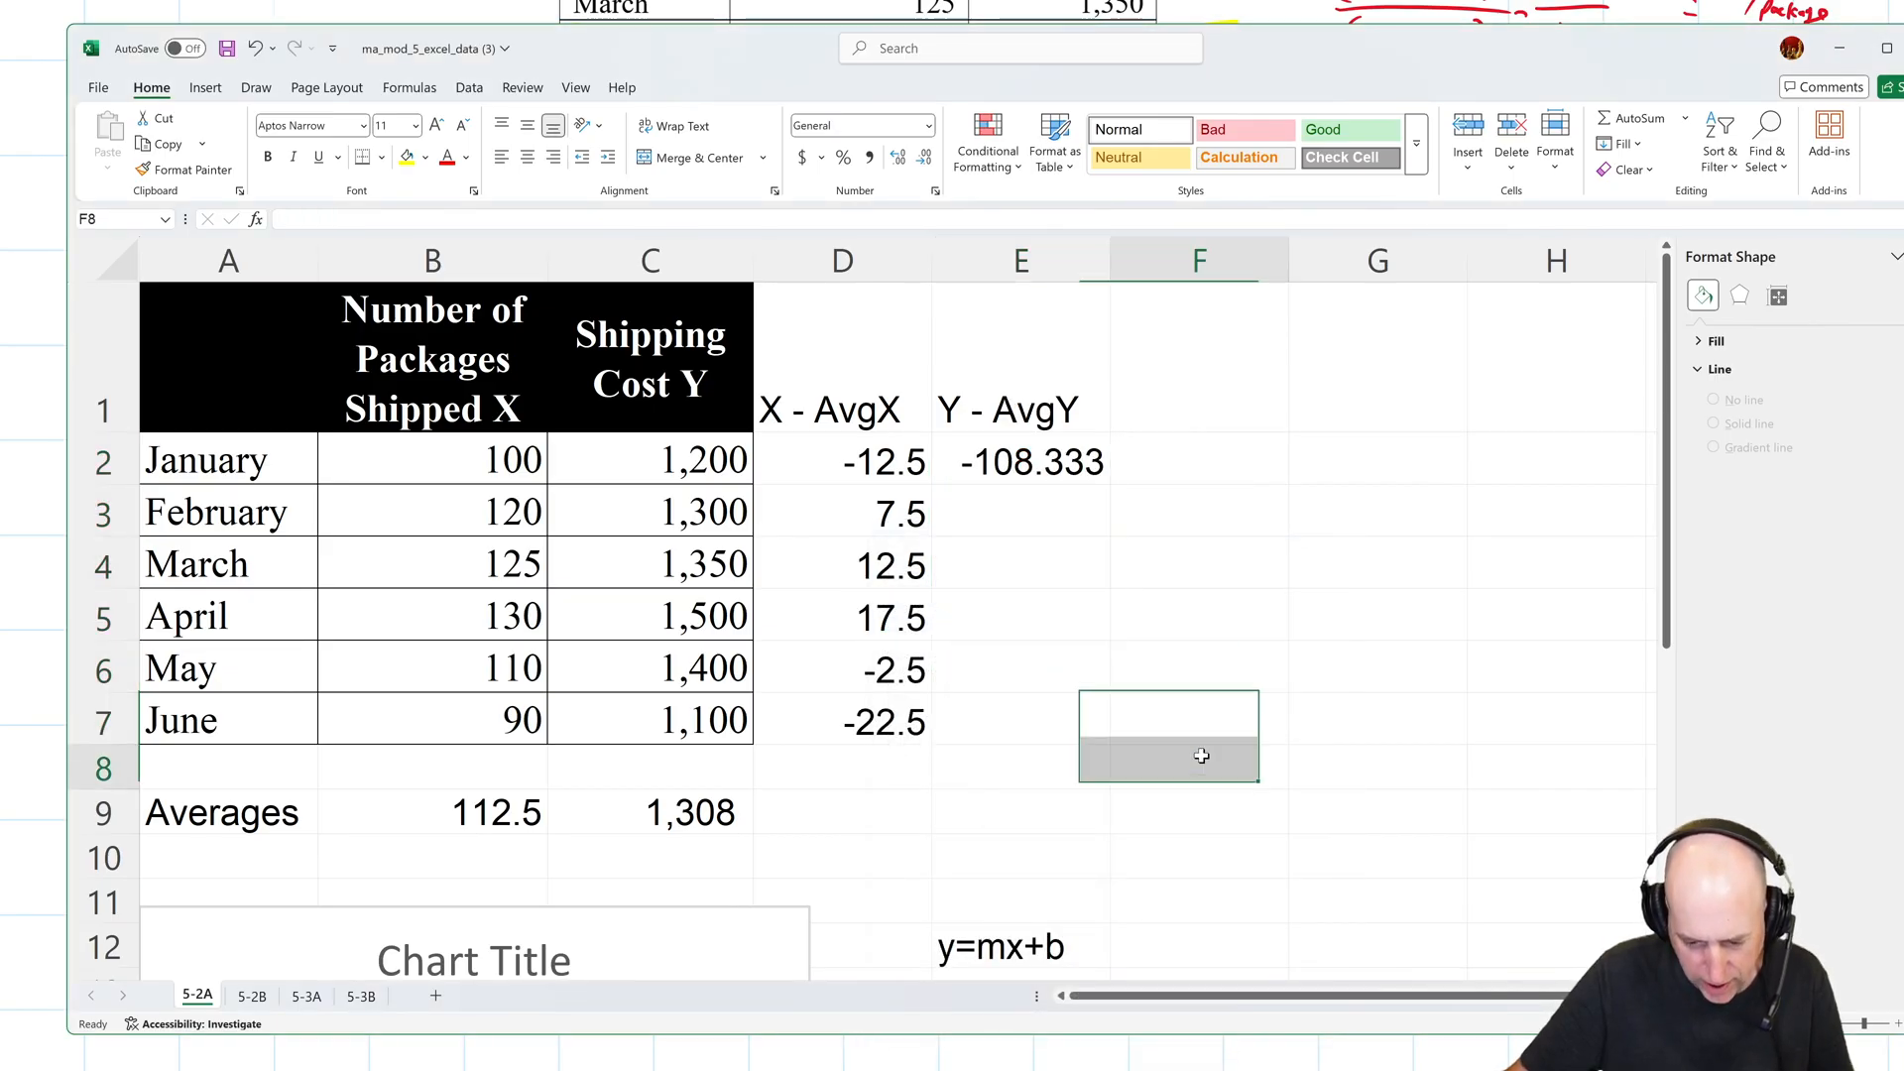
pyautogui.click(1020, 511)
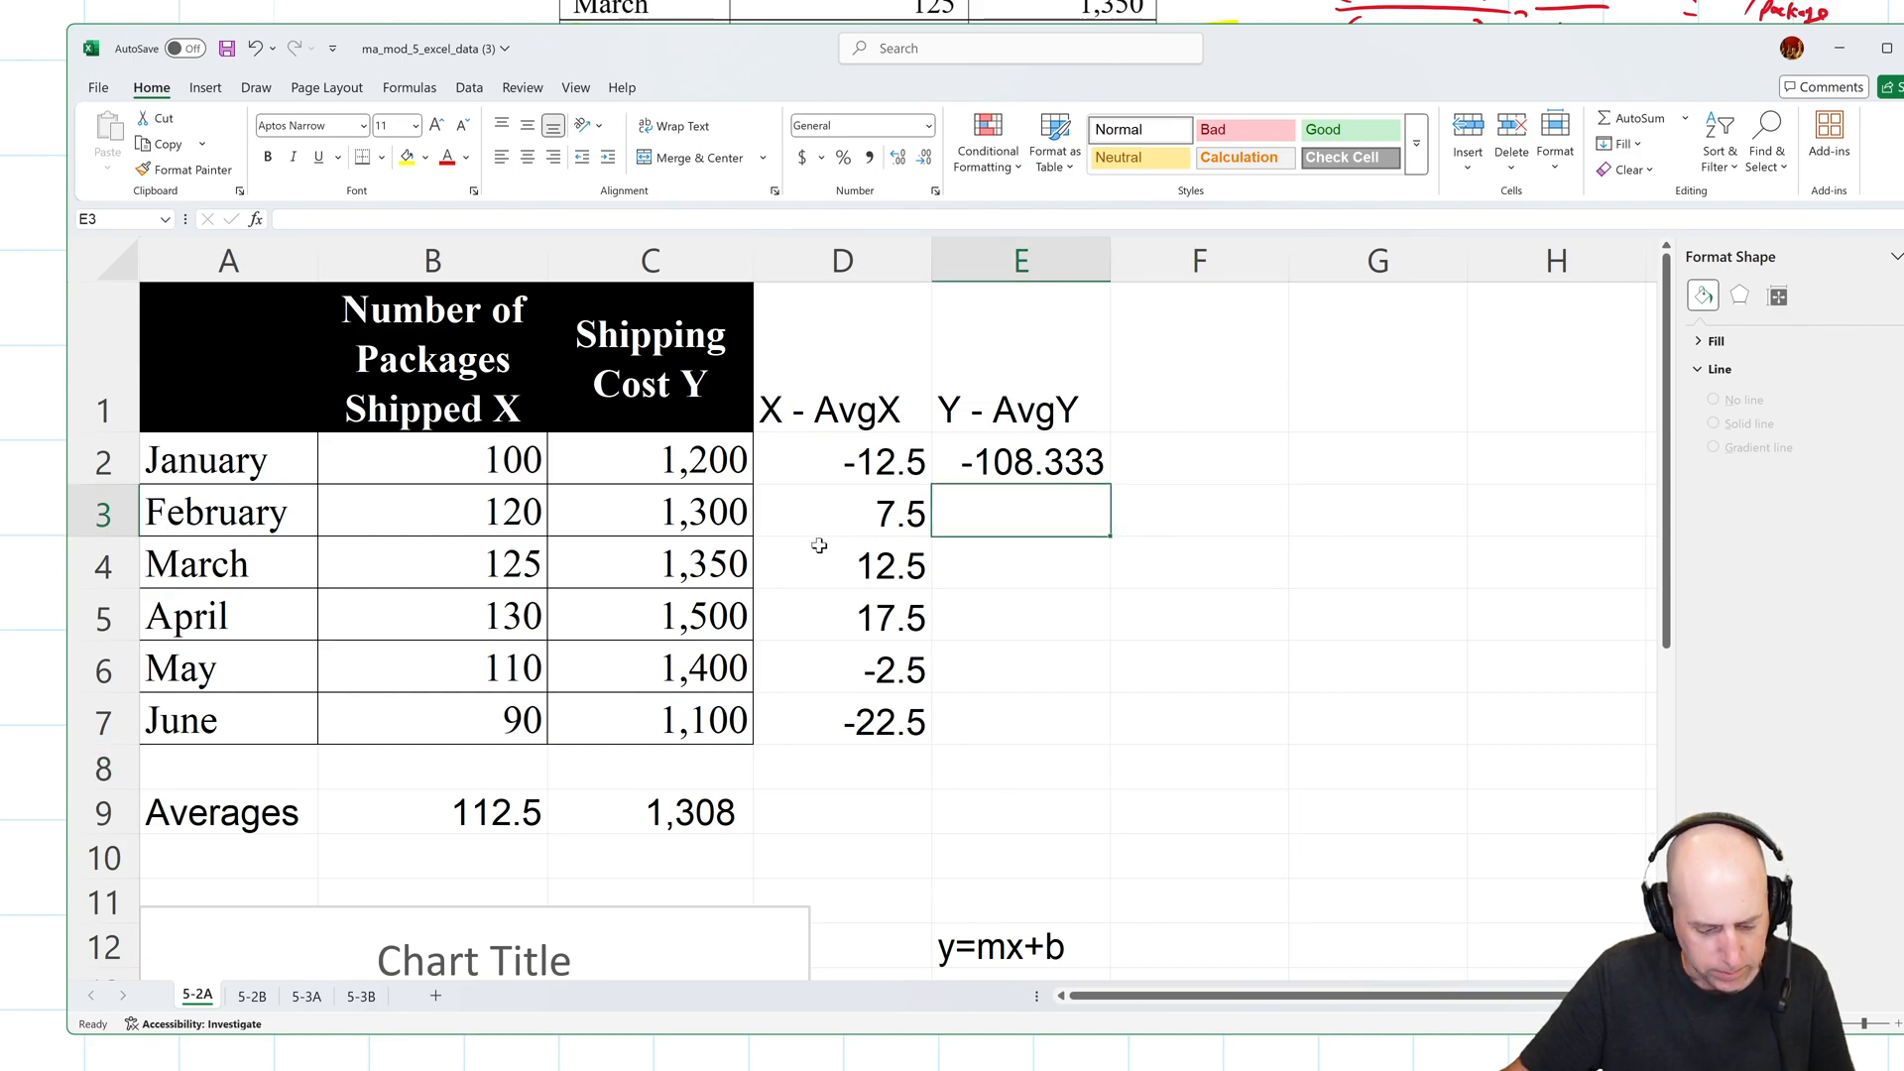
# Lock the average as =C2-$C$9, fill down to E7, and show plain decimals.
pyautogui.click(1020, 459)
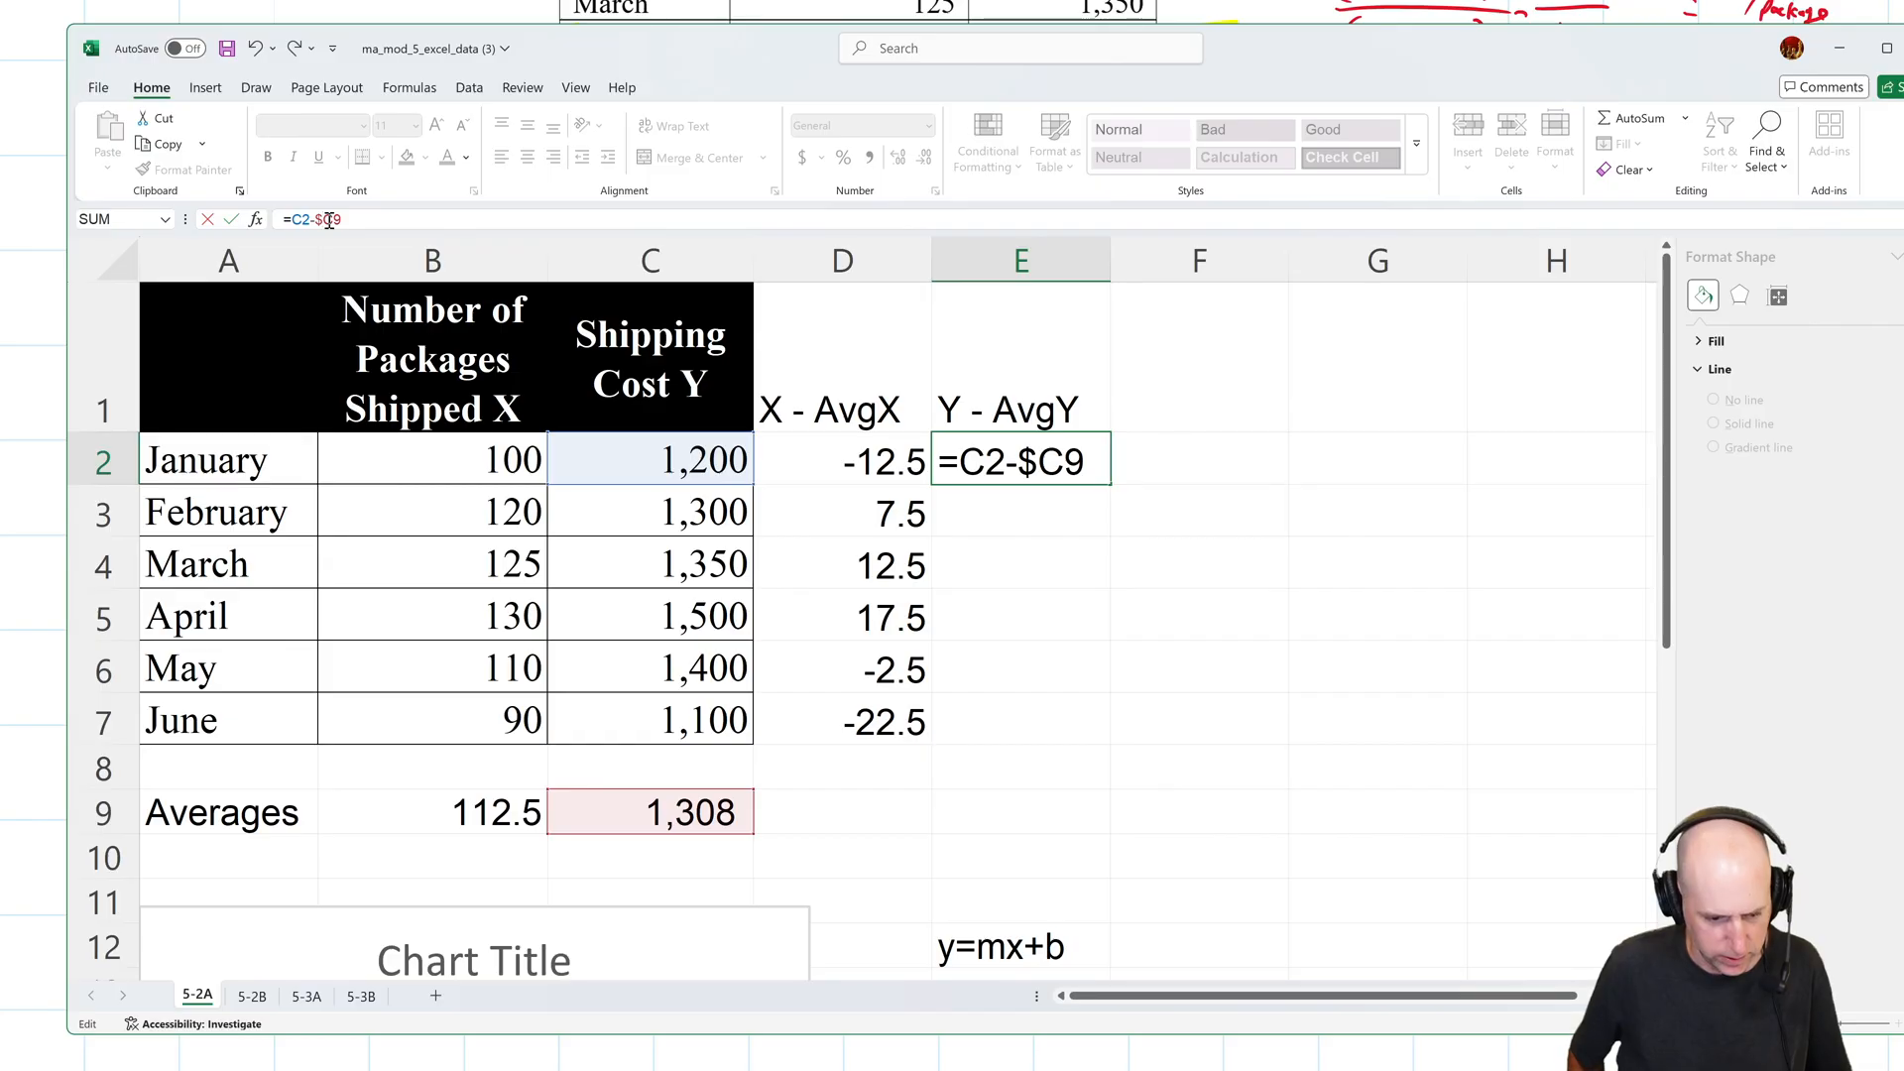
pyautogui.press('Return')
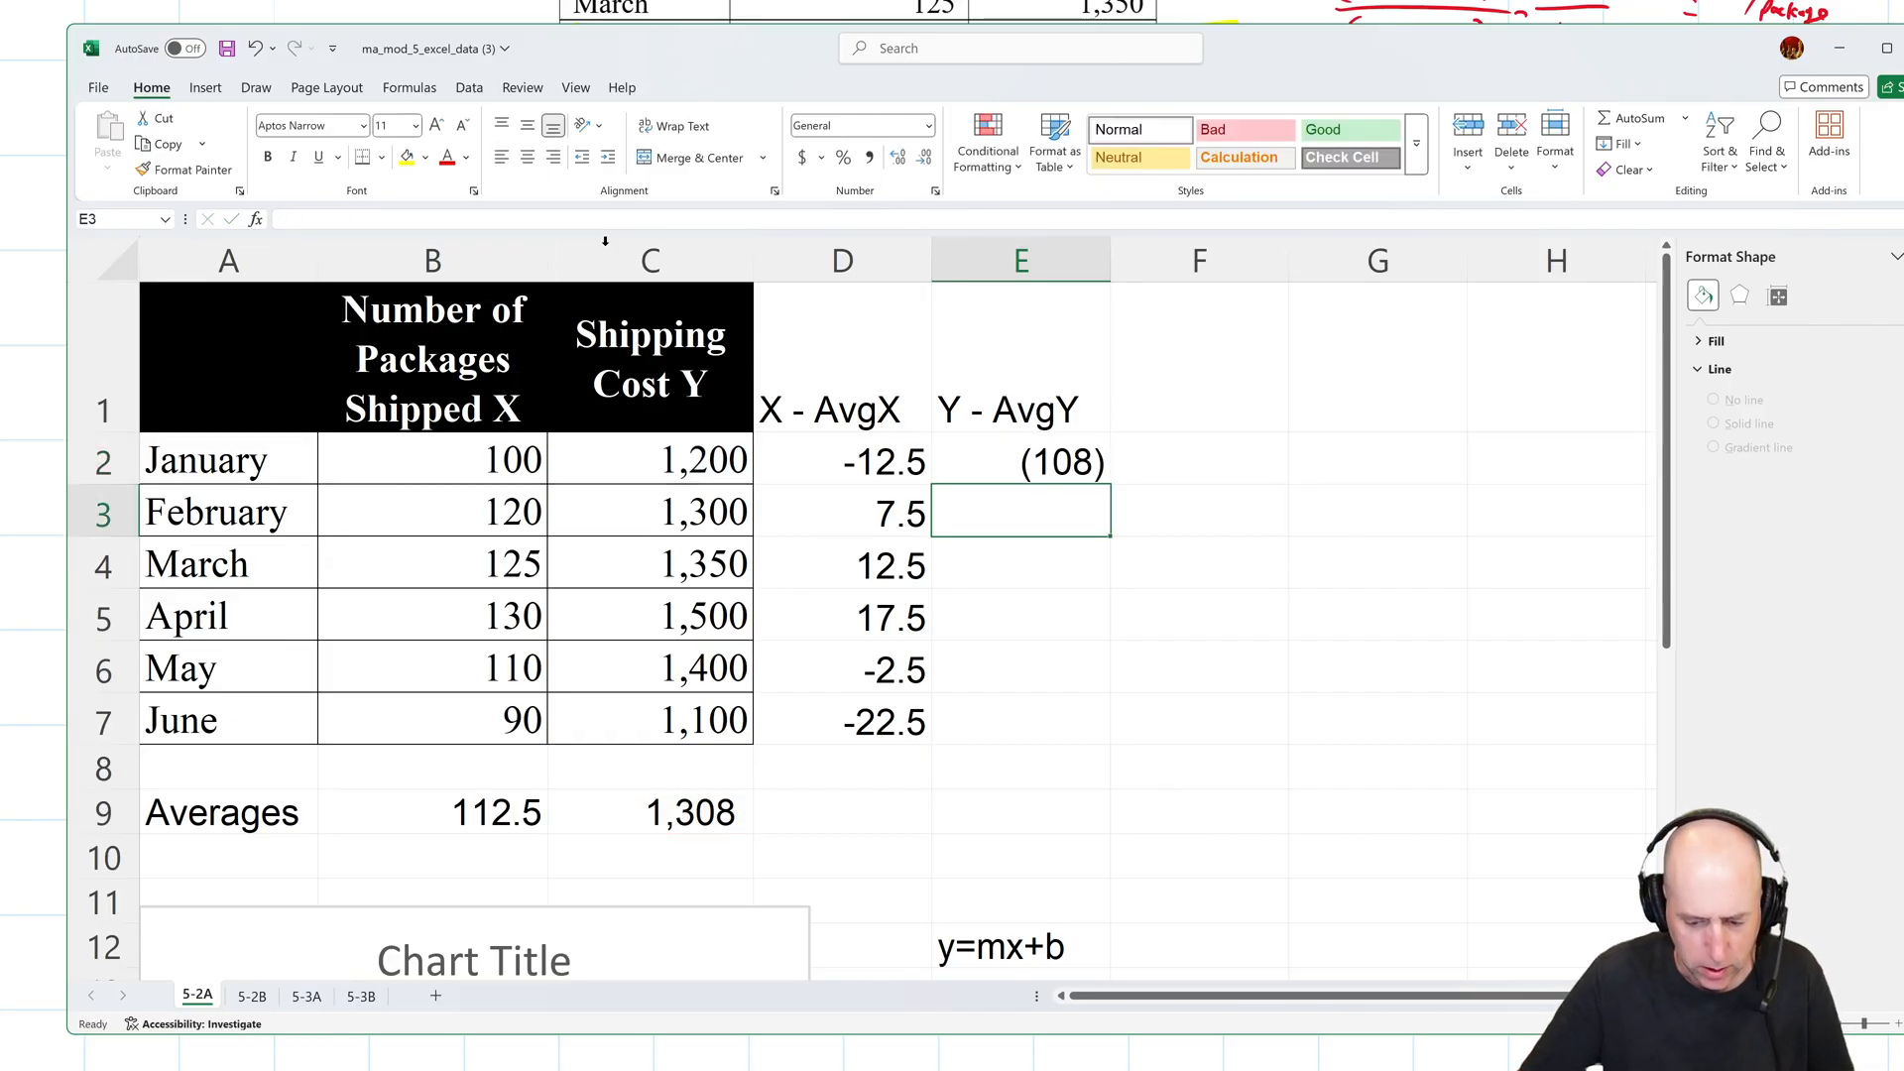
pyautogui.click(1021, 461)
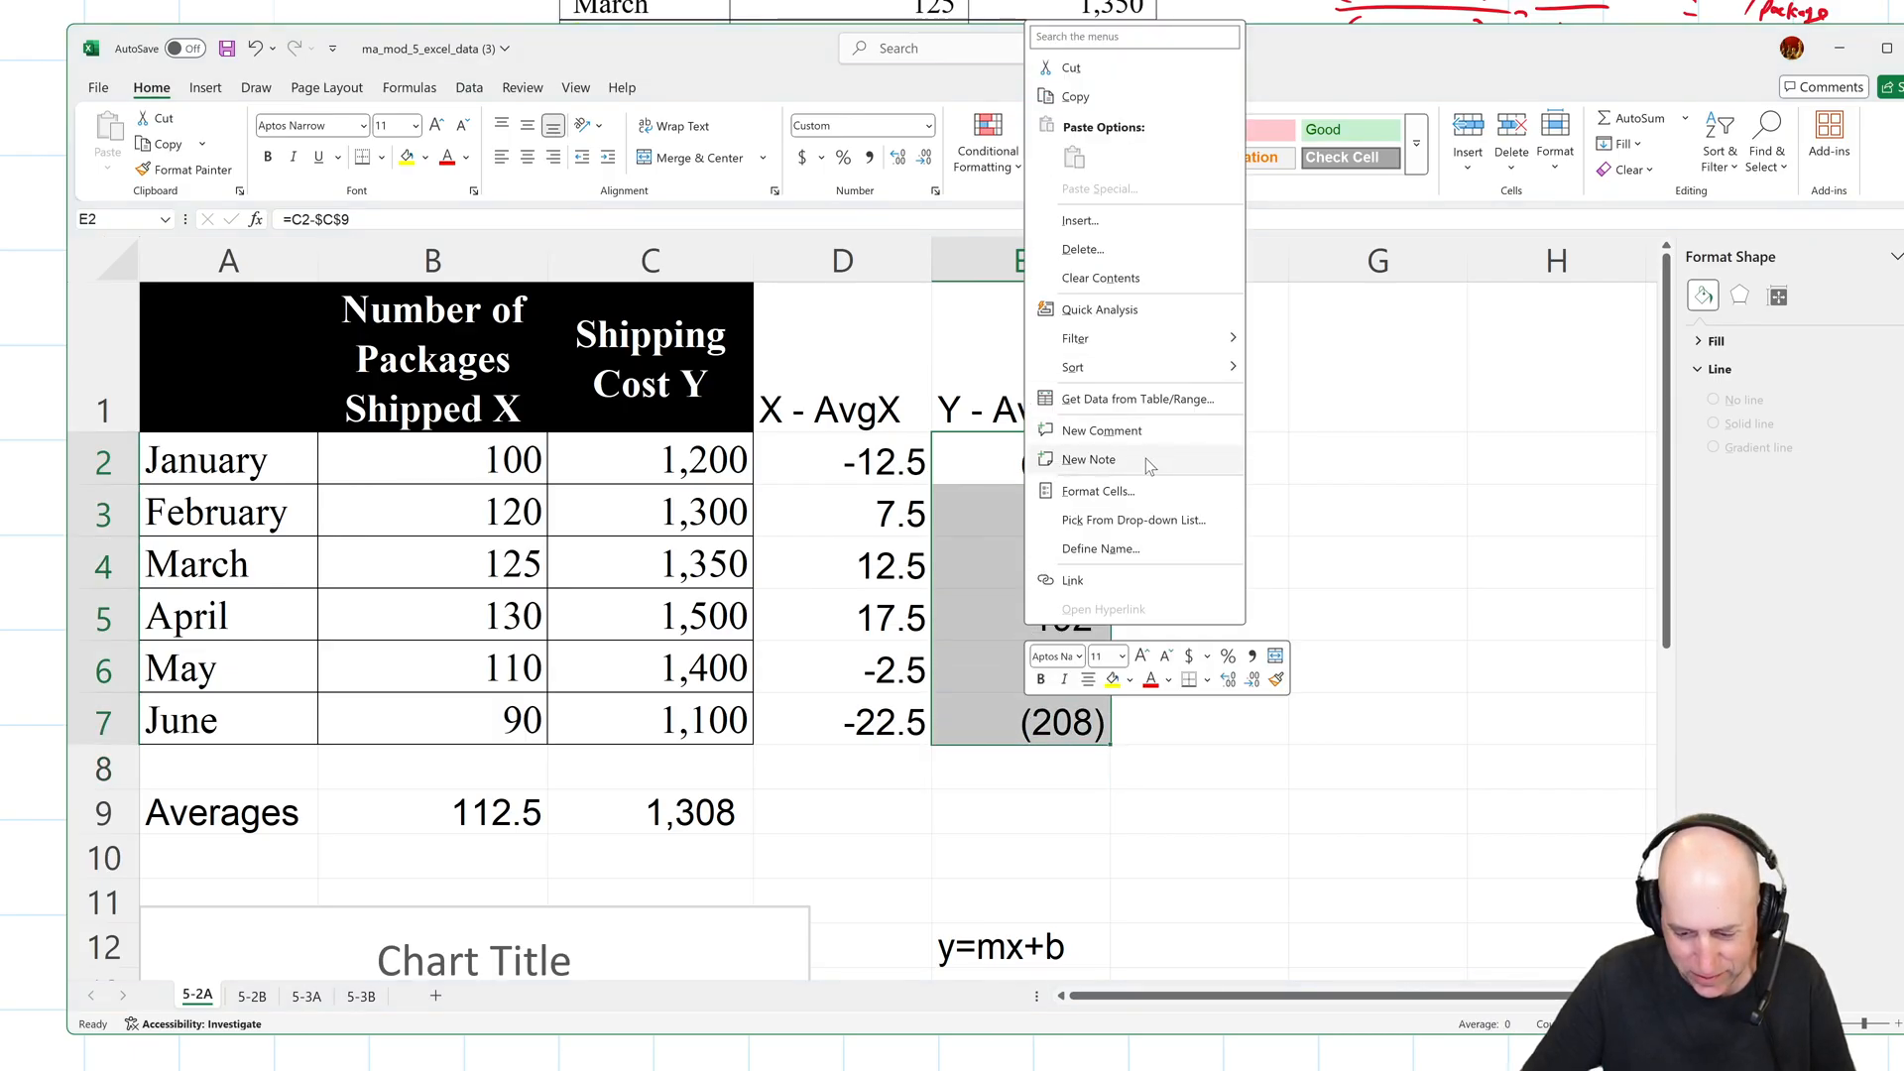
pyautogui.click(1098, 491)
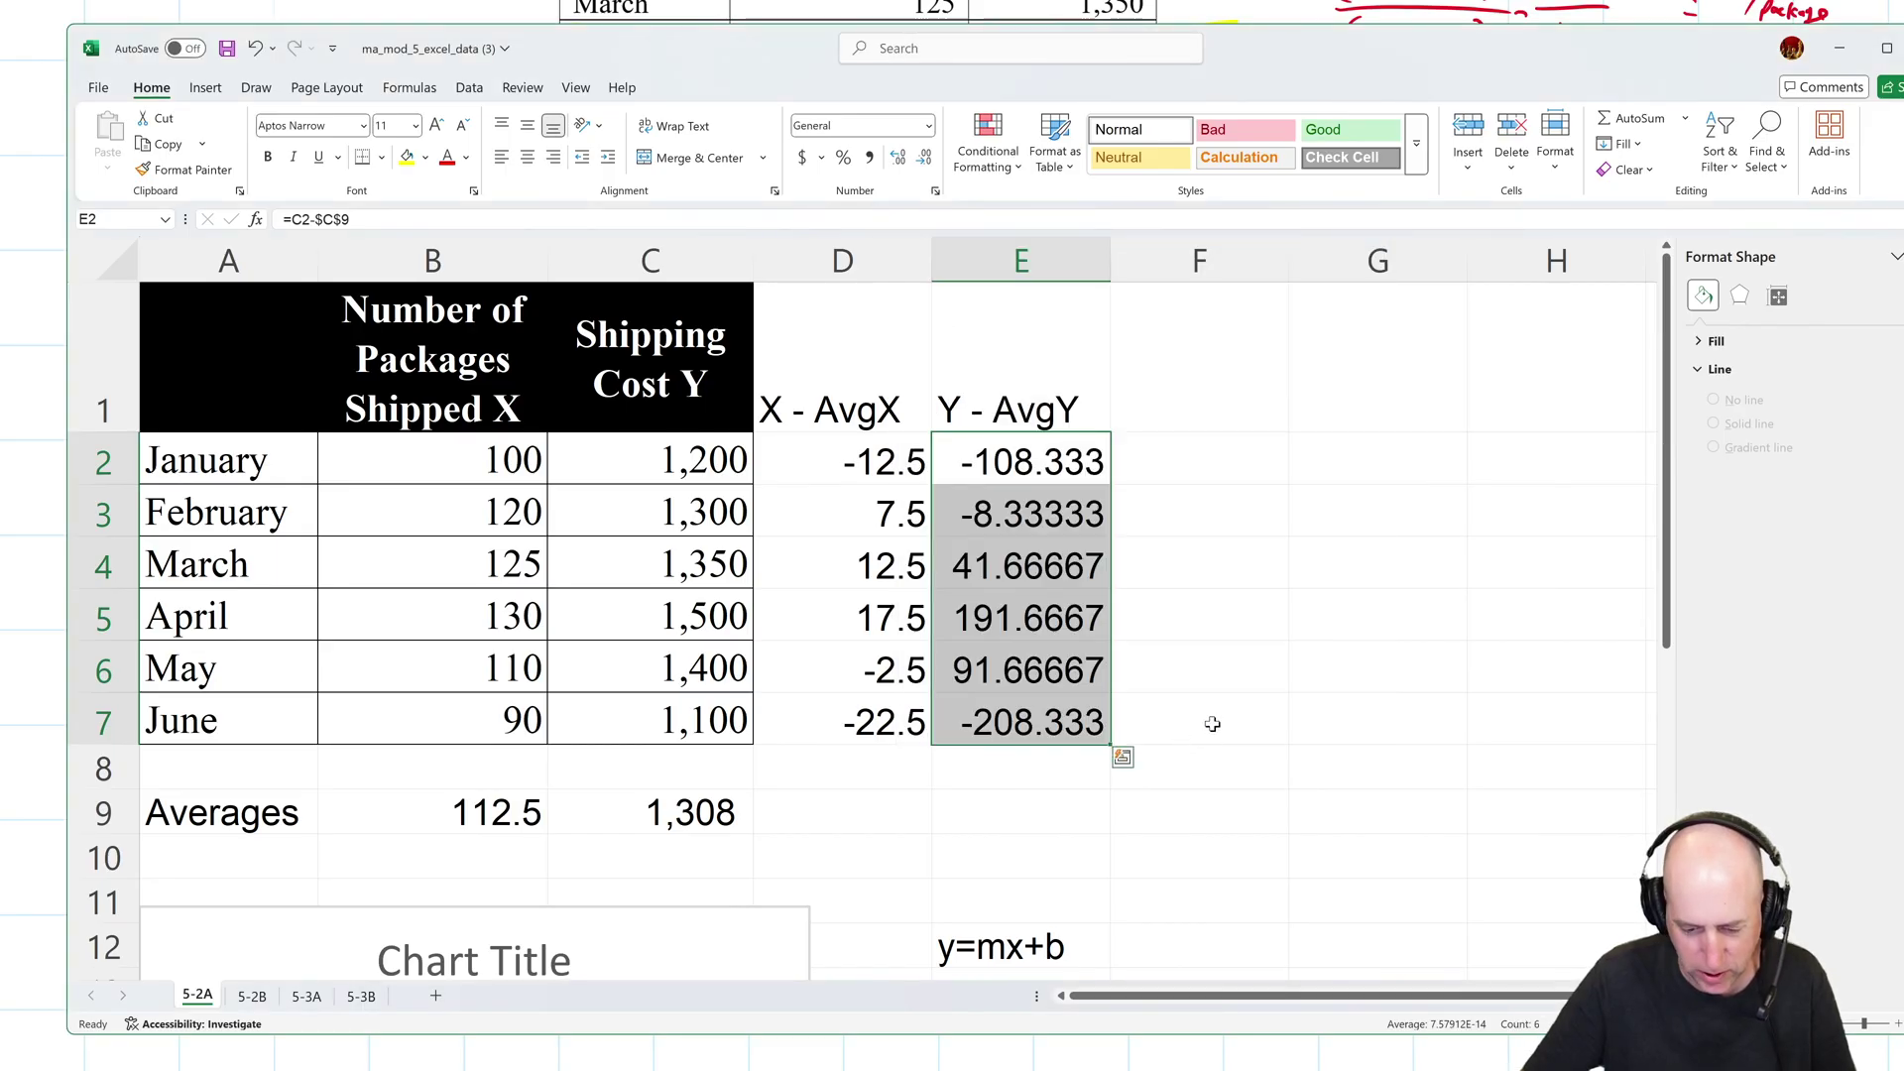
pyautogui.click(1199, 356)
pyautogui.write("'")
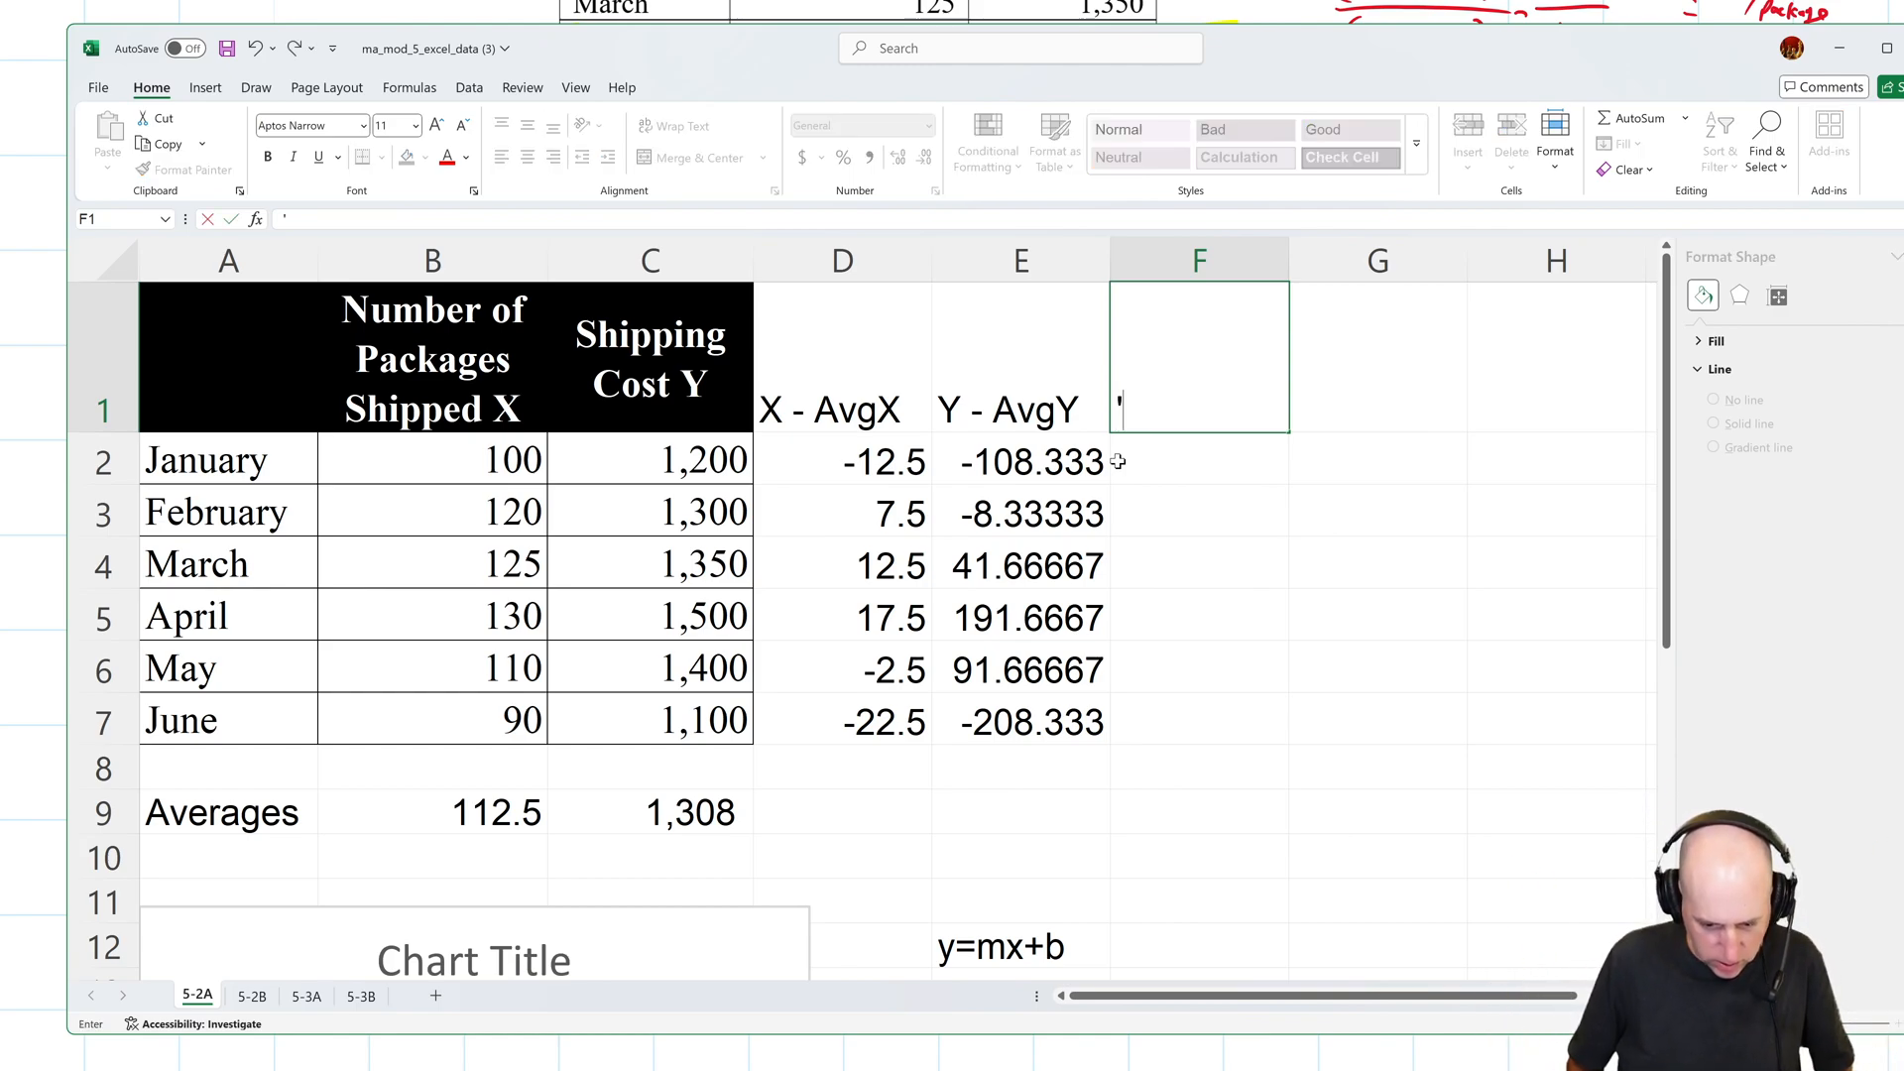
# Type 'Column D Squared' in F1 and 'Column D x Column E' in G1 with wrapped text.
pyautogui.write('Column D Squared')
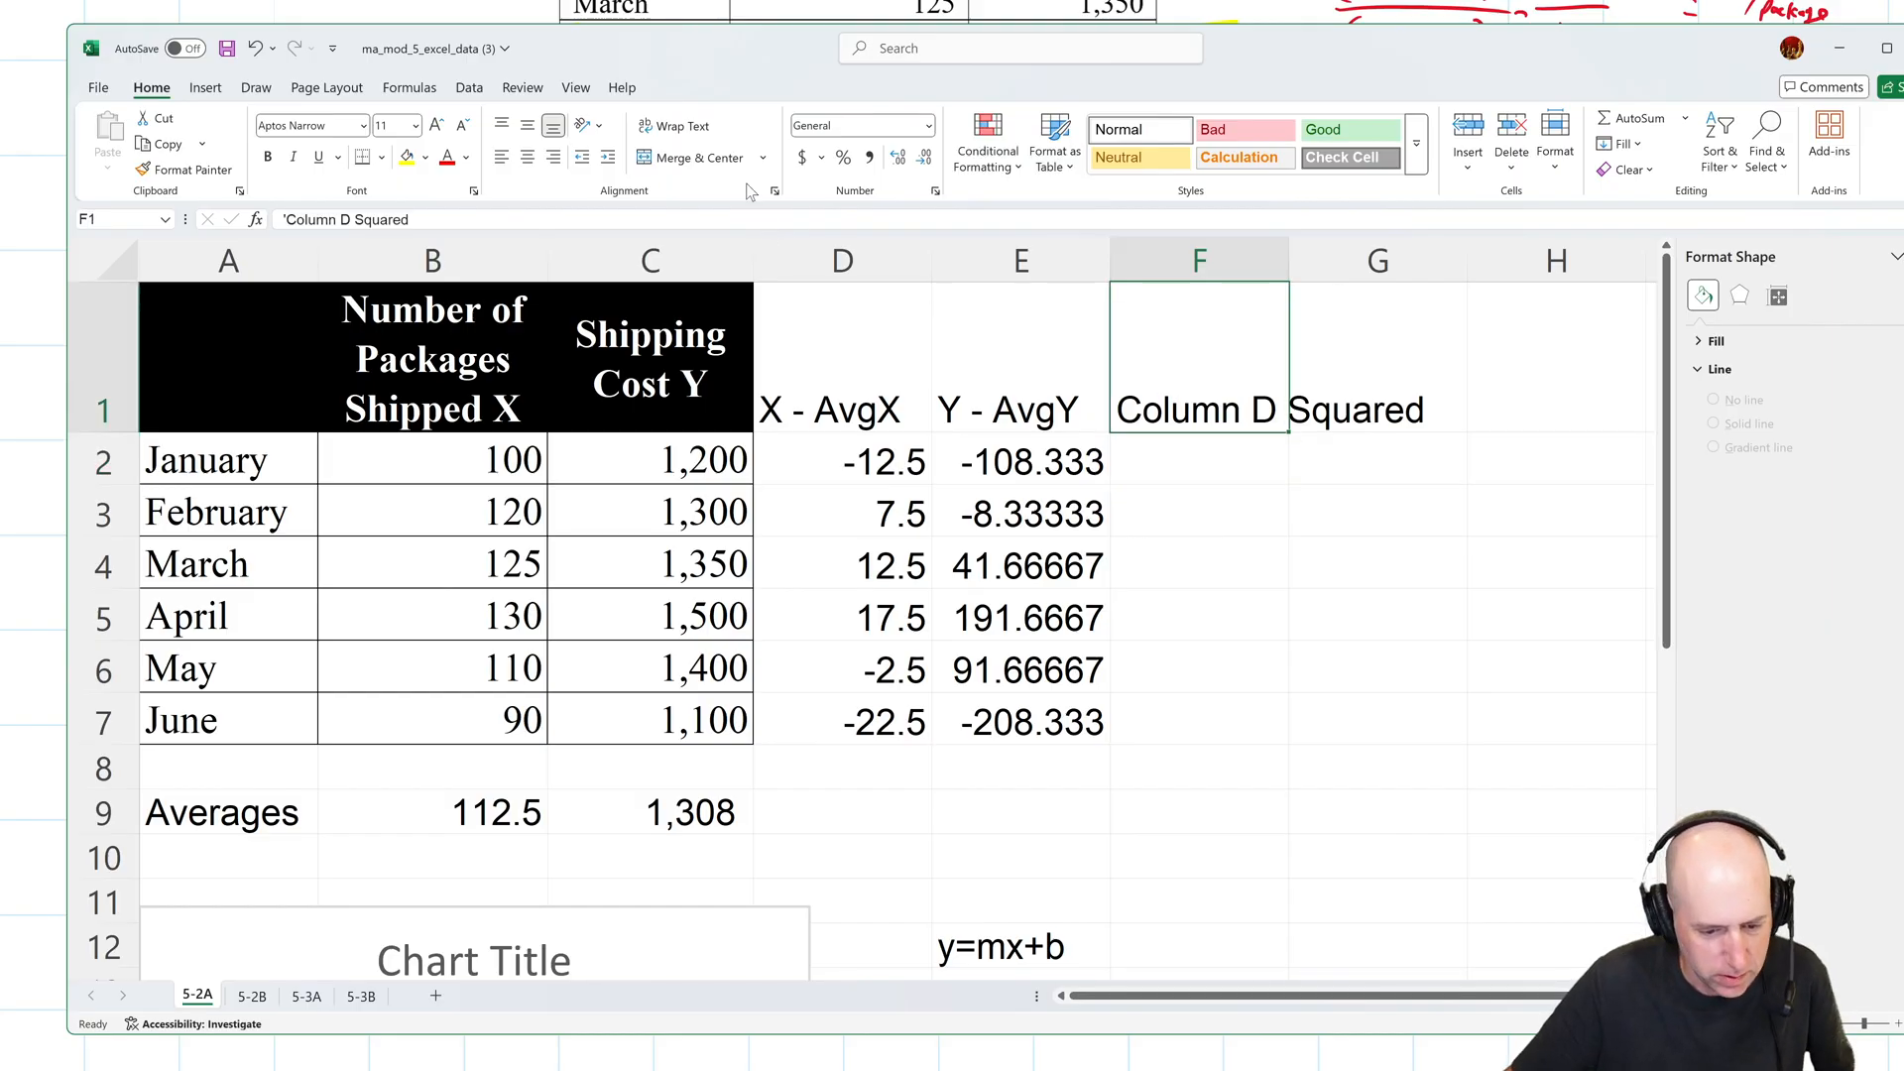
pyautogui.click(1378, 357)
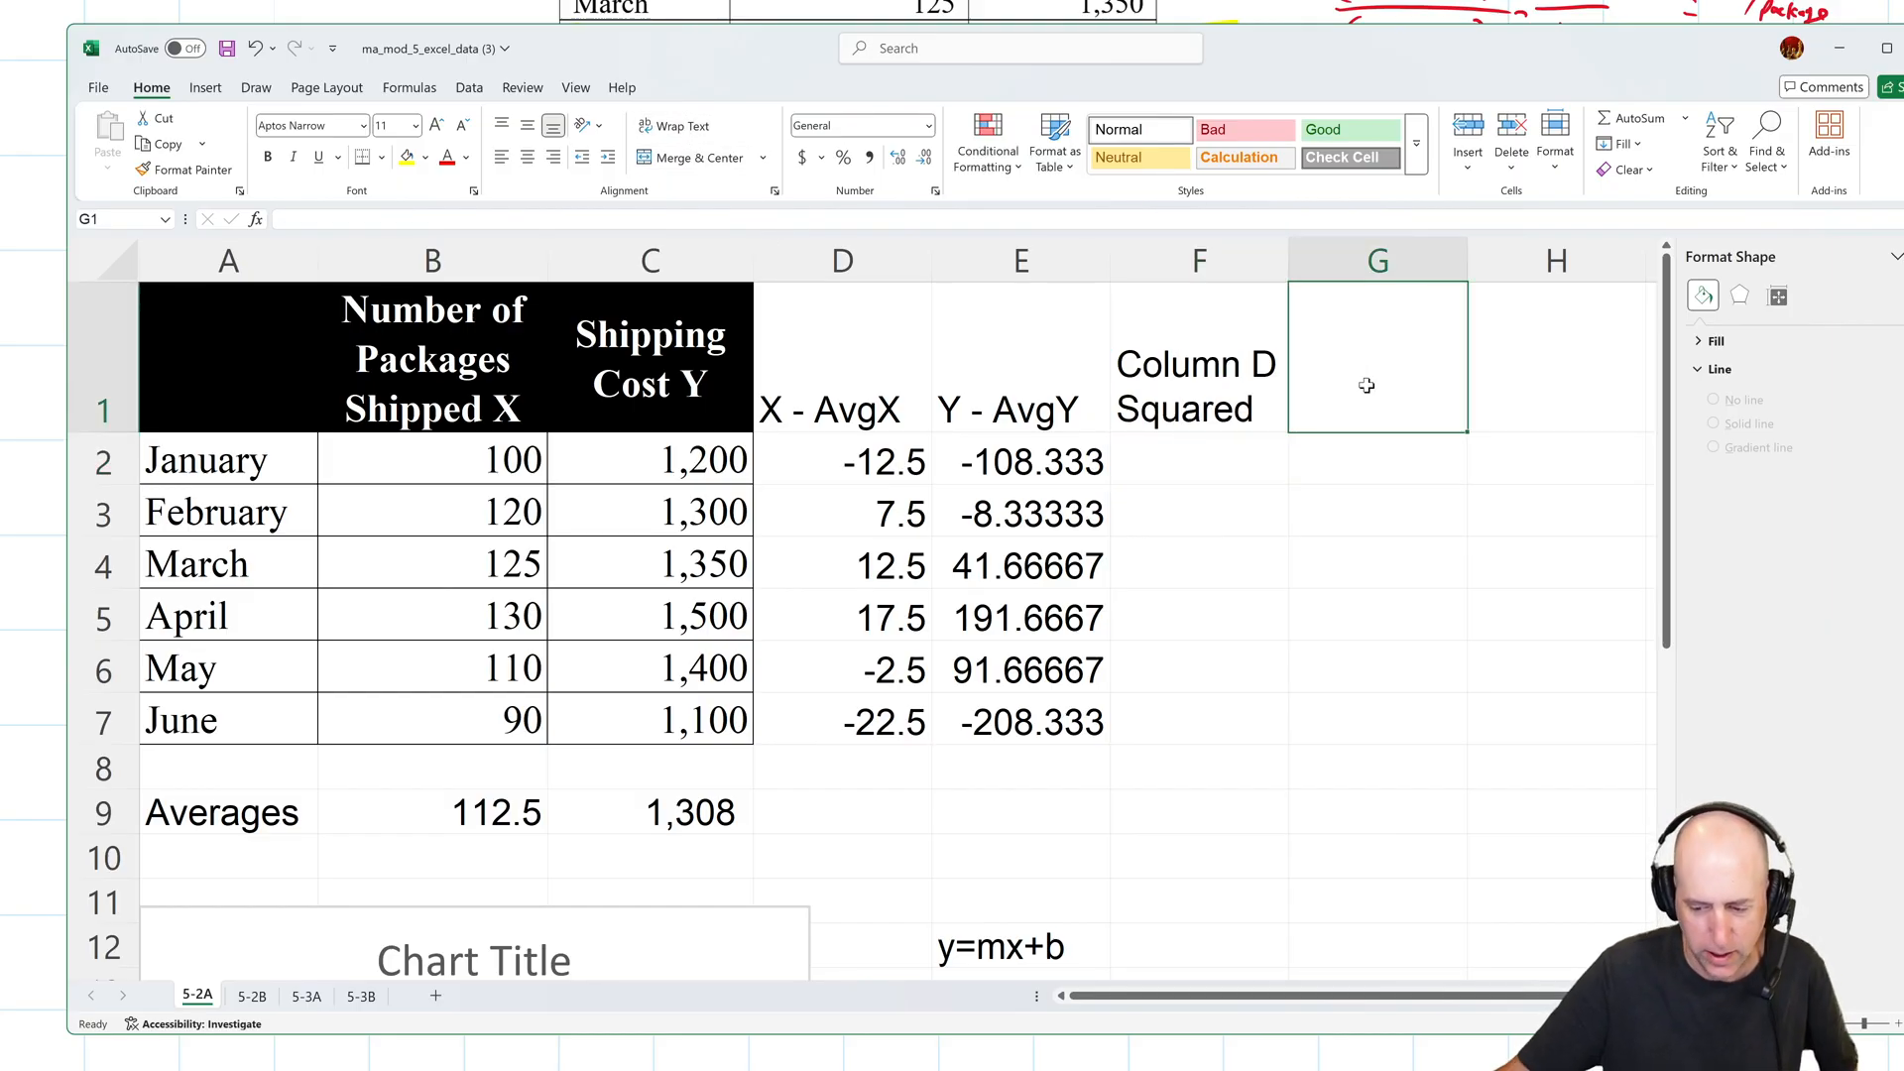
pyautogui.moveTo(1413, 357)
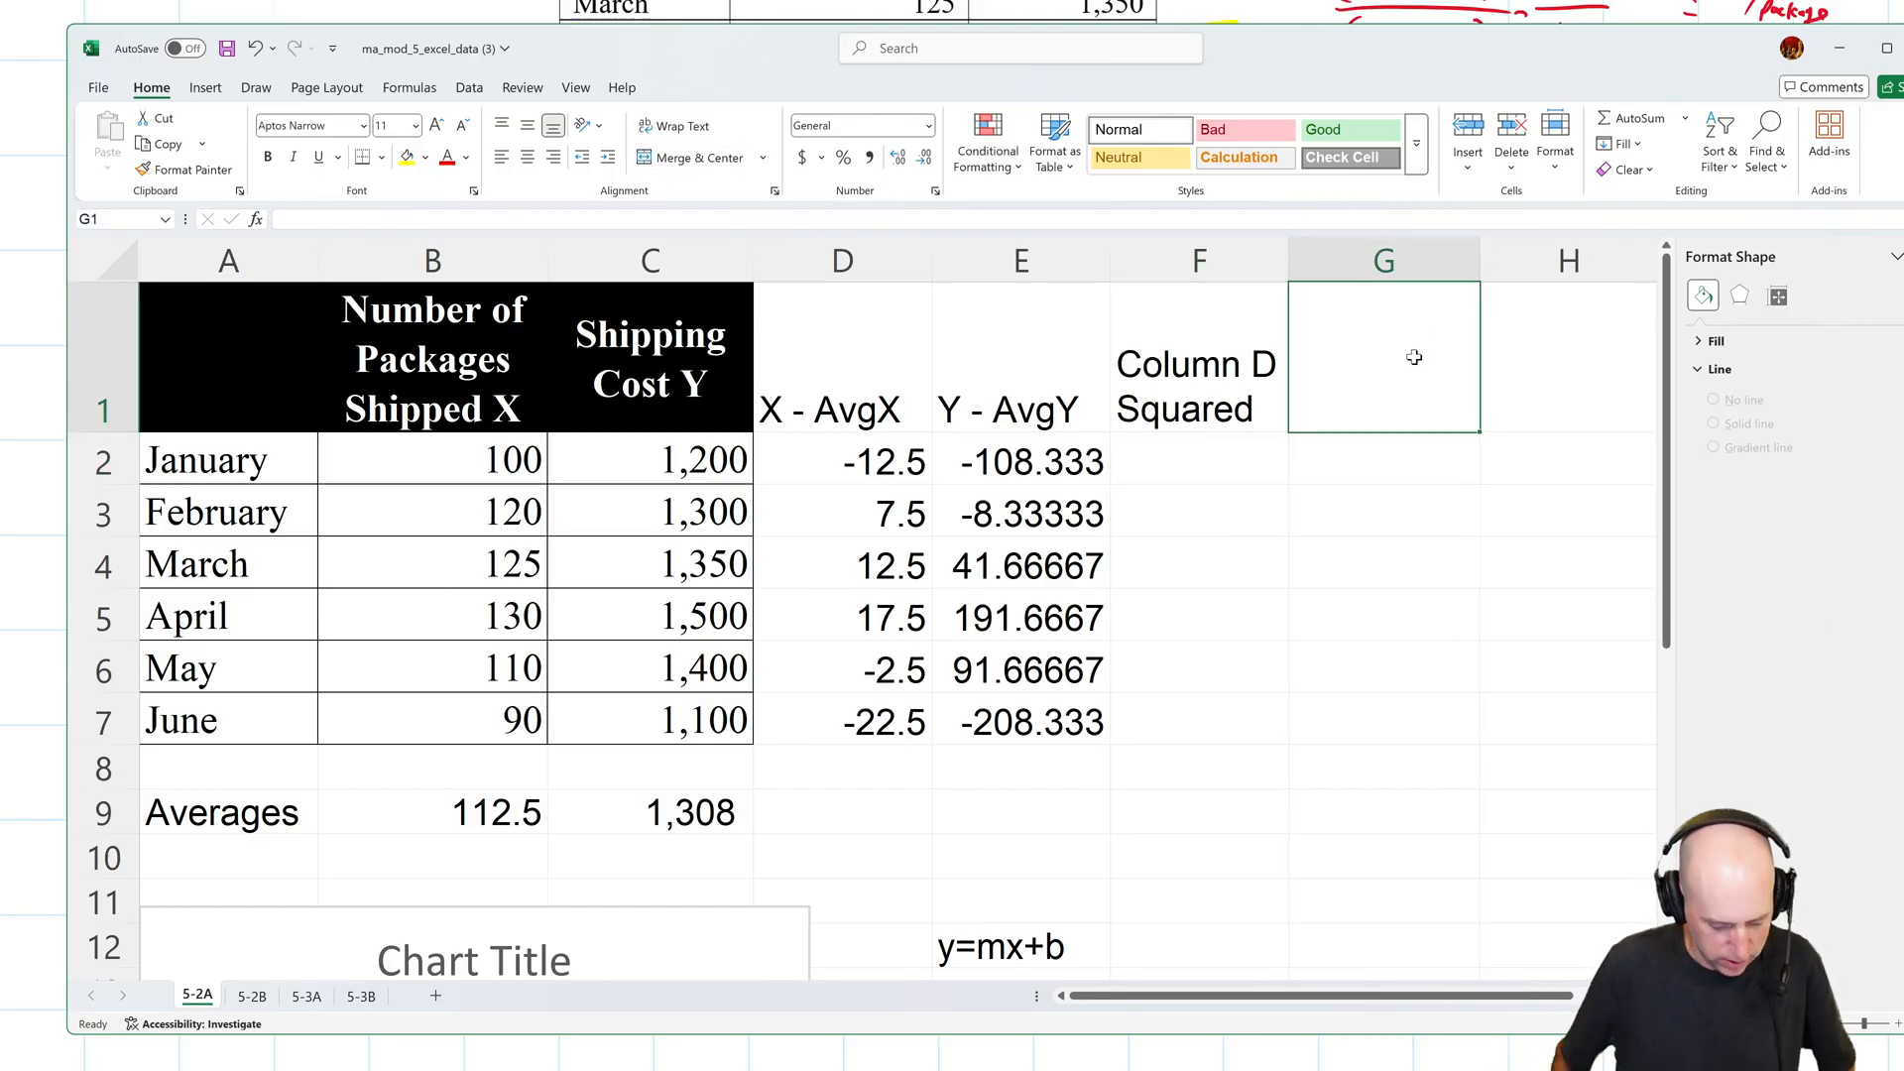
pyautogui.write('Column')
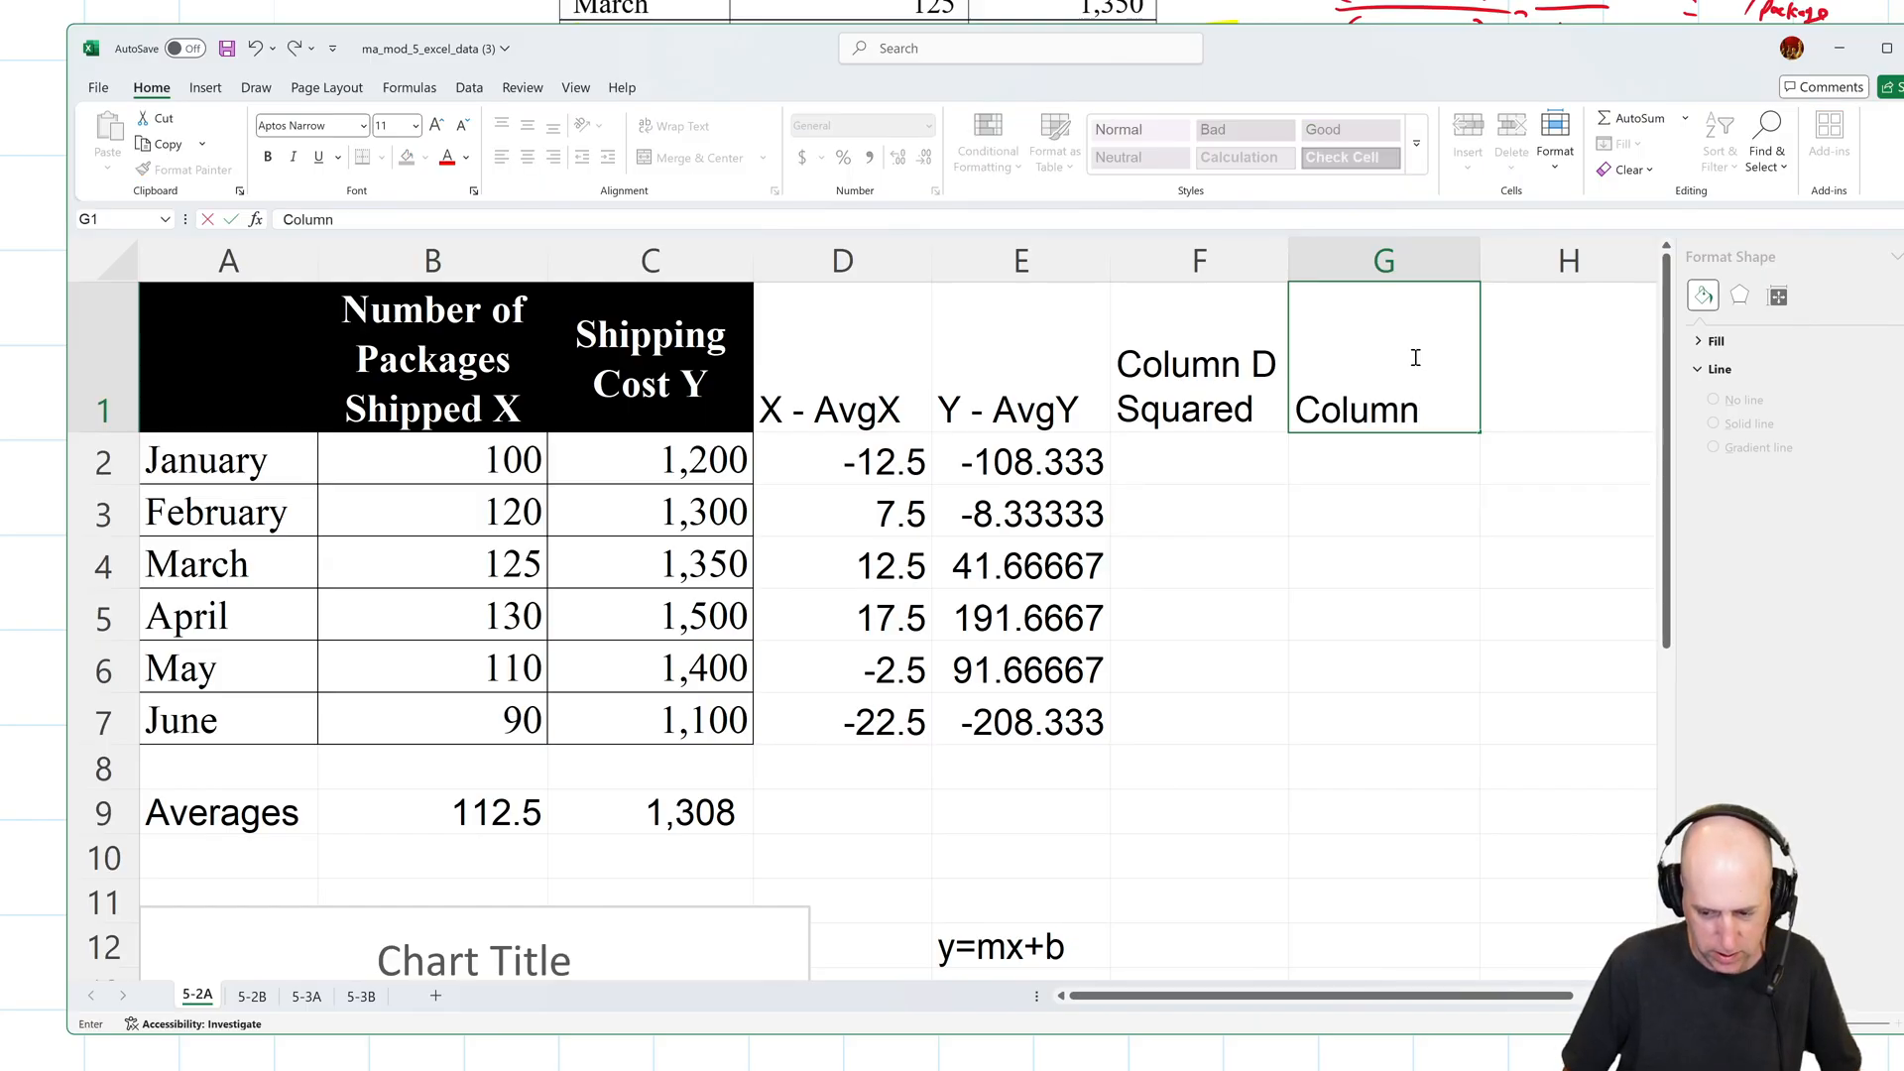
pyautogui.write('D x C')
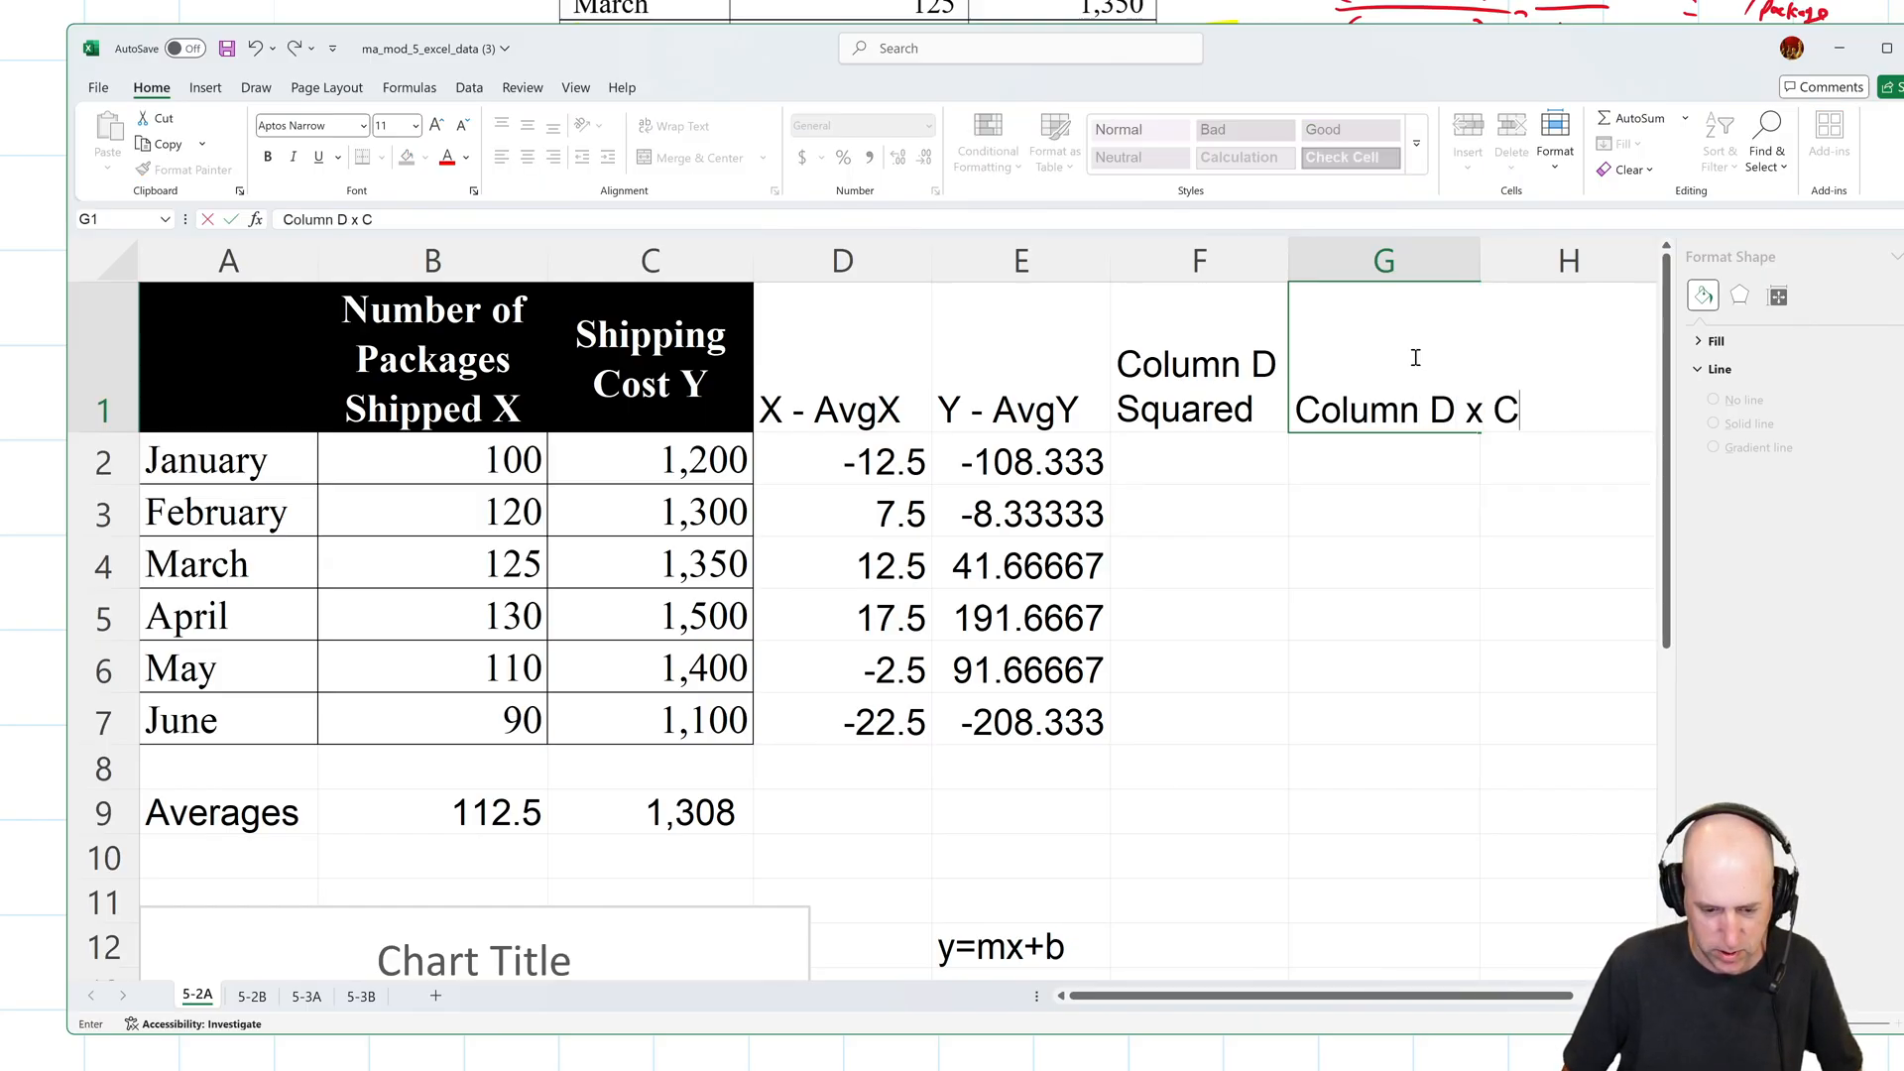
pyautogui.write('olumn E')
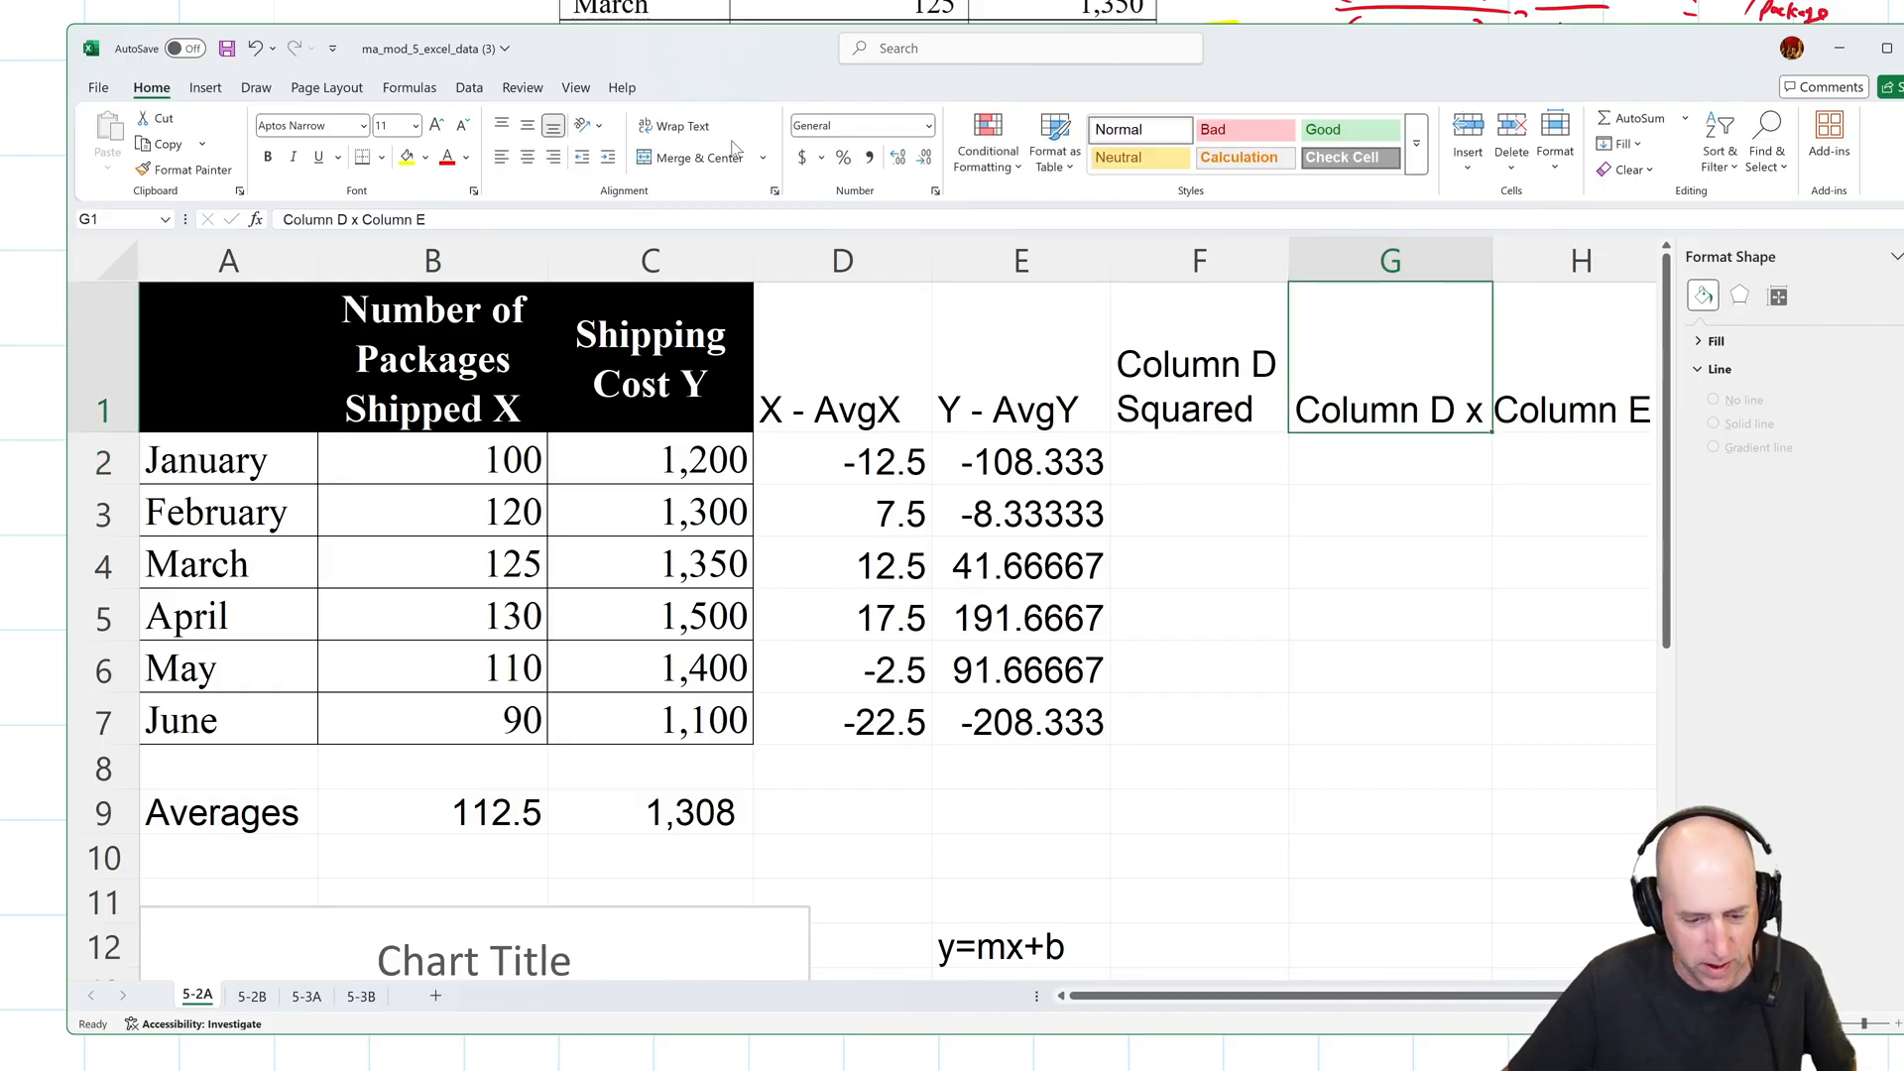
# Enter =D2^2 in F2 and =D2*E2 in G2, filling both down to row 7.
pyautogui.click(1389, 460)
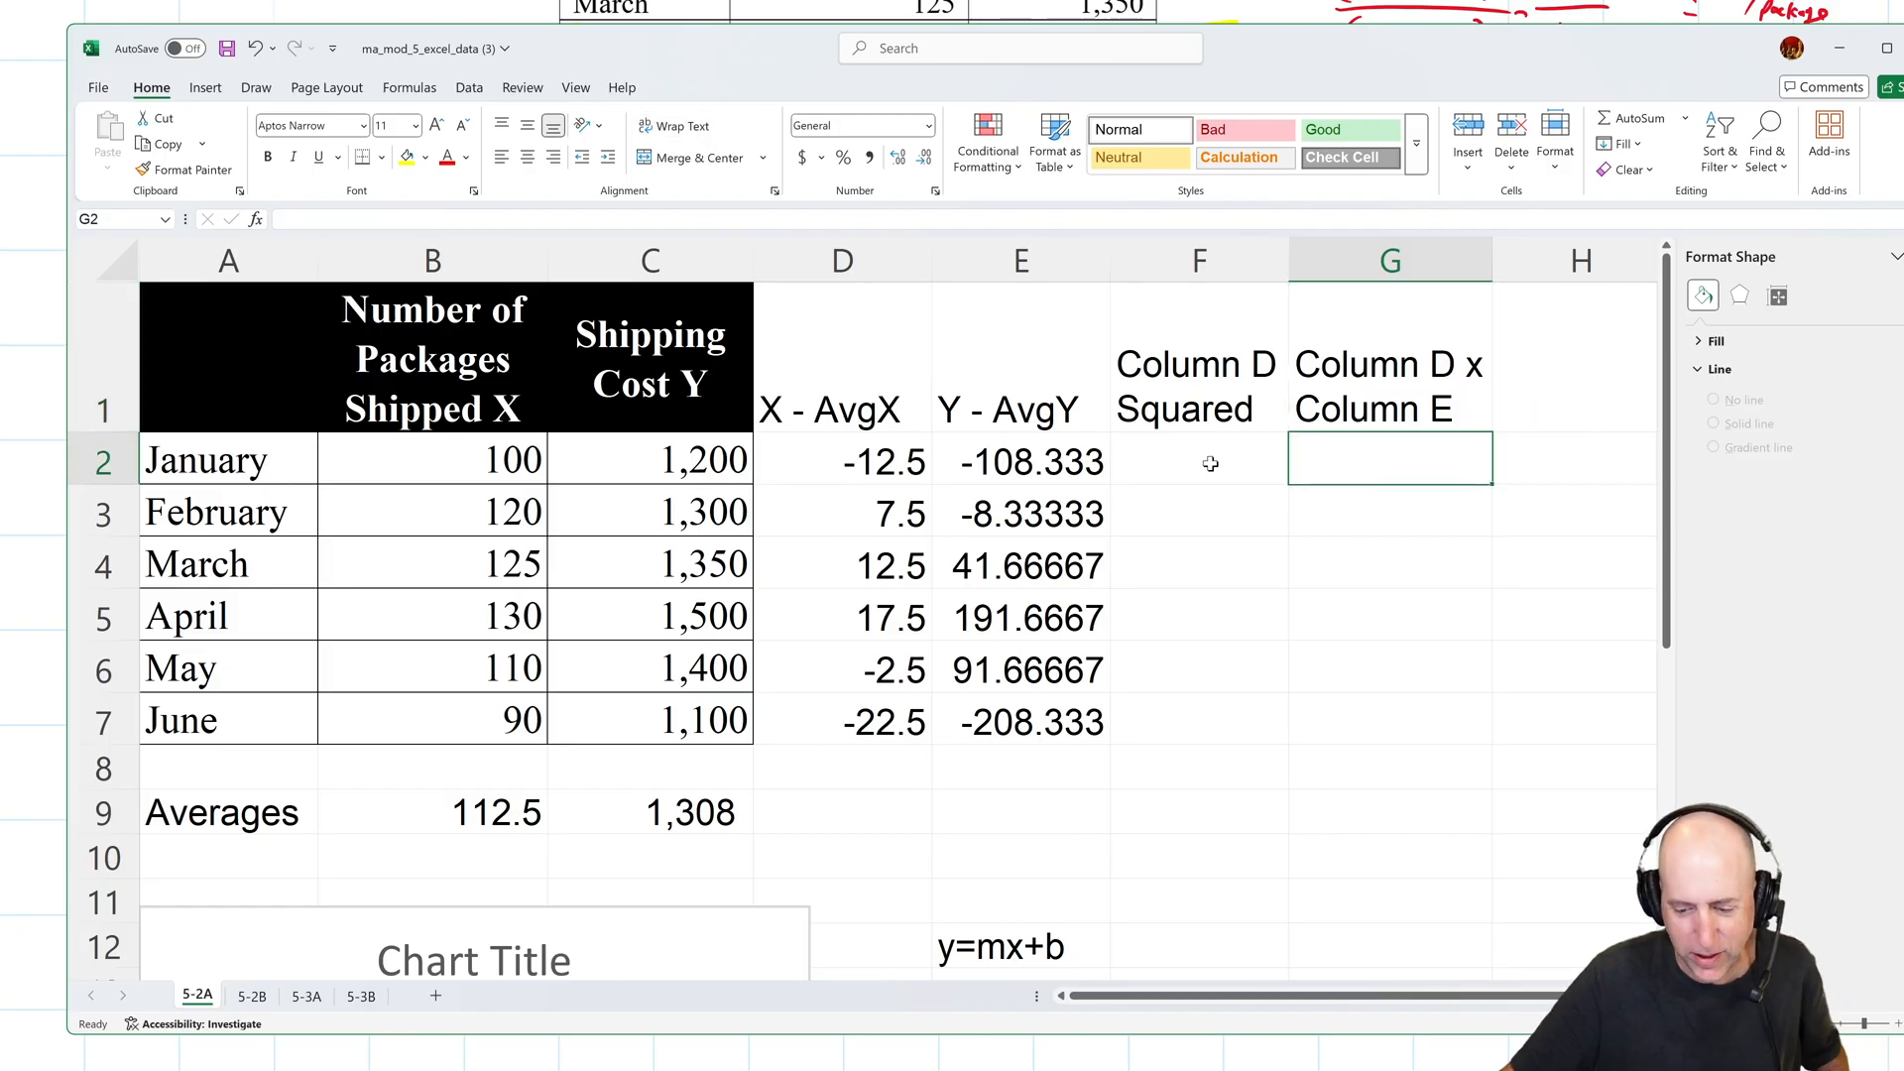
pyautogui.click(1198, 459)
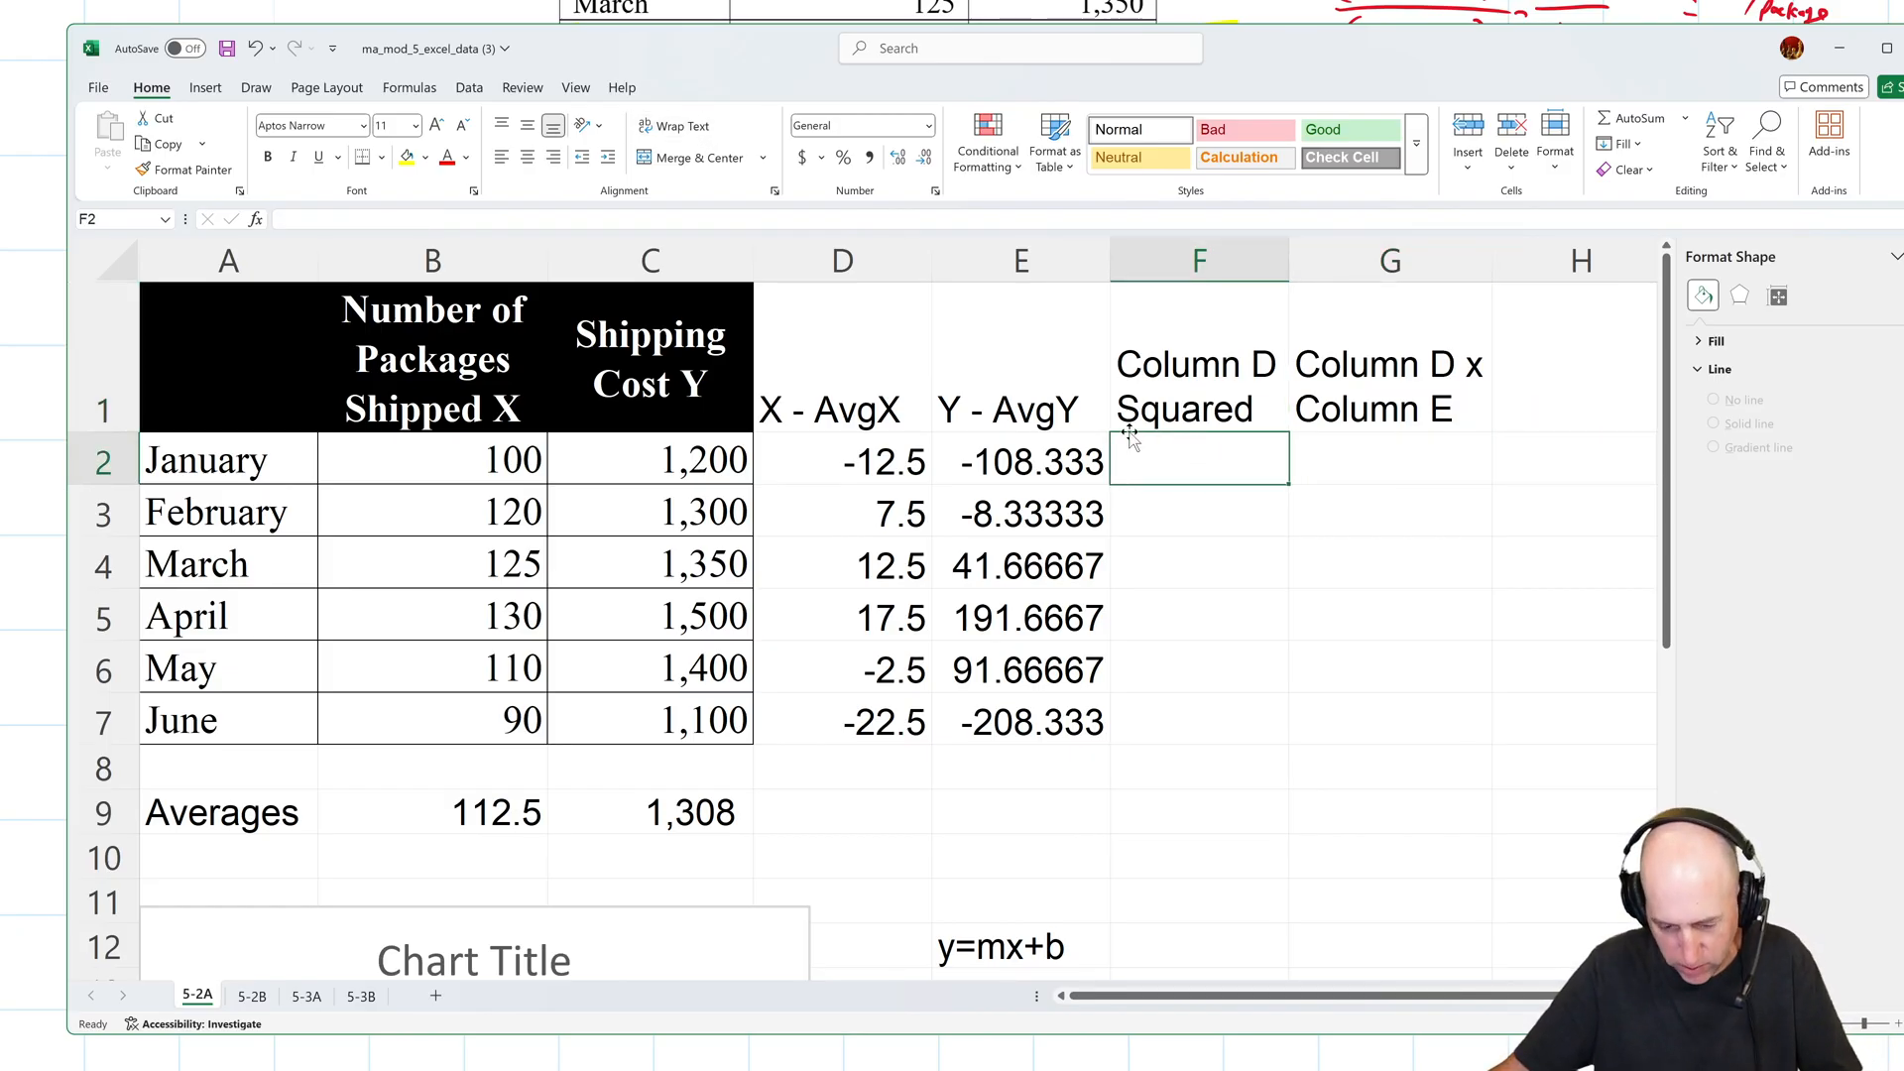
pyautogui.write('=D2^')
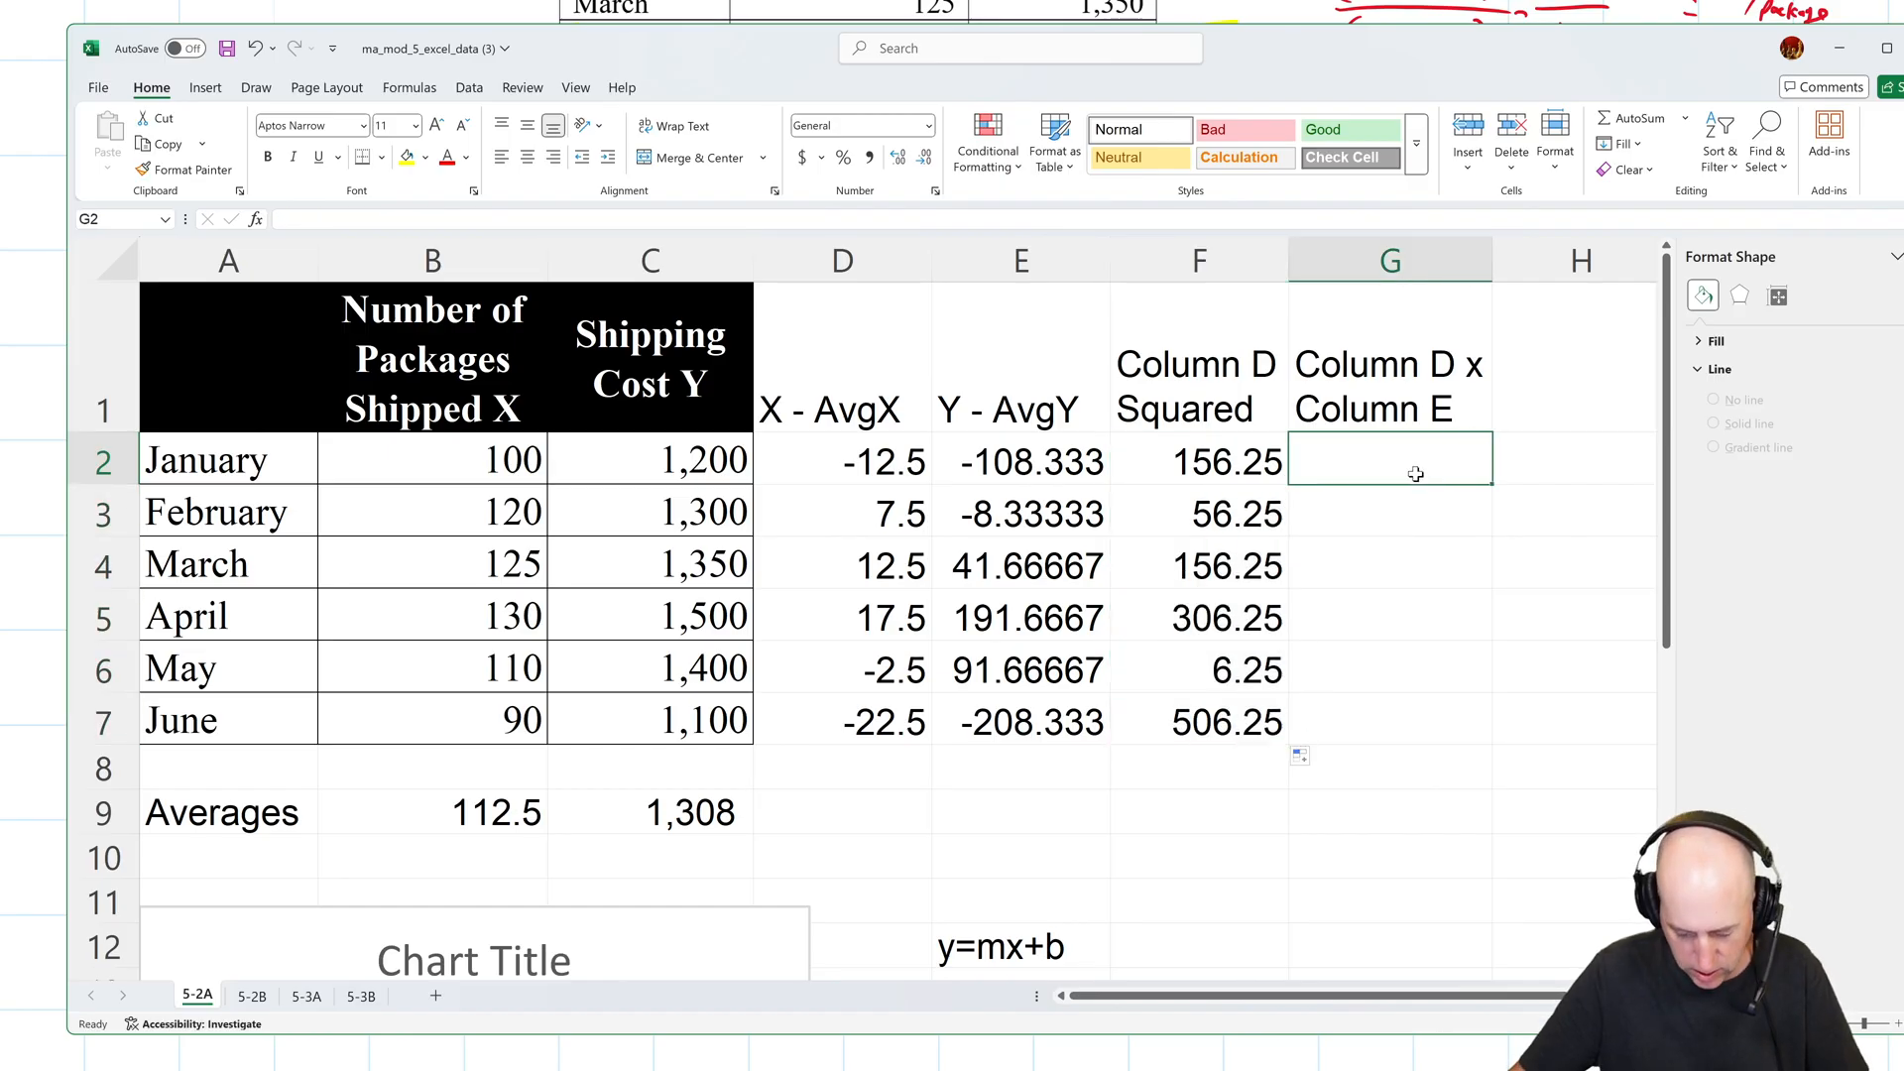
pyautogui.click(842, 461)
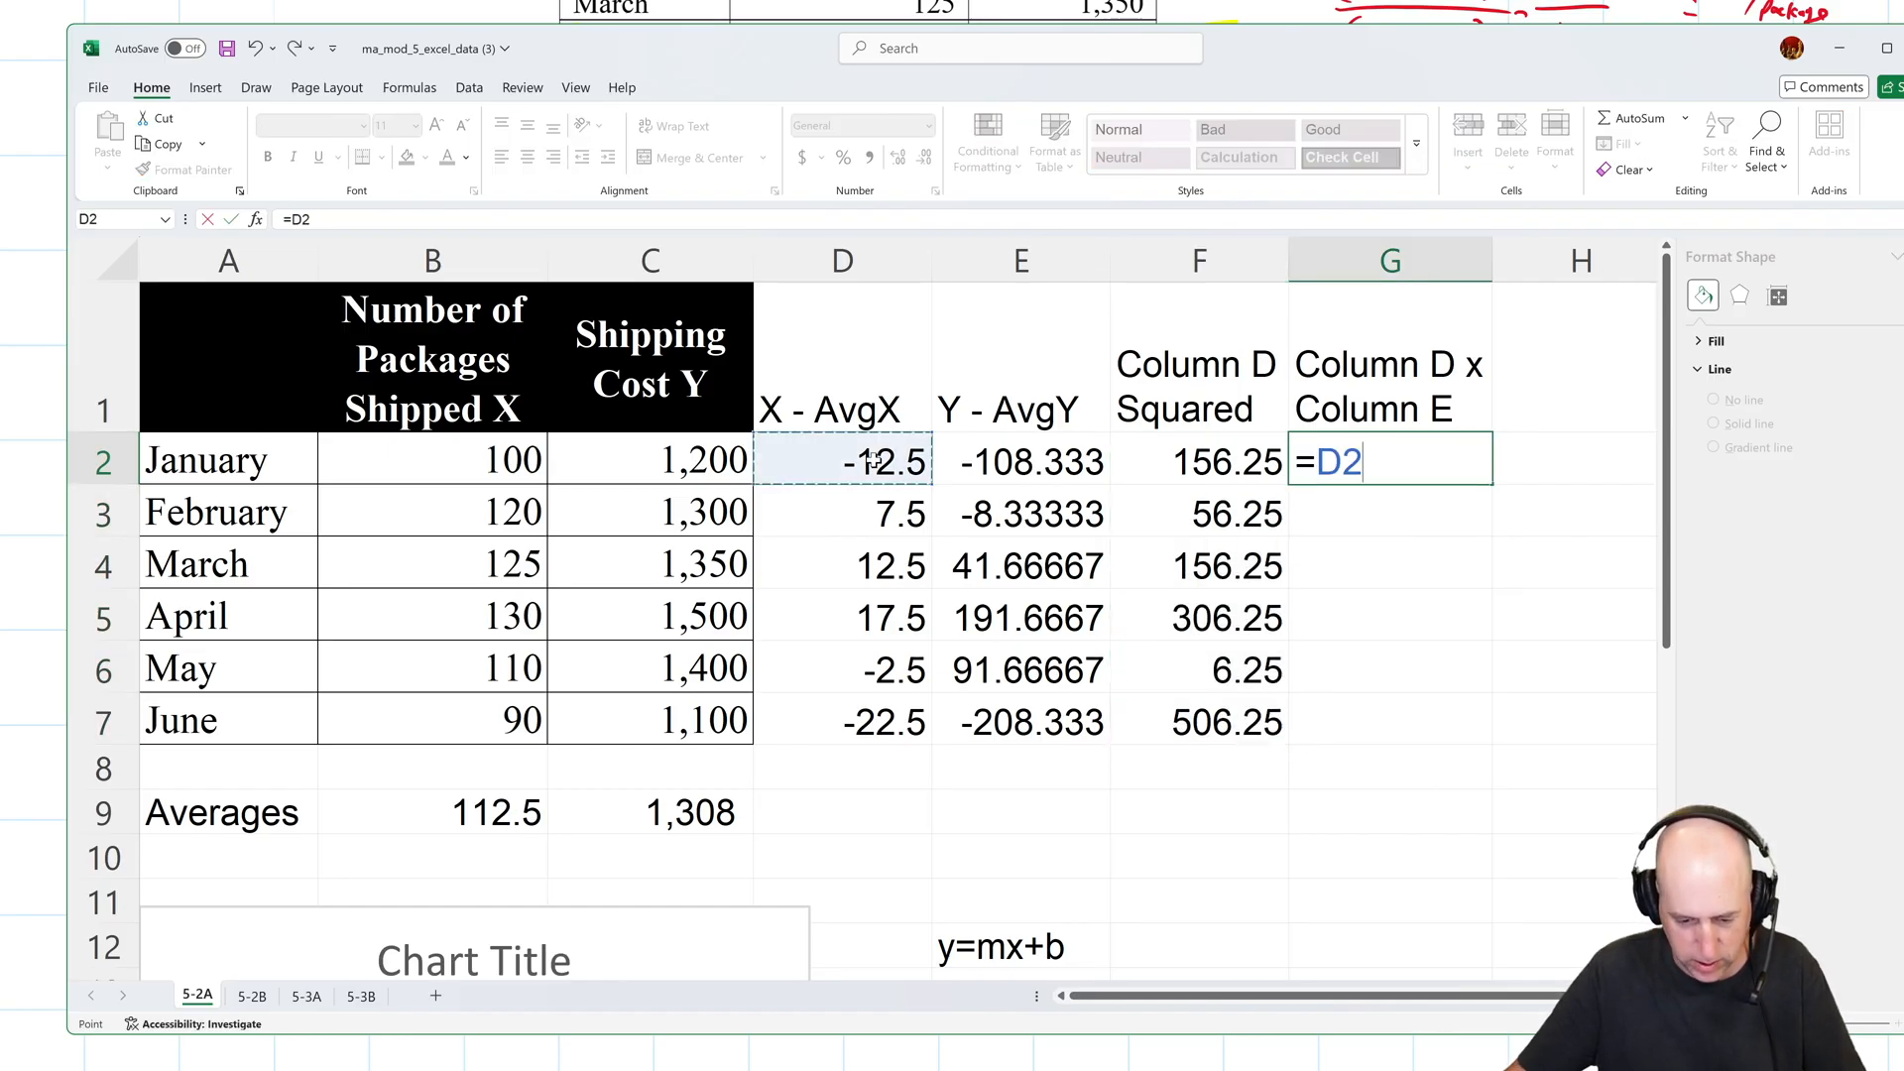
pyautogui.click(1021, 461)
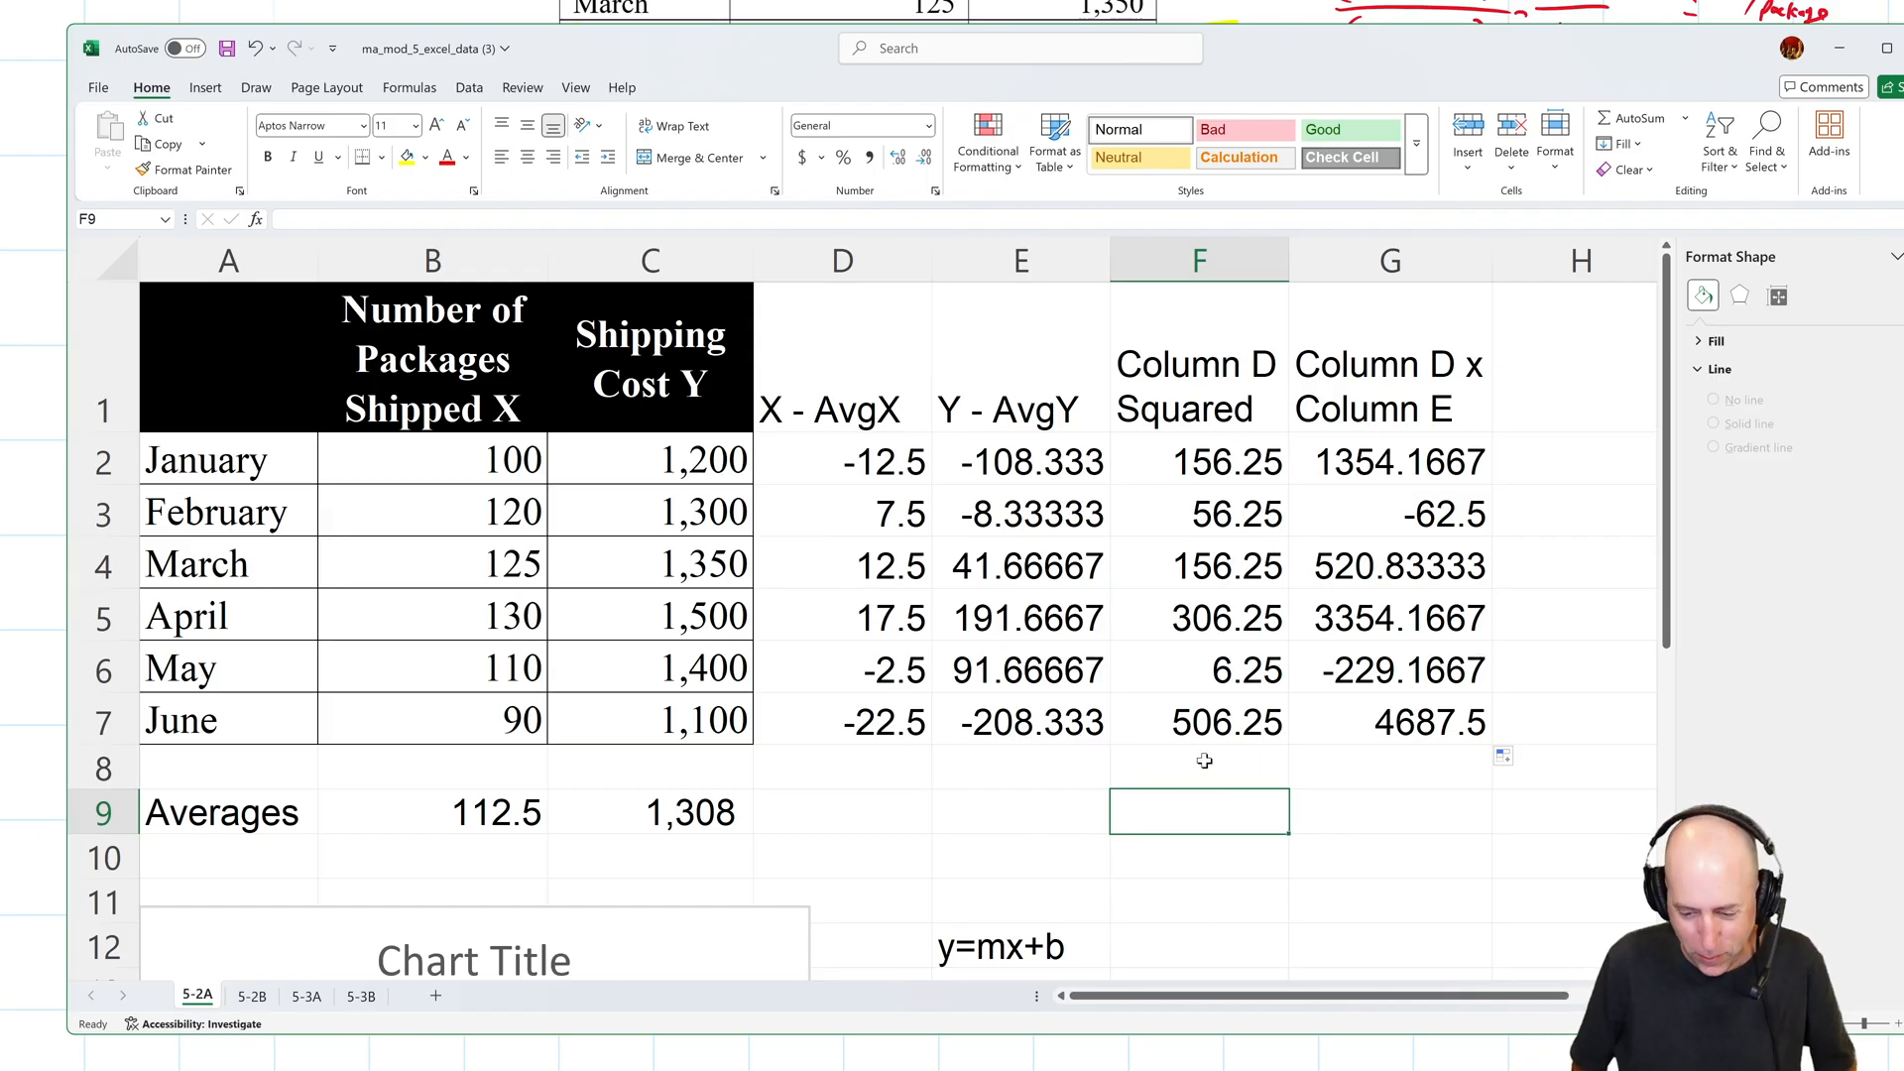
# Add a Totals row with =SUM(F2:F7) giving 1187.5 and =SUM(G2:G7) giving 9625.
pyautogui.write('T')
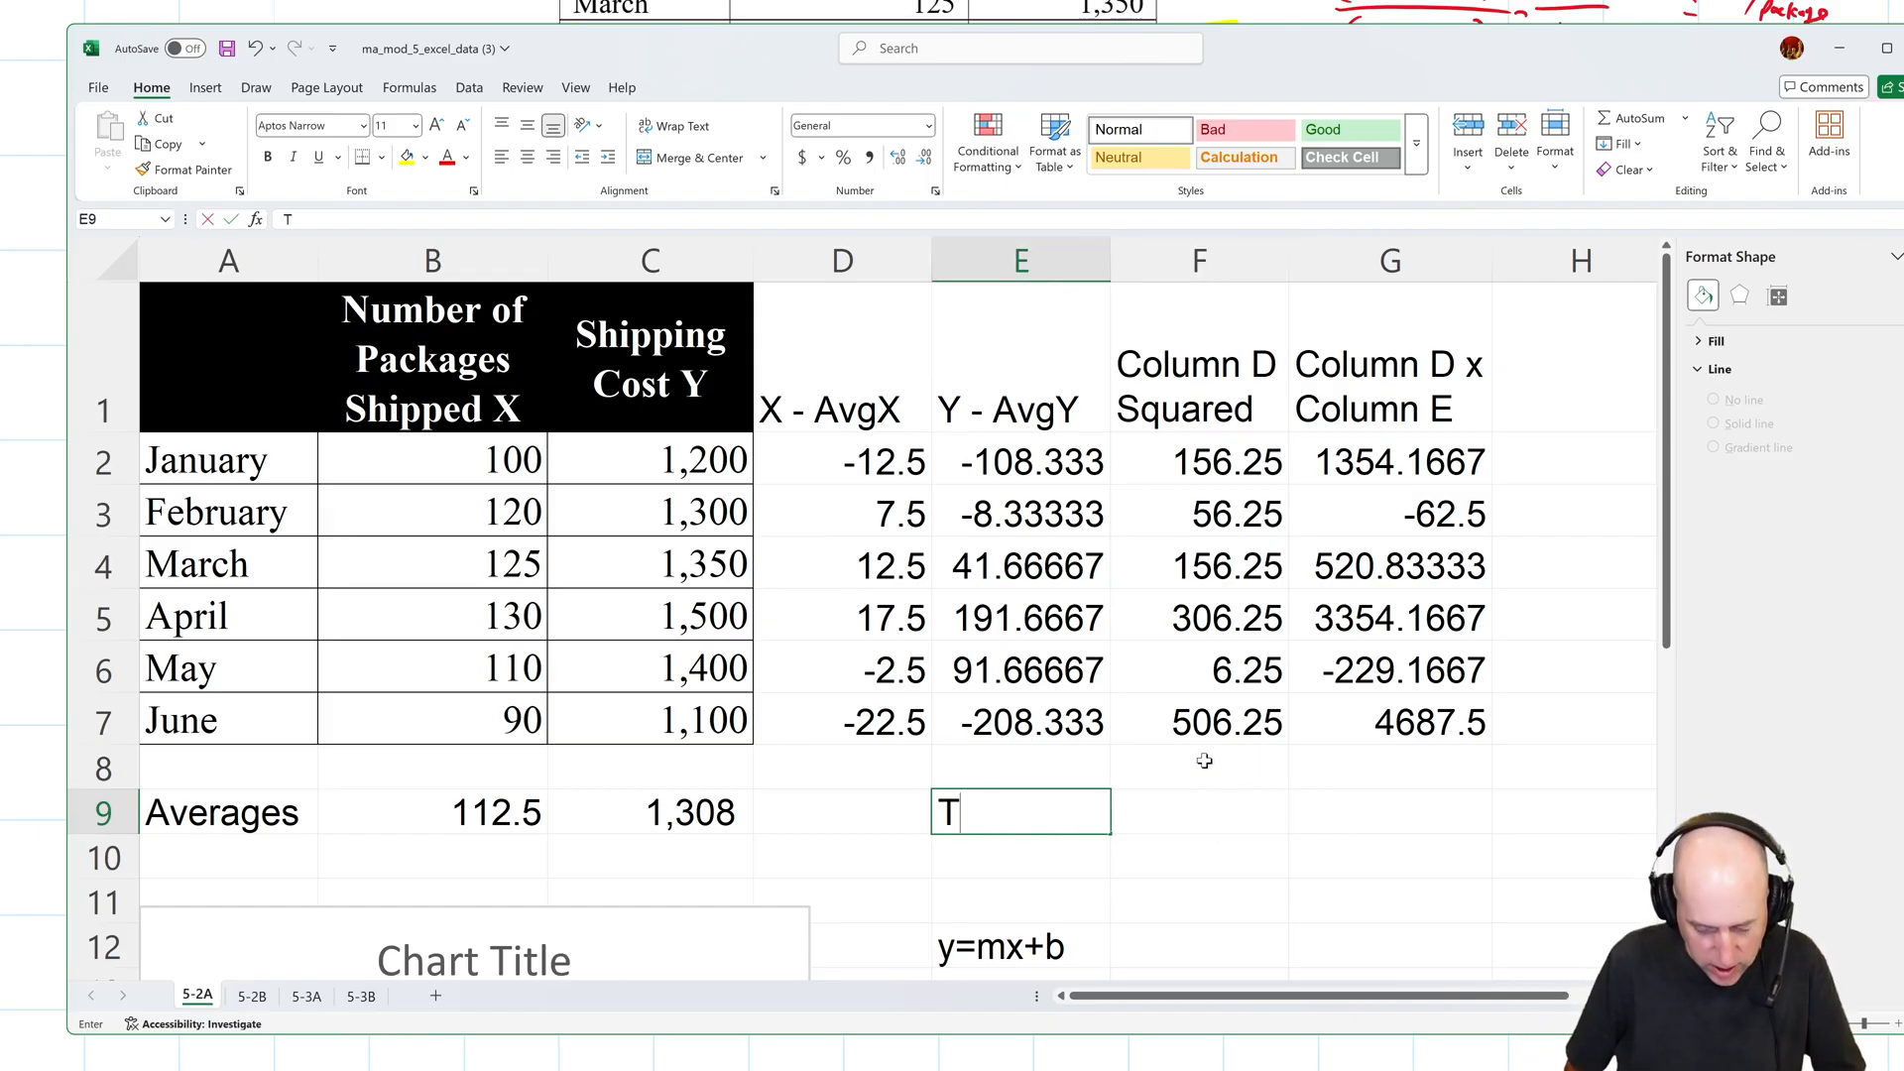
pyautogui.write('otal')
pyautogui.click(1199, 812)
pyautogui.write('=')
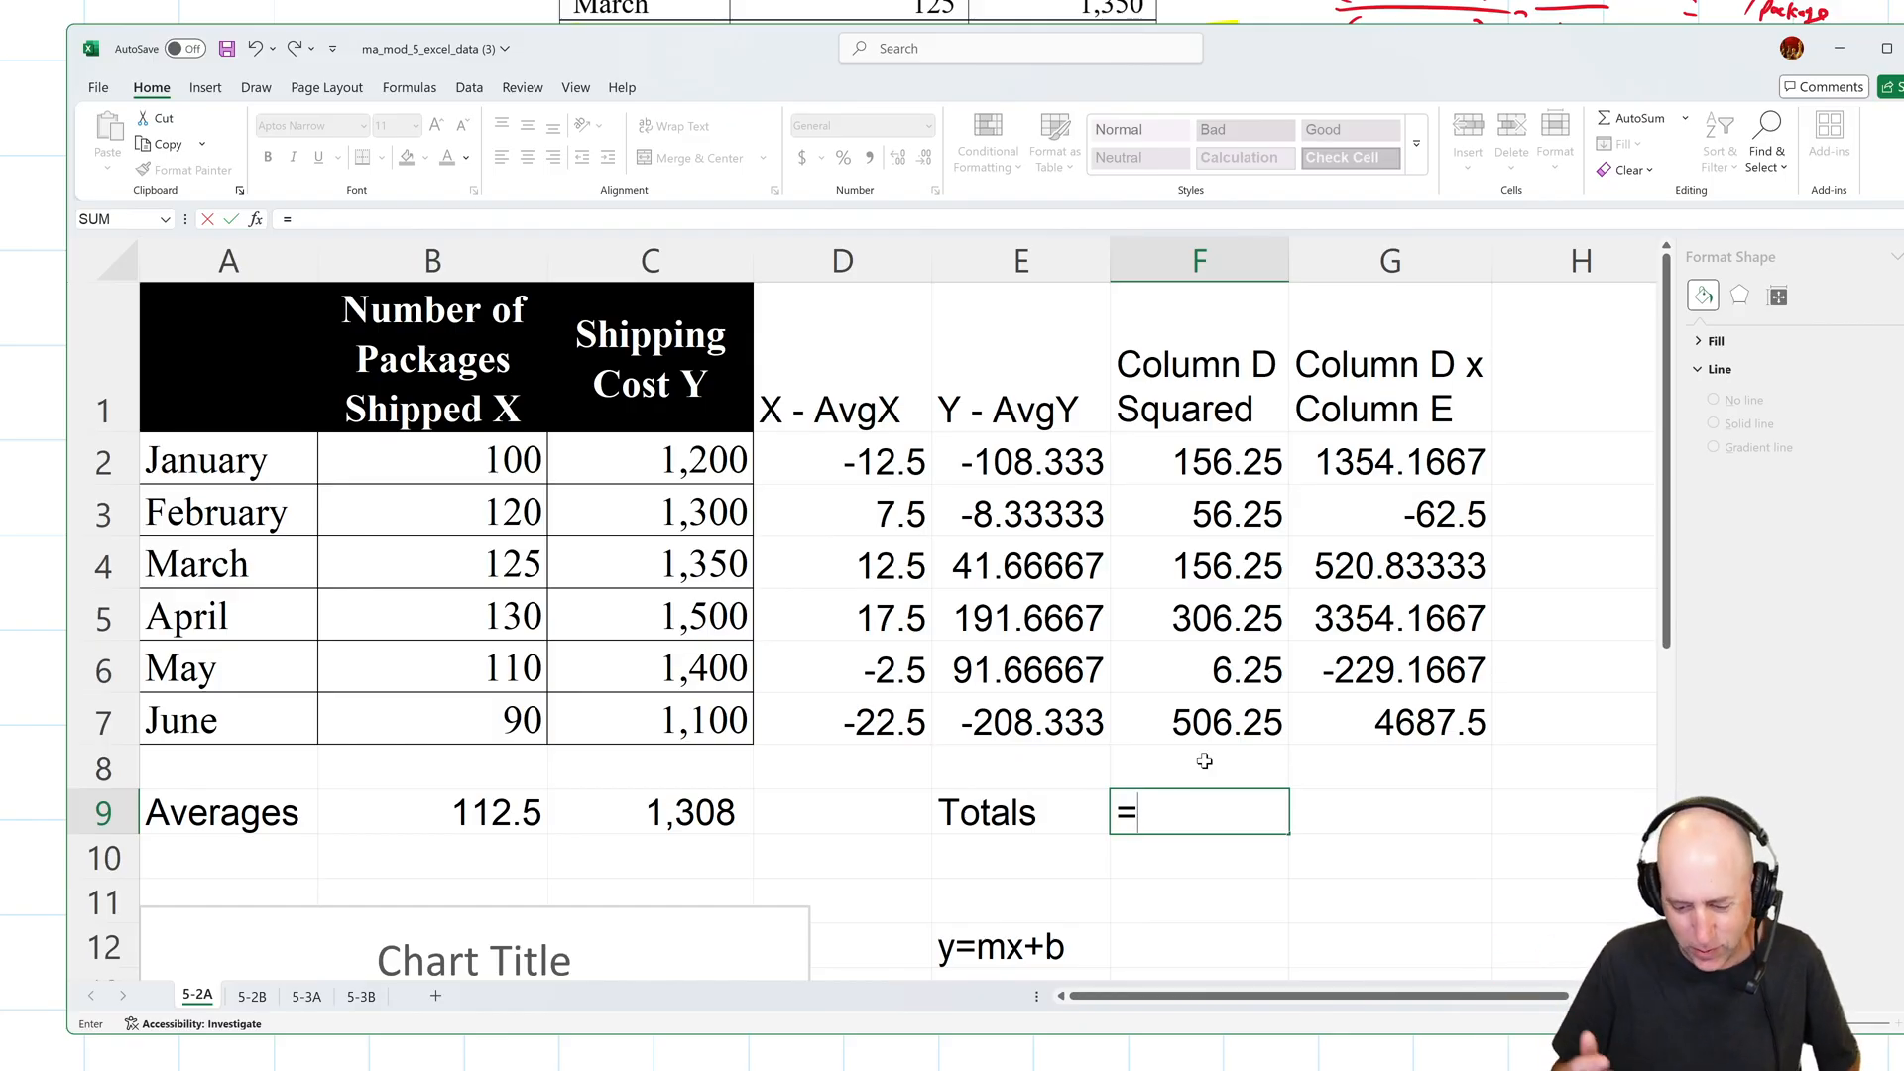
pyautogui.write('su')
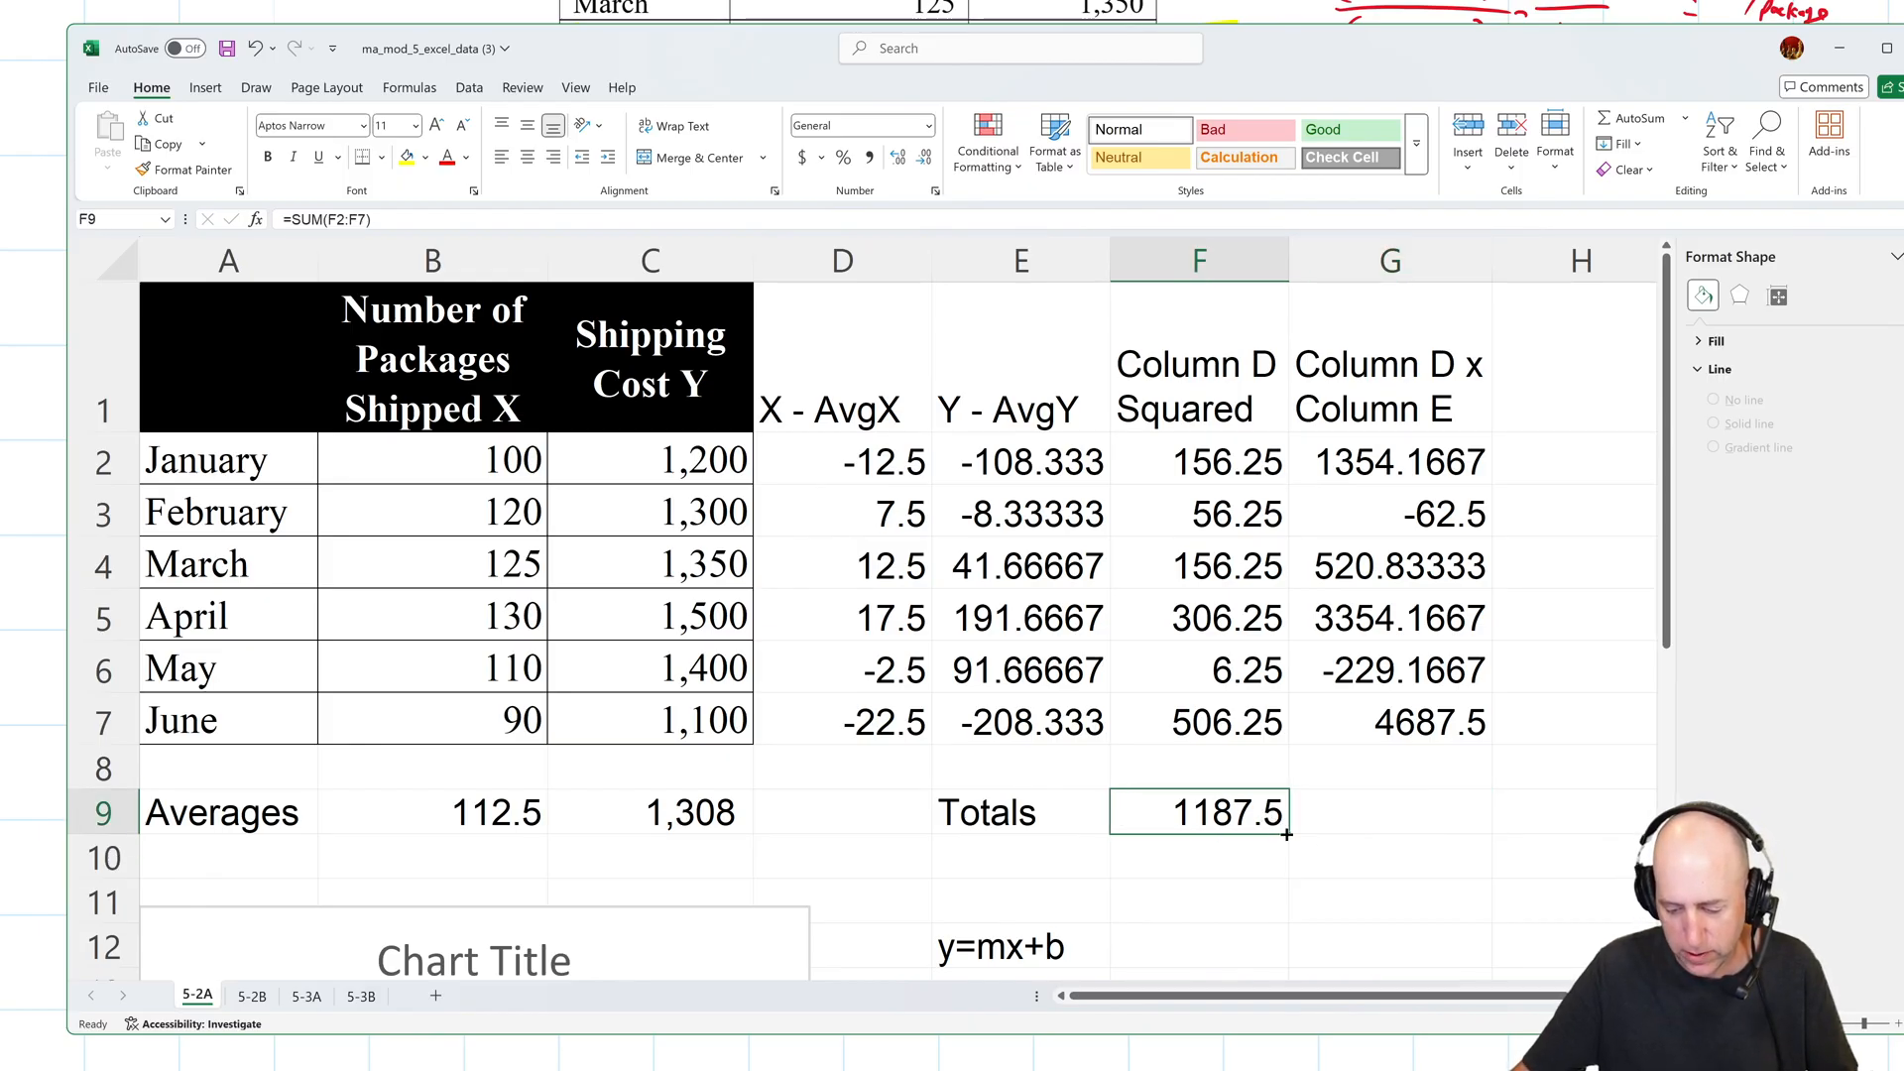
pyautogui.click(1379, 886)
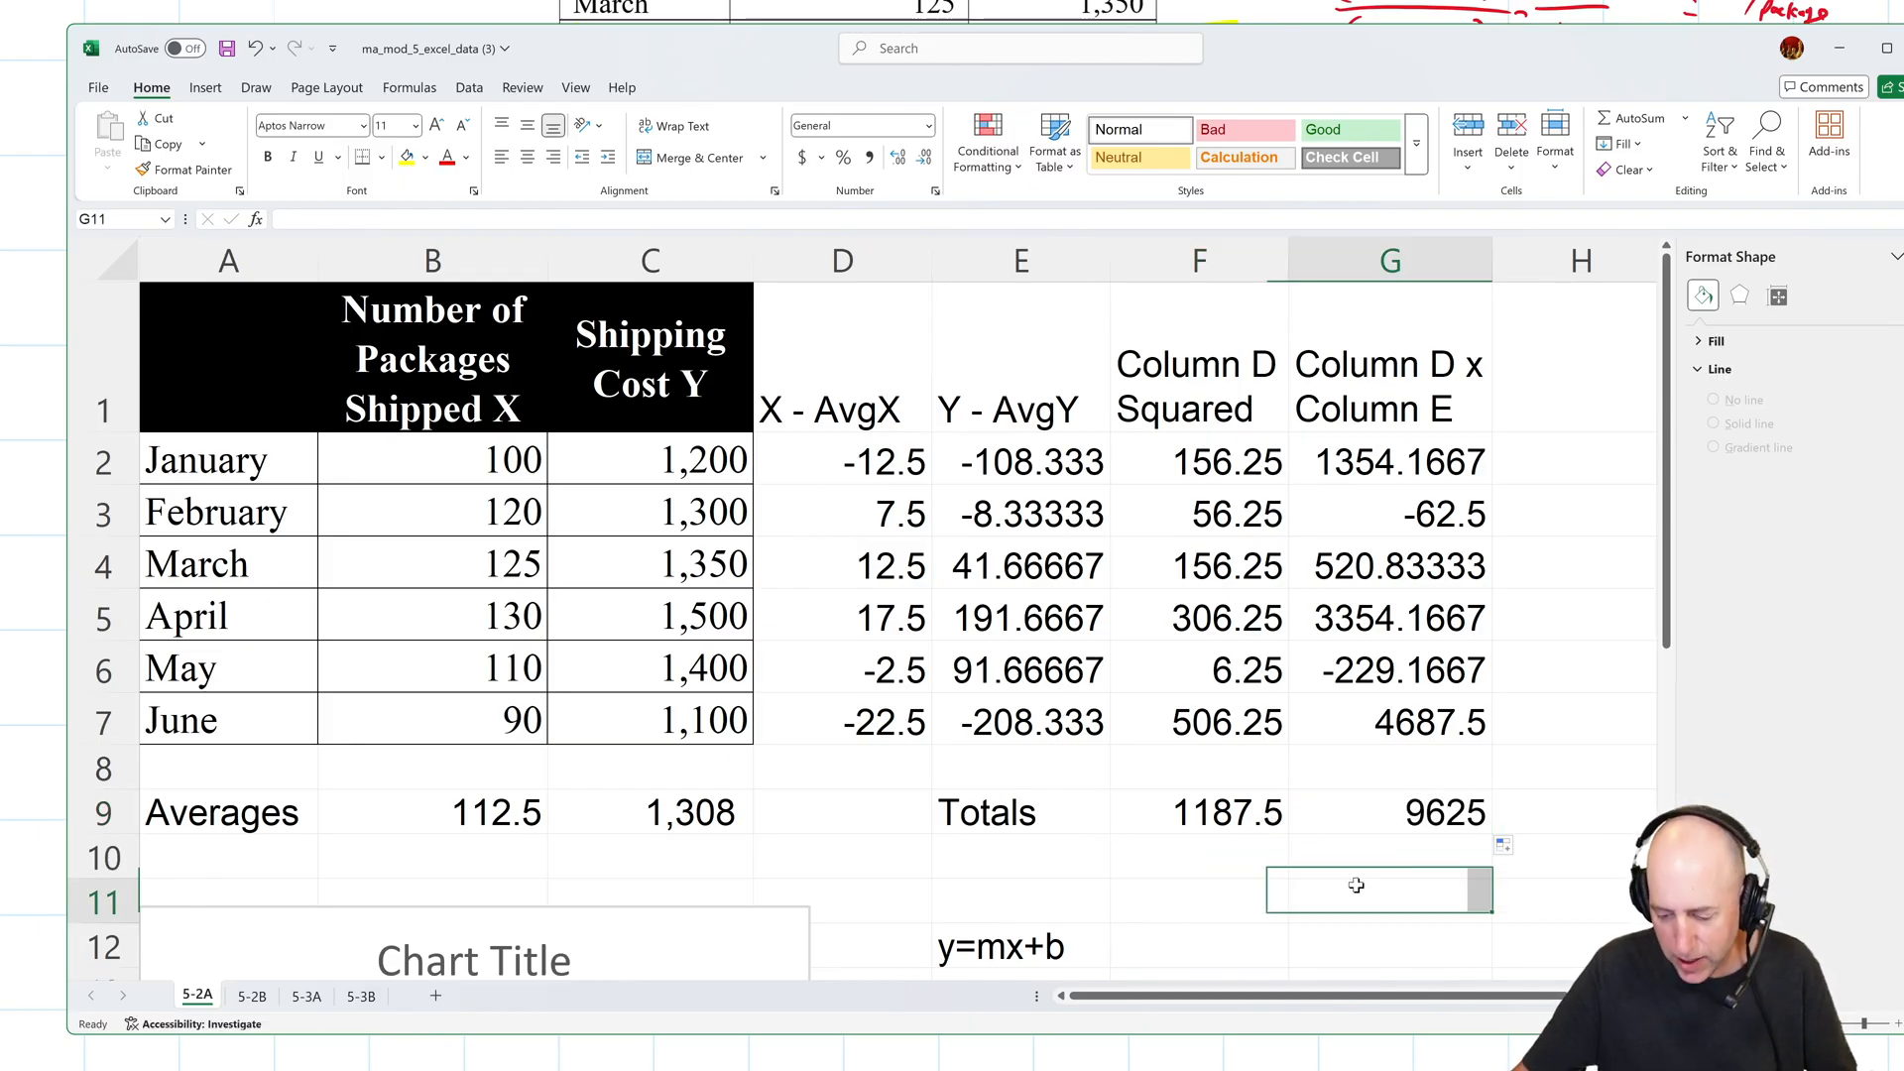
pyautogui.click(1389, 811)
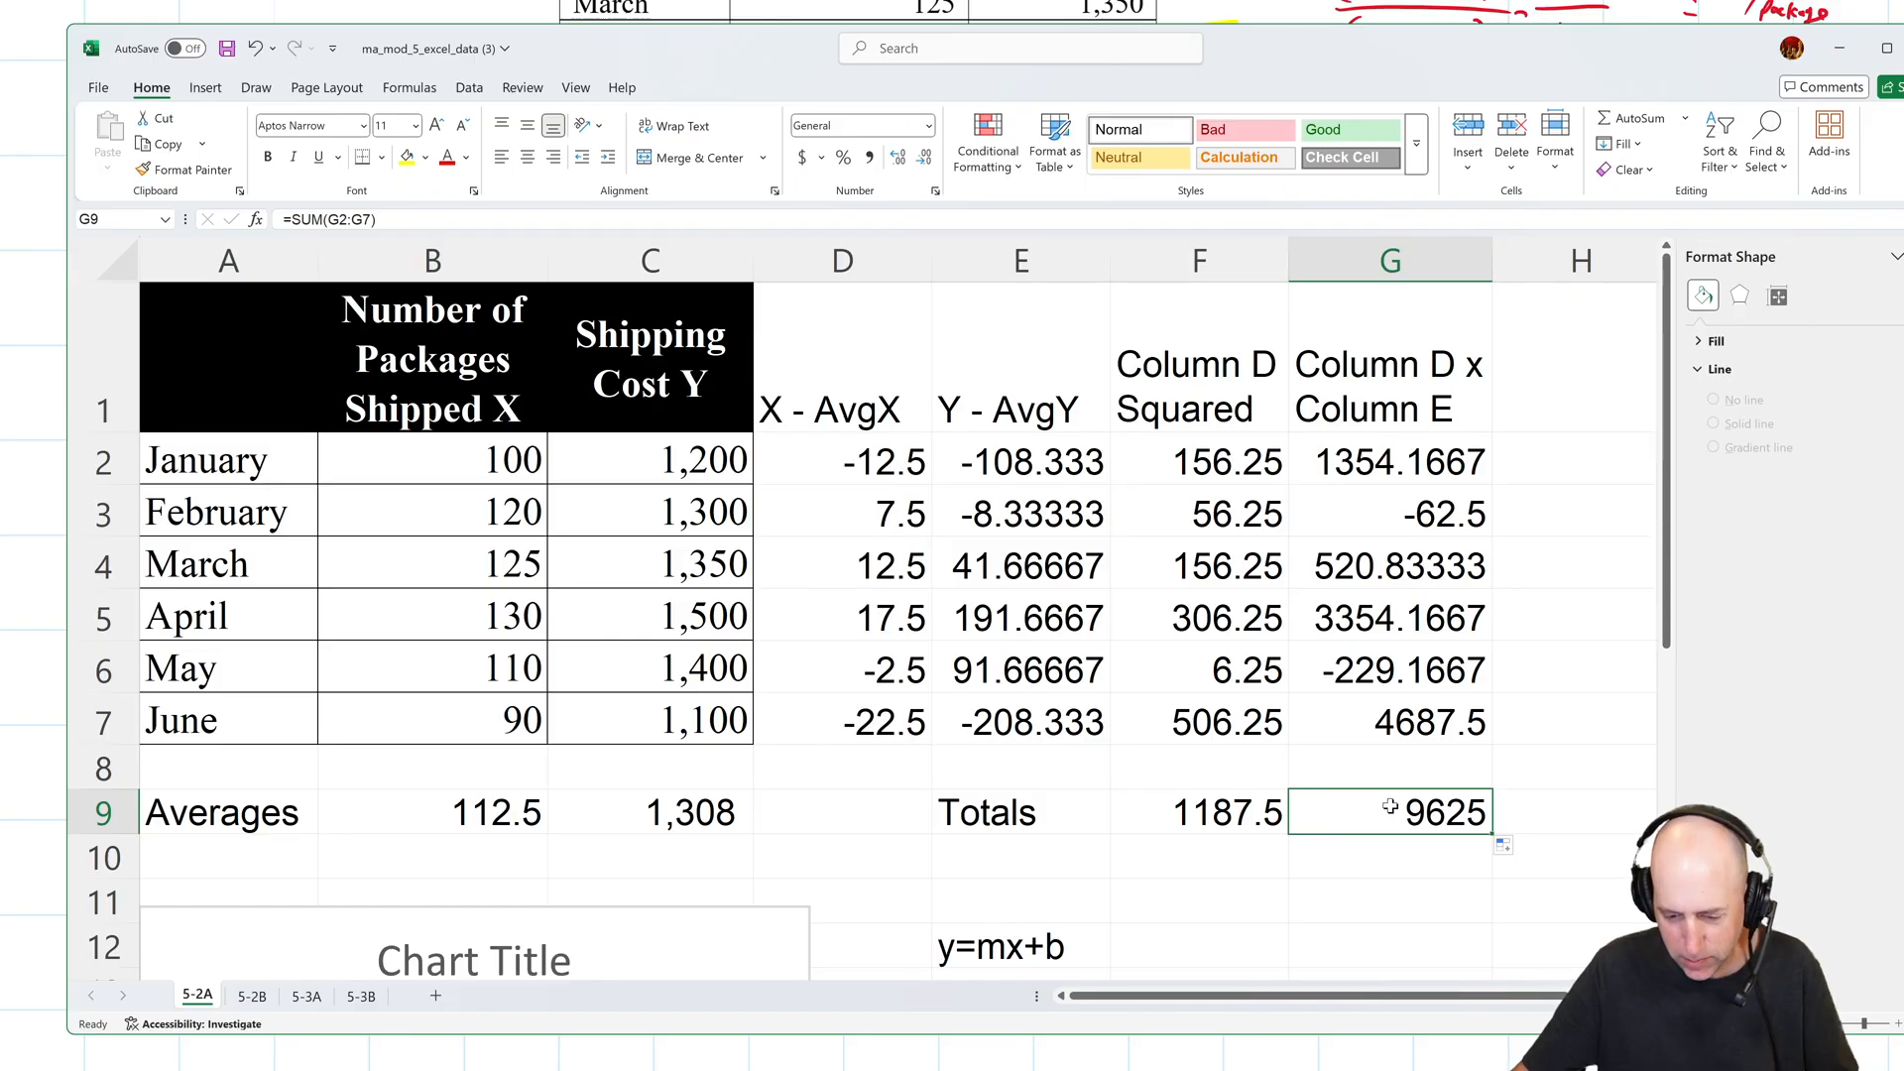
pyautogui.moveTo(1270, 433)
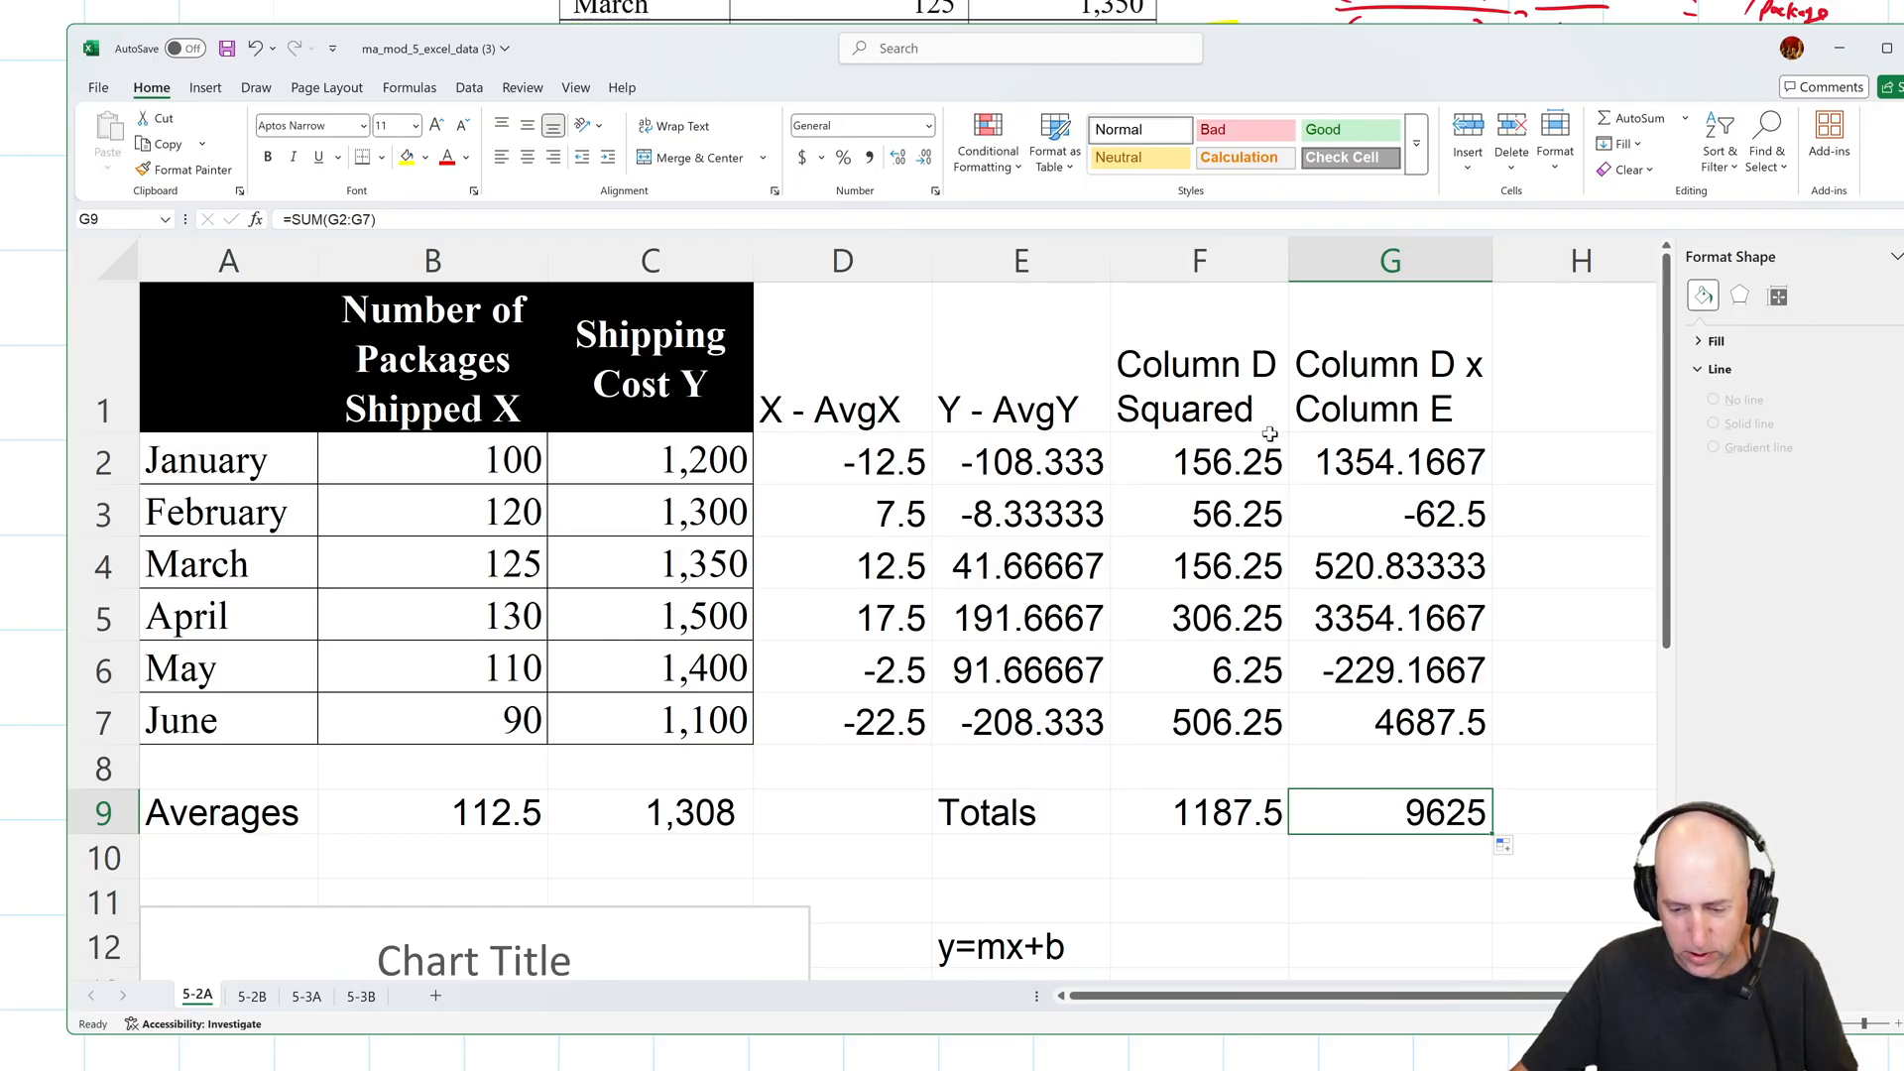
pyautogui.click(1389, 767)
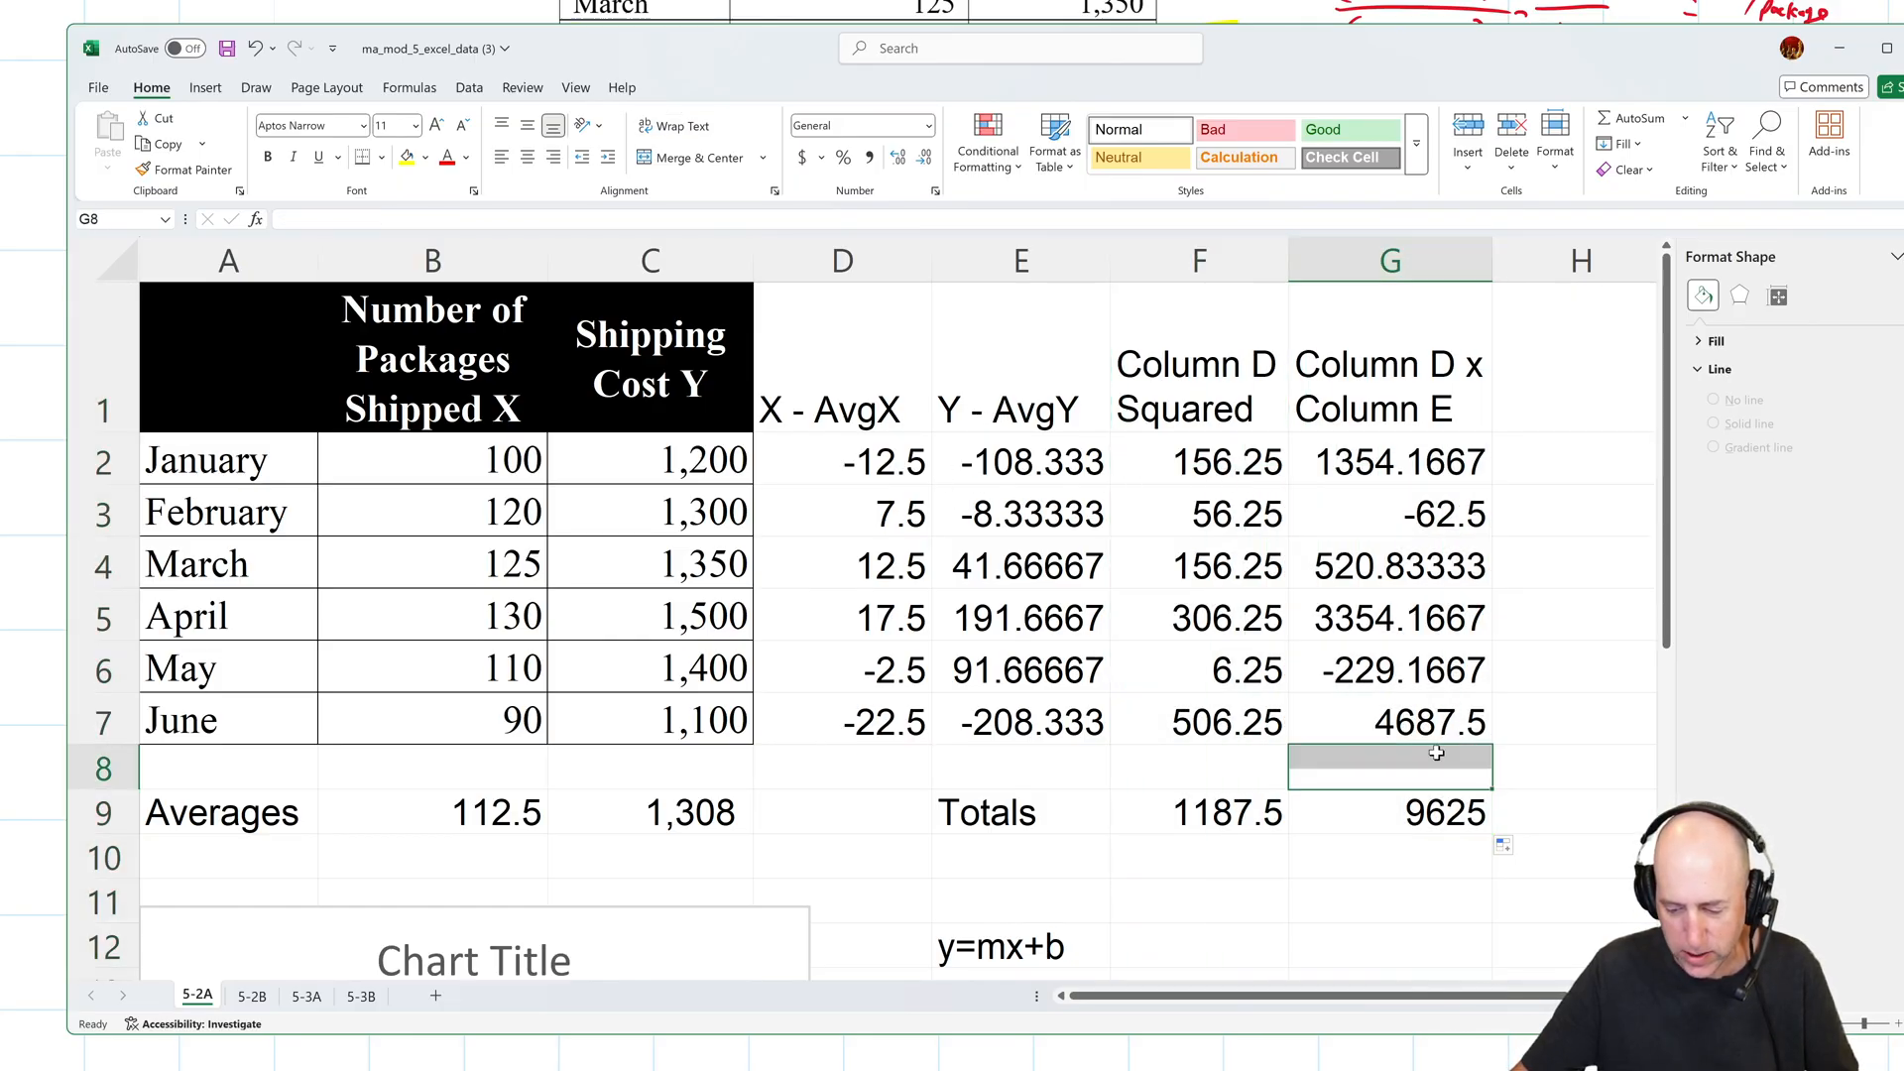
pyautogui.click(1199, 812)
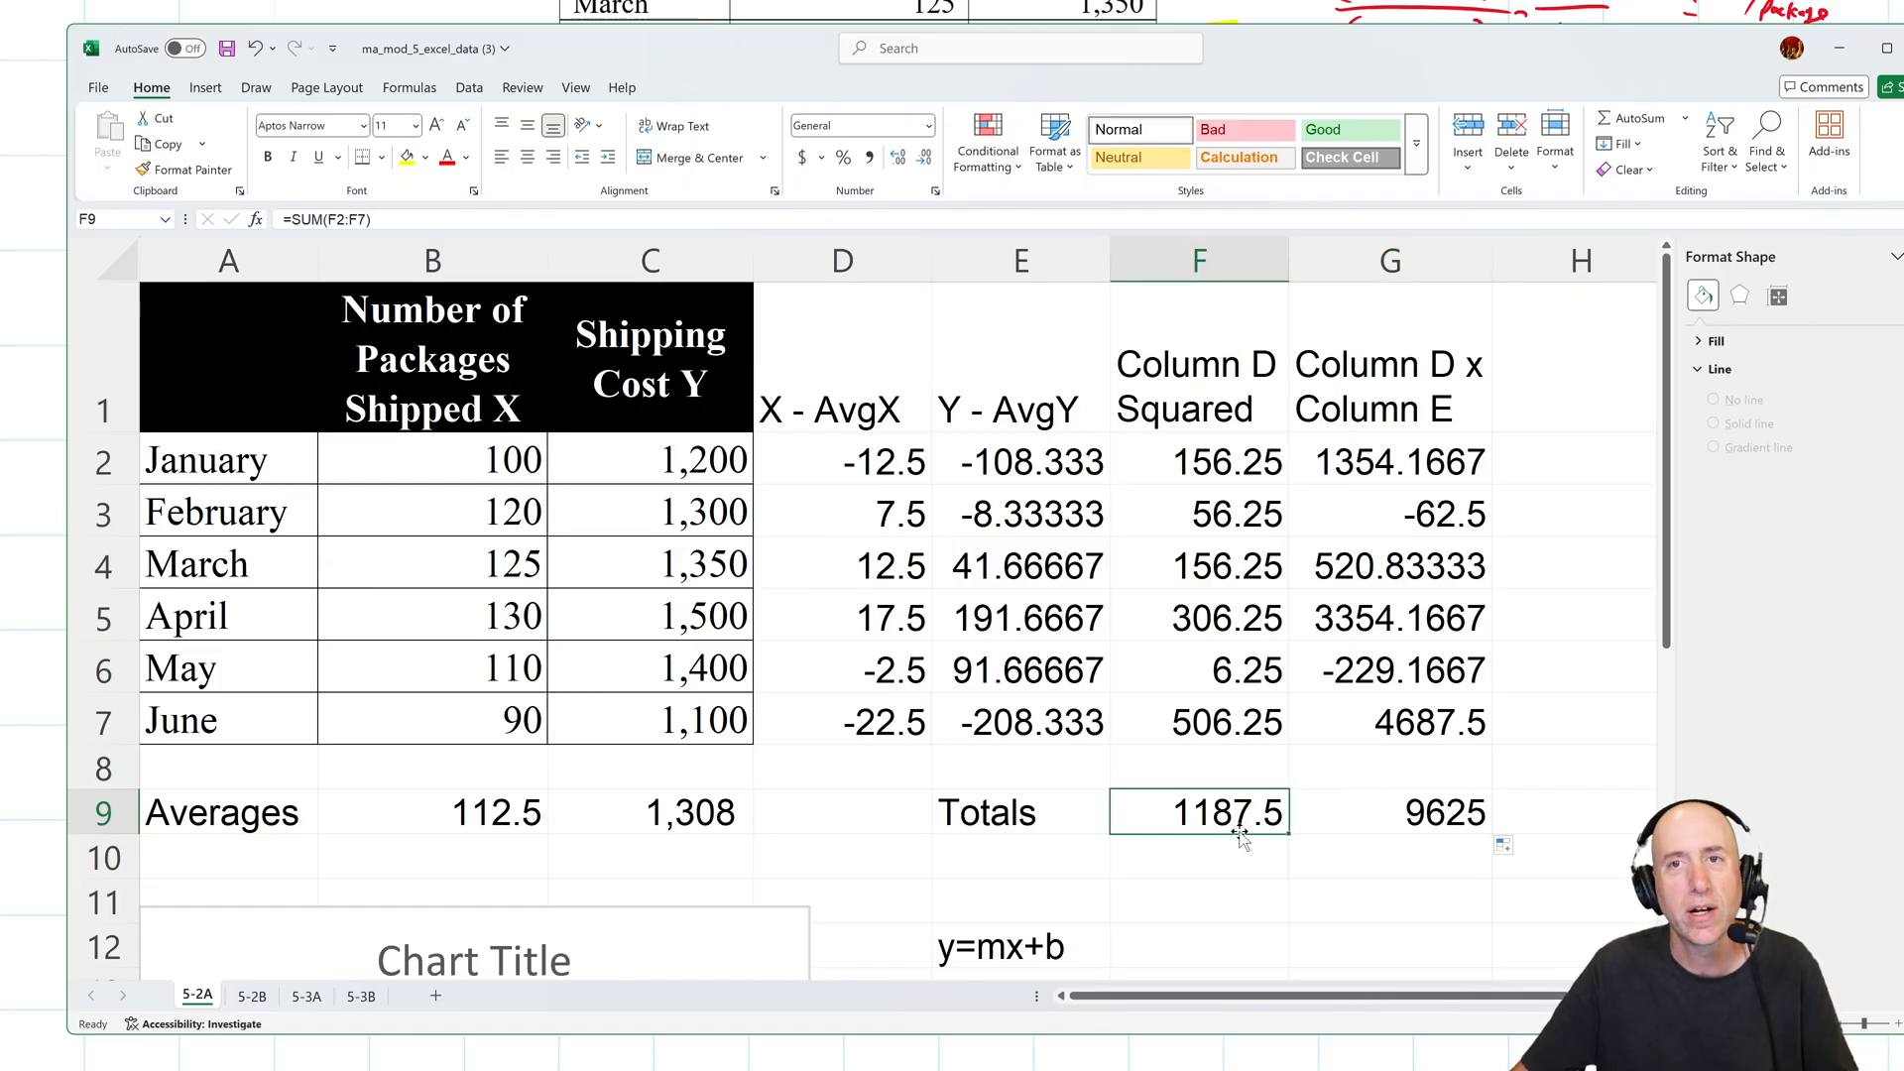
# Enter =G9/F9 in F11 for slope 8.105263, labelled m, with b below.
pyautogui.click(1199, 902)
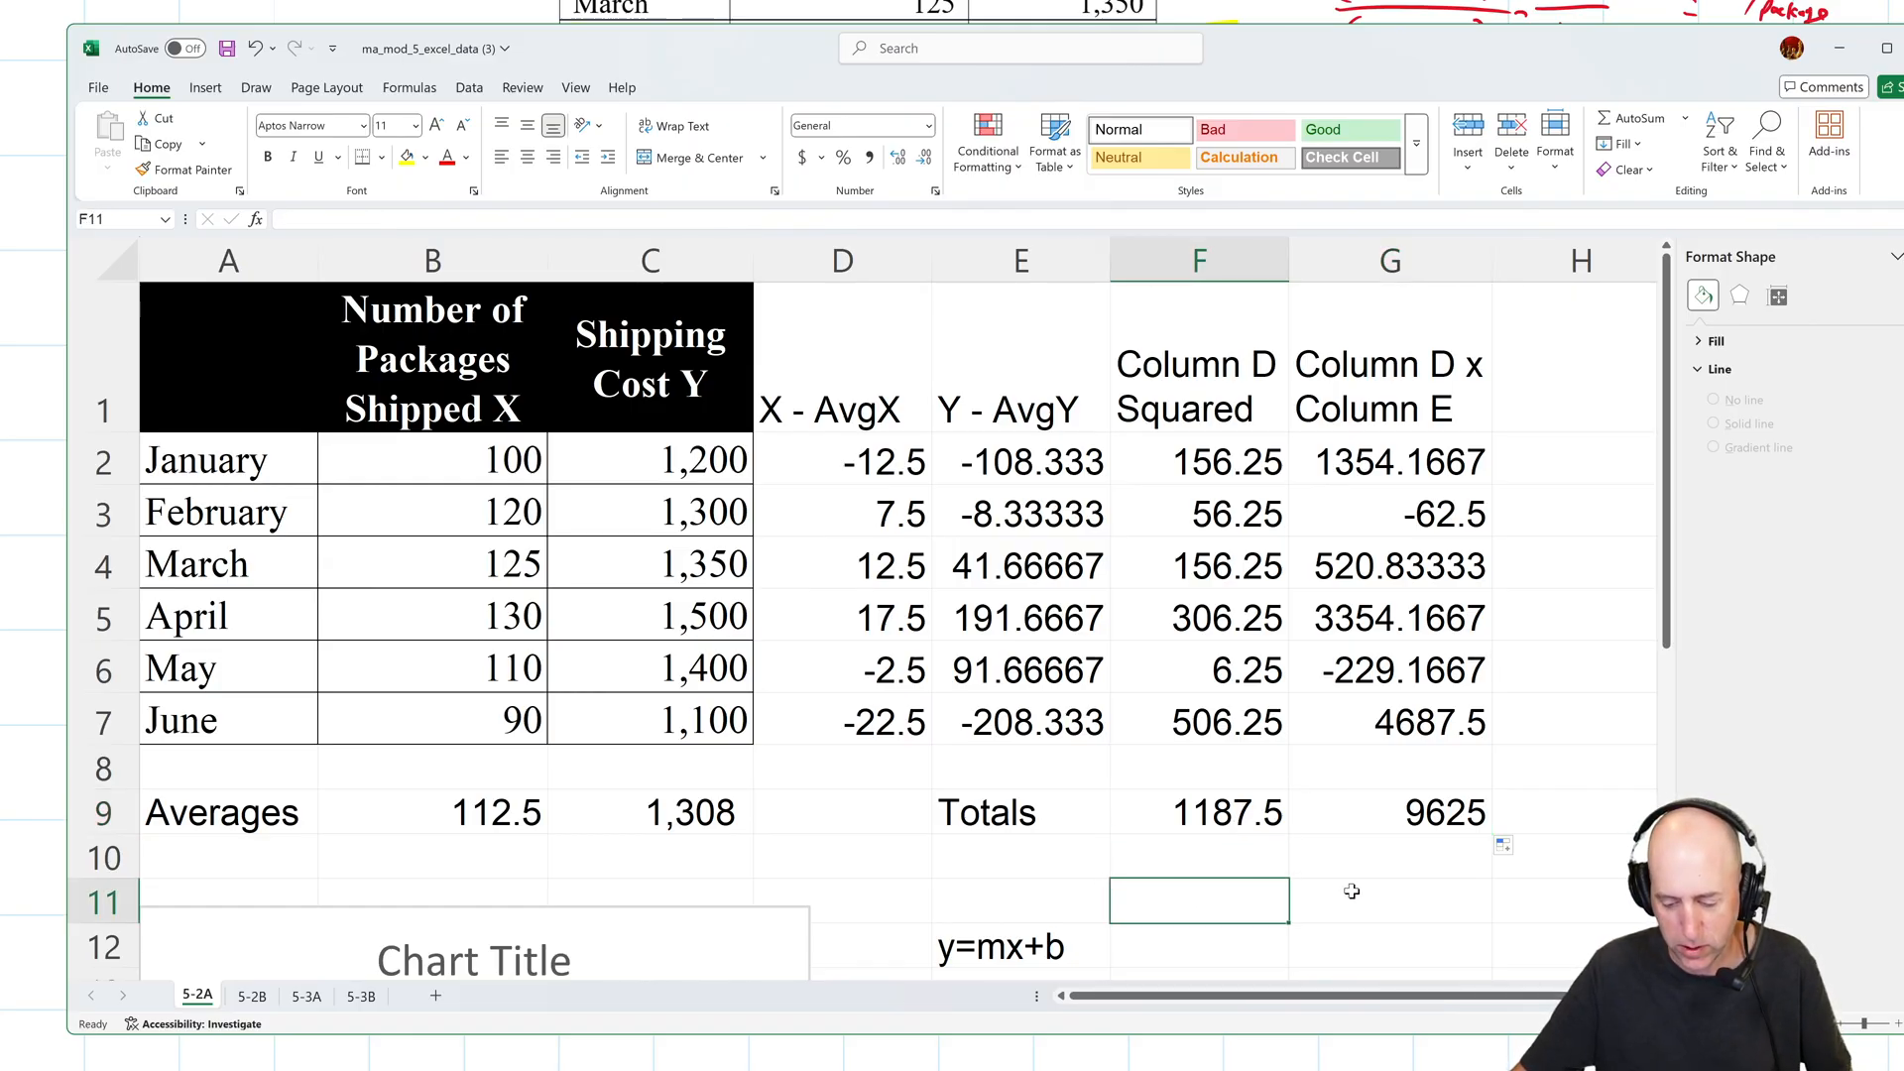
pyautogui.click(1389, 900)
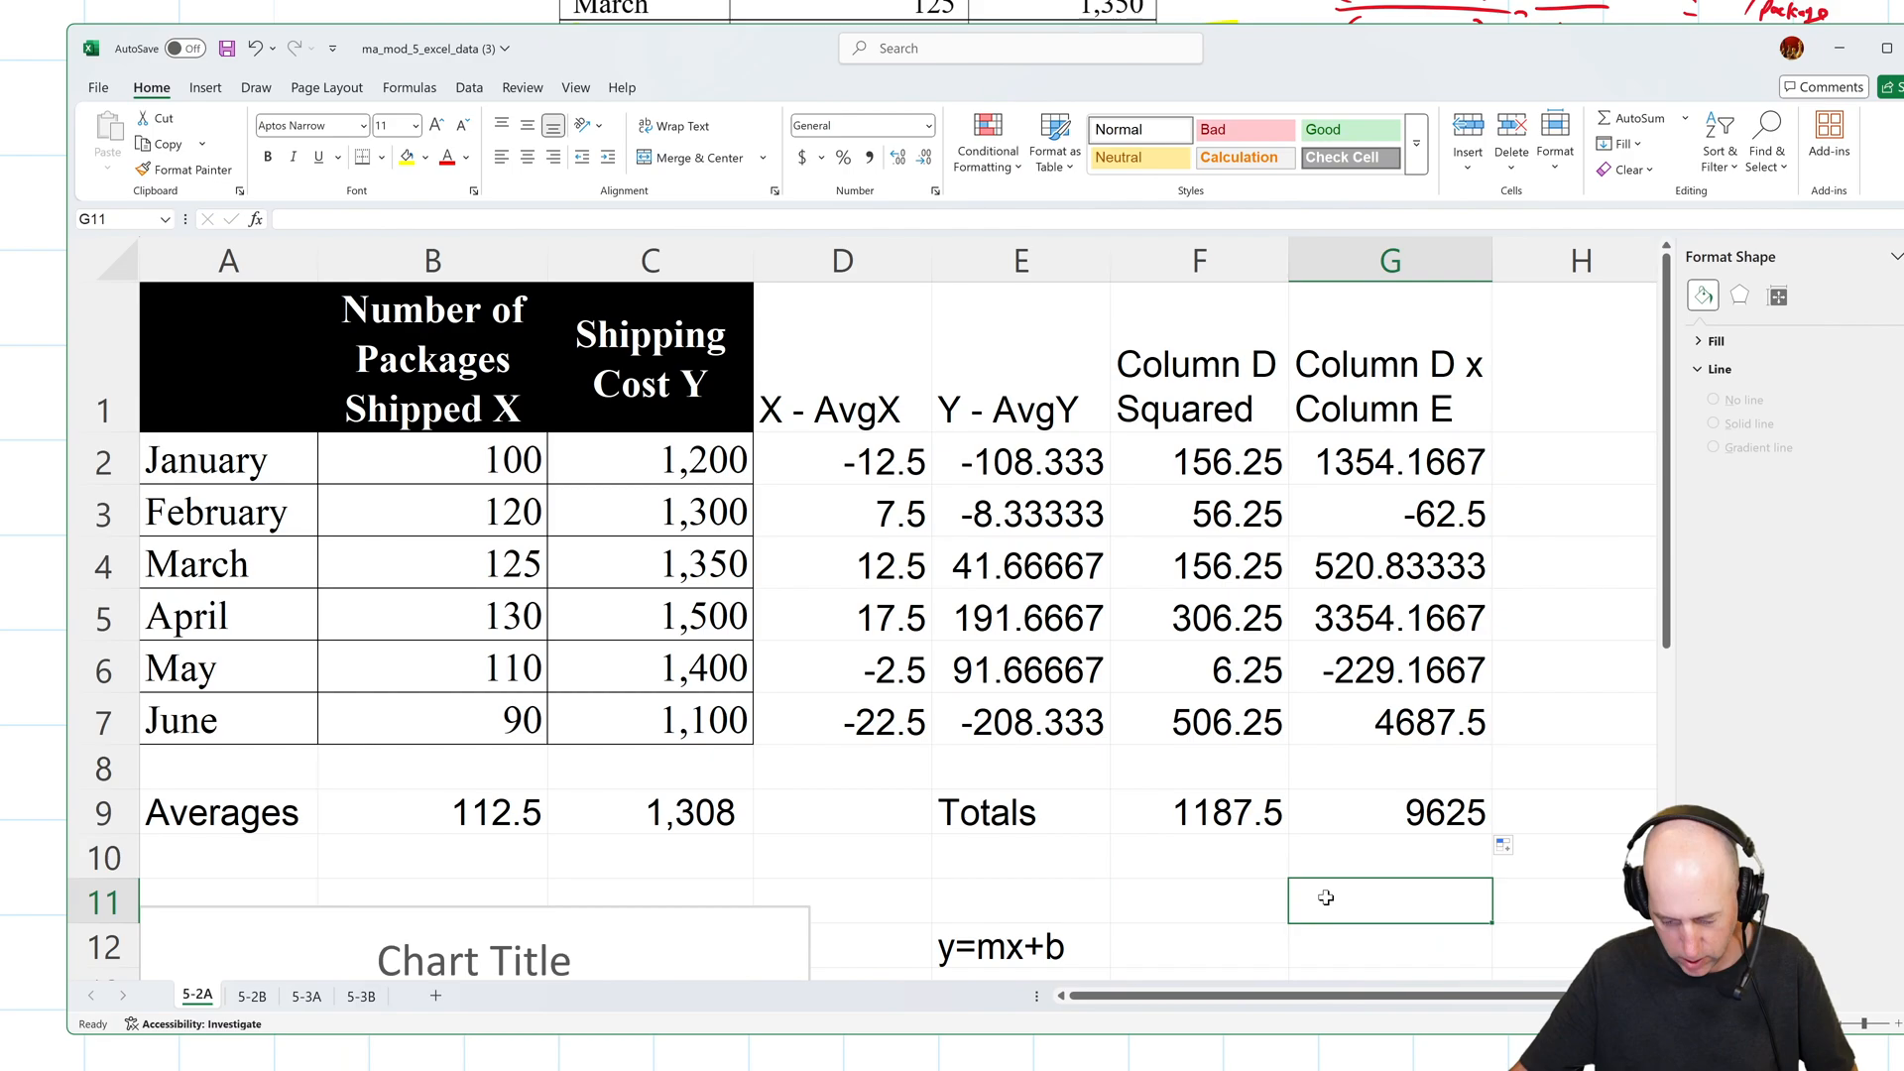
pyautogui.write('=G9')
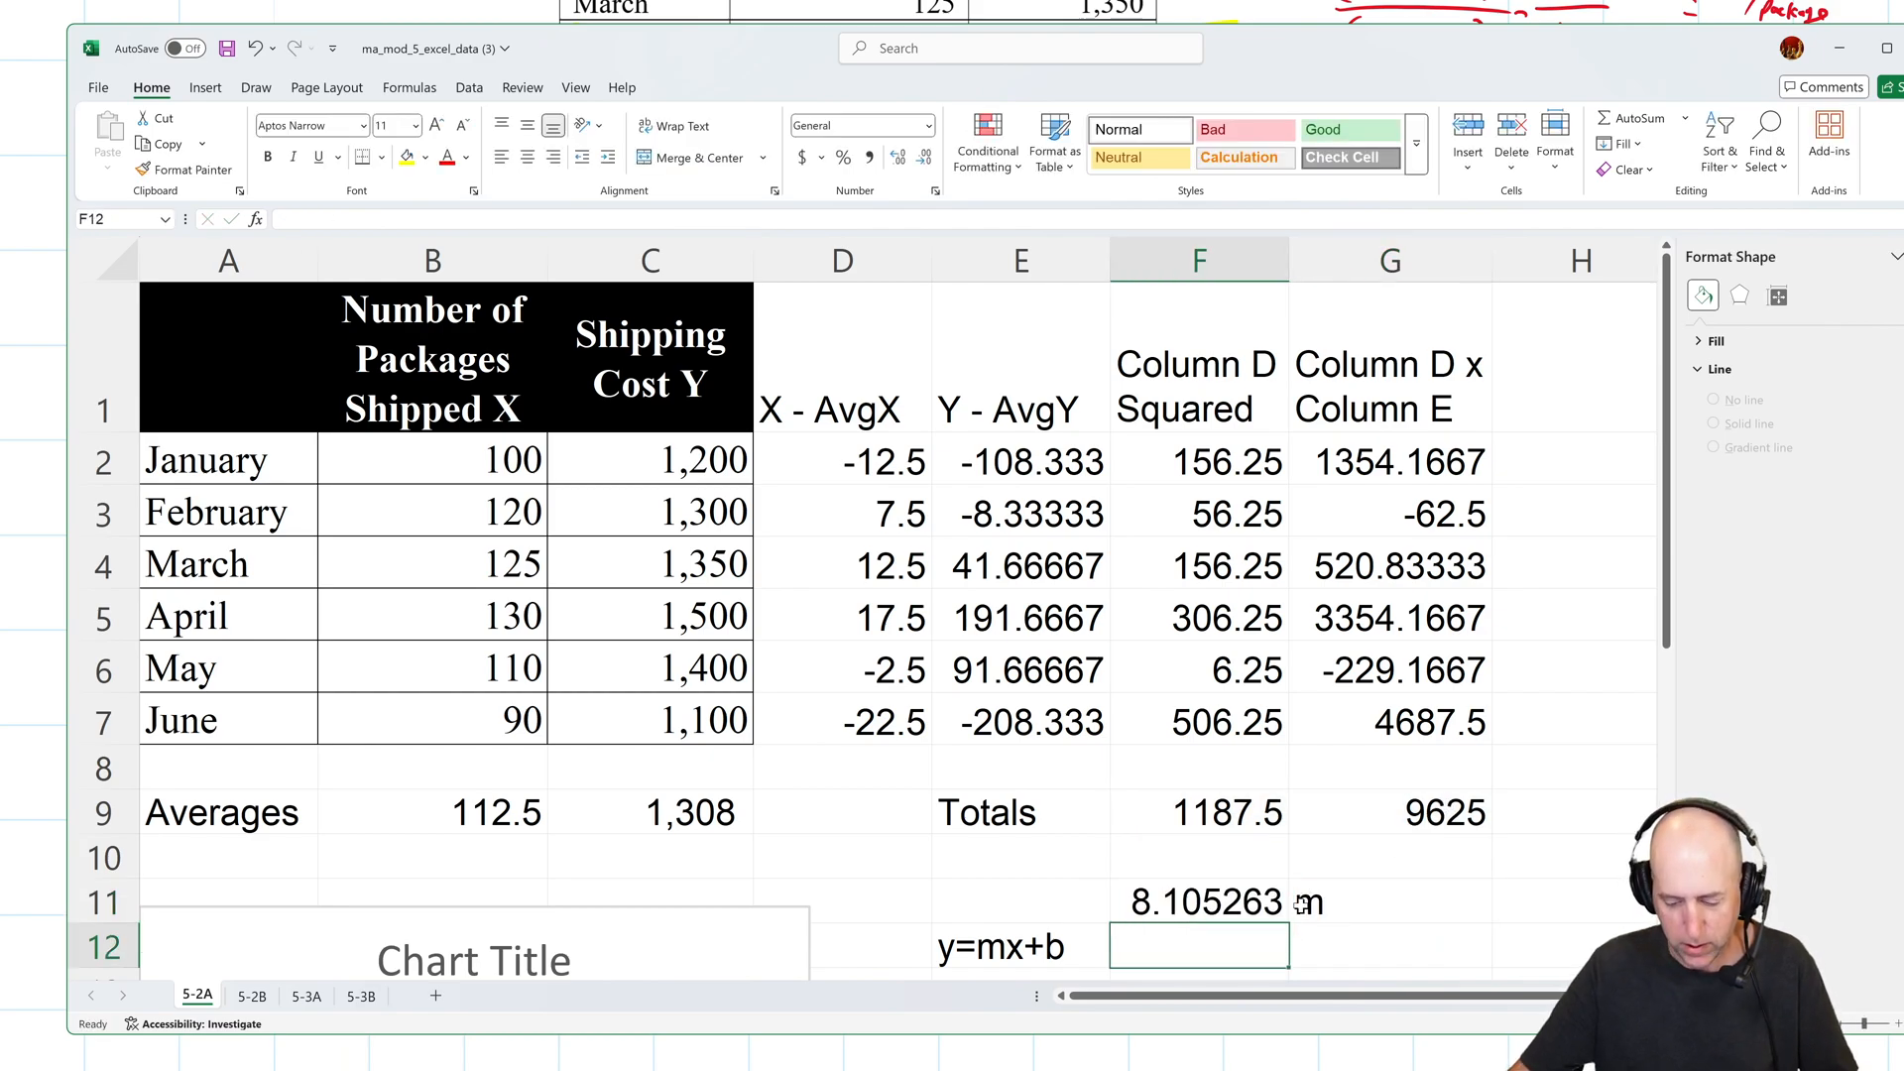
pyautogui.moveTo(1287, 838)
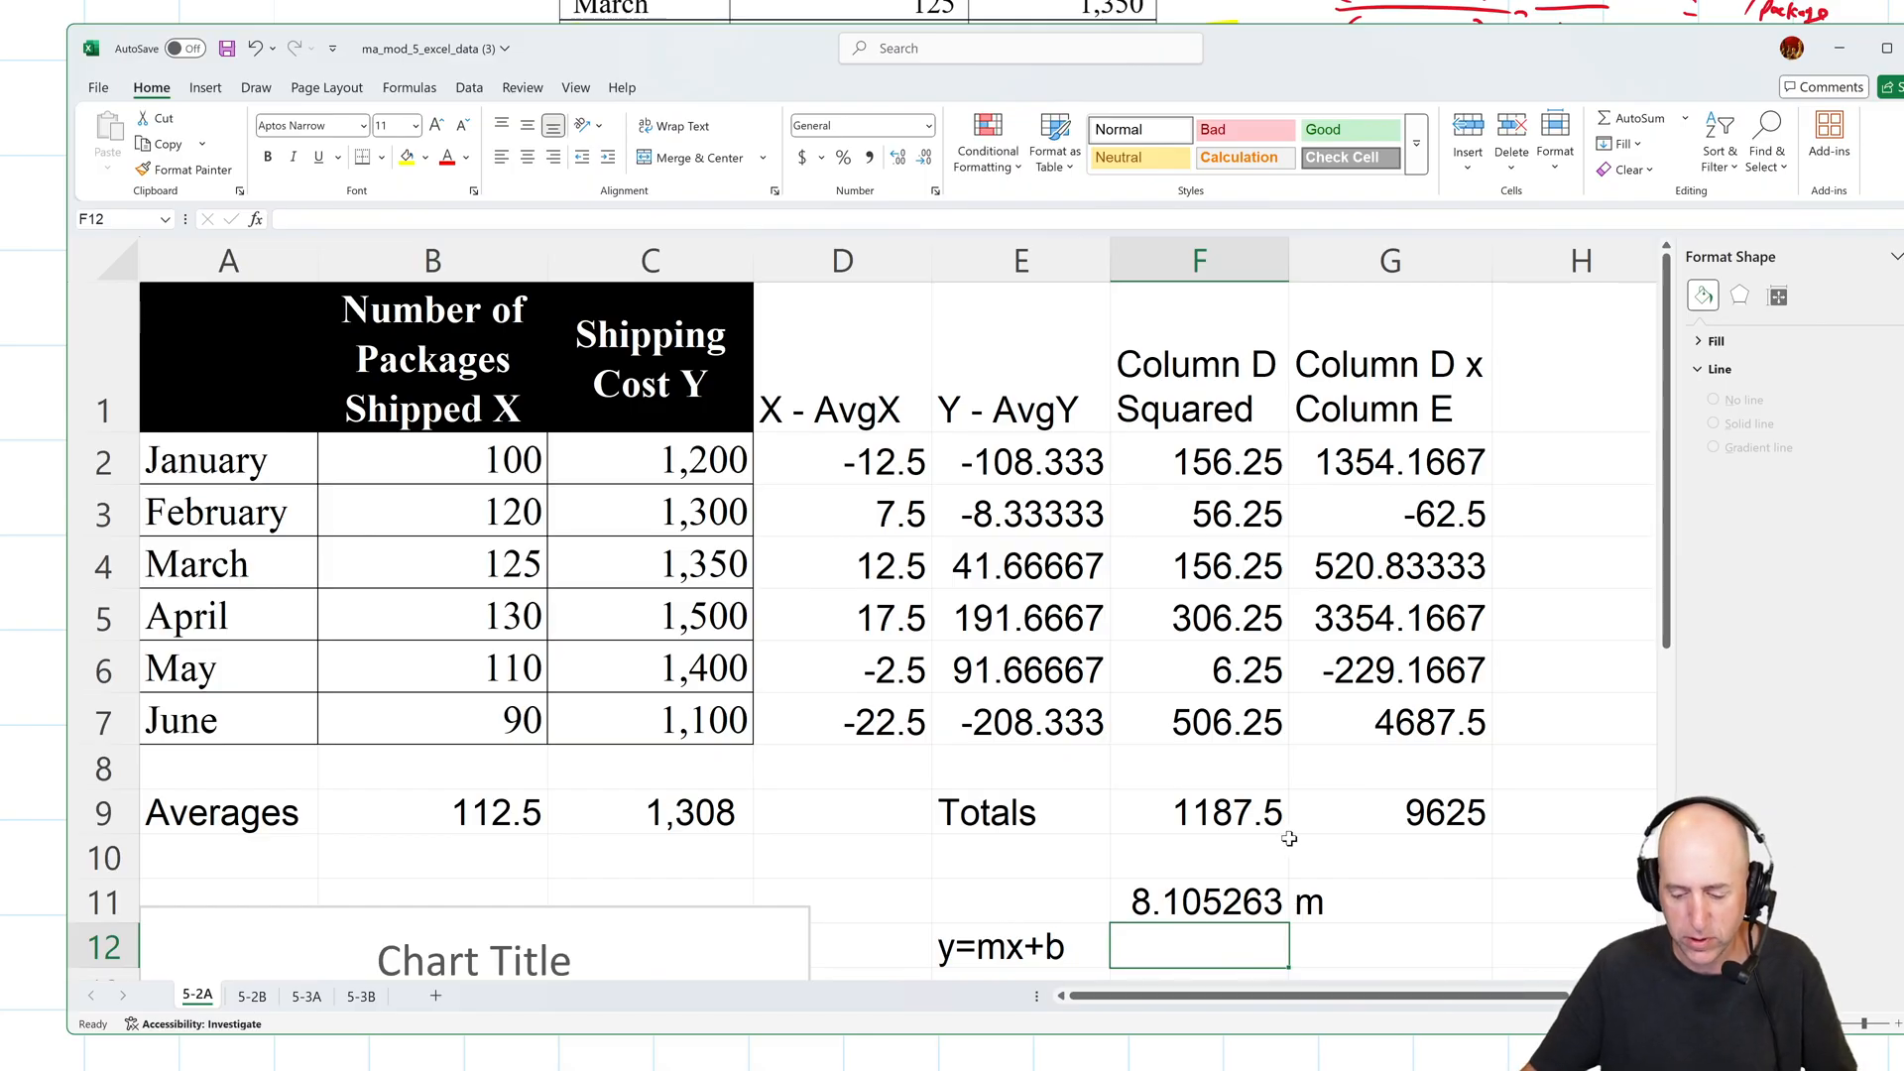
pyautogui.scroll(-3)
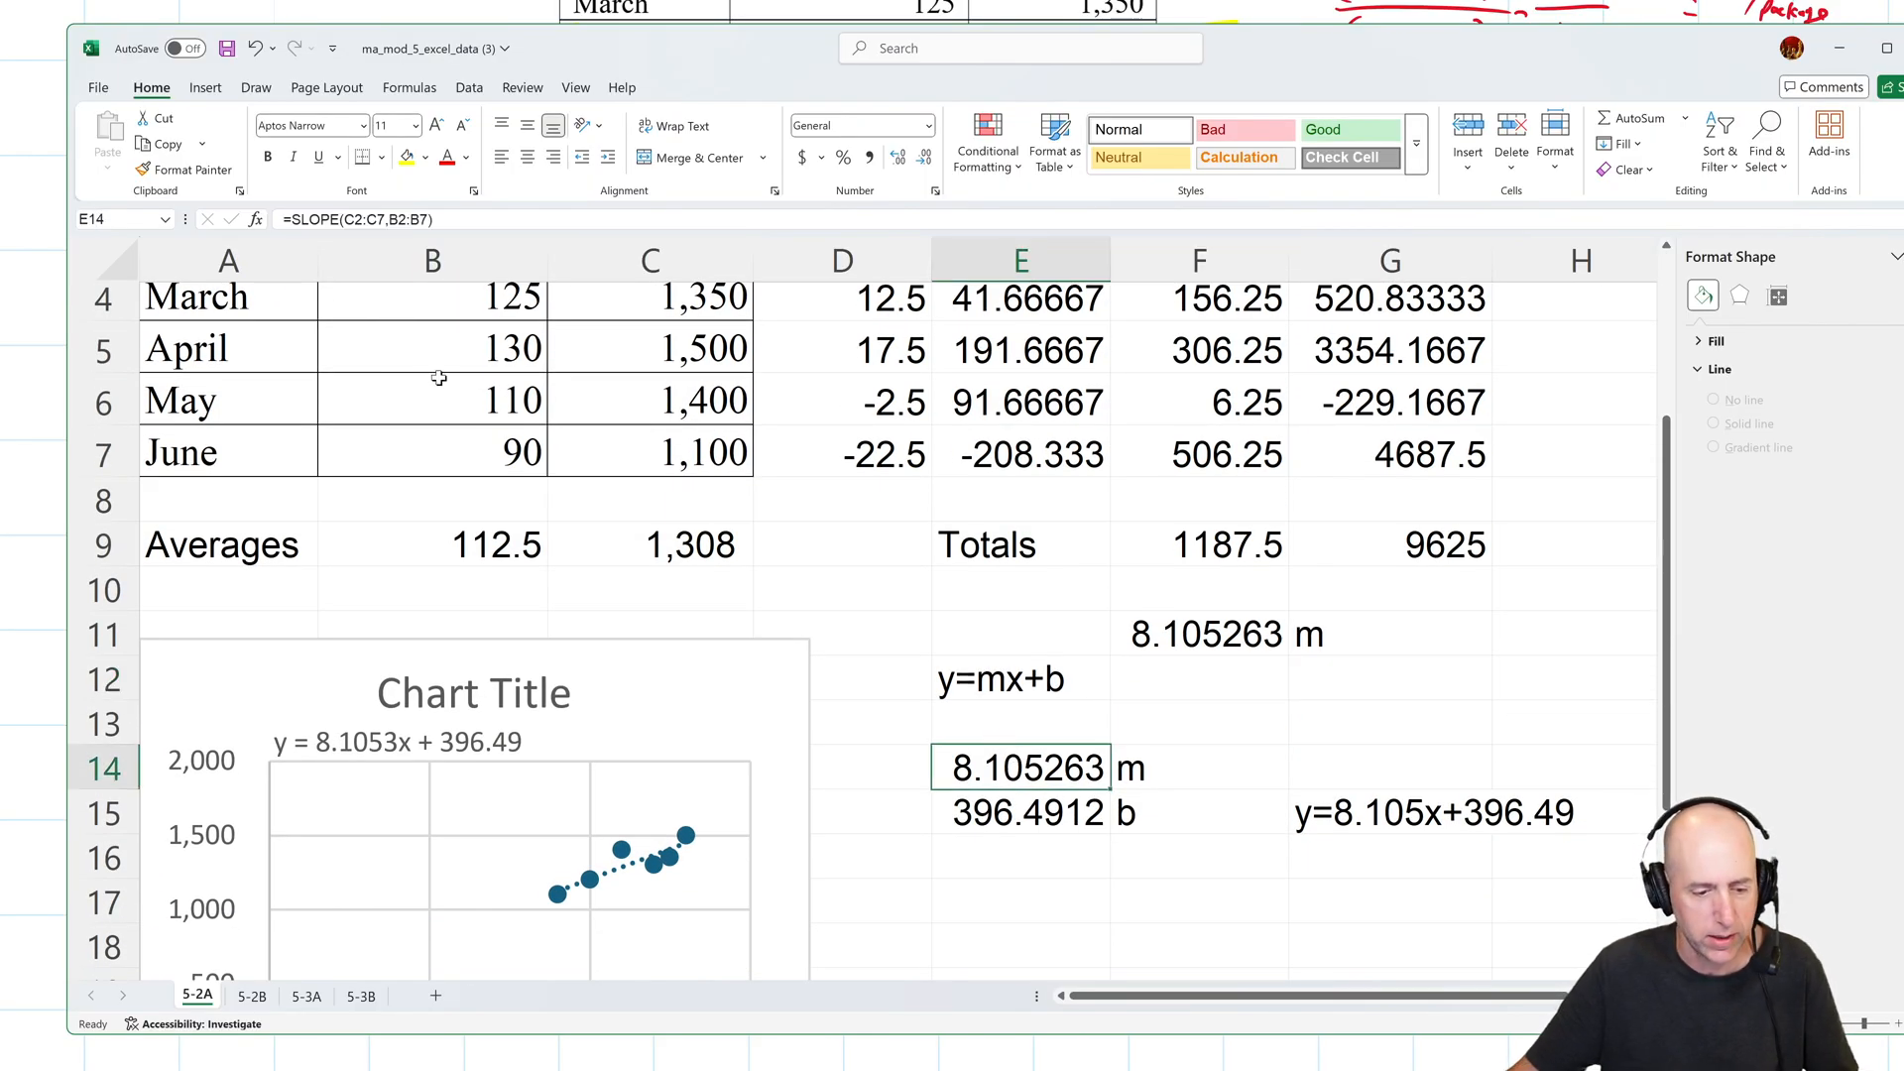
pyautogui.moveTo(880, 494)
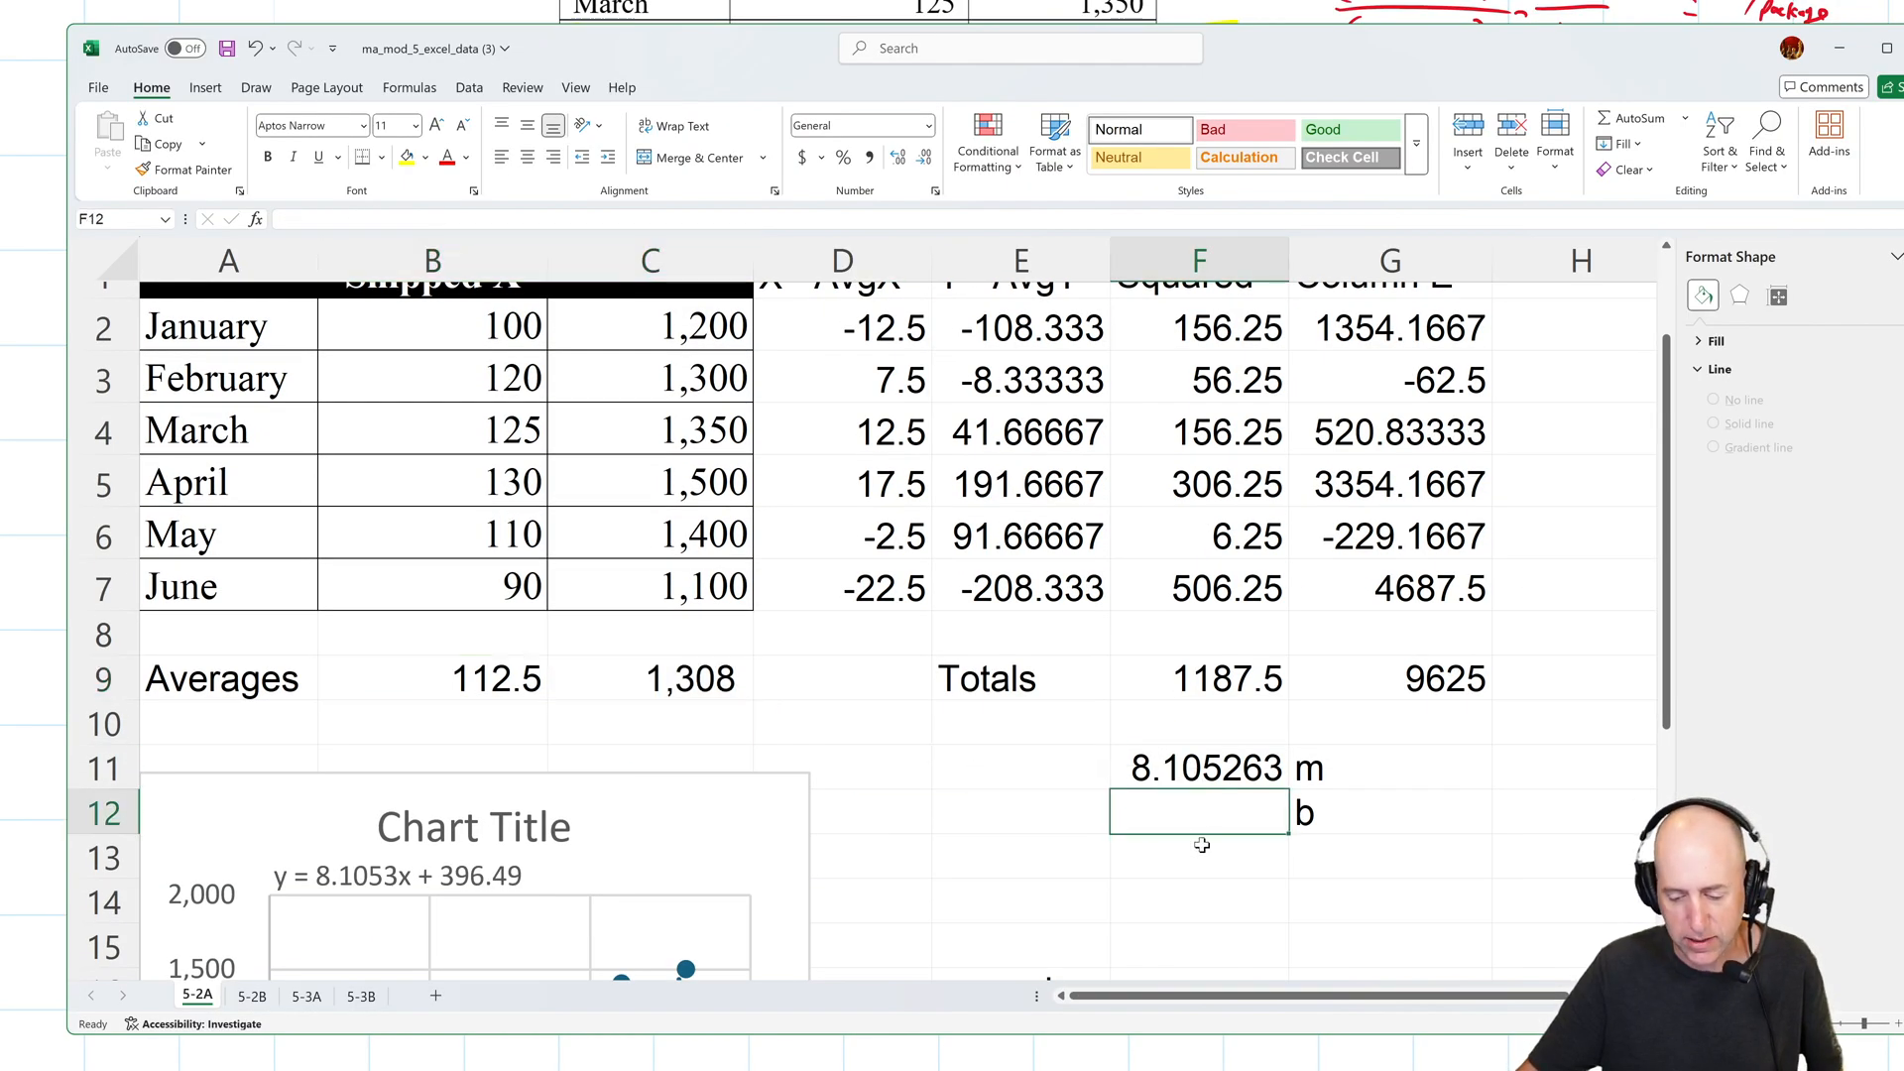
# Type y=mx+b in E12 and show the average shipping cost in C9 to three decimals.
pyautogui.click(1020, 811)
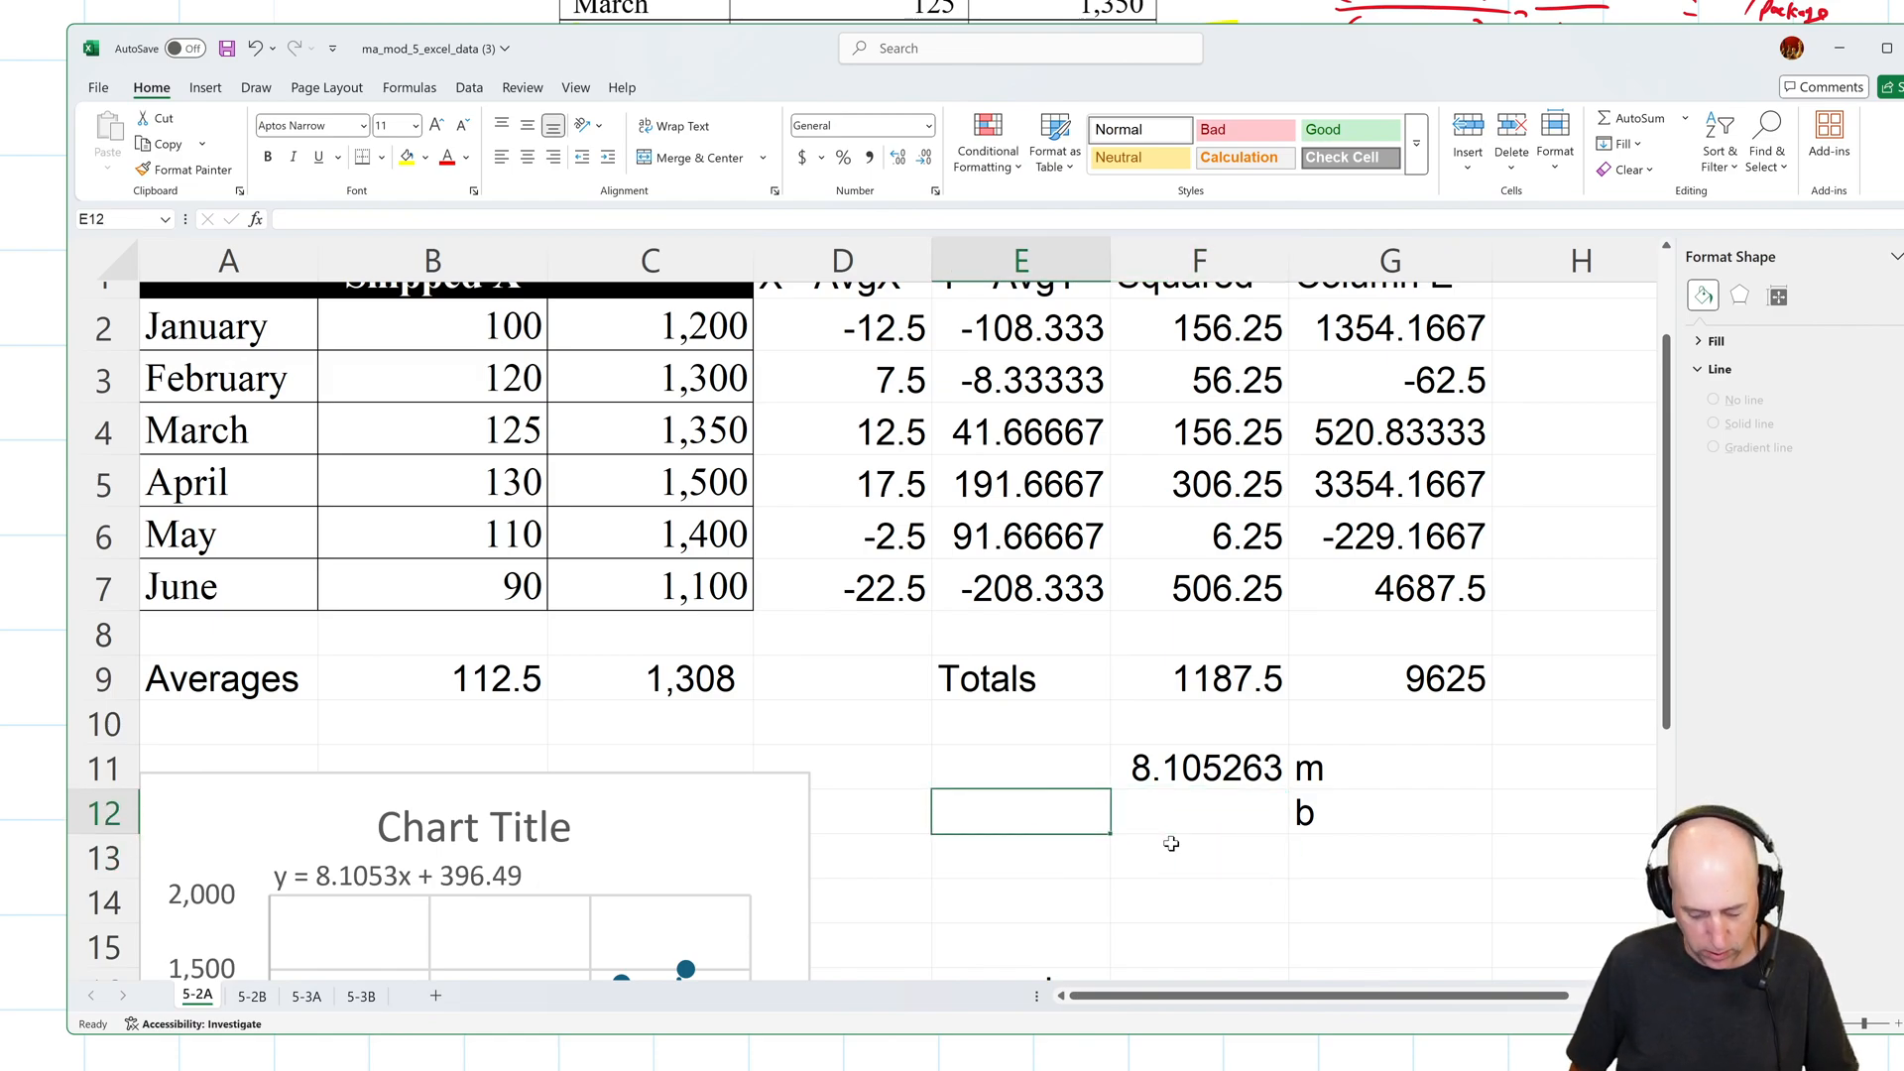
pyautogui.write('y=mx+b')
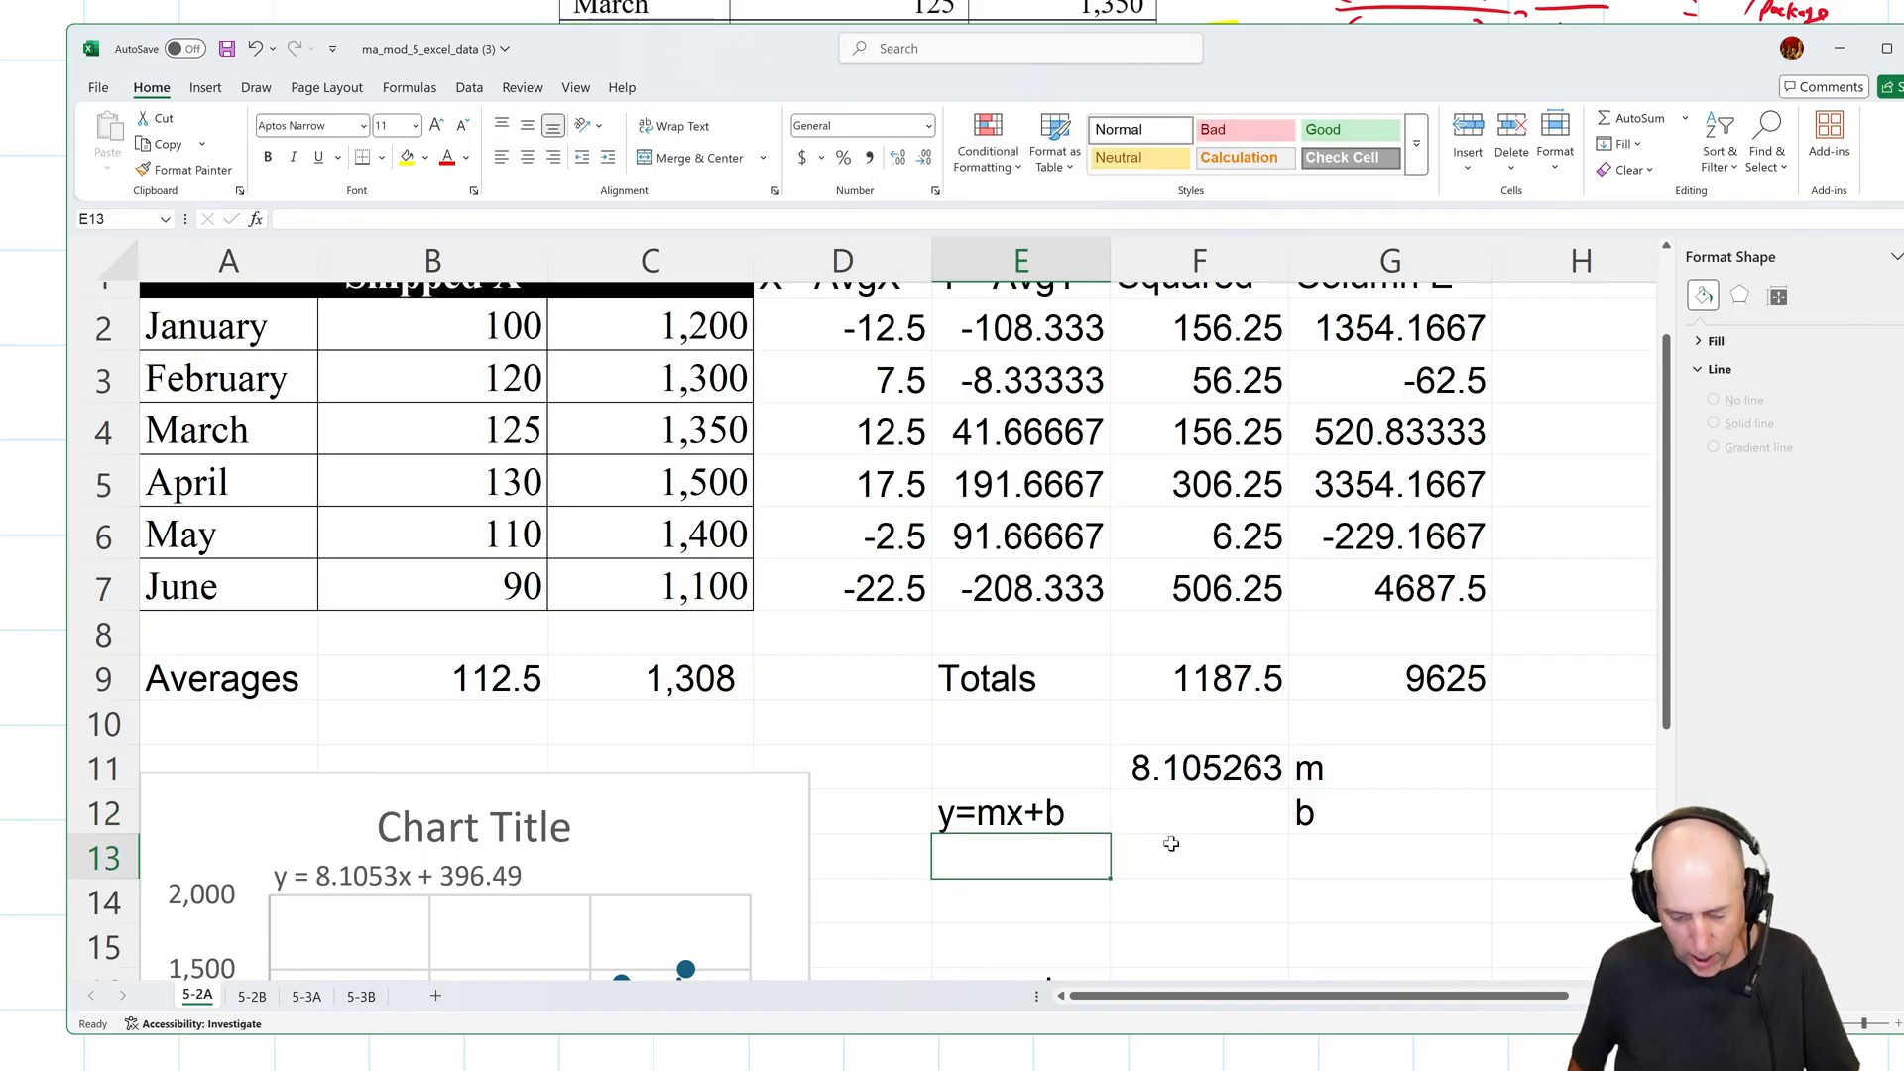
pyautogui.write('1308')
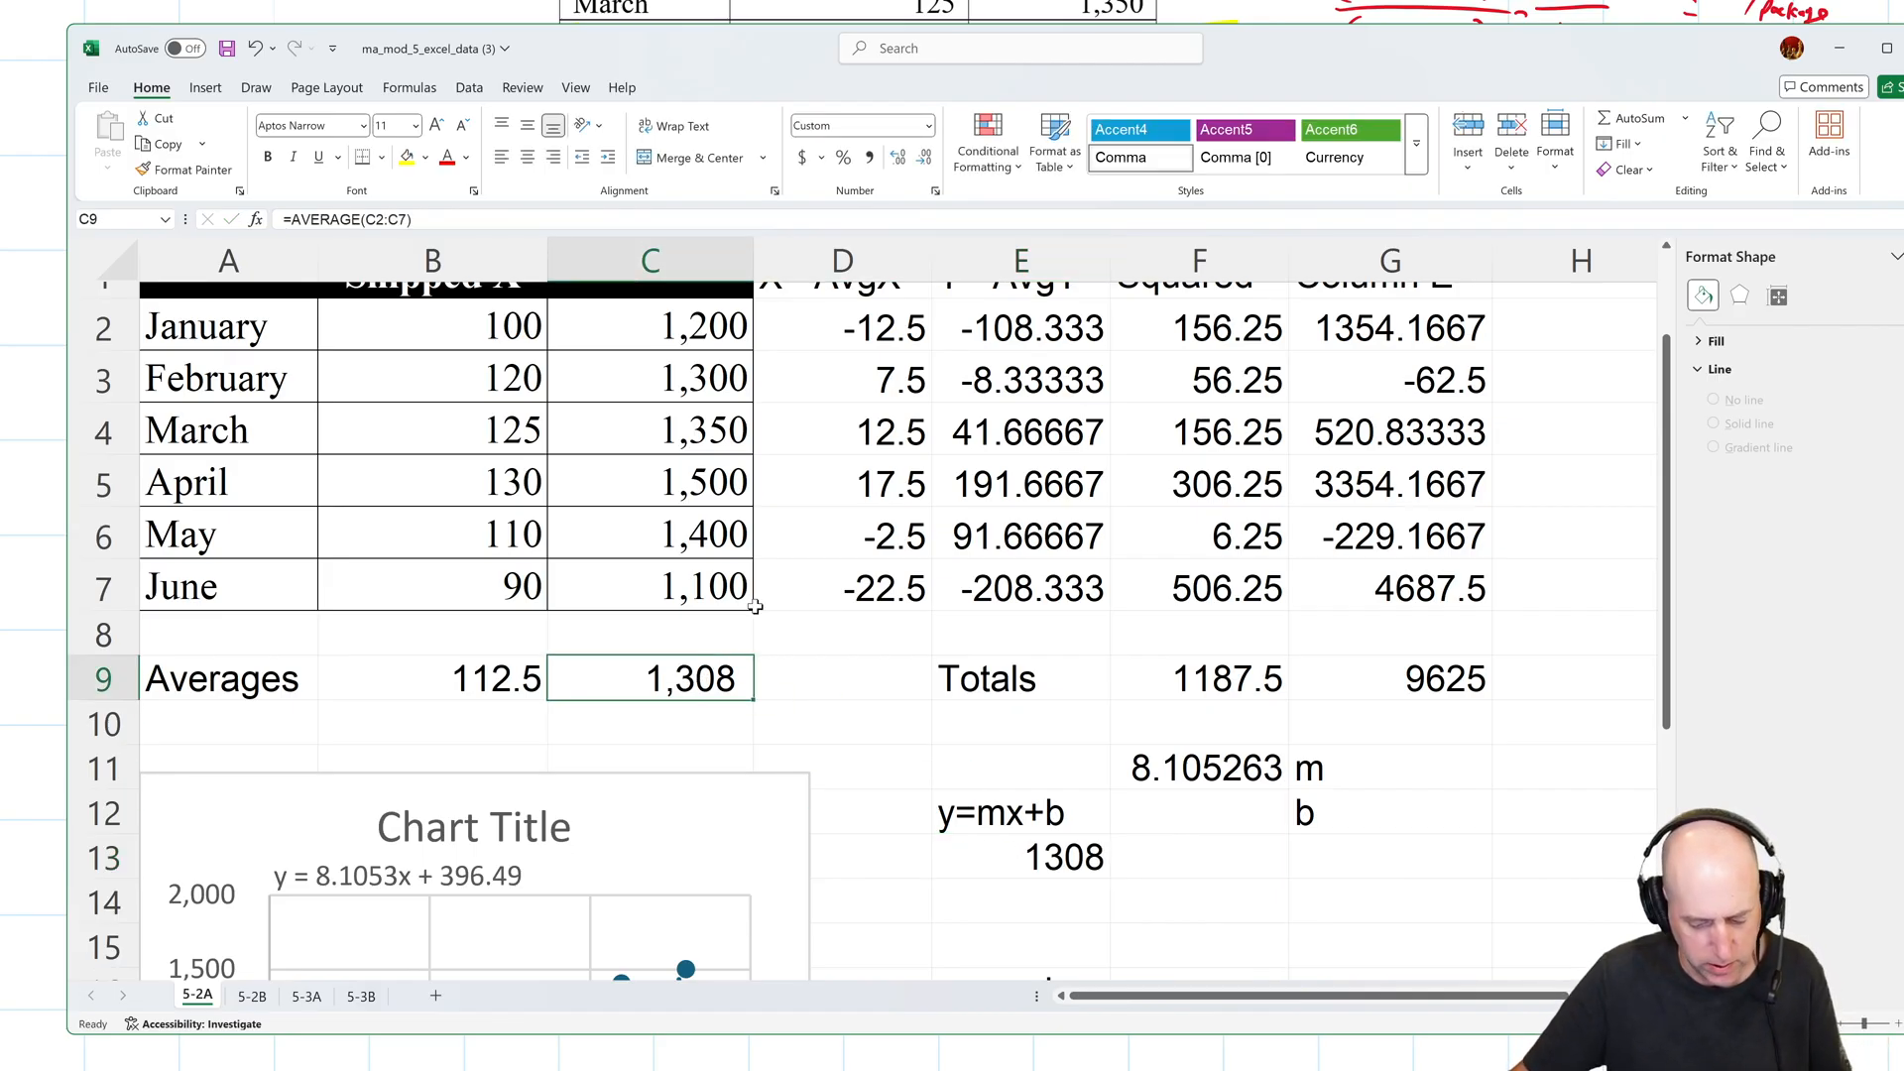
pyautogui.click(898, 158)
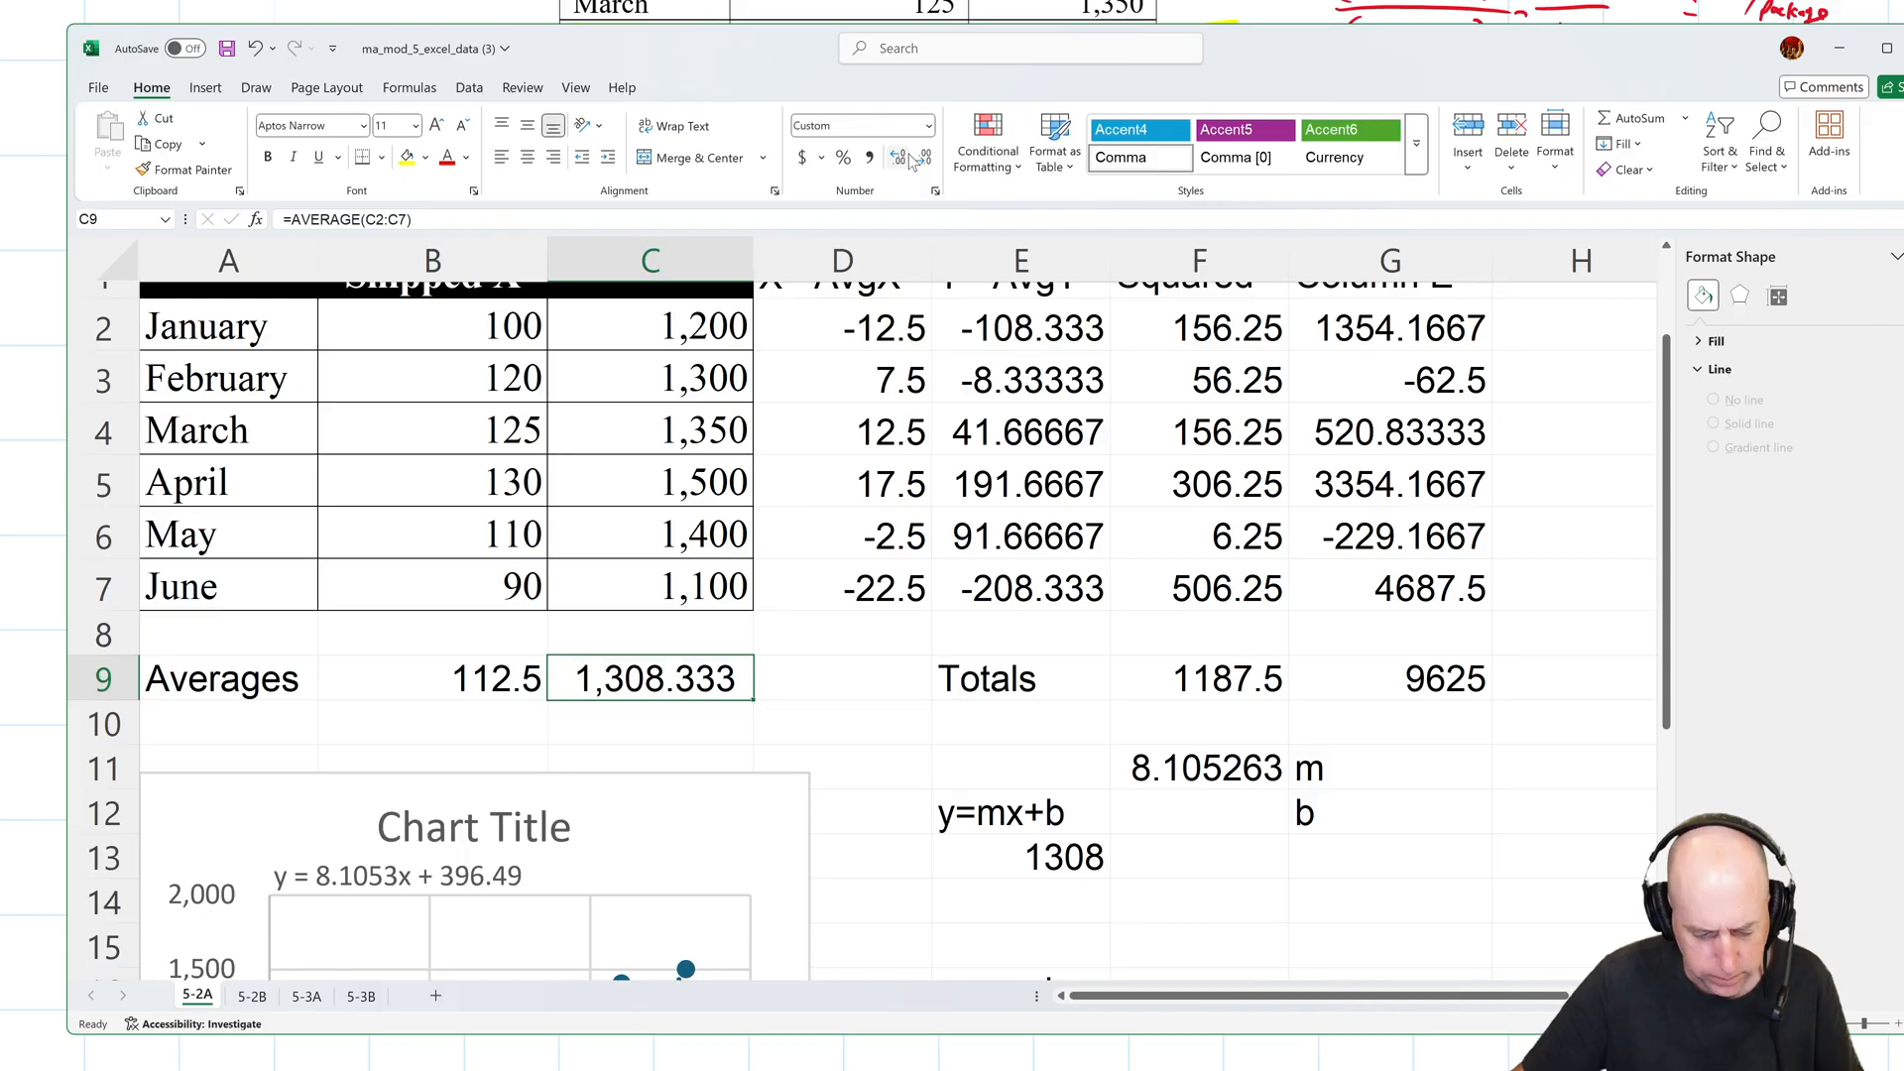
pyautogui.click(1021, 855)
pyautogui.write('.33')
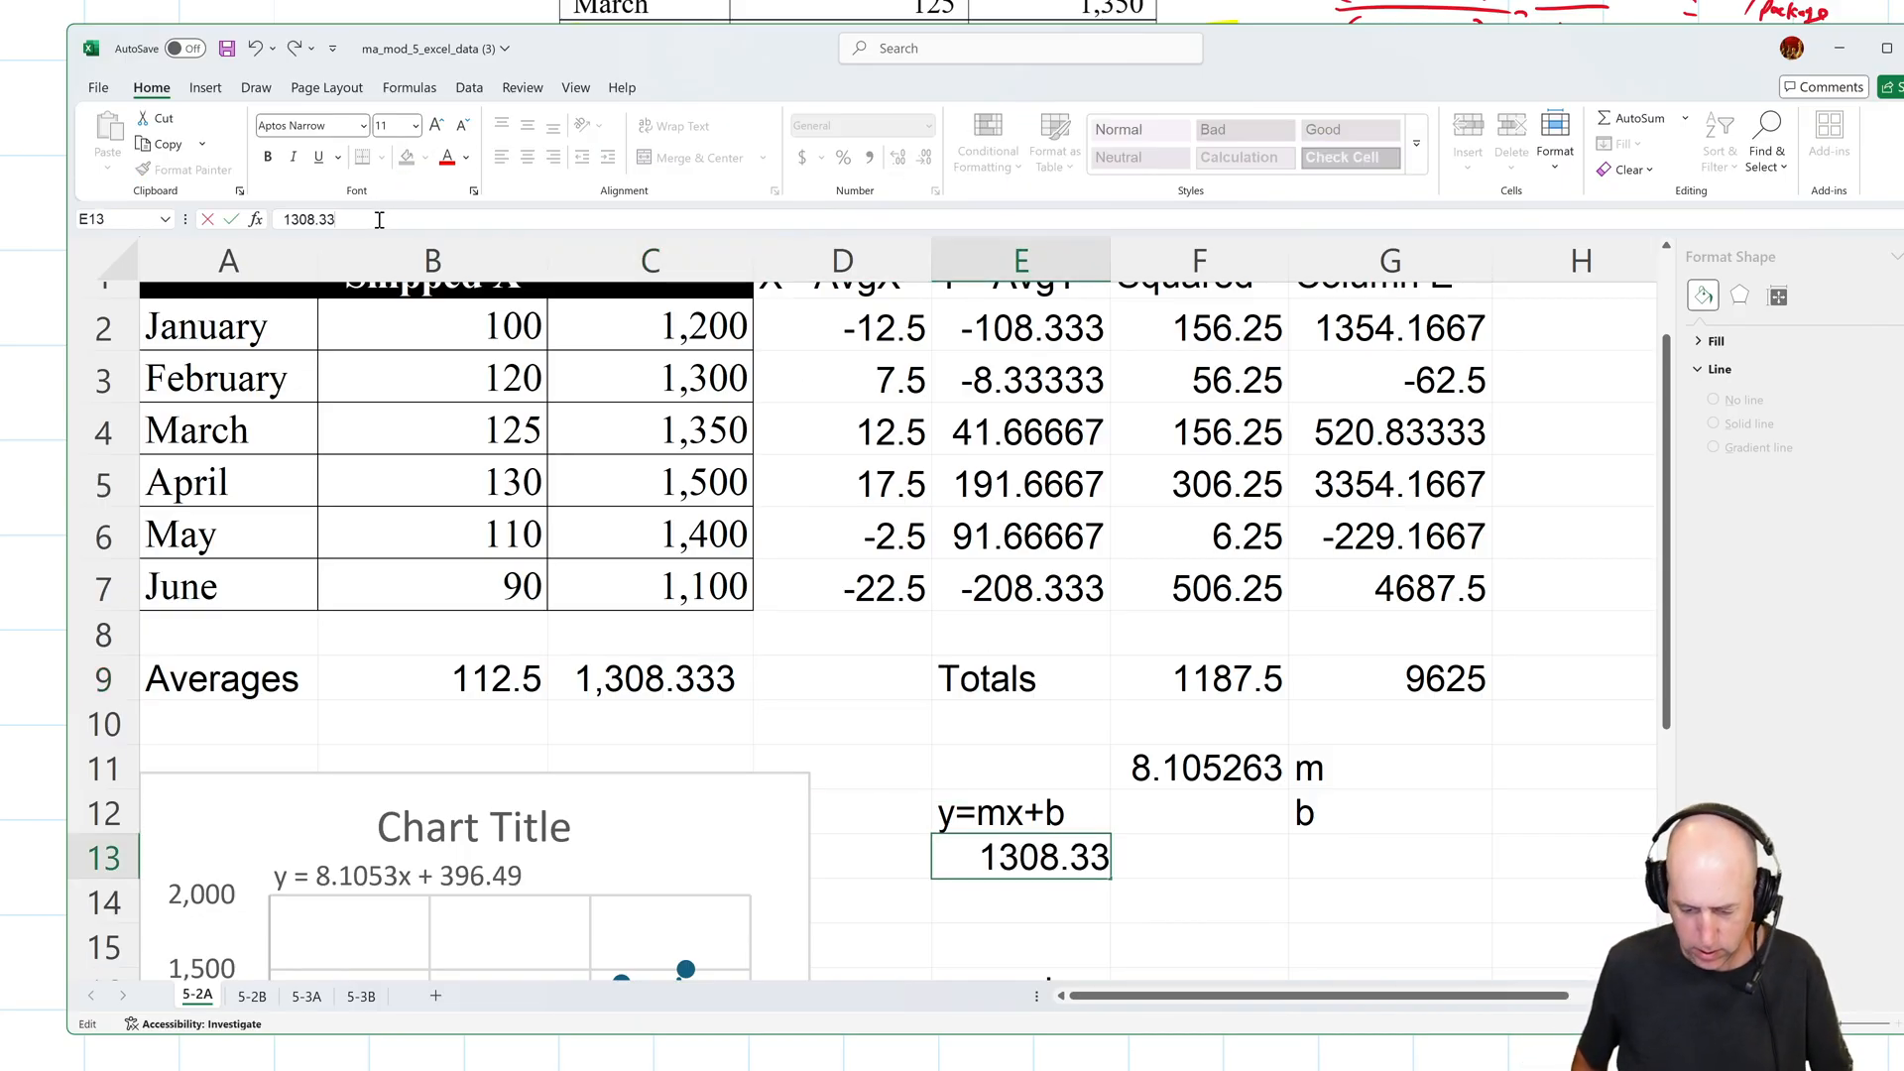
# Enter the substituted equation 1308.33=8.1(112.5)+b in E13.
pyautogui.write('=')
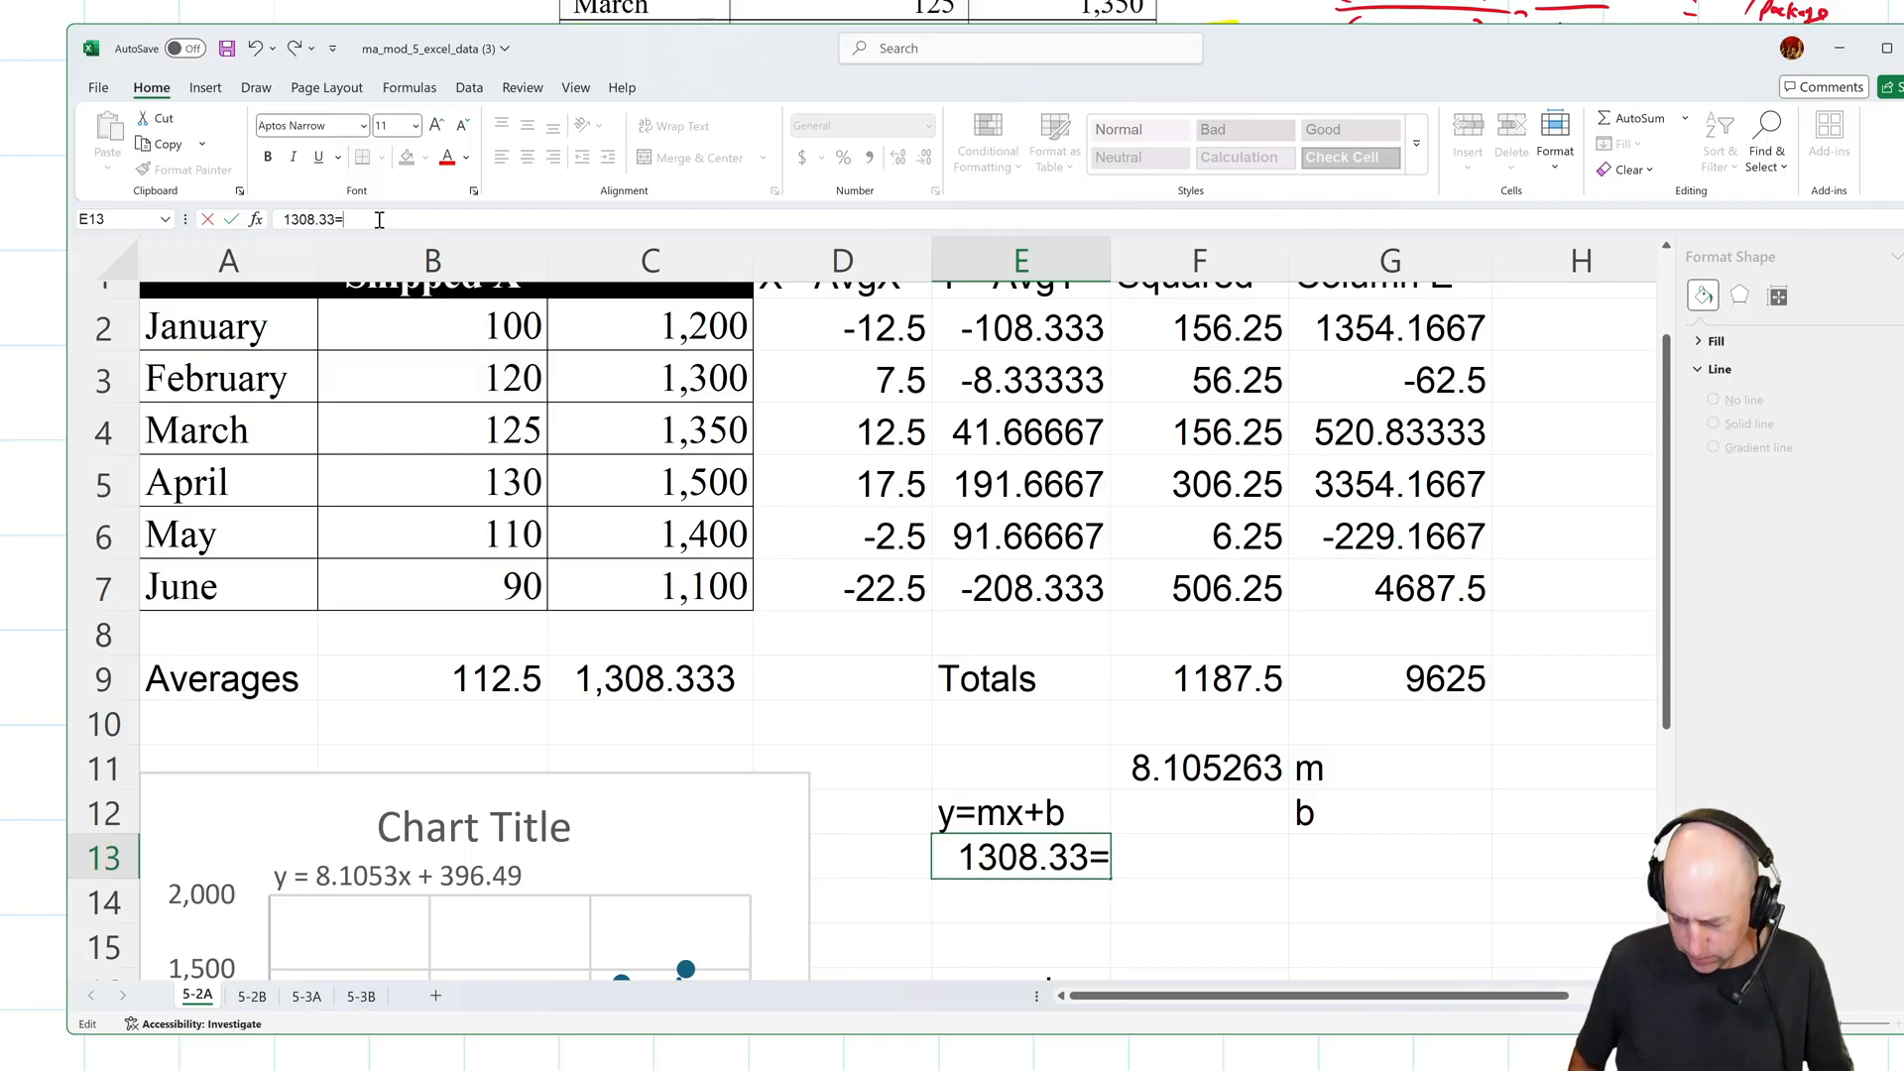
pyautogui.write('8.')
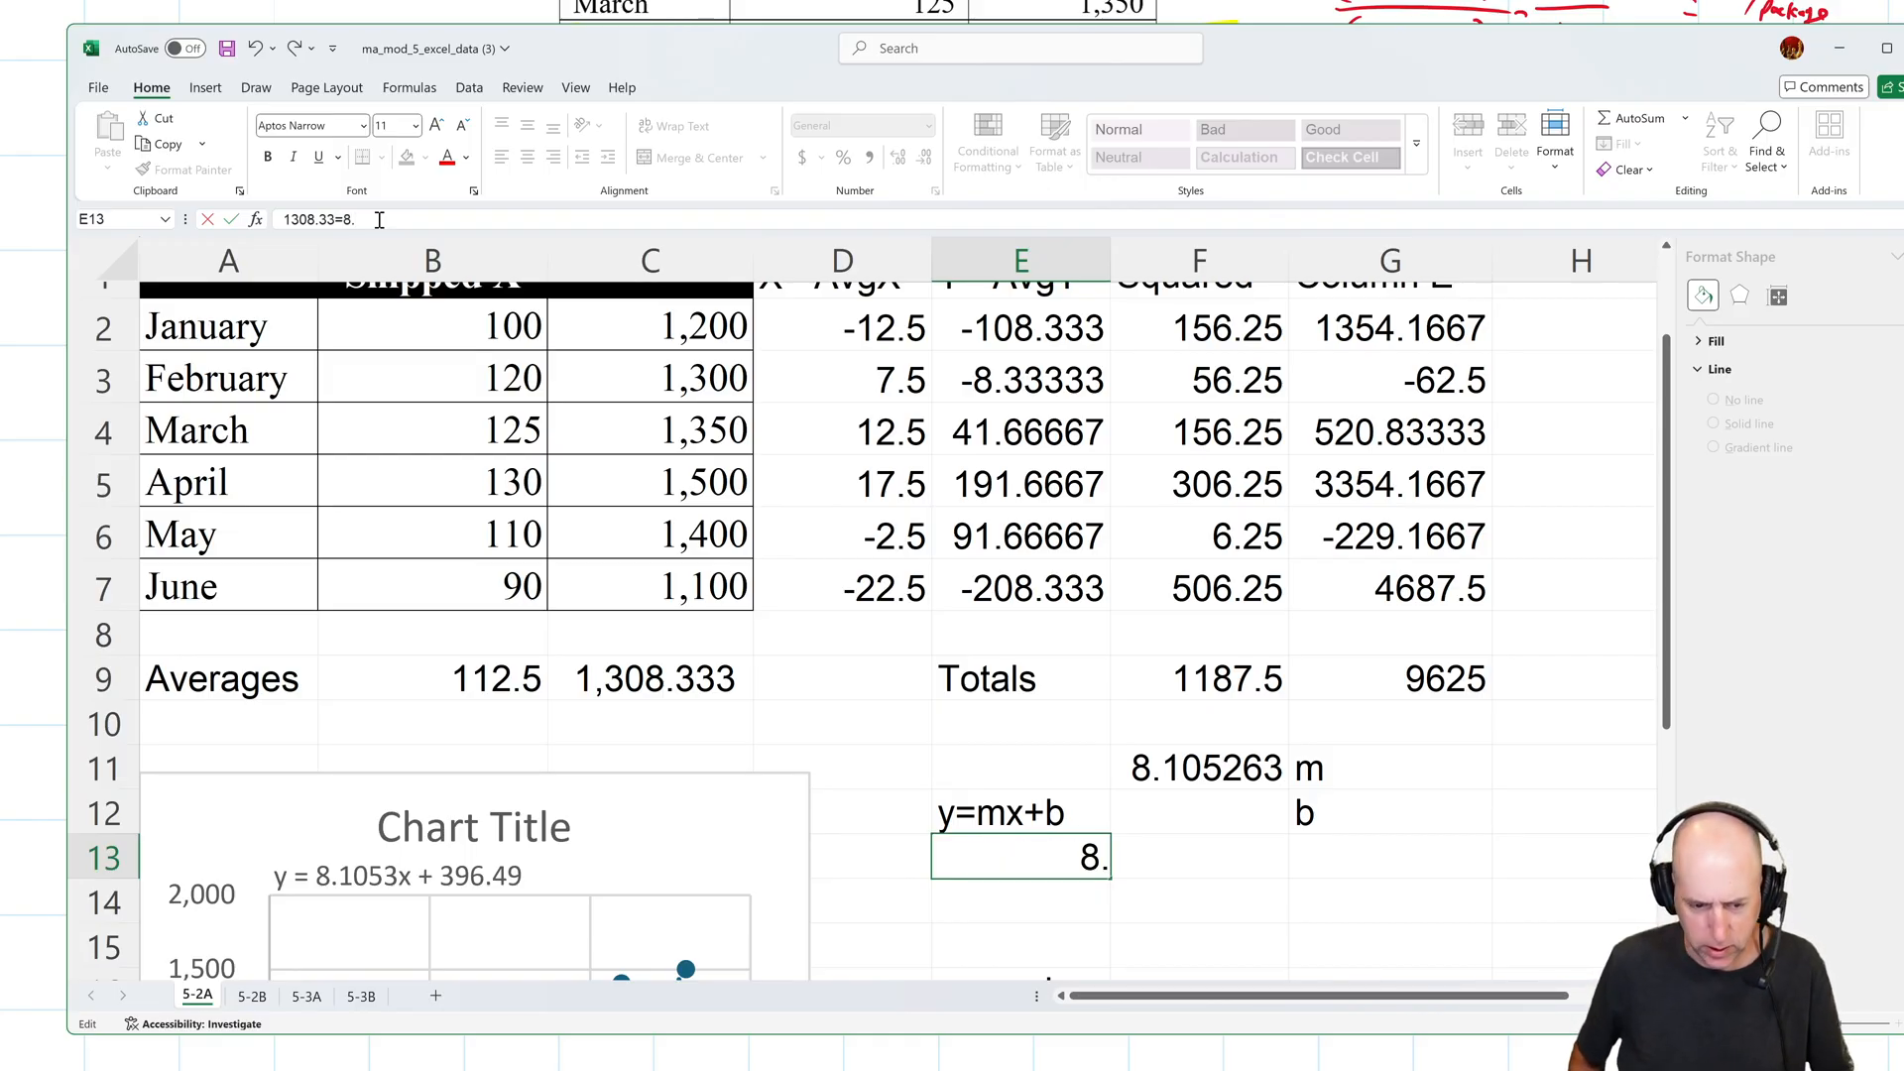
pyautogui.write('1')
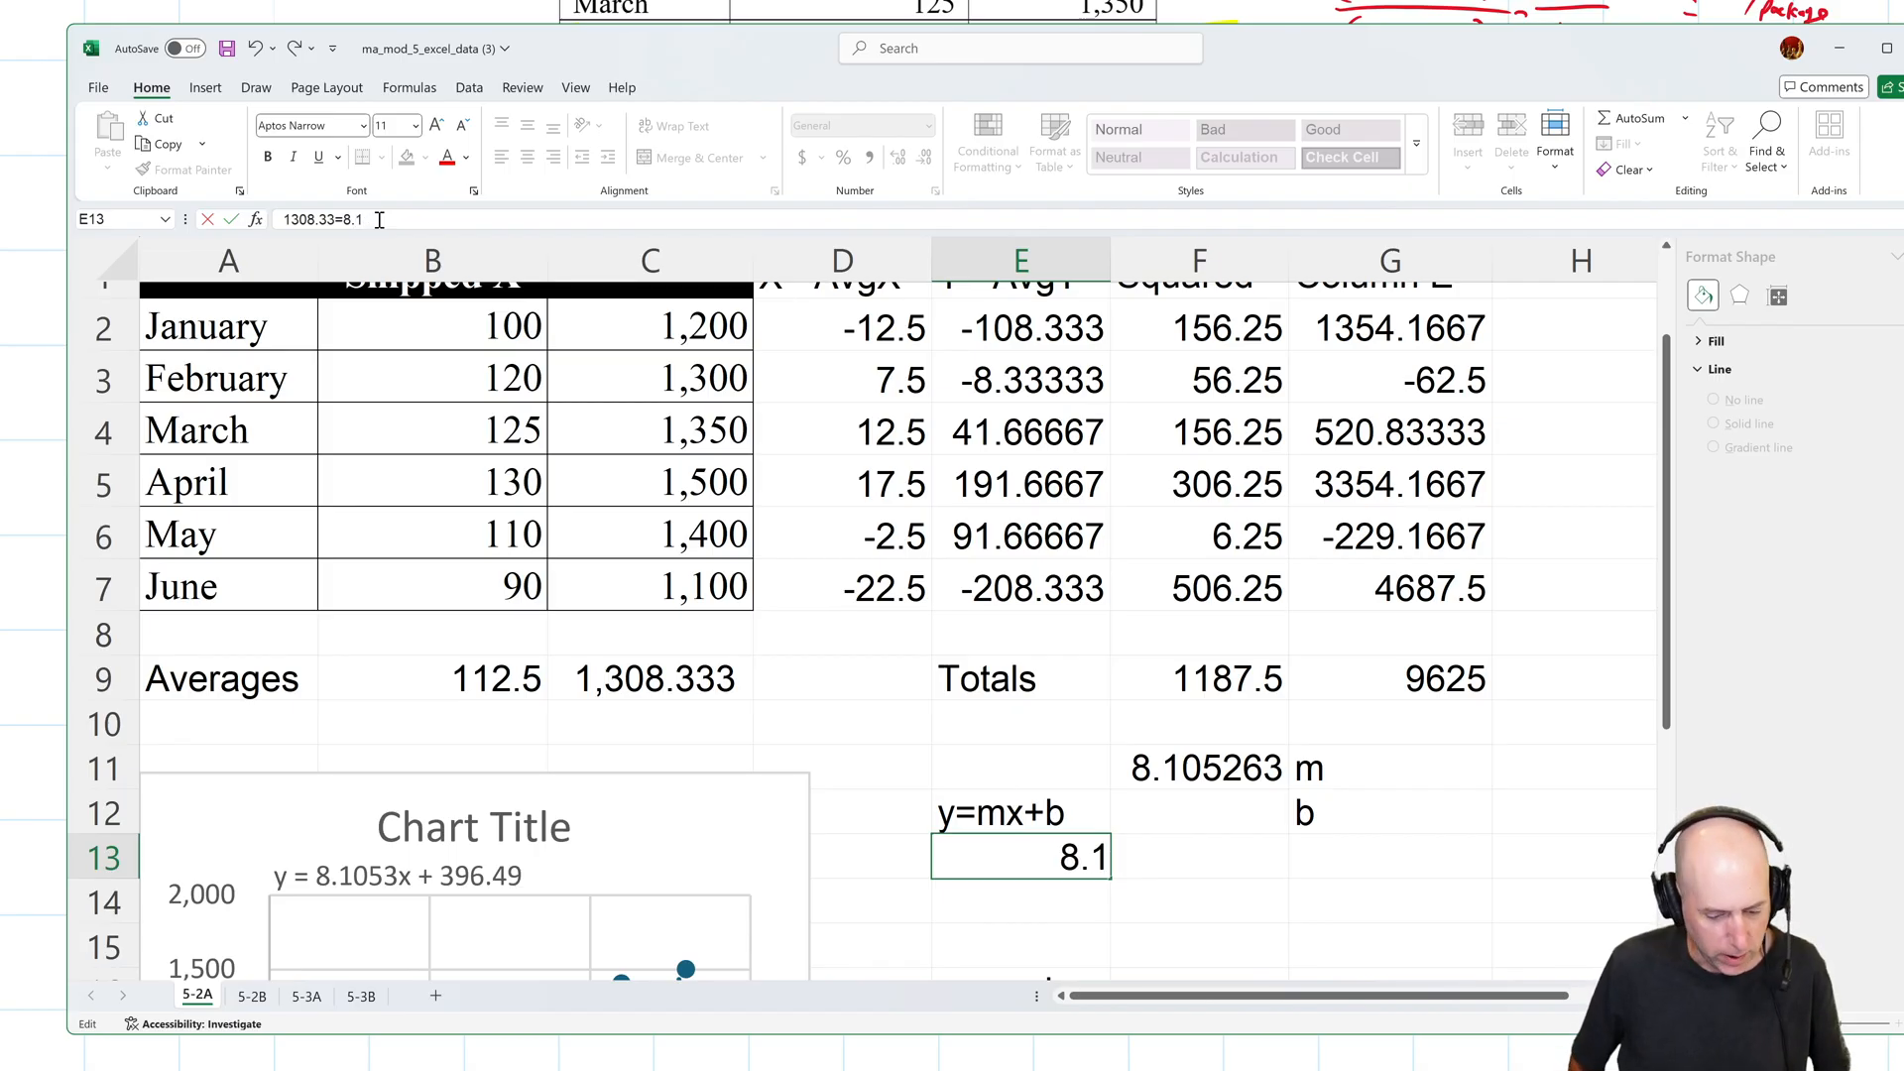
pyautogui.write('(112')
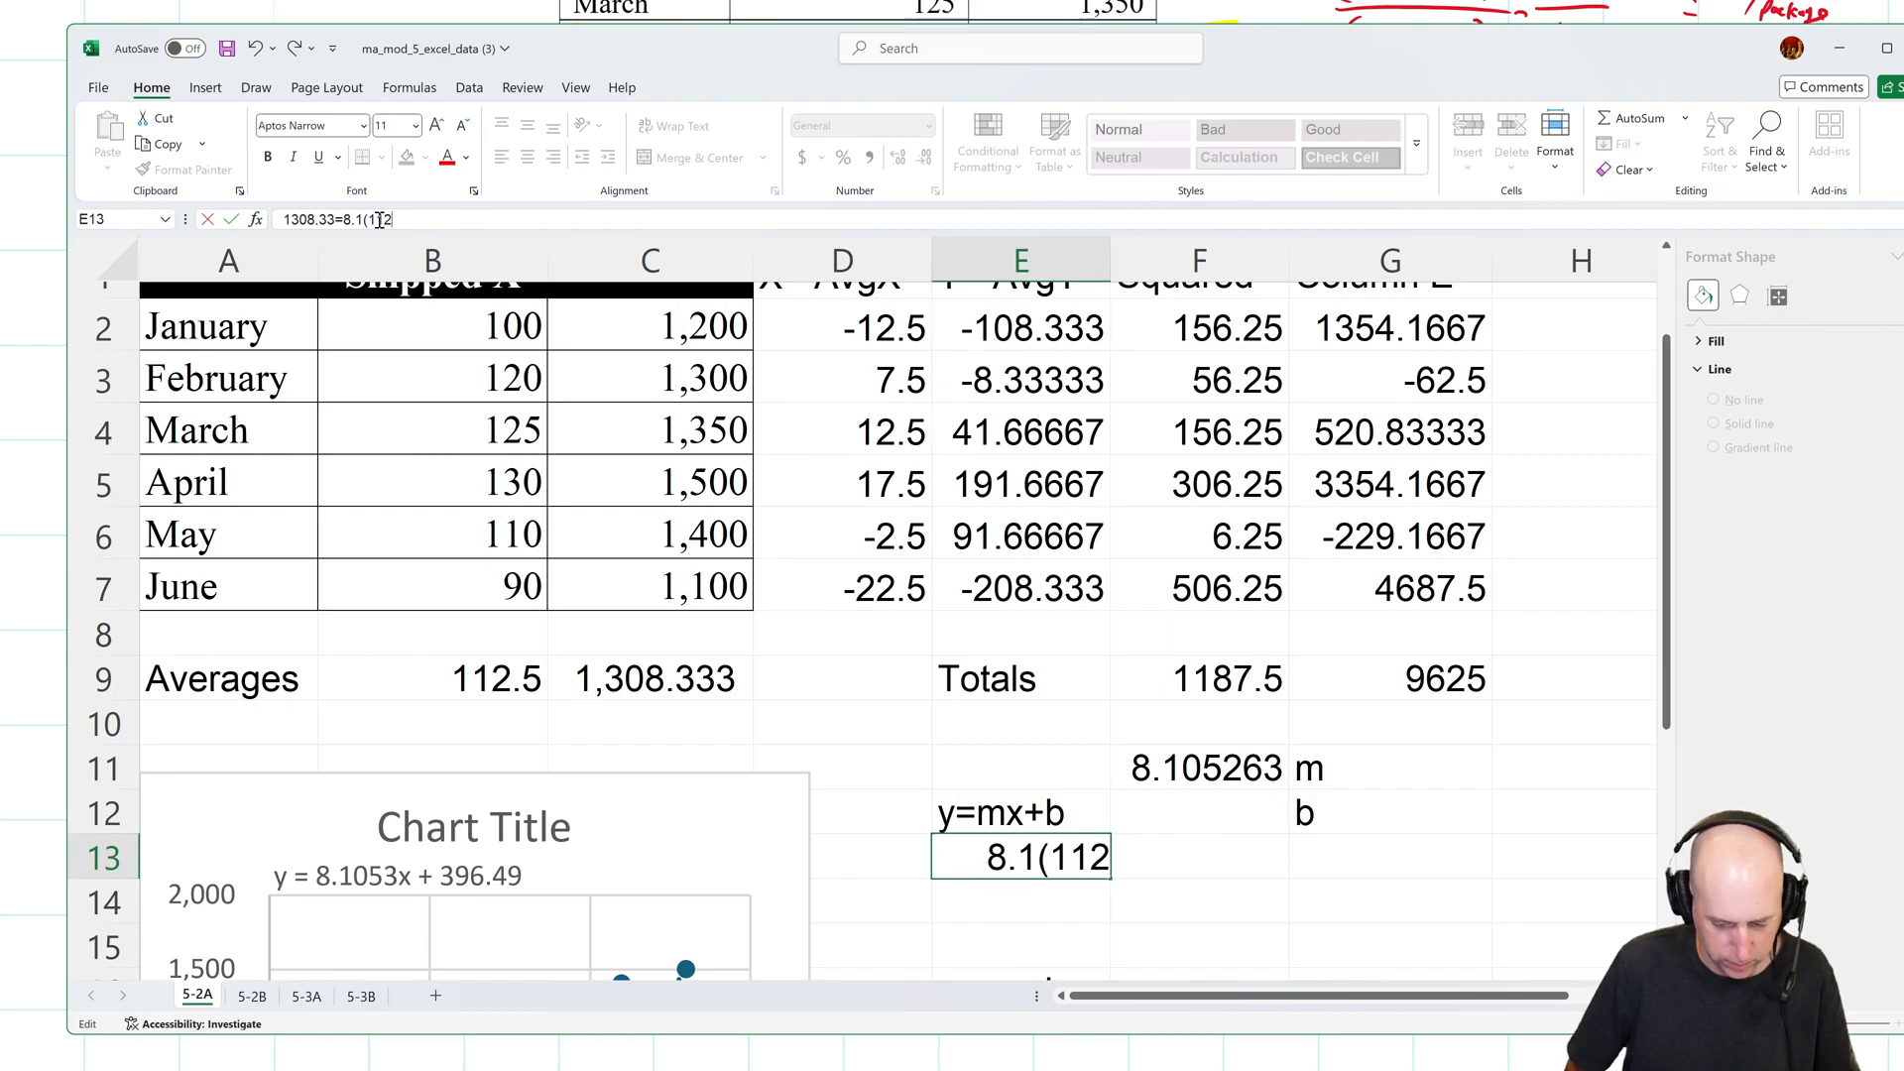
pyautogui.write('.5)+b')
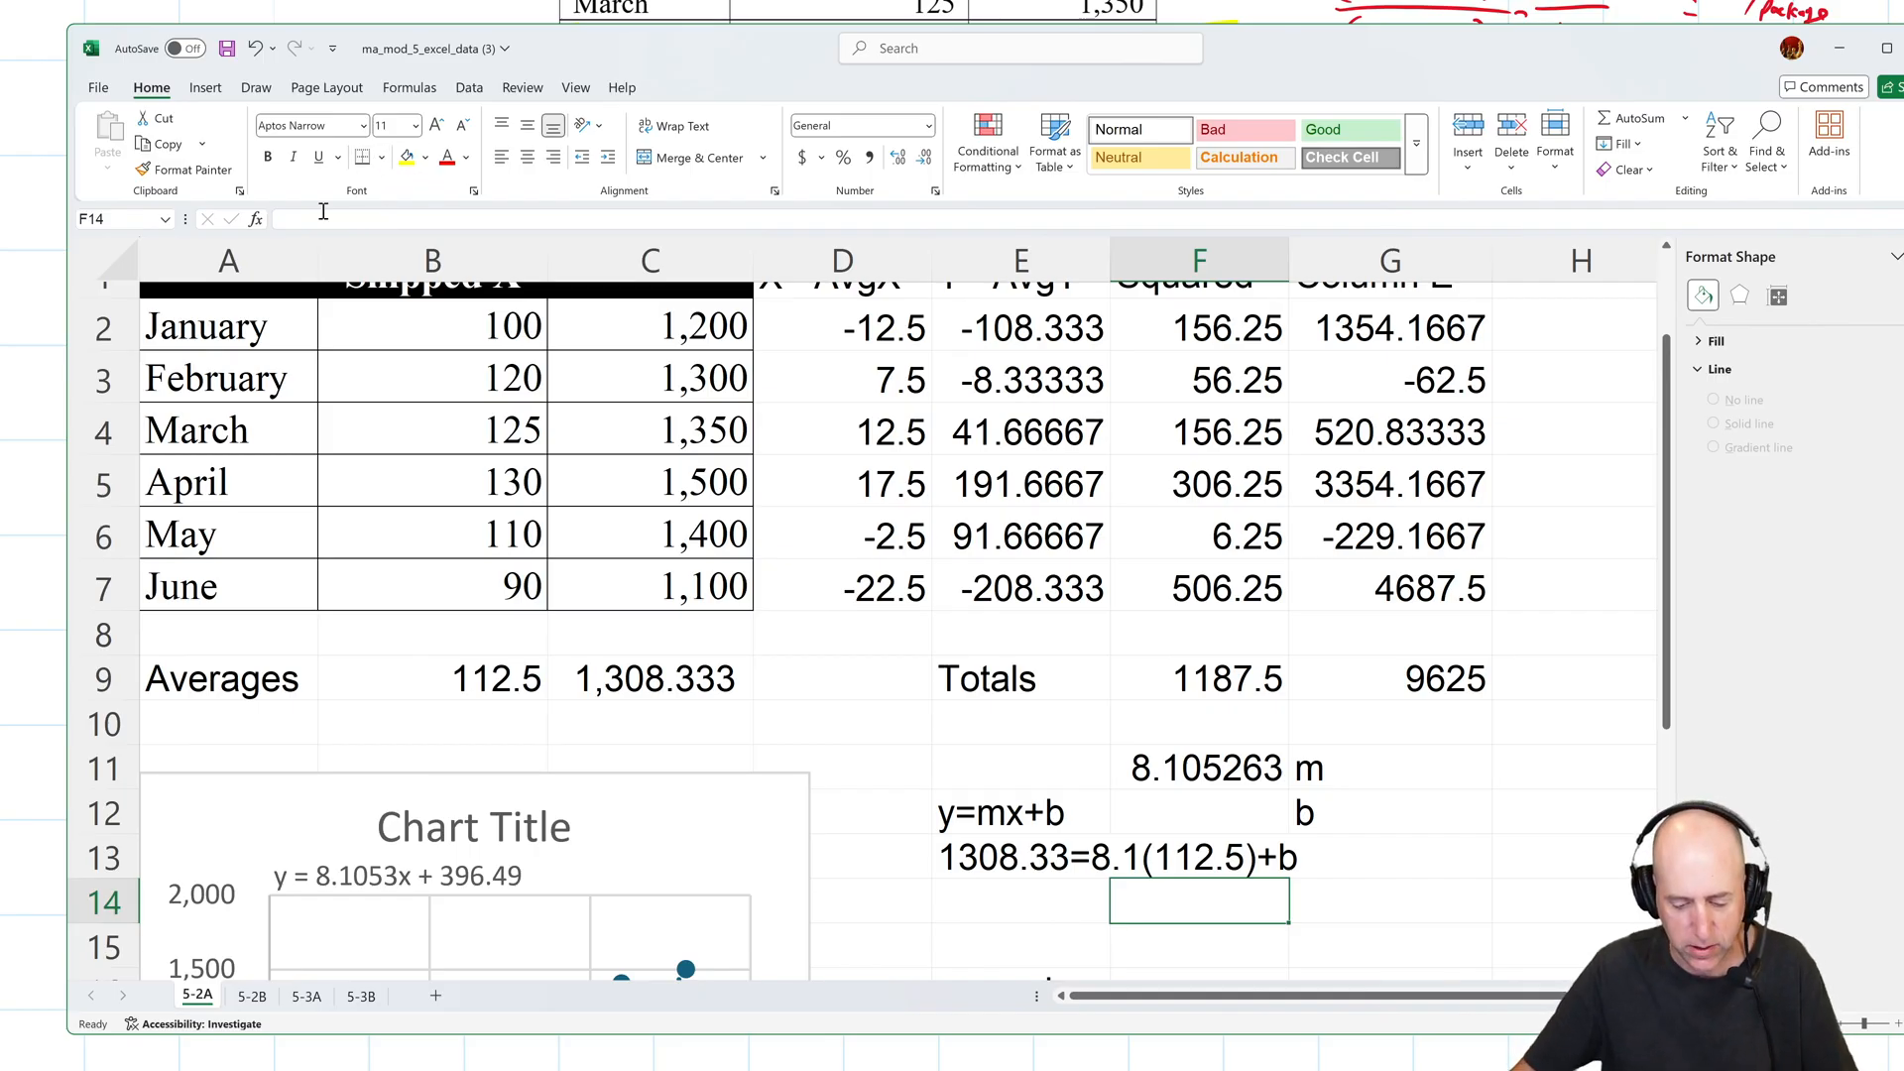
# Enter =C9-F11*B9 in E14, giving an intercept b of 396.49.
pyautogui.write('=')
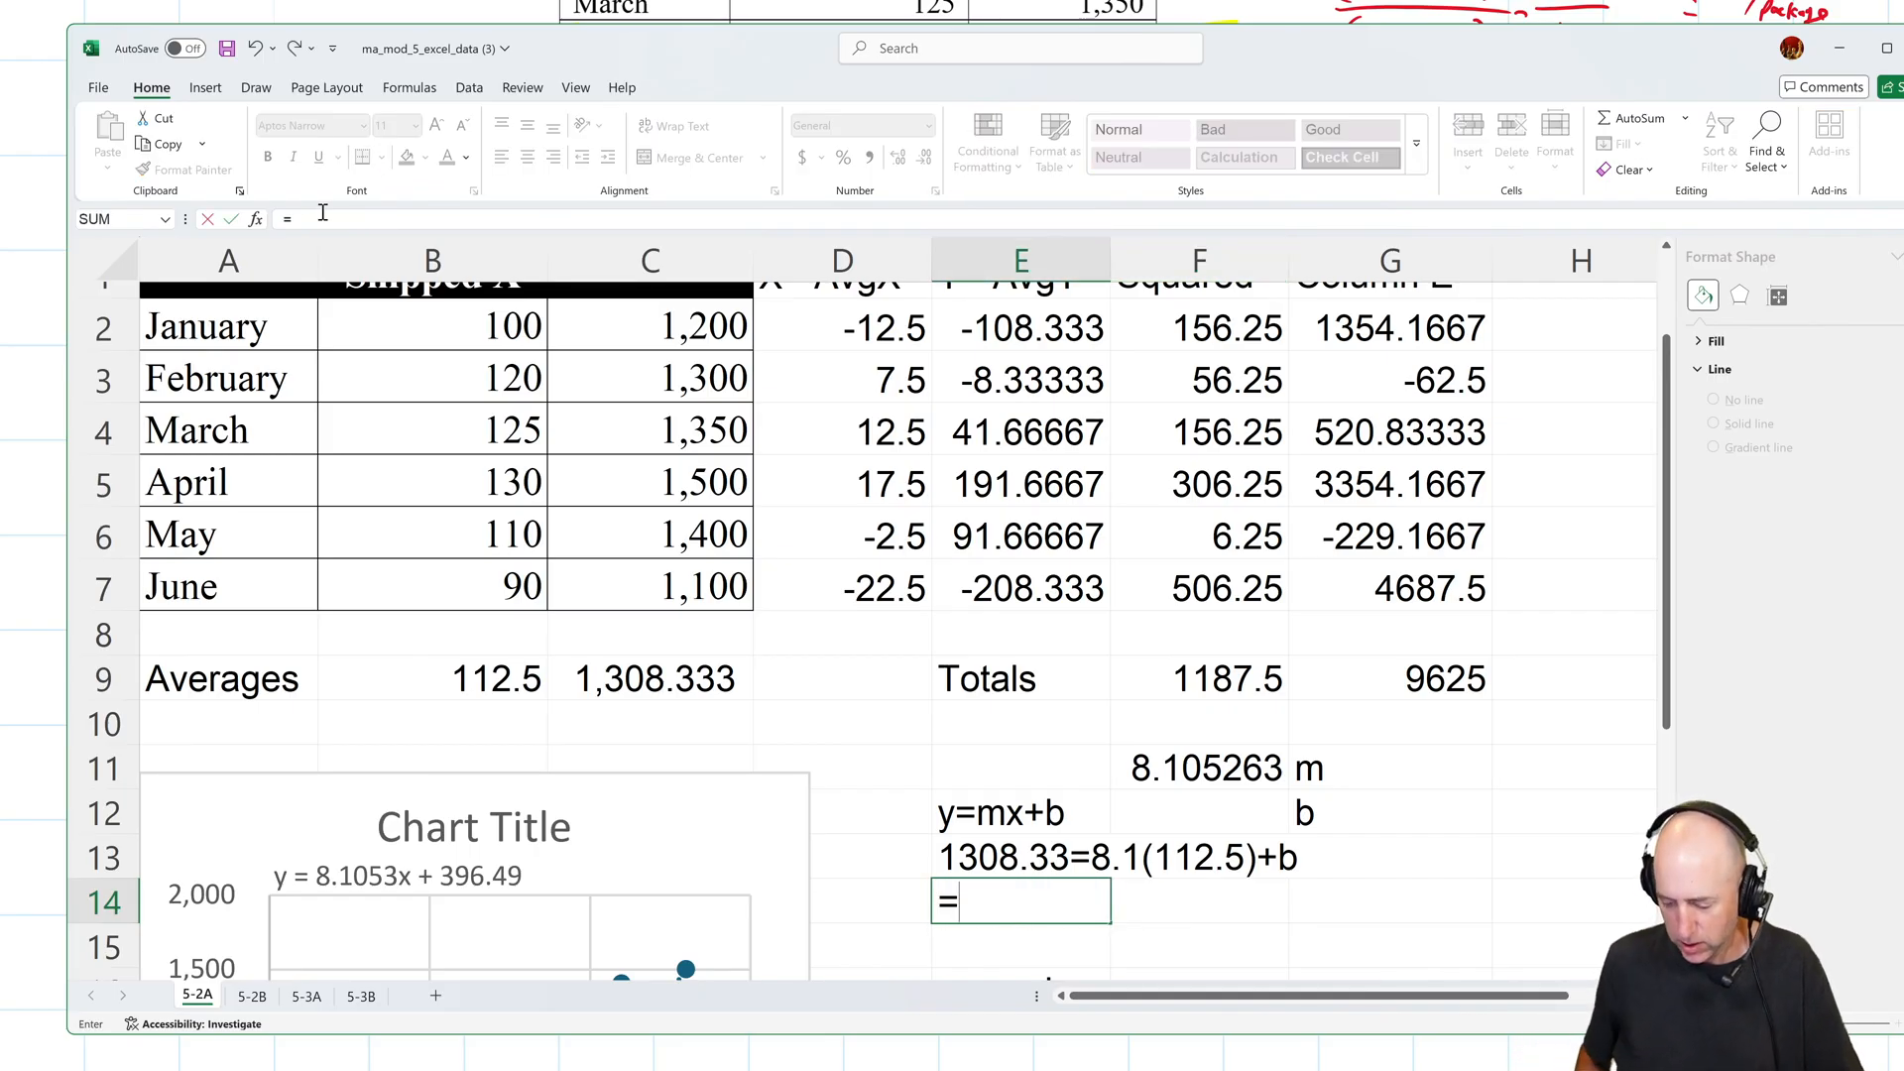
pyautogui.write('1308')
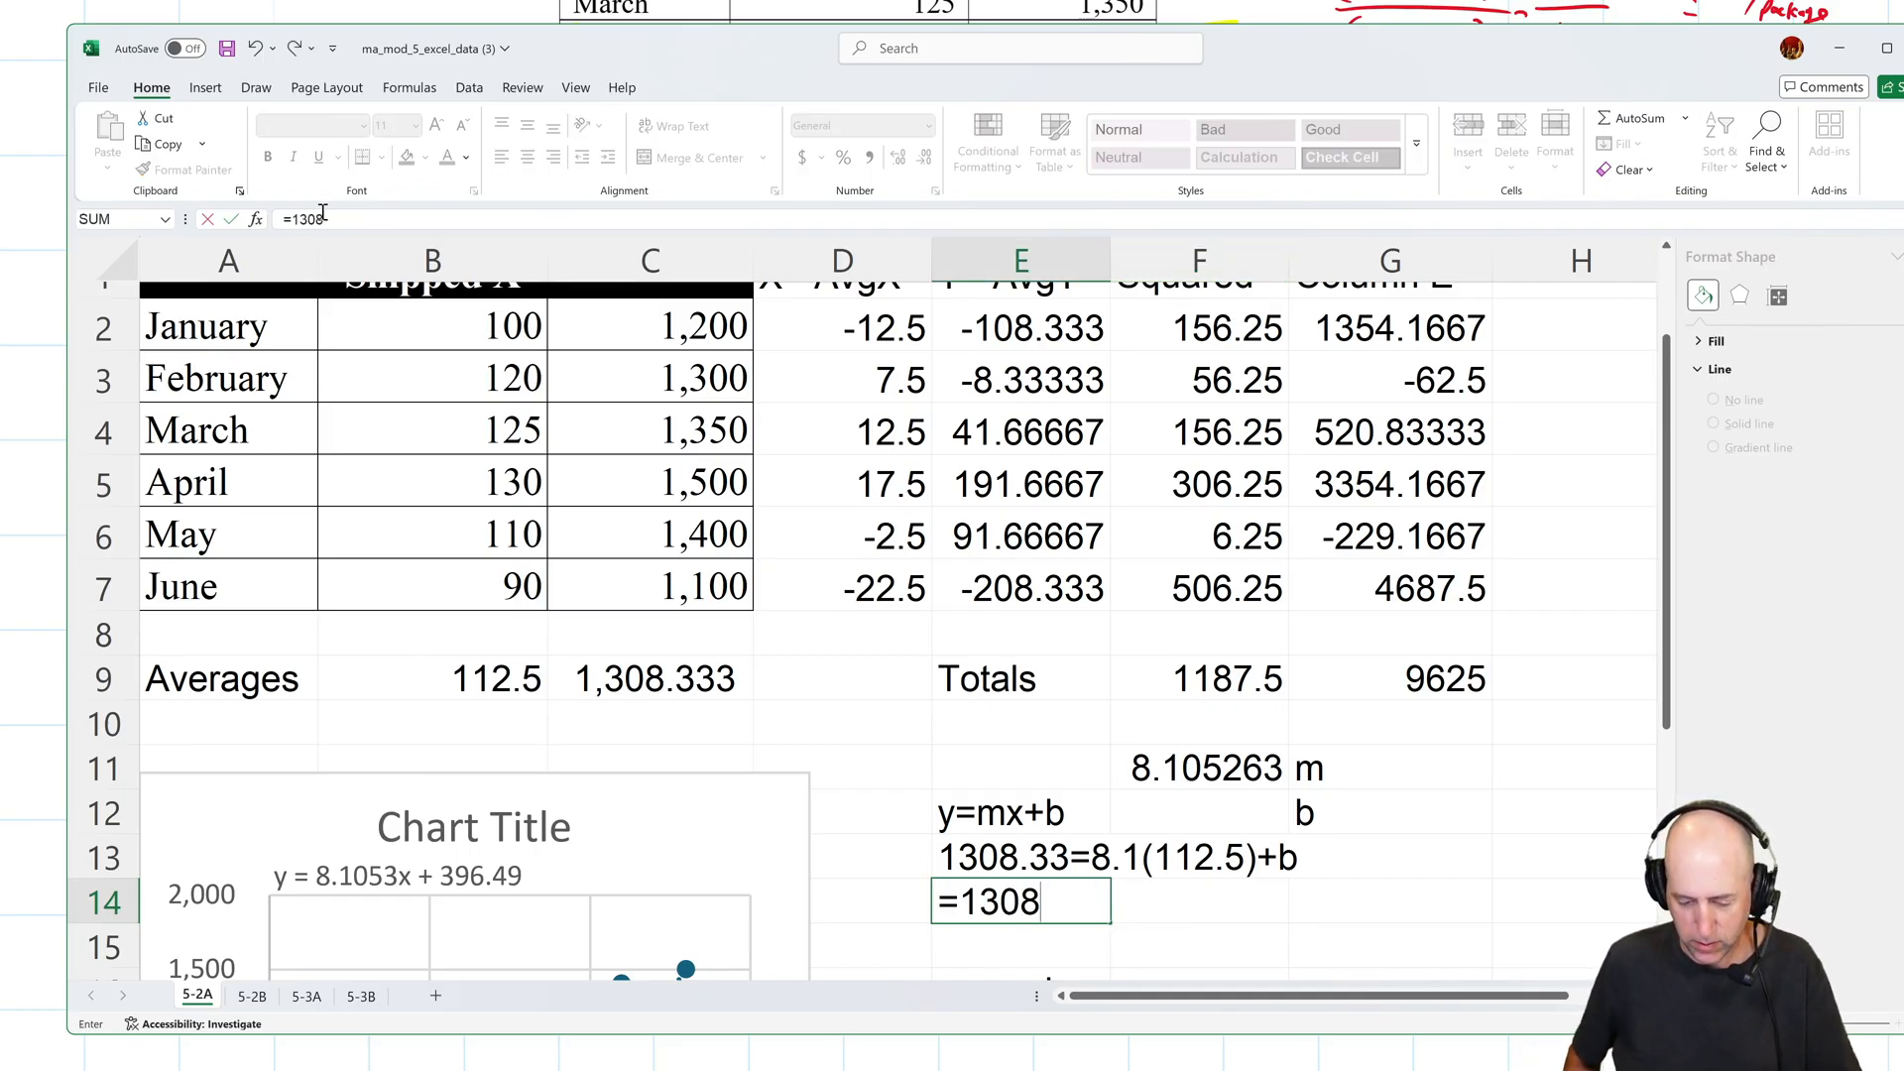
pyautogui.write('.')
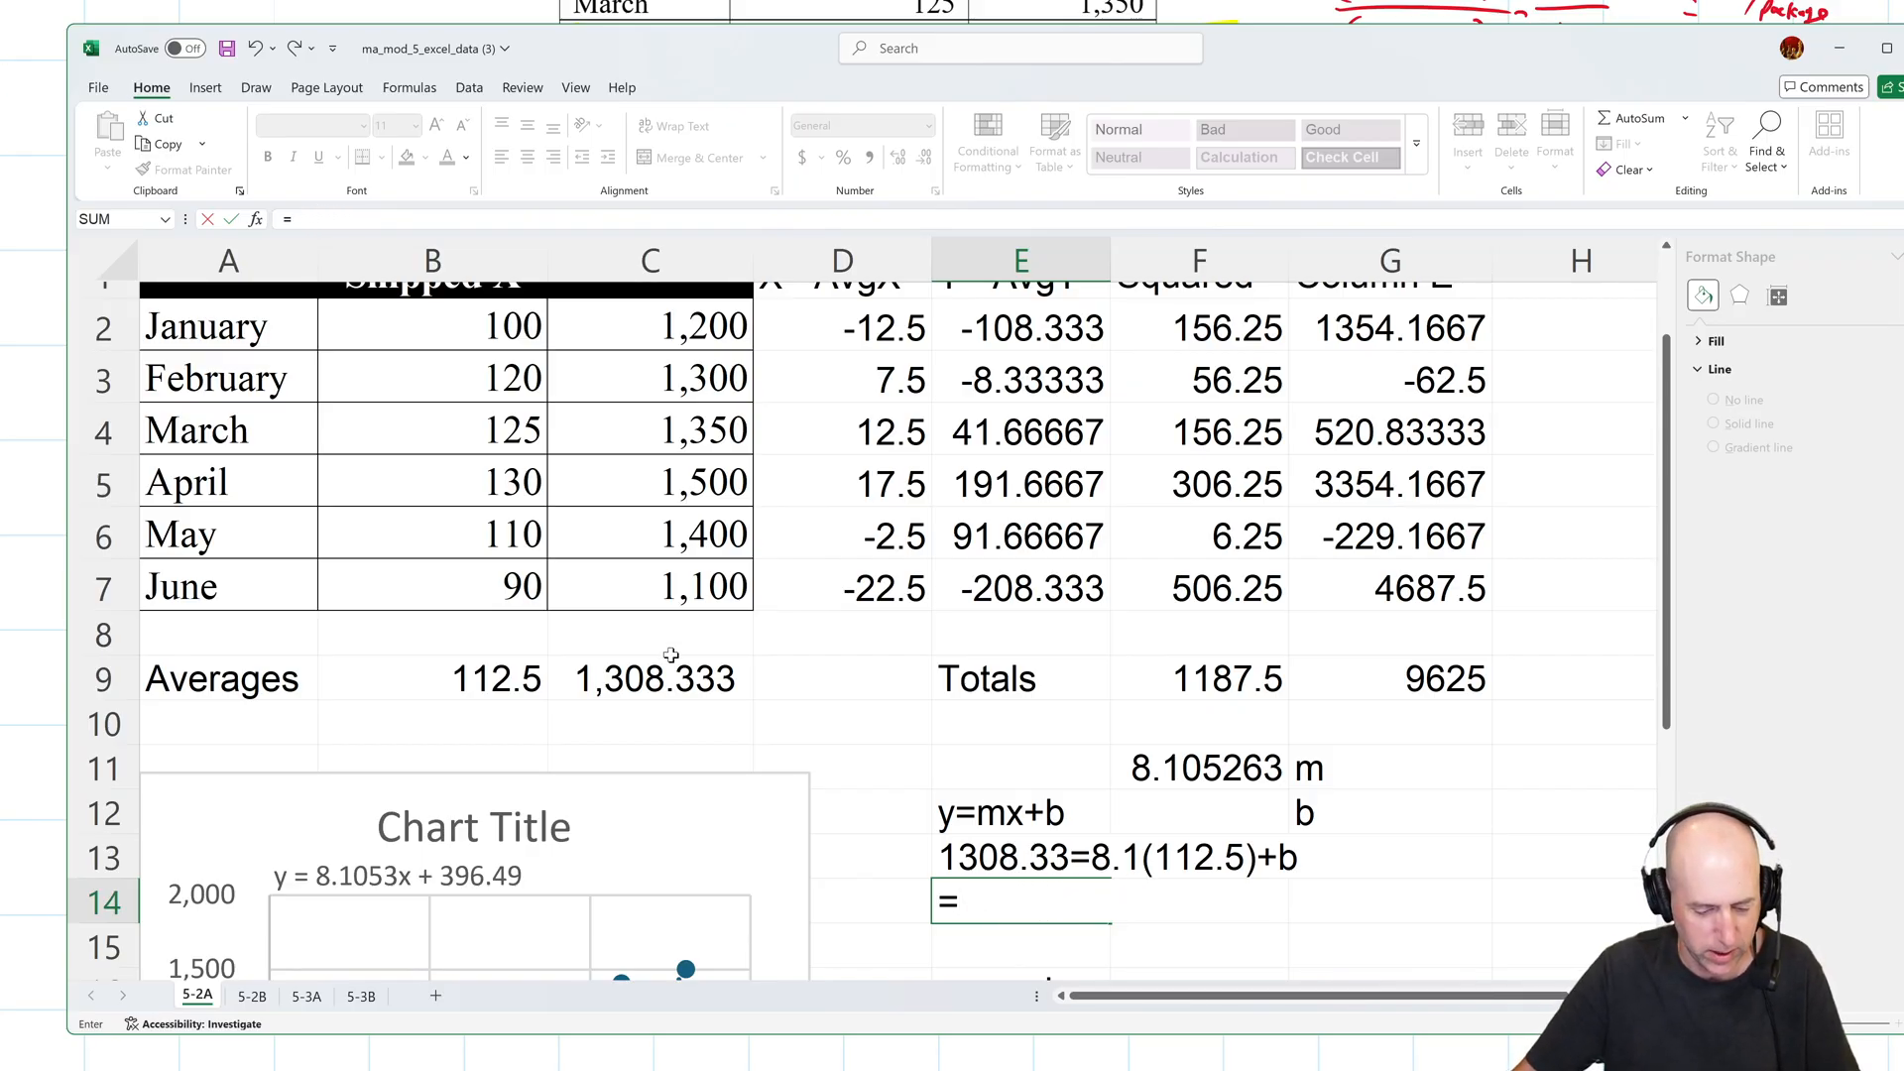
pyautogui.click(649, 677)
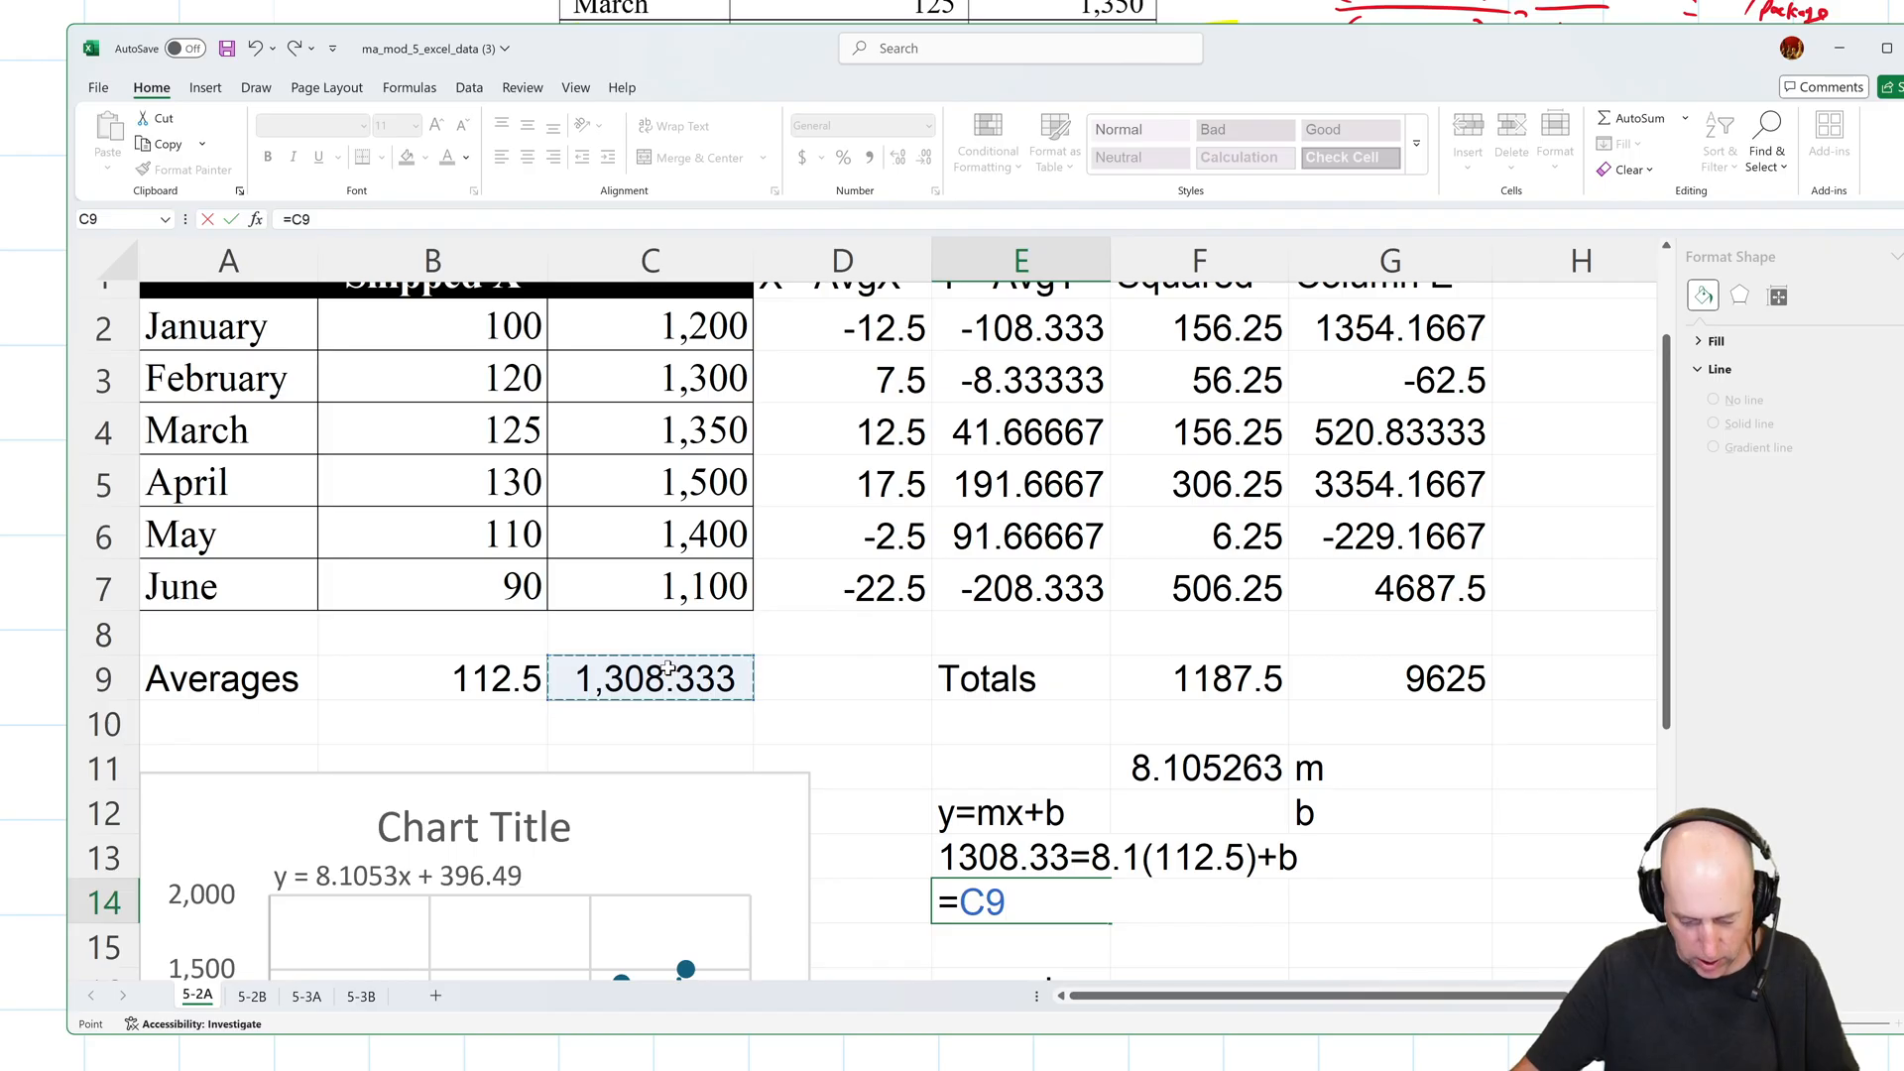
pyautogui.write('-')
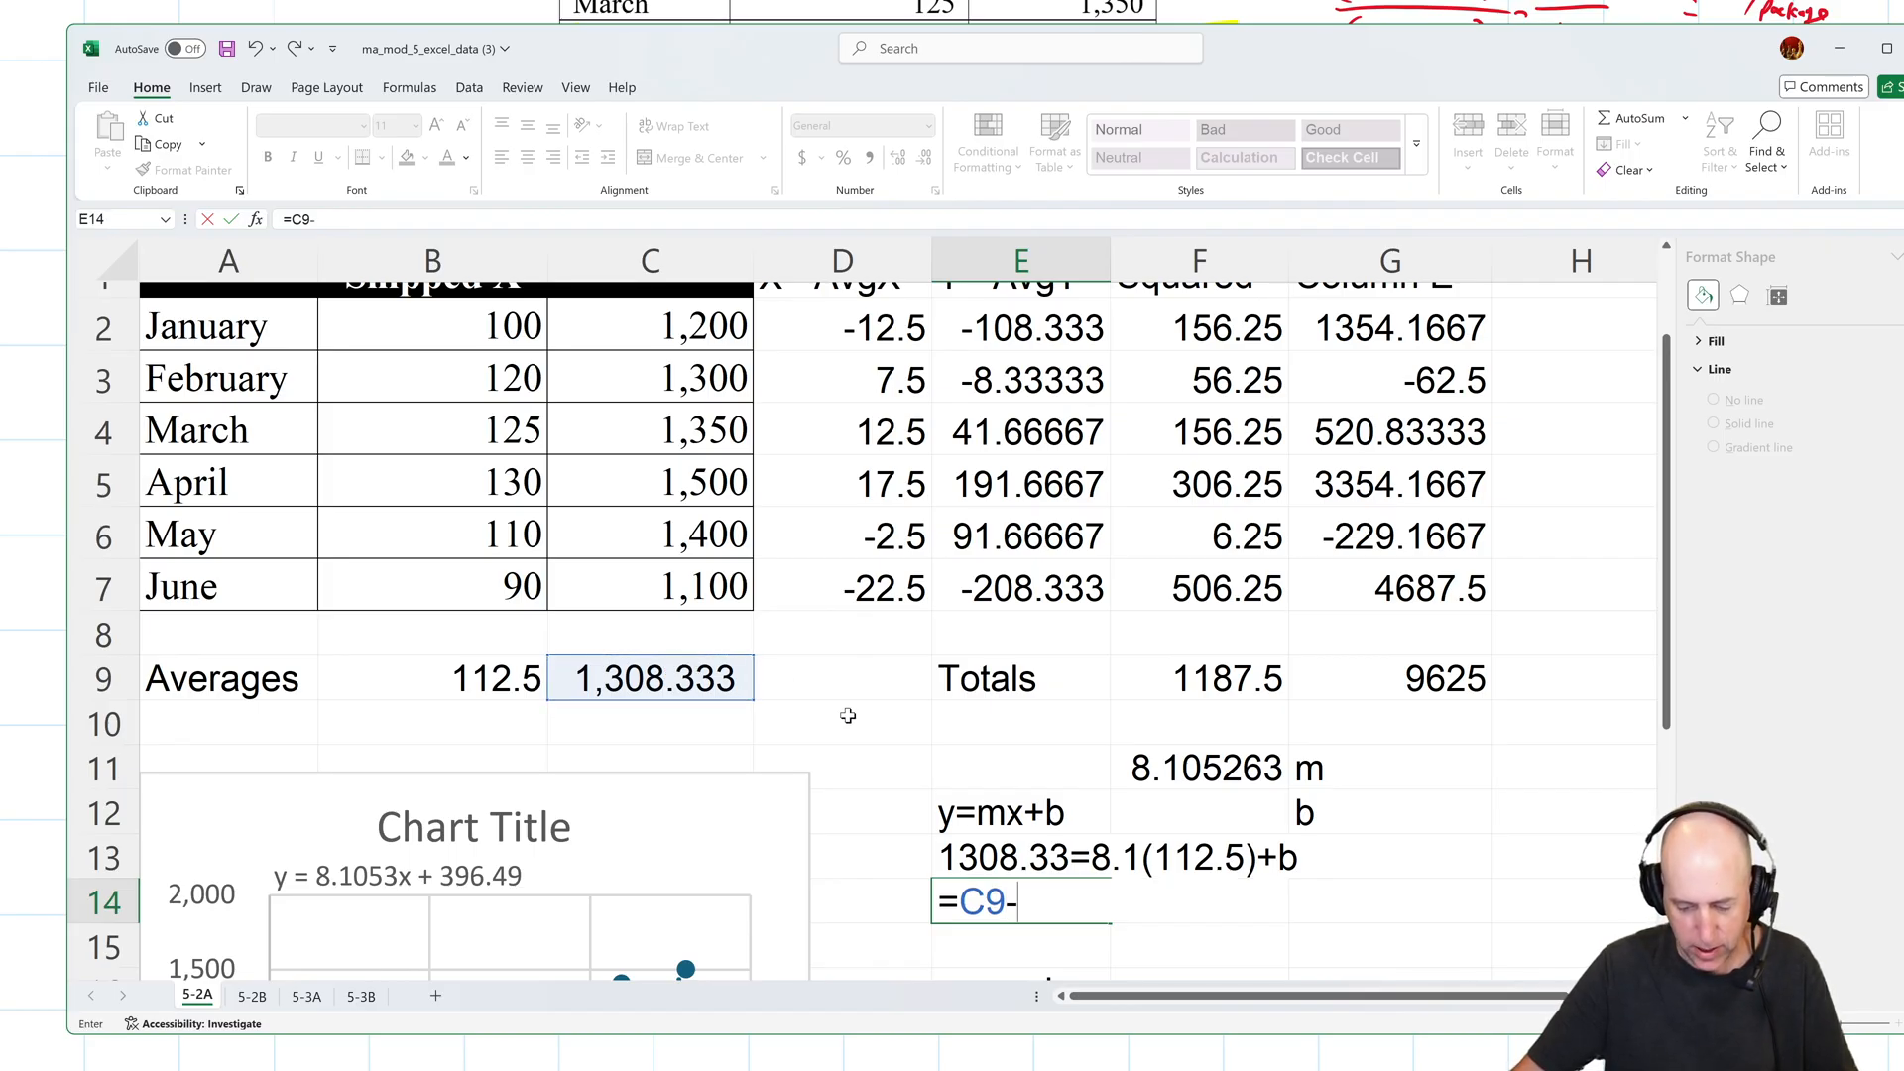
pyautogui.write('F11*')
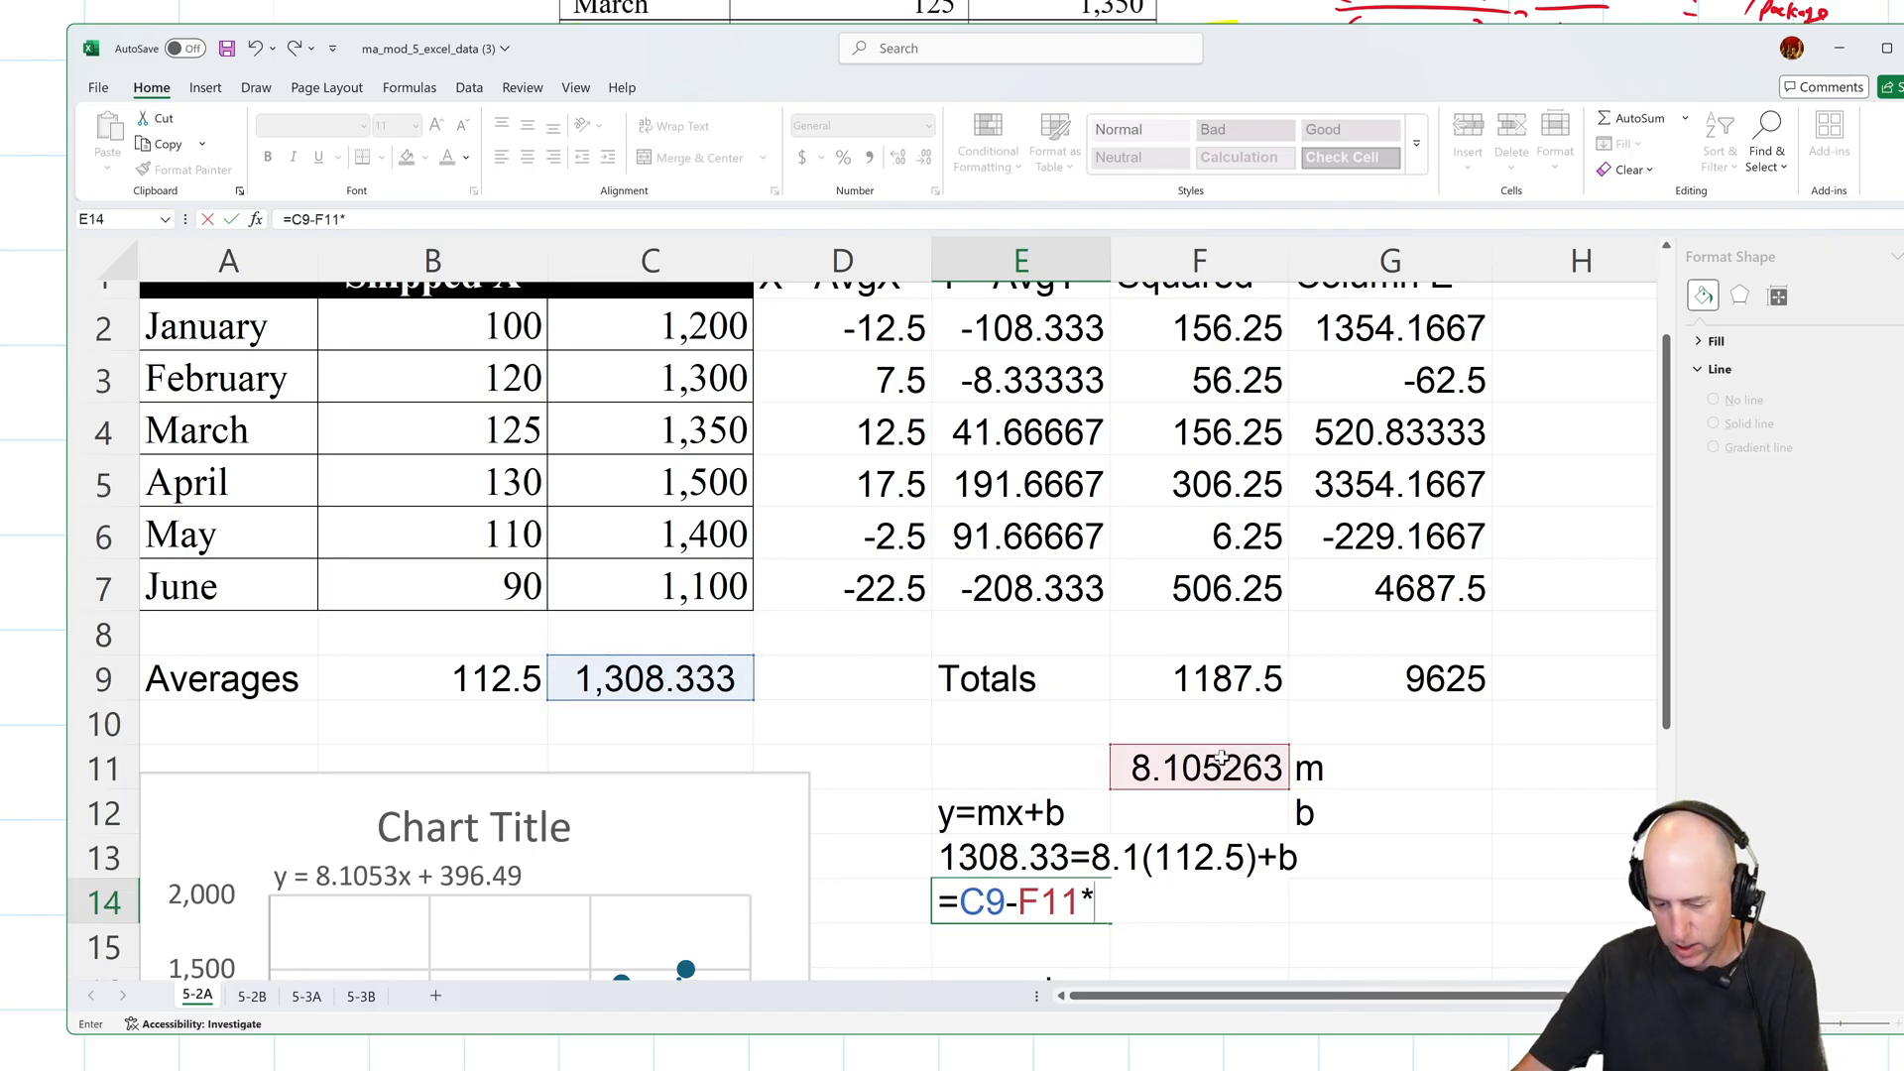
pyautogui.click(432, 677)
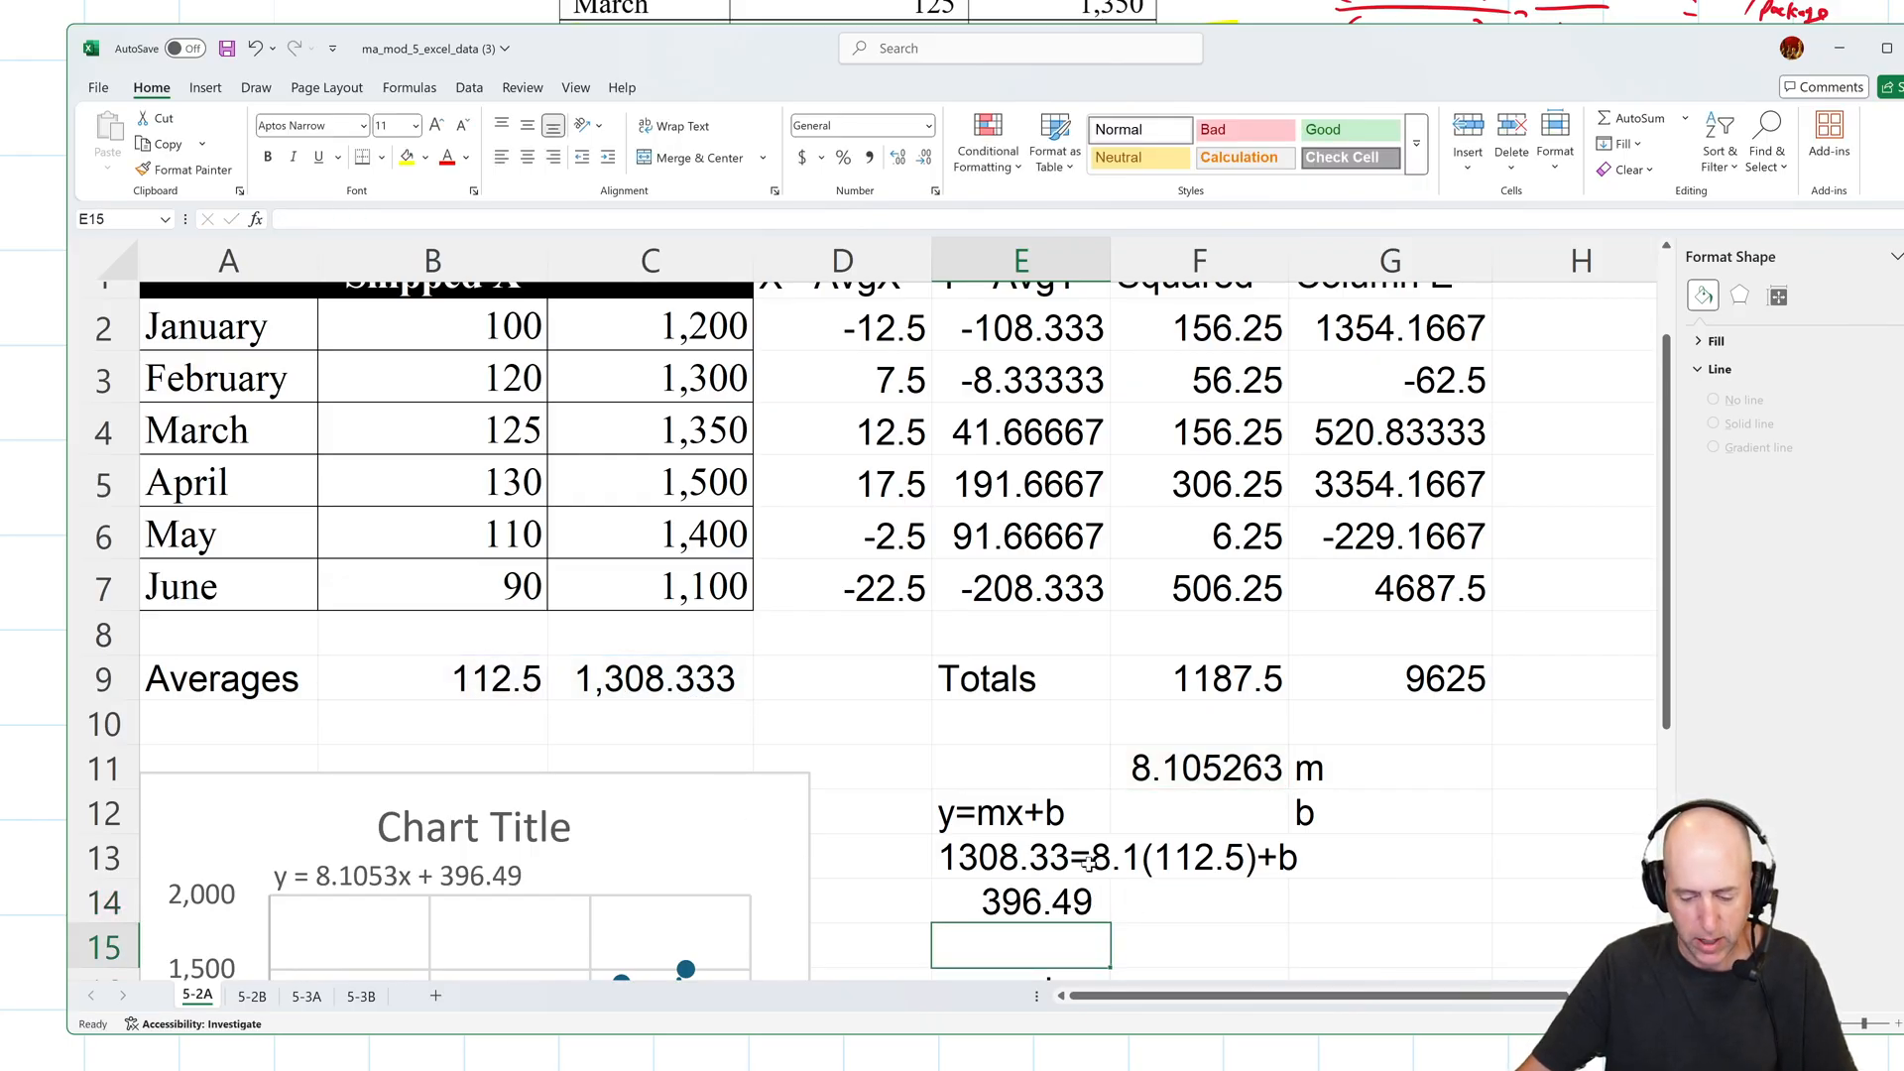
pyautogui.scroll(-3)
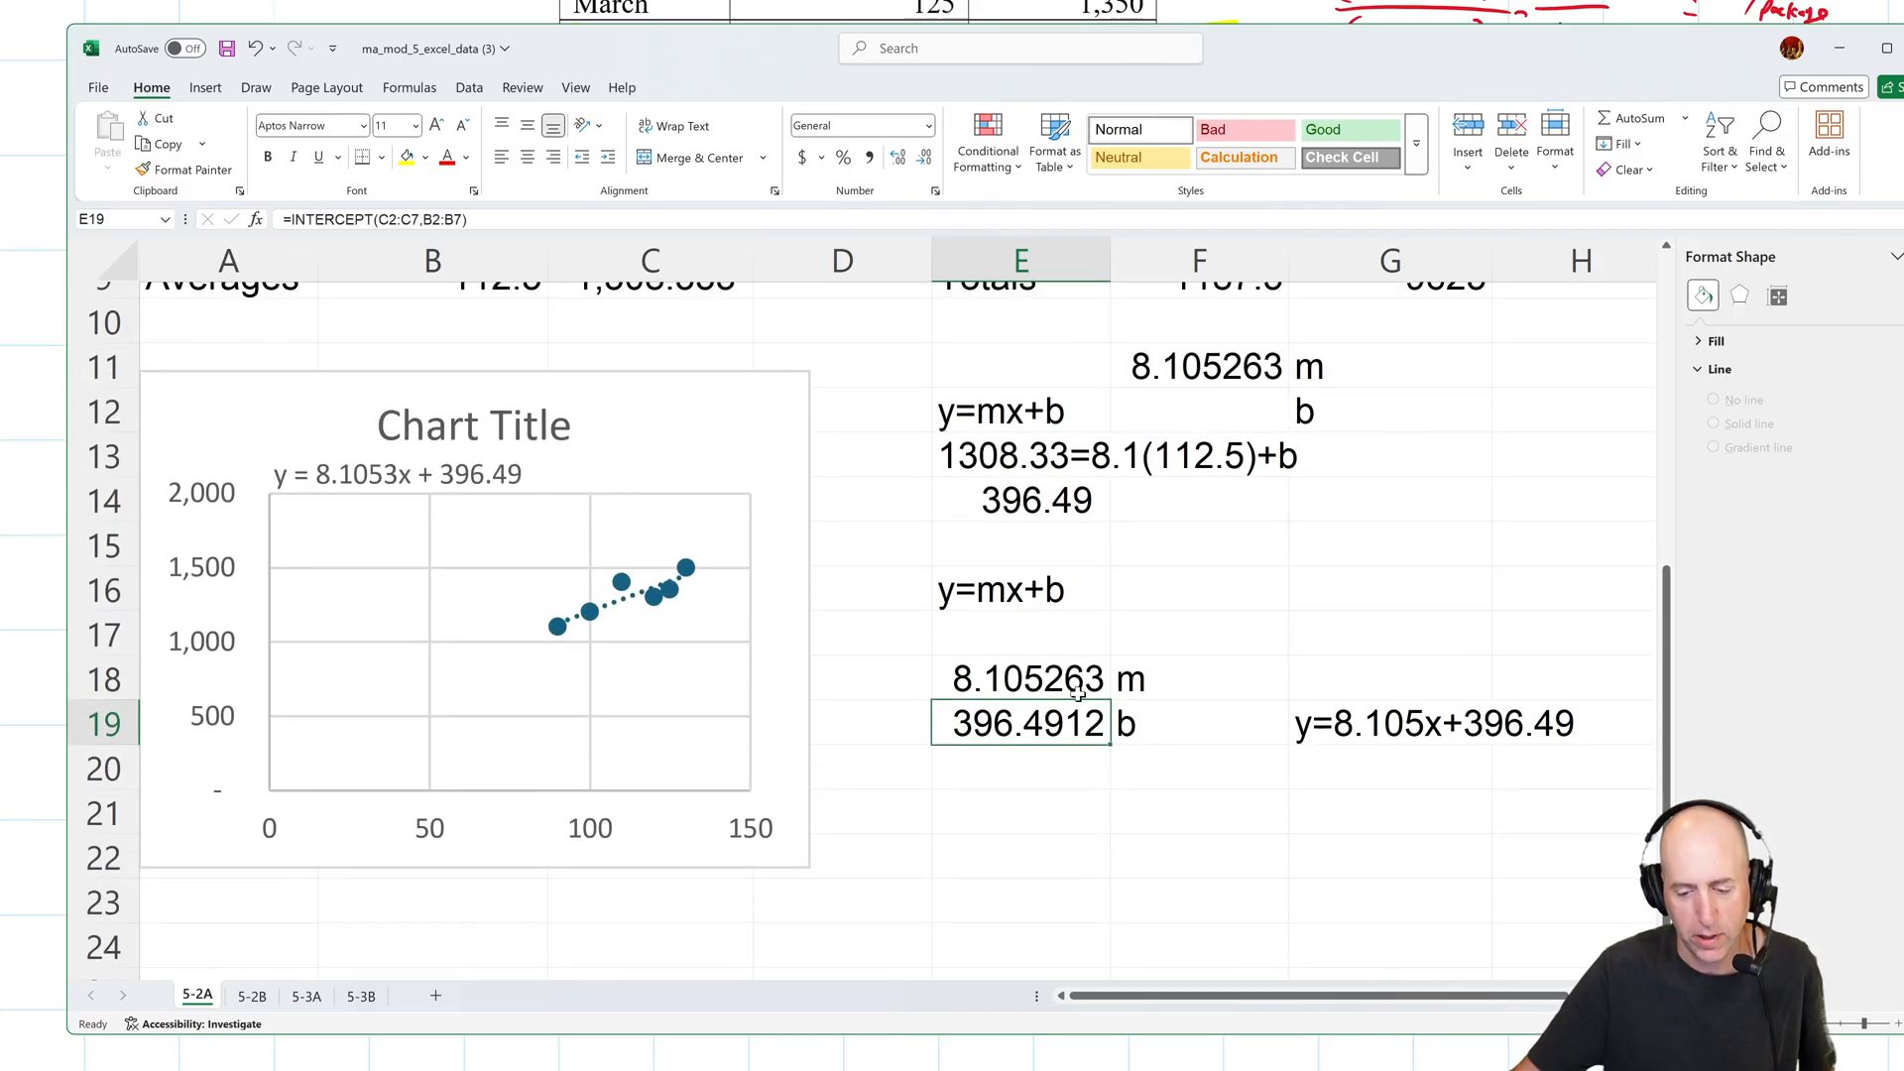
pyautogui.scroll(3)
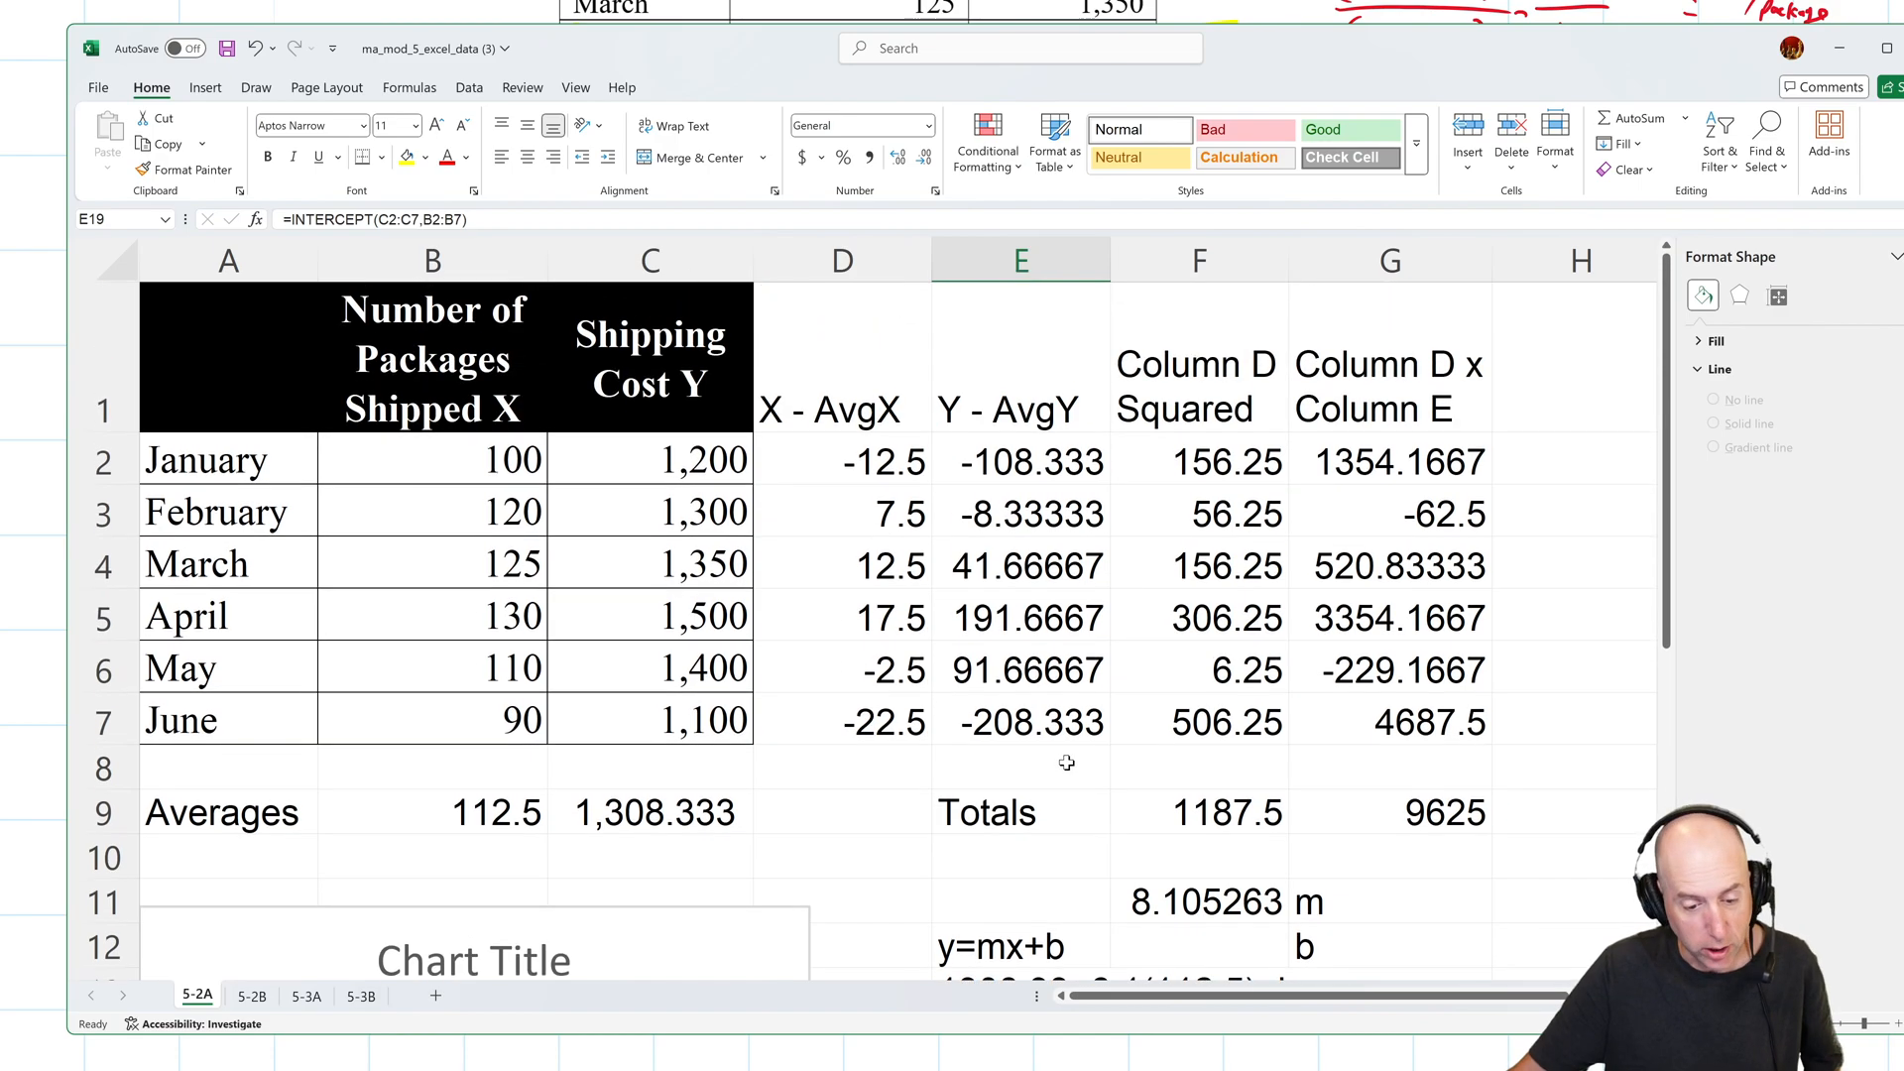
pyautogui.moveTo(1055, 769)
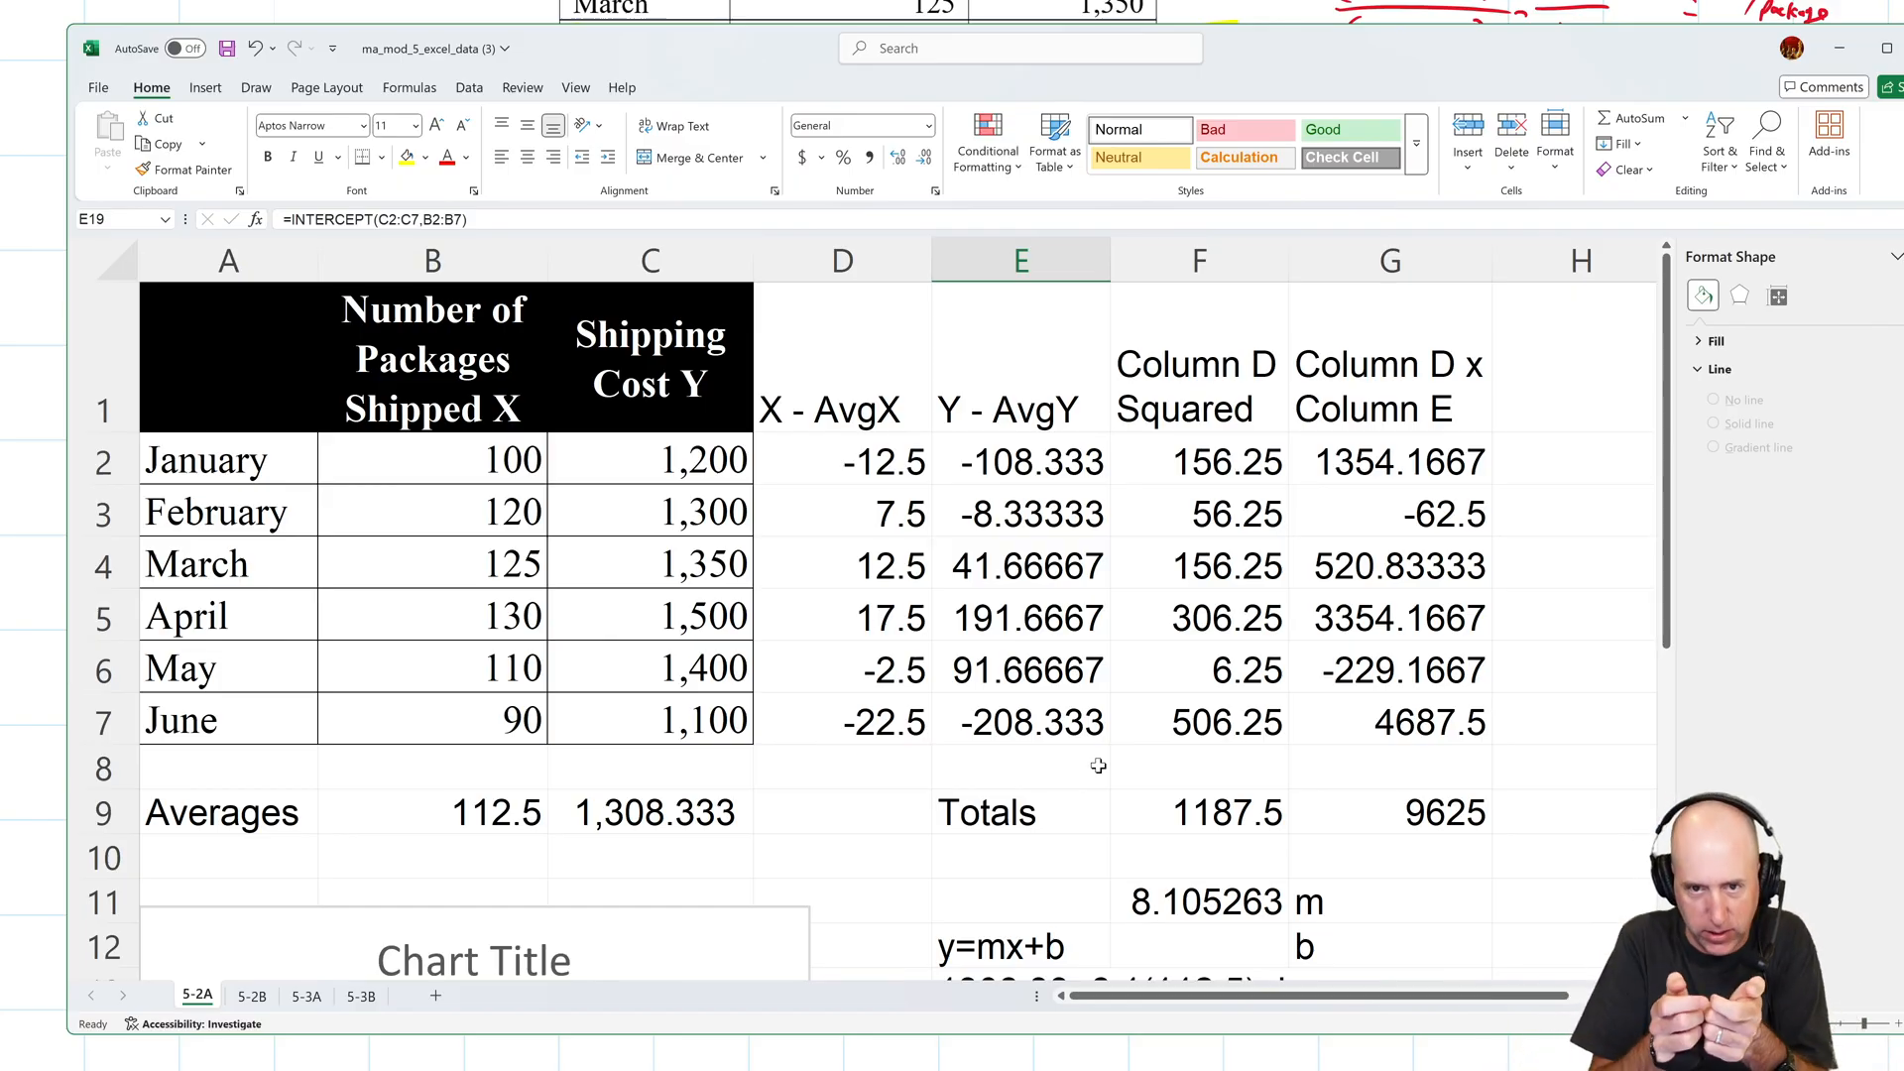
pyautogui.moveTo(1078, 738)
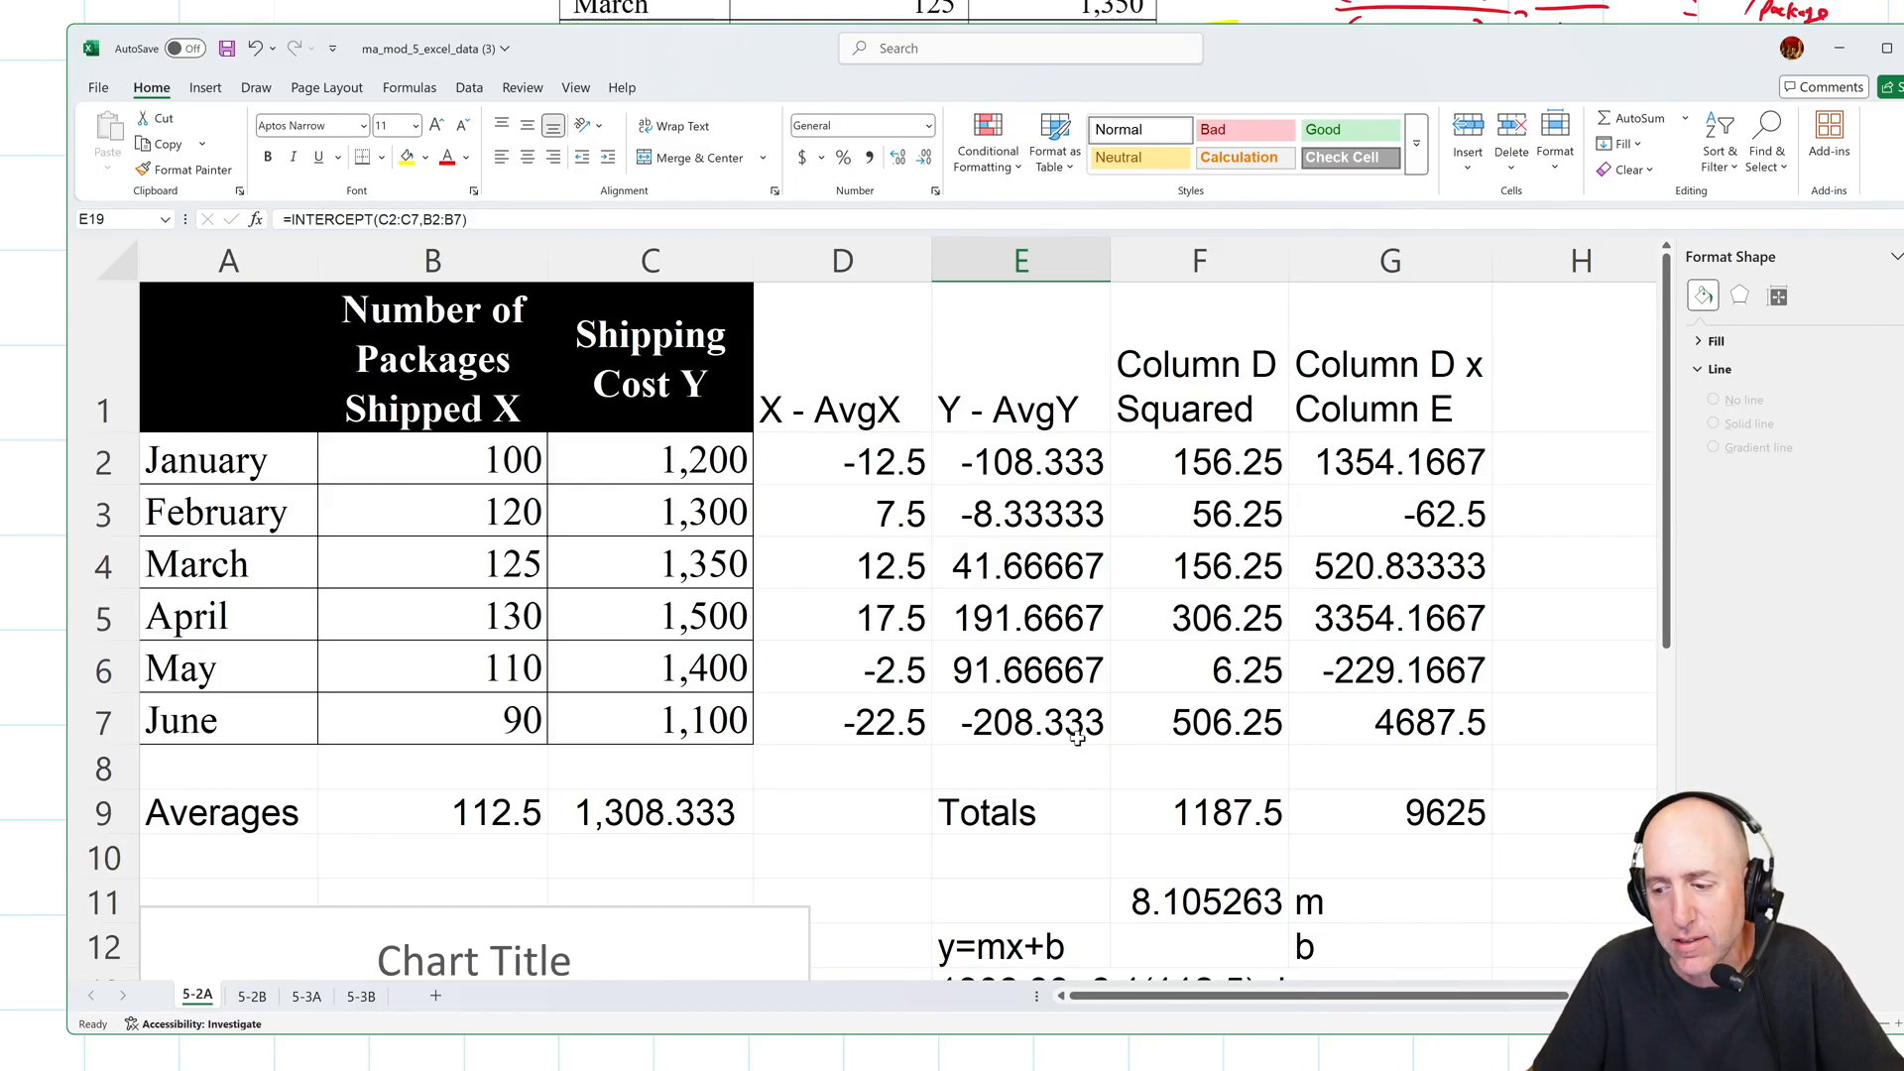